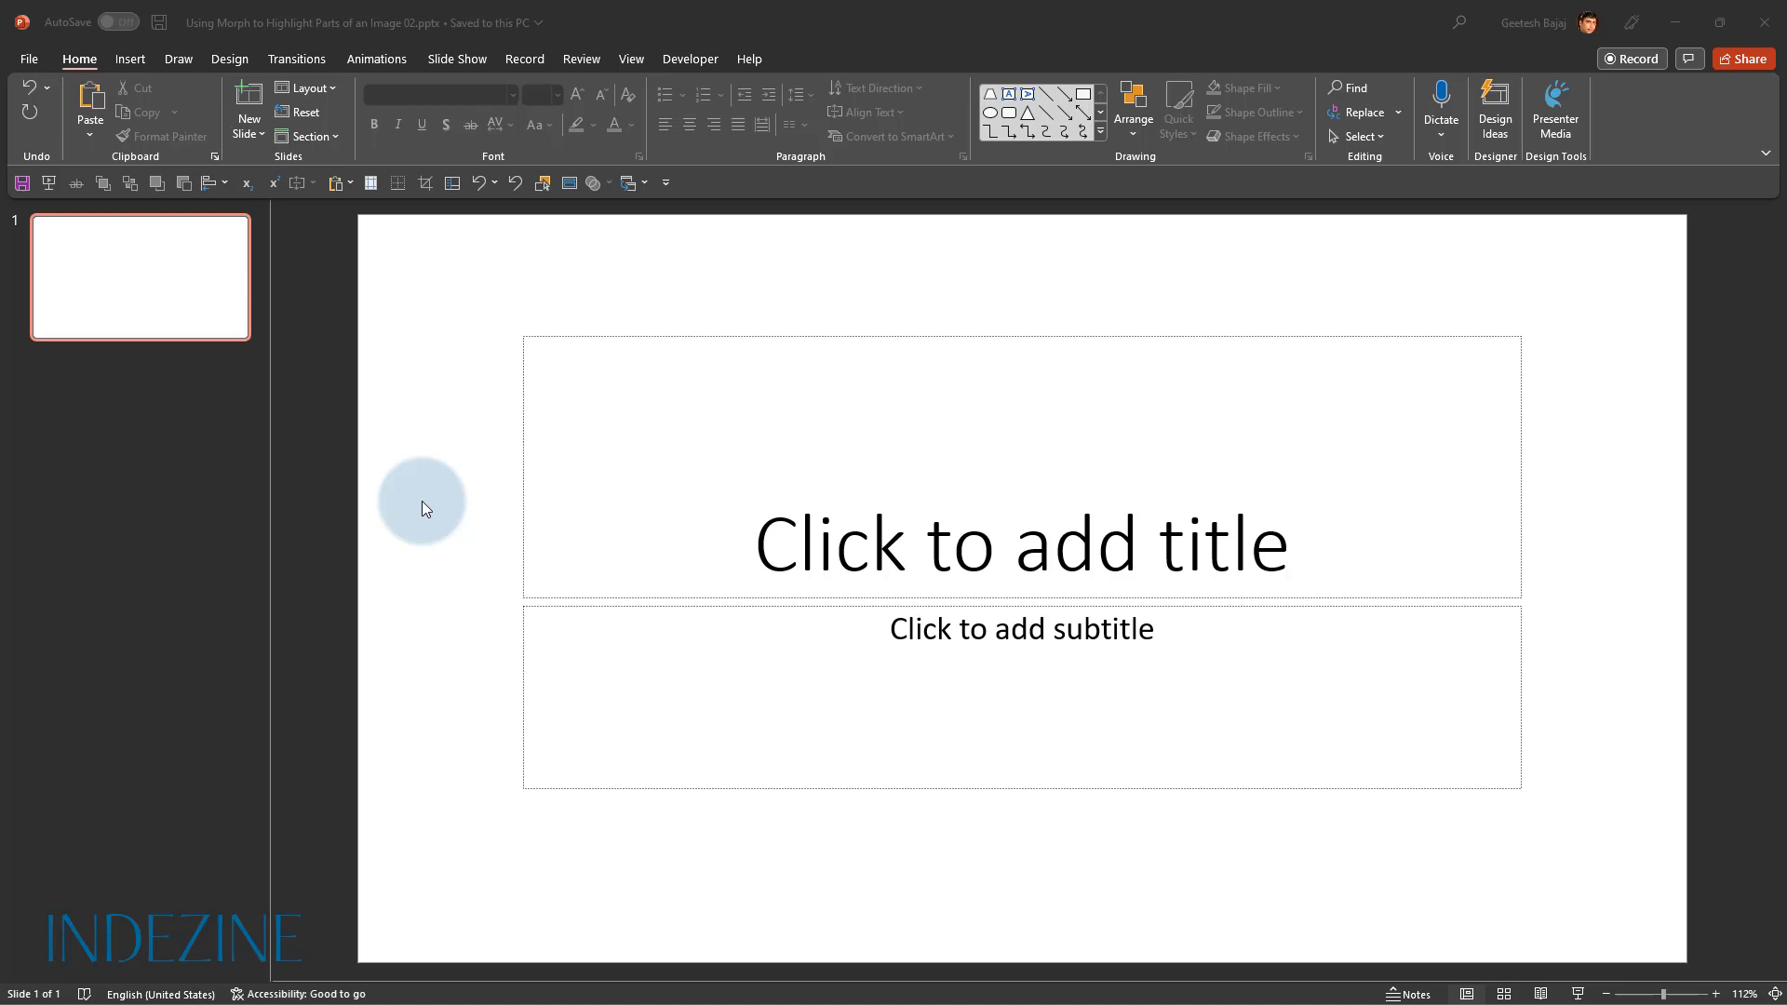
{"action": "mouse_move", "coordinate": [78, 58]}
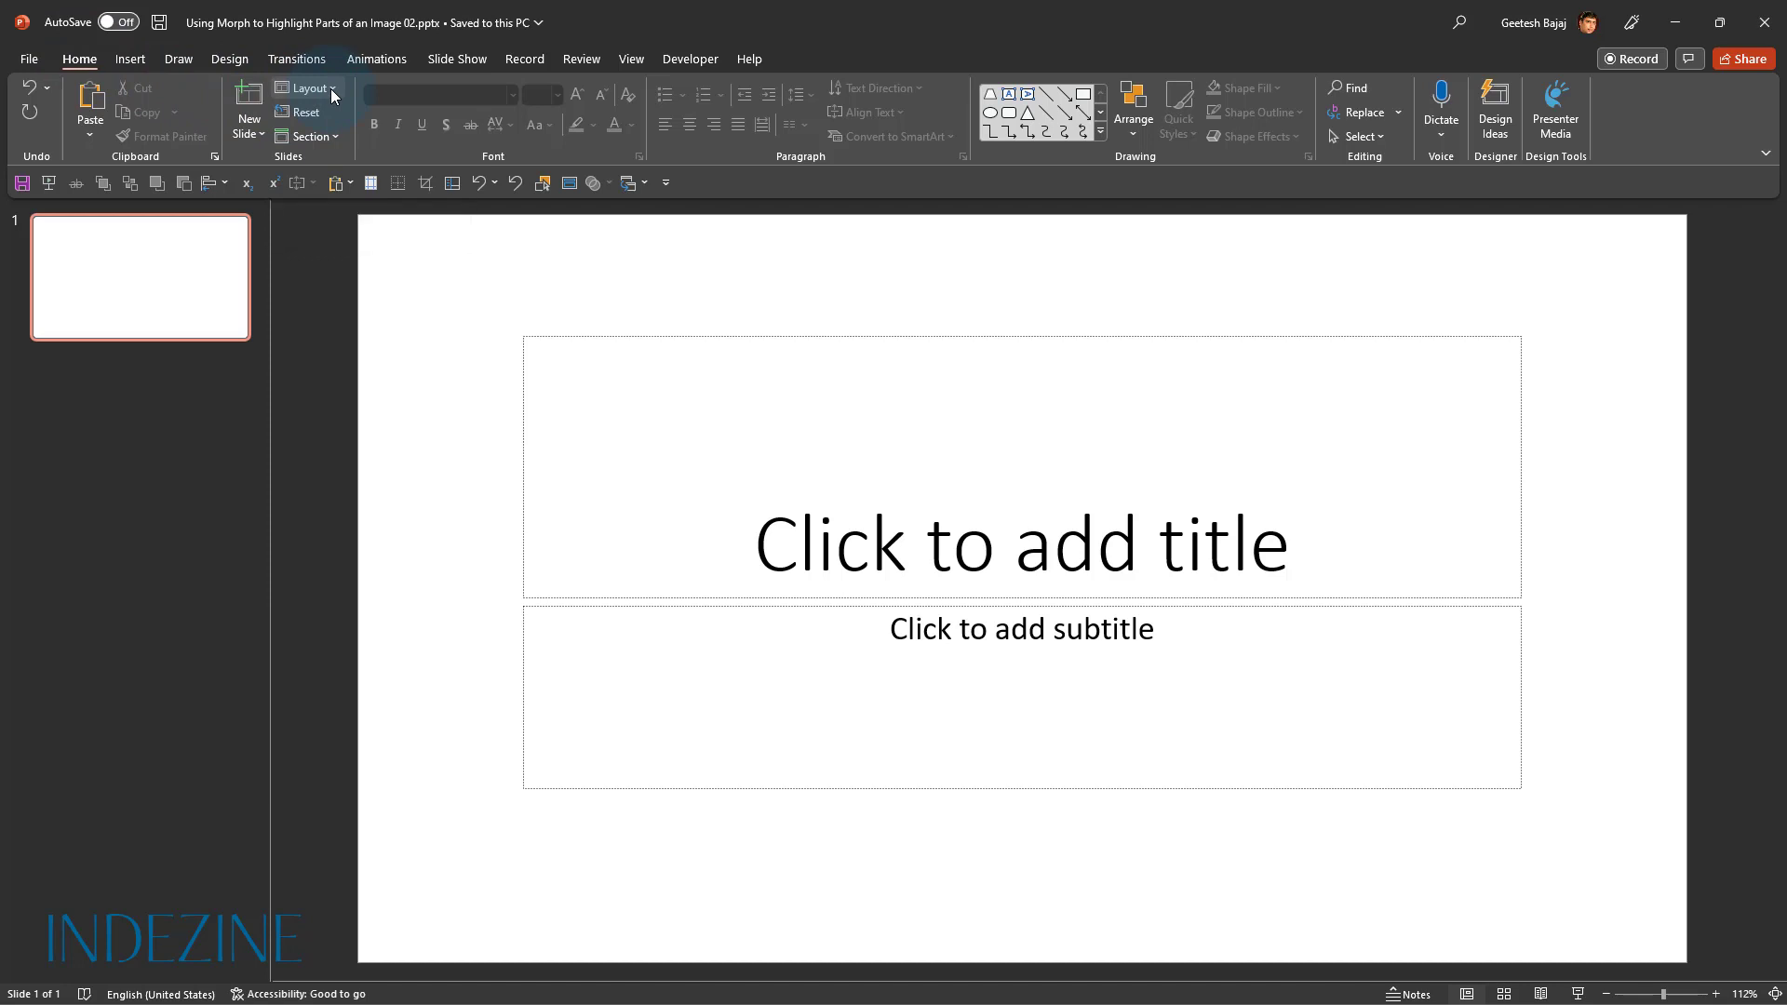
Switch the first slide to the Blank layout, removing its title and subtitle placeholders
{"action": "left_click", "coordinate": [305, 88]}
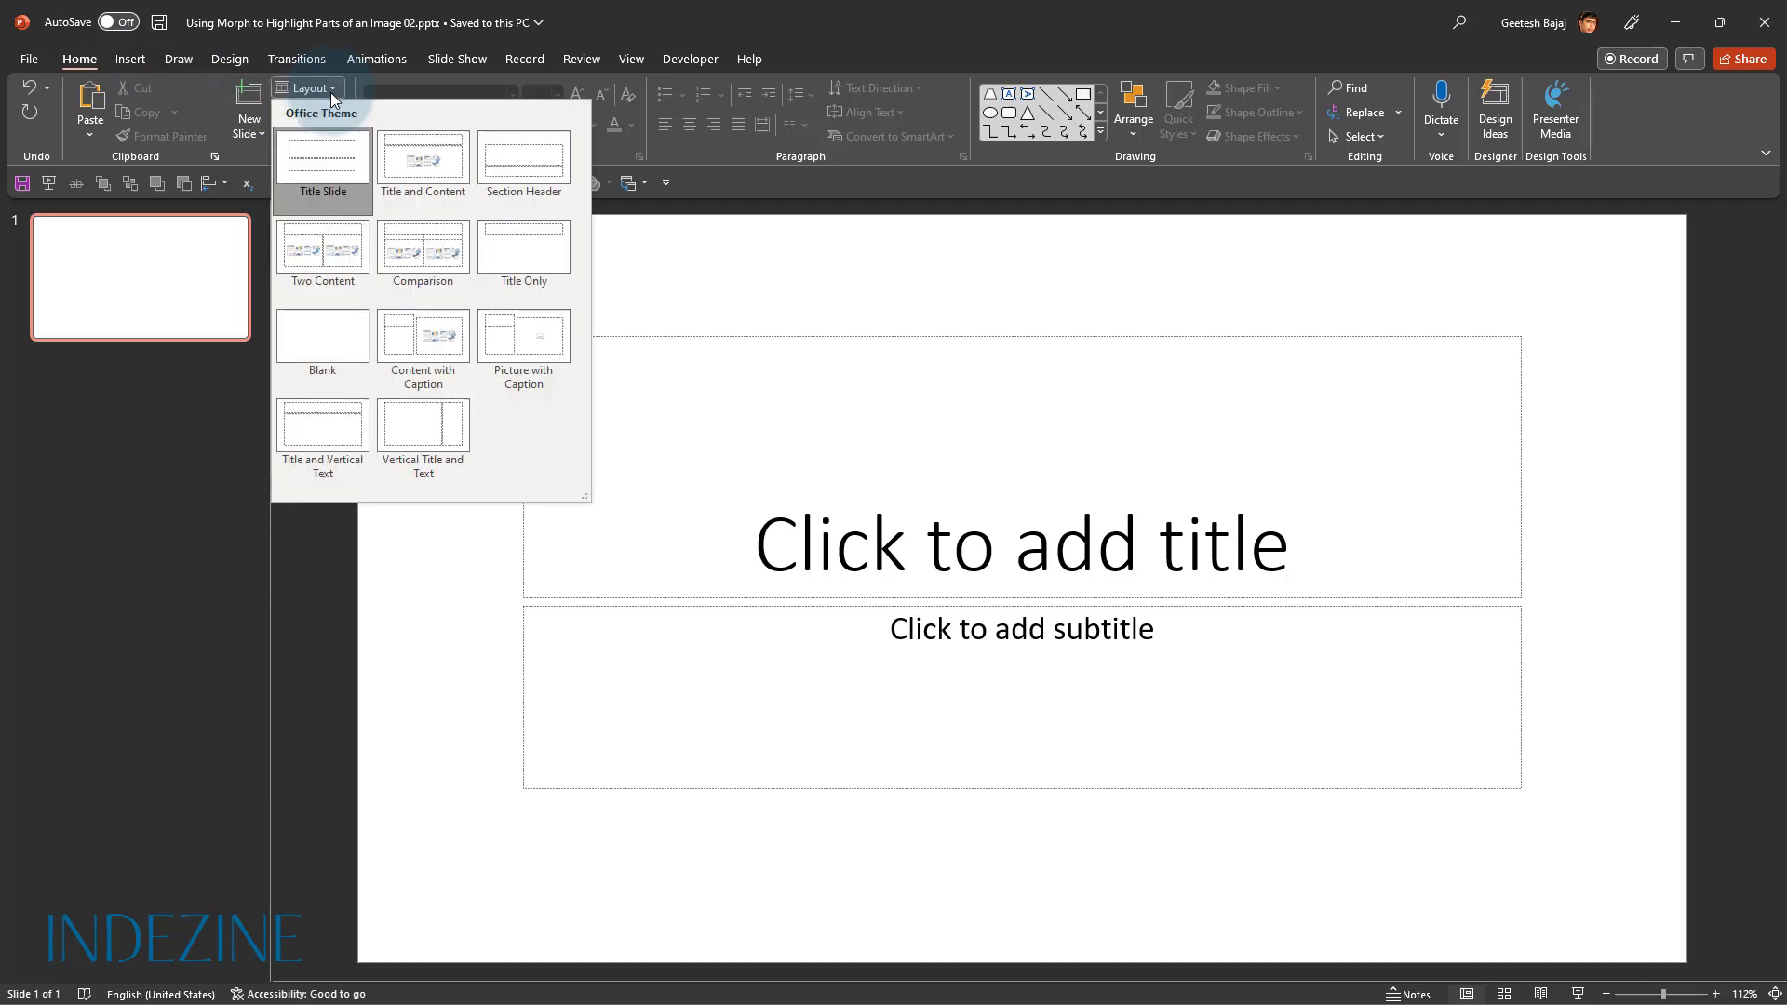
{"action": "mouse_move", "coordinate": [322, 339]}
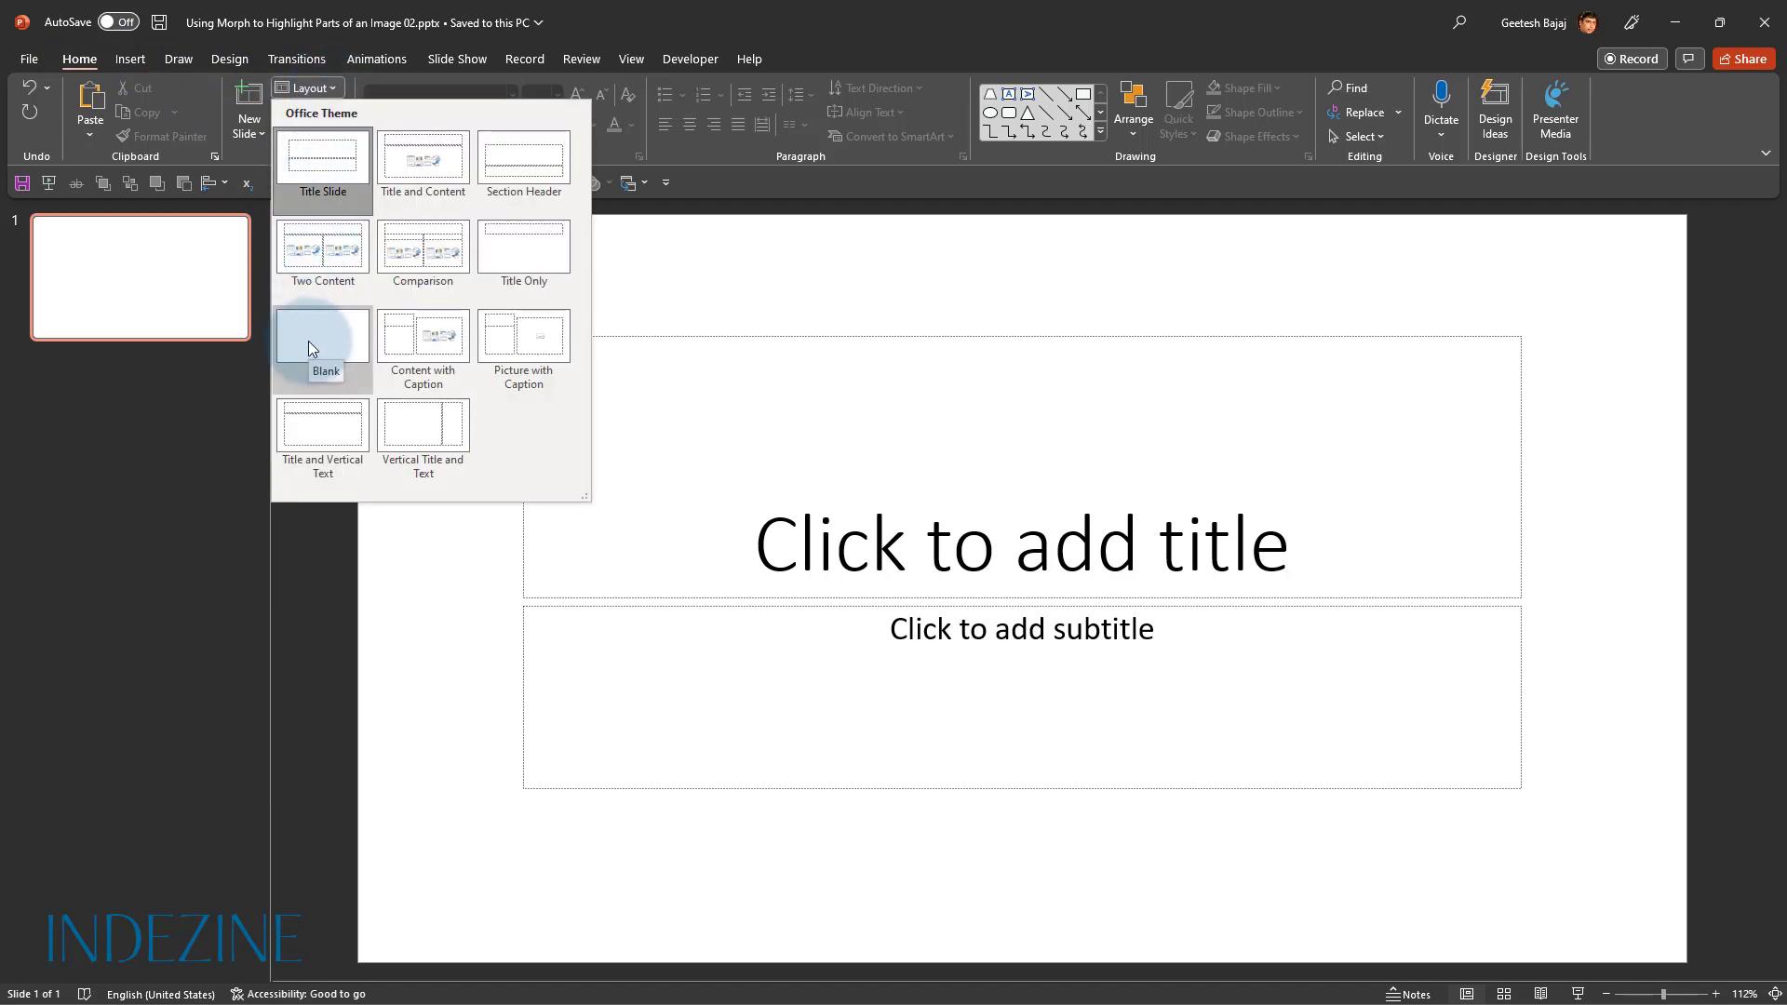
{"action": "left_click", "coordinate": [322, 337]}
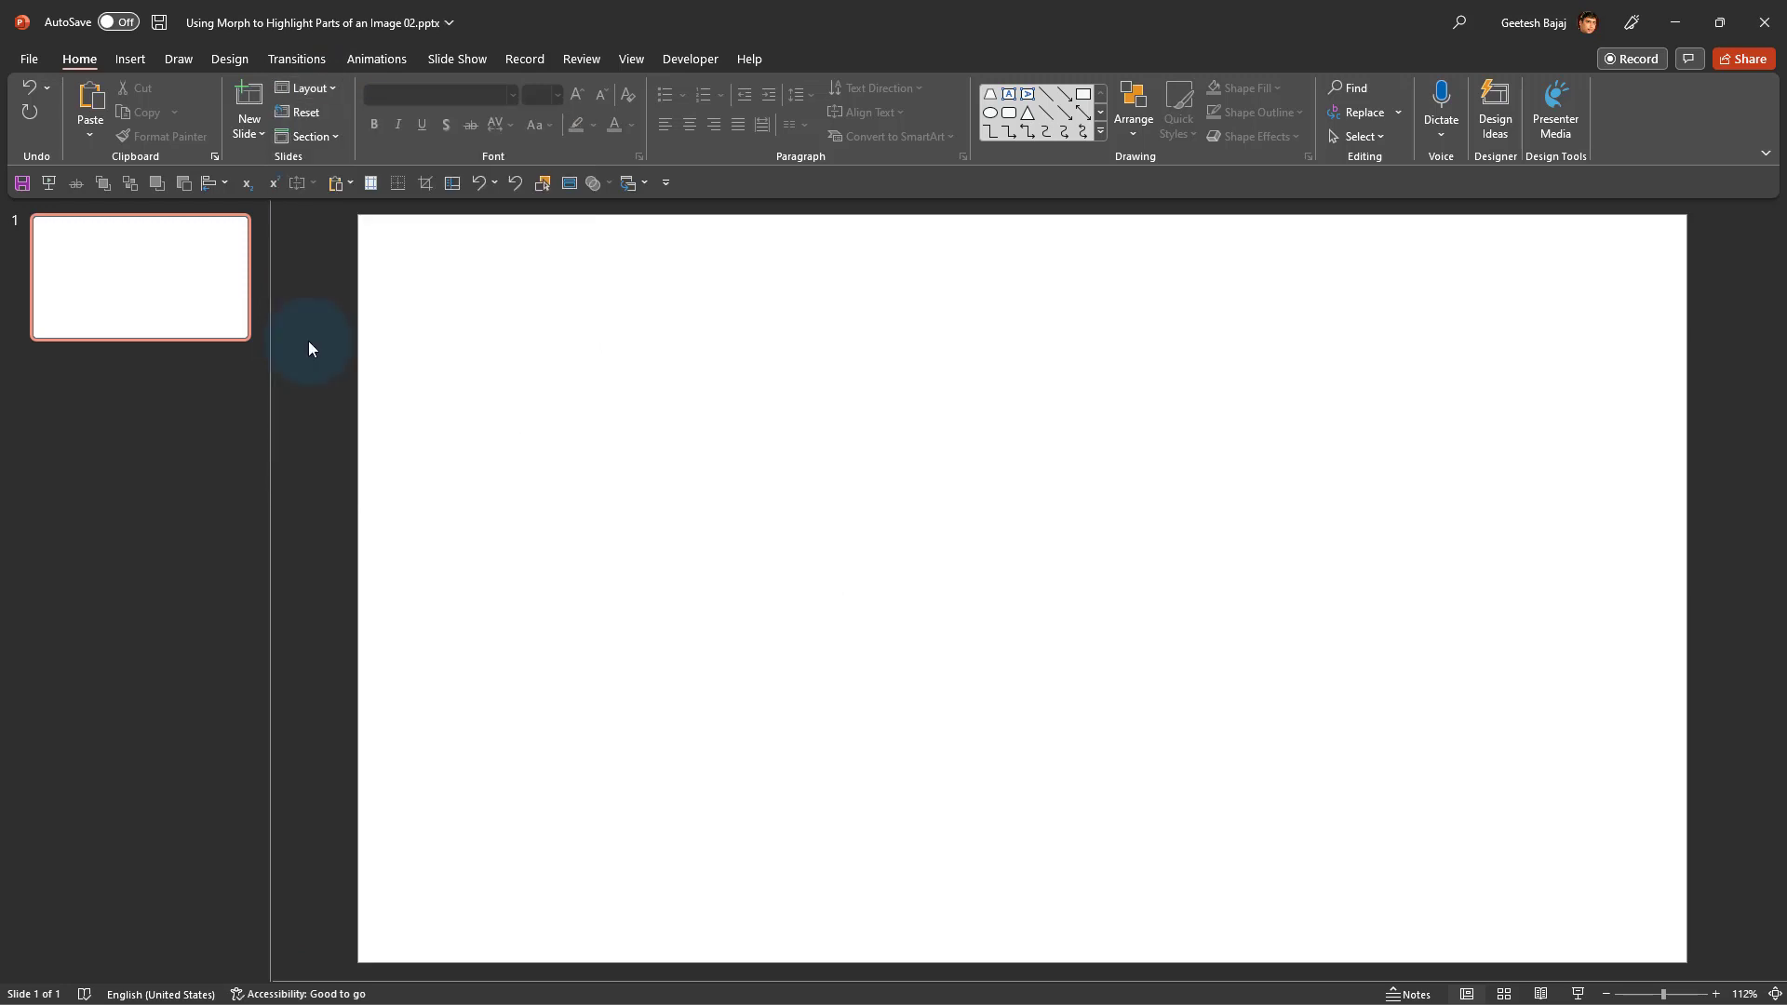
{"action": "left_click", "coordinate": [128, 60]}
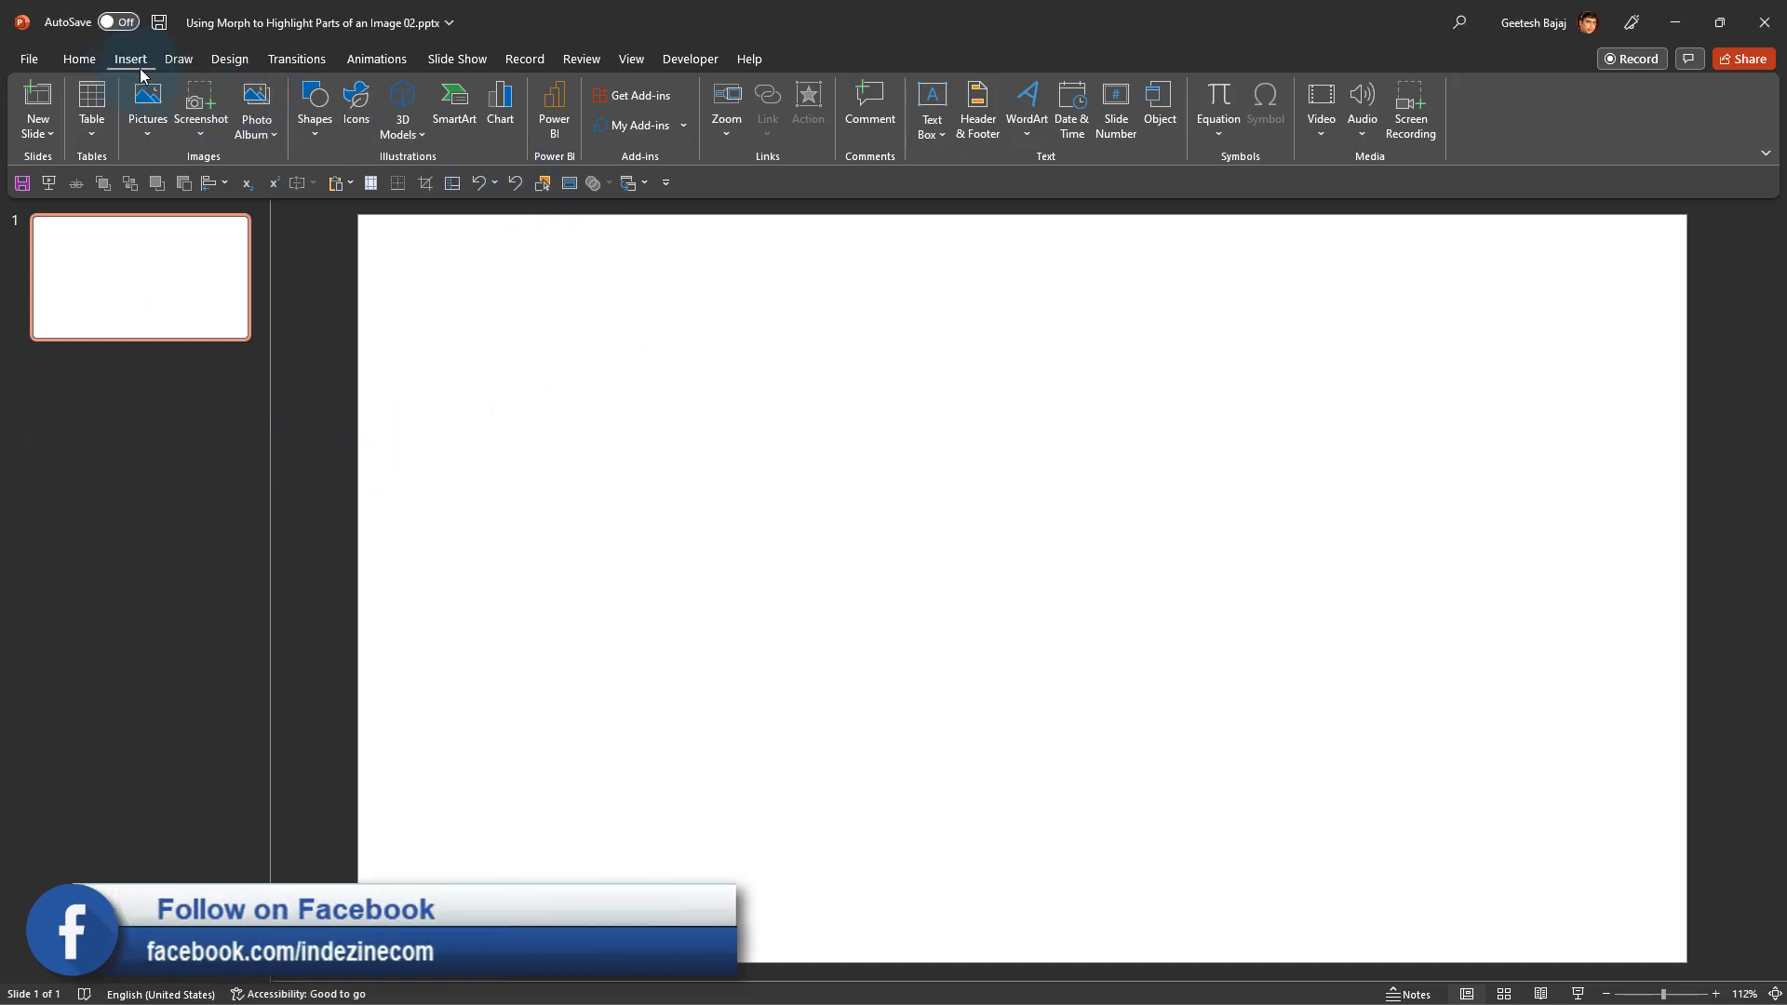
Insert the stock photo of potted succulents found by searching 'pl' in Stock Images
{"action": "left_click", "coordinate": [147, 102]}
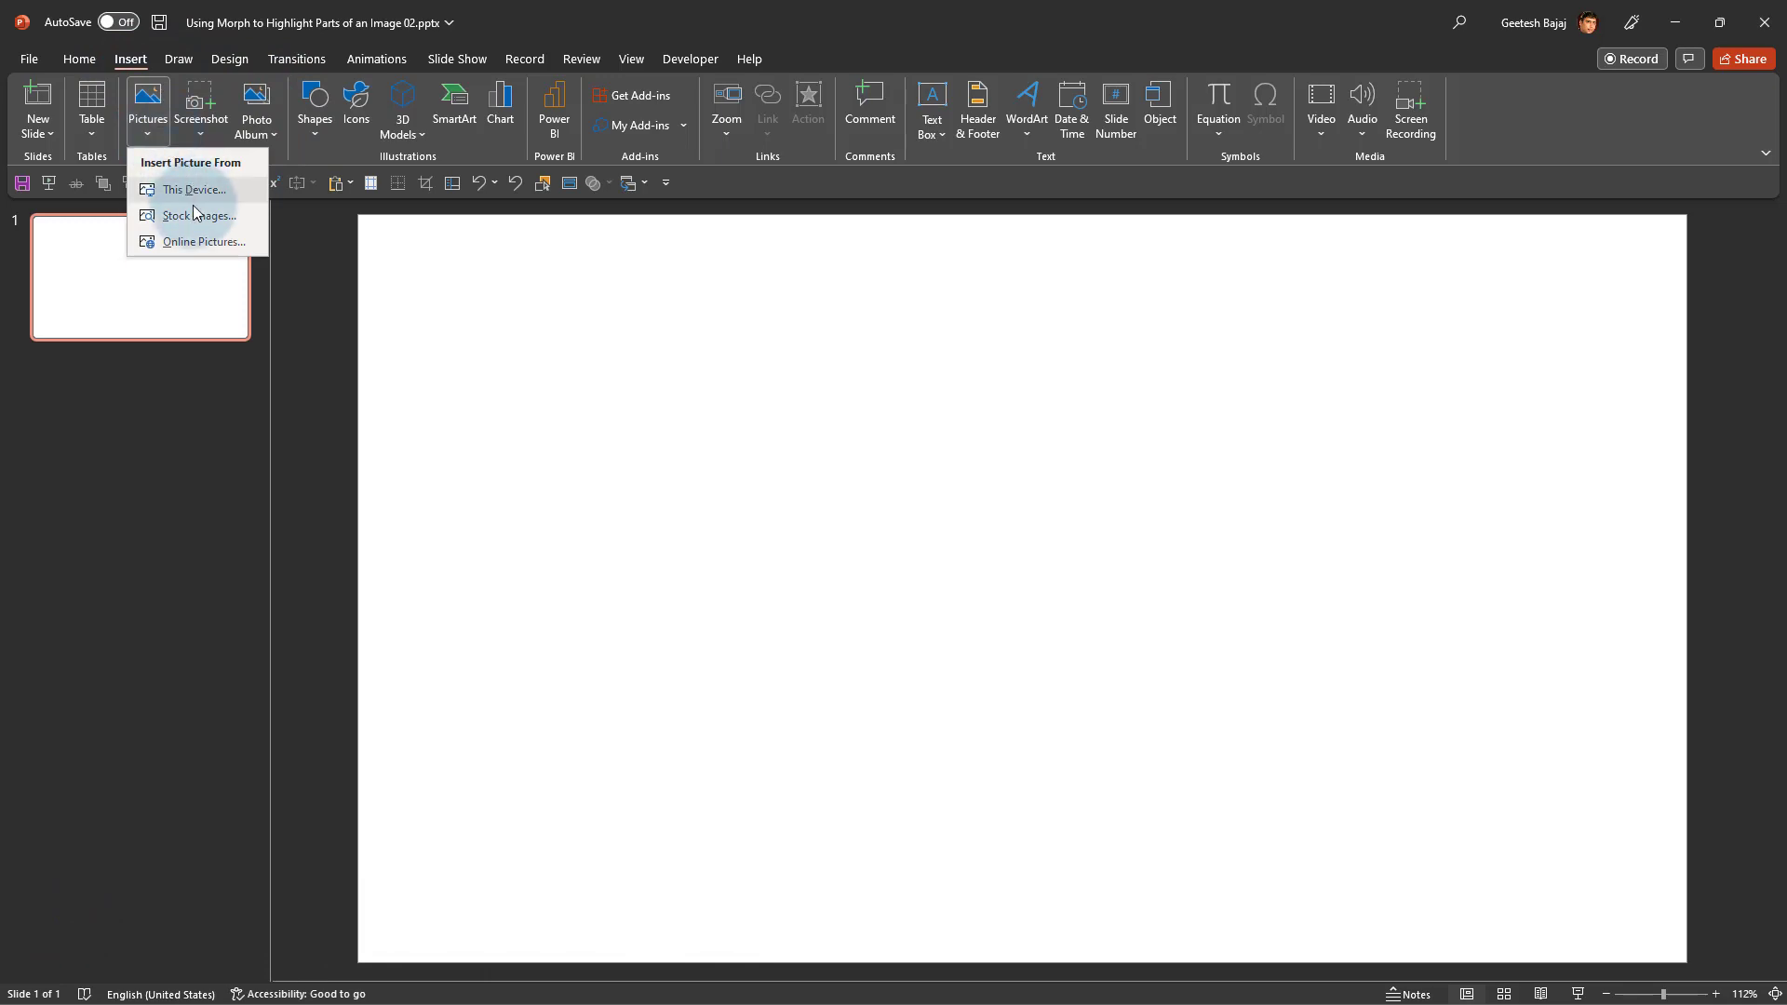
{"action": "left_click", "coordinate": [199, 216]}
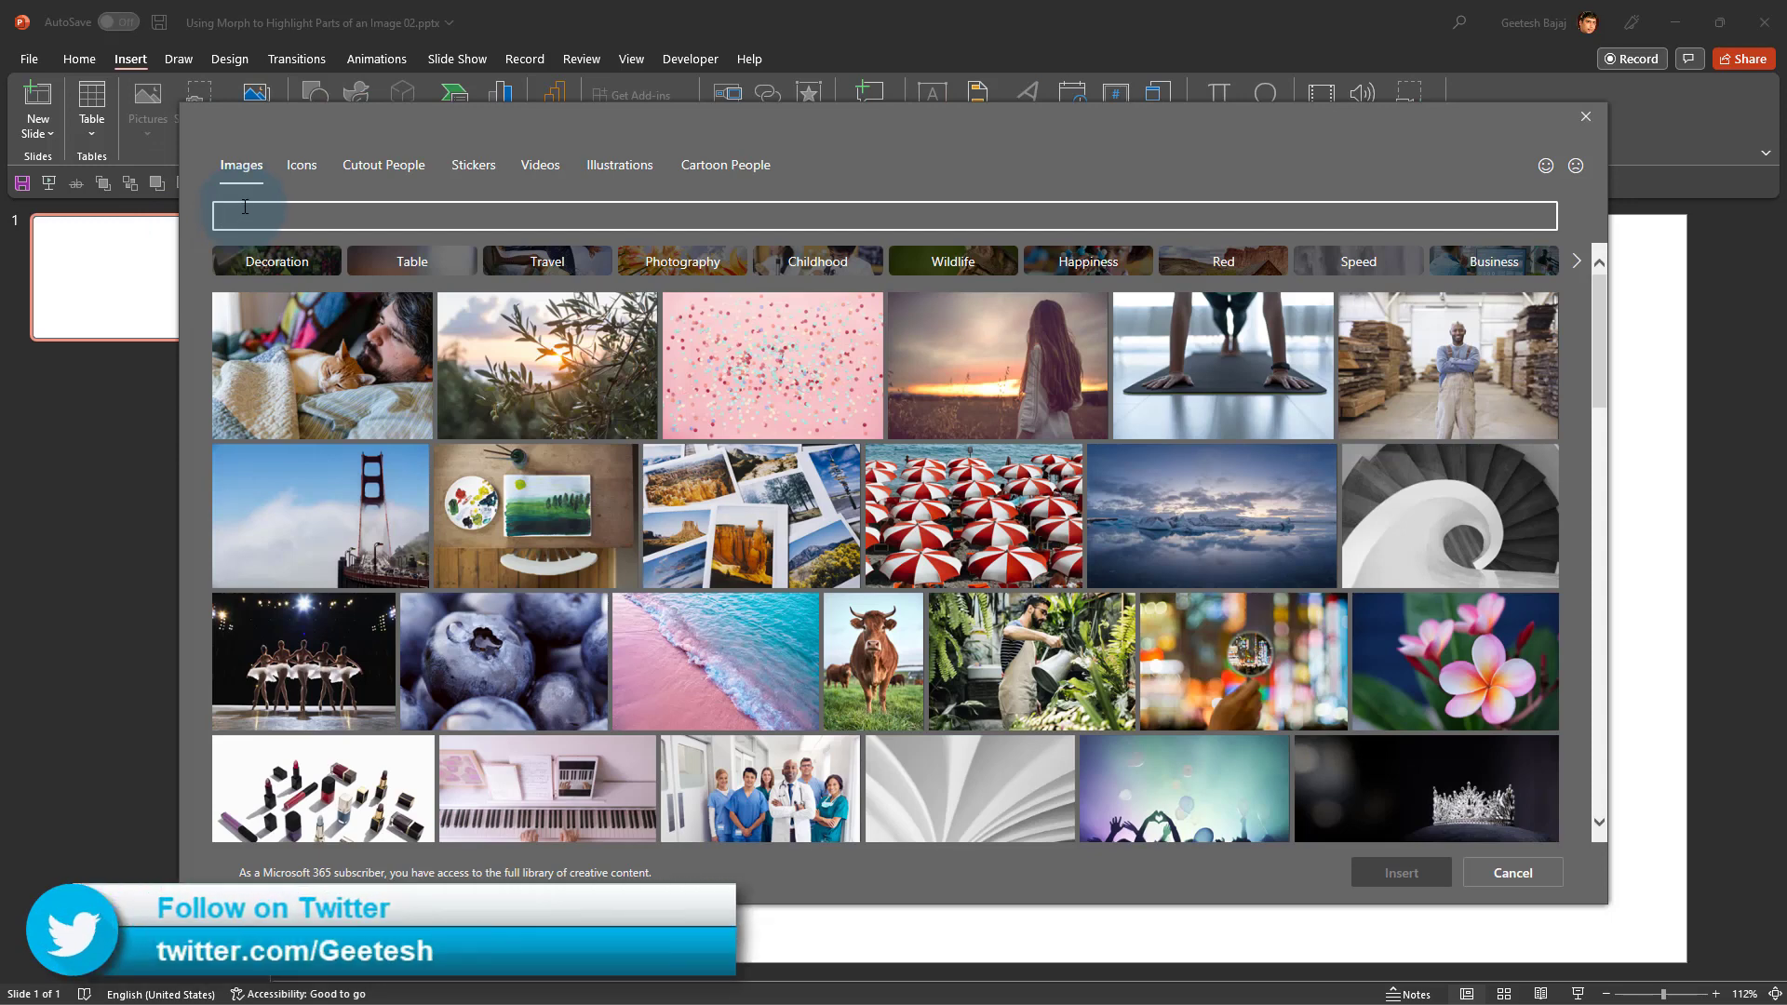
{"action": "mouse_move", "coordinate": [473, 163]}
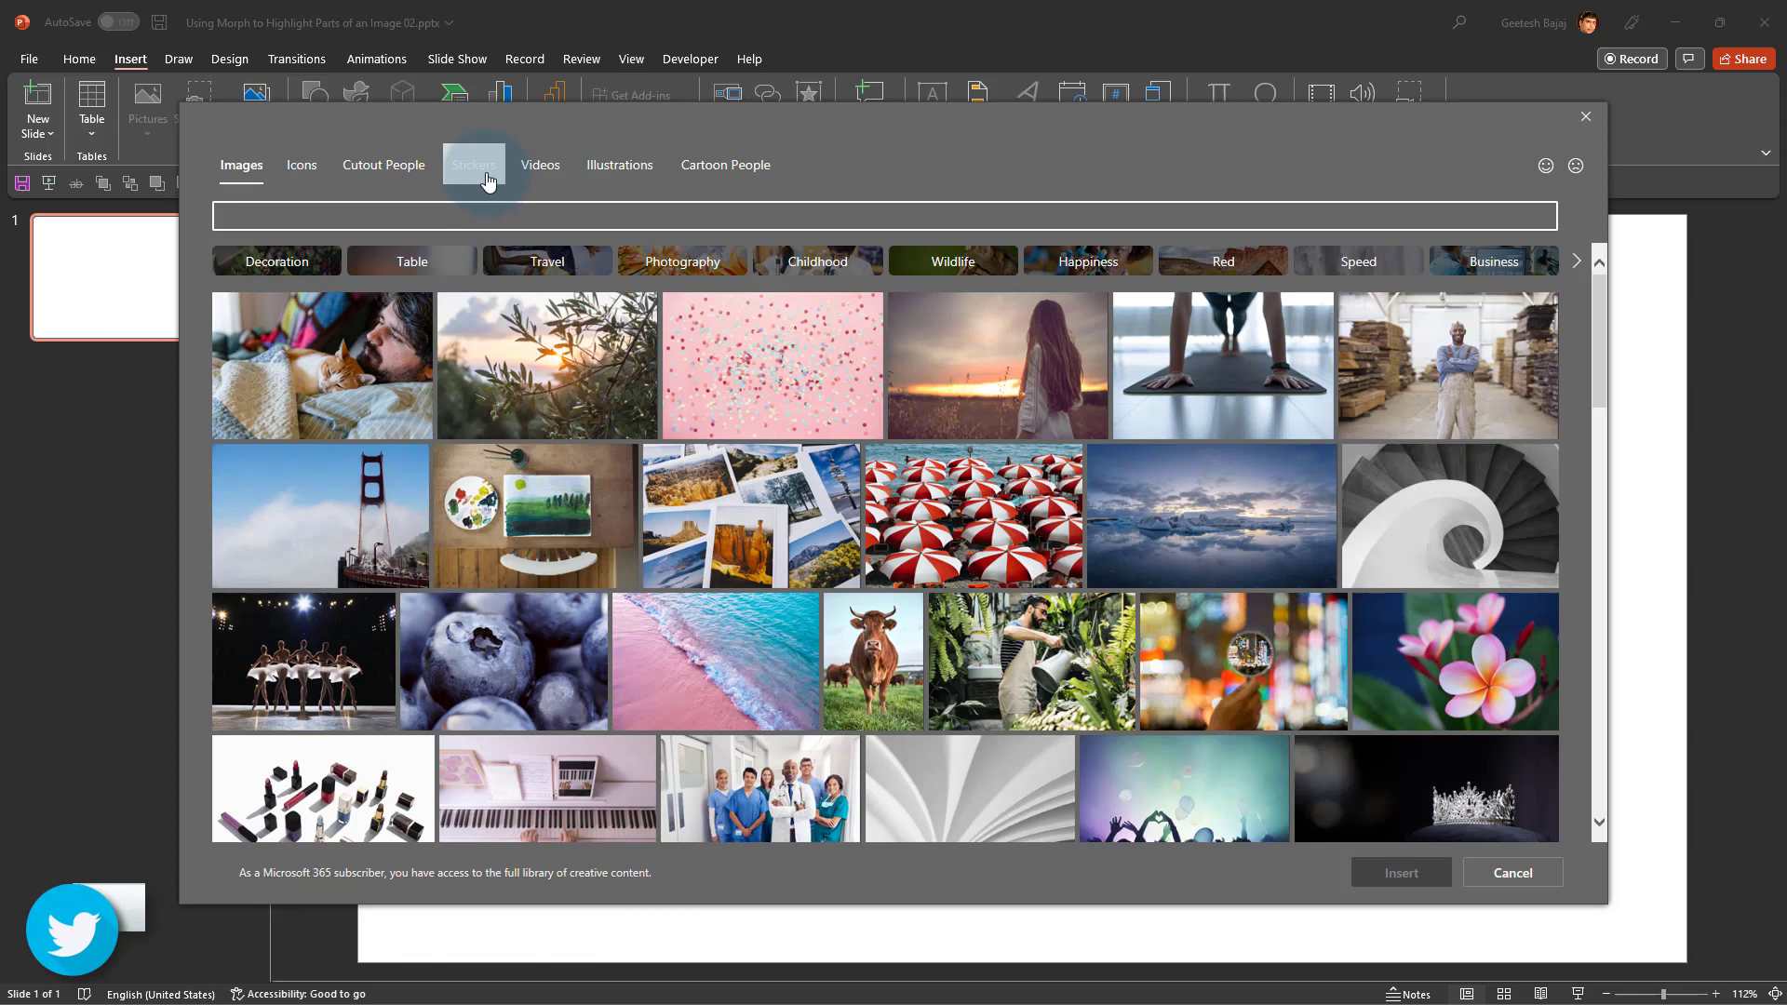
{"action": "type", "text": "plants"}
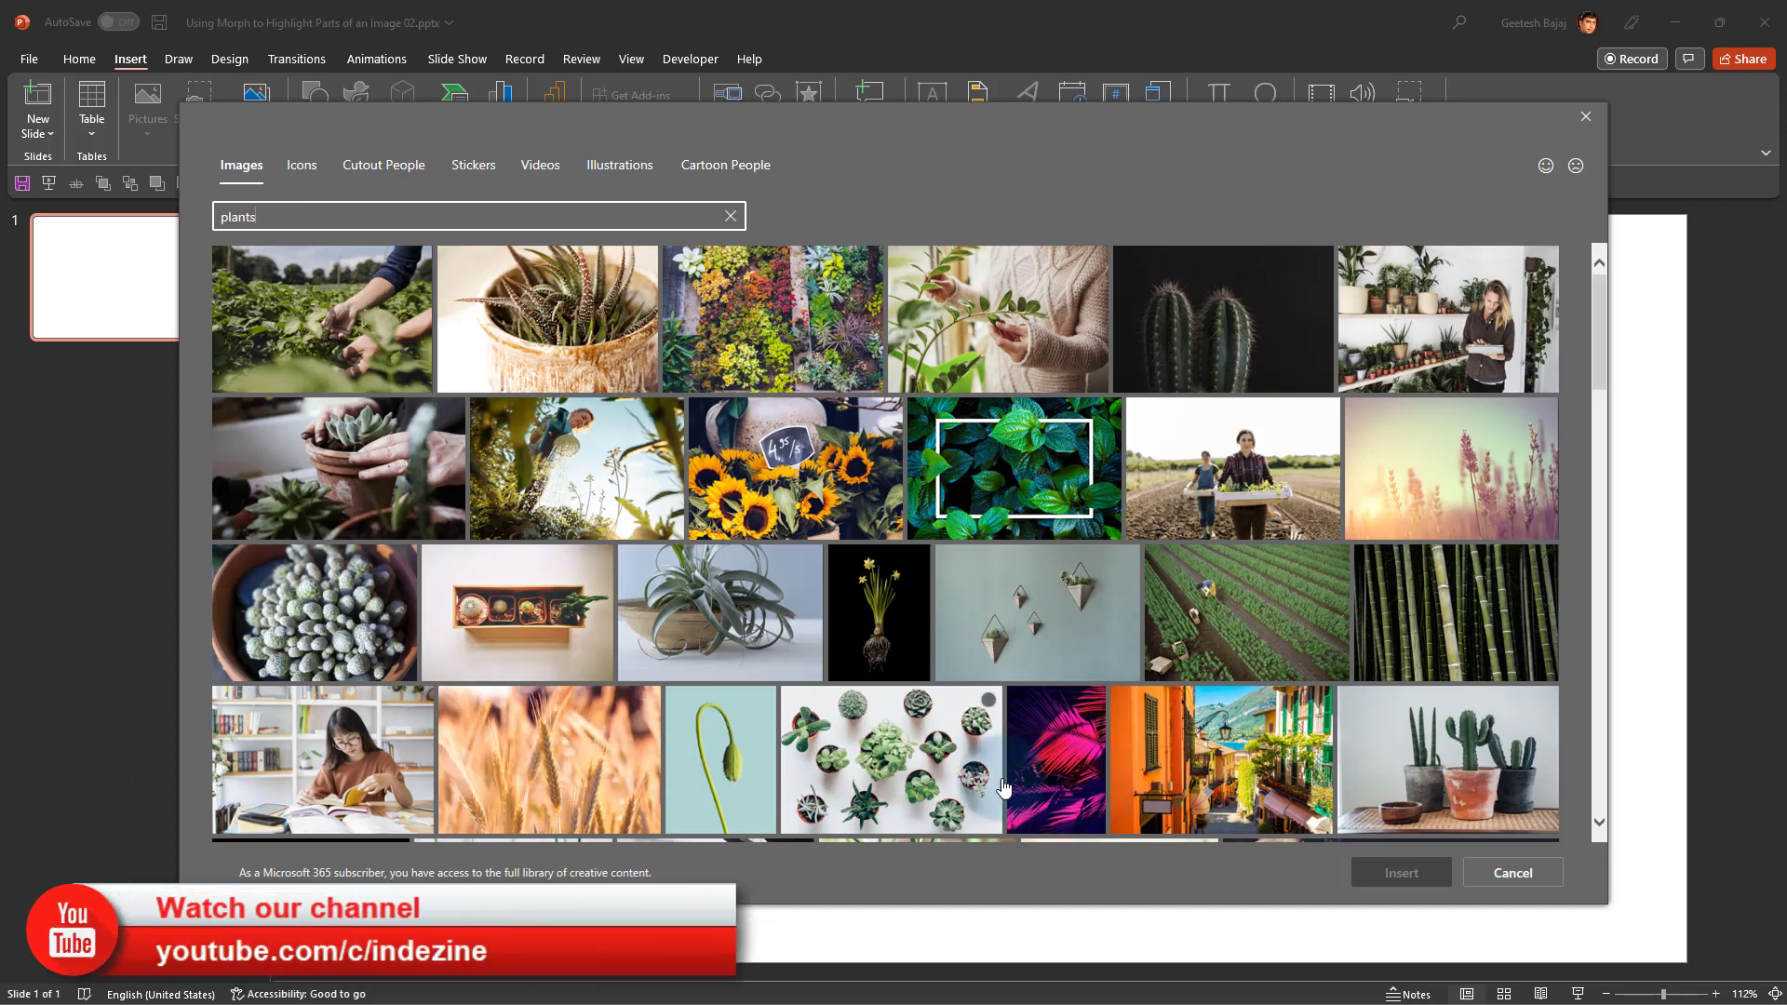
{"action": "mouse_move", "coordinate": [923, 778]}
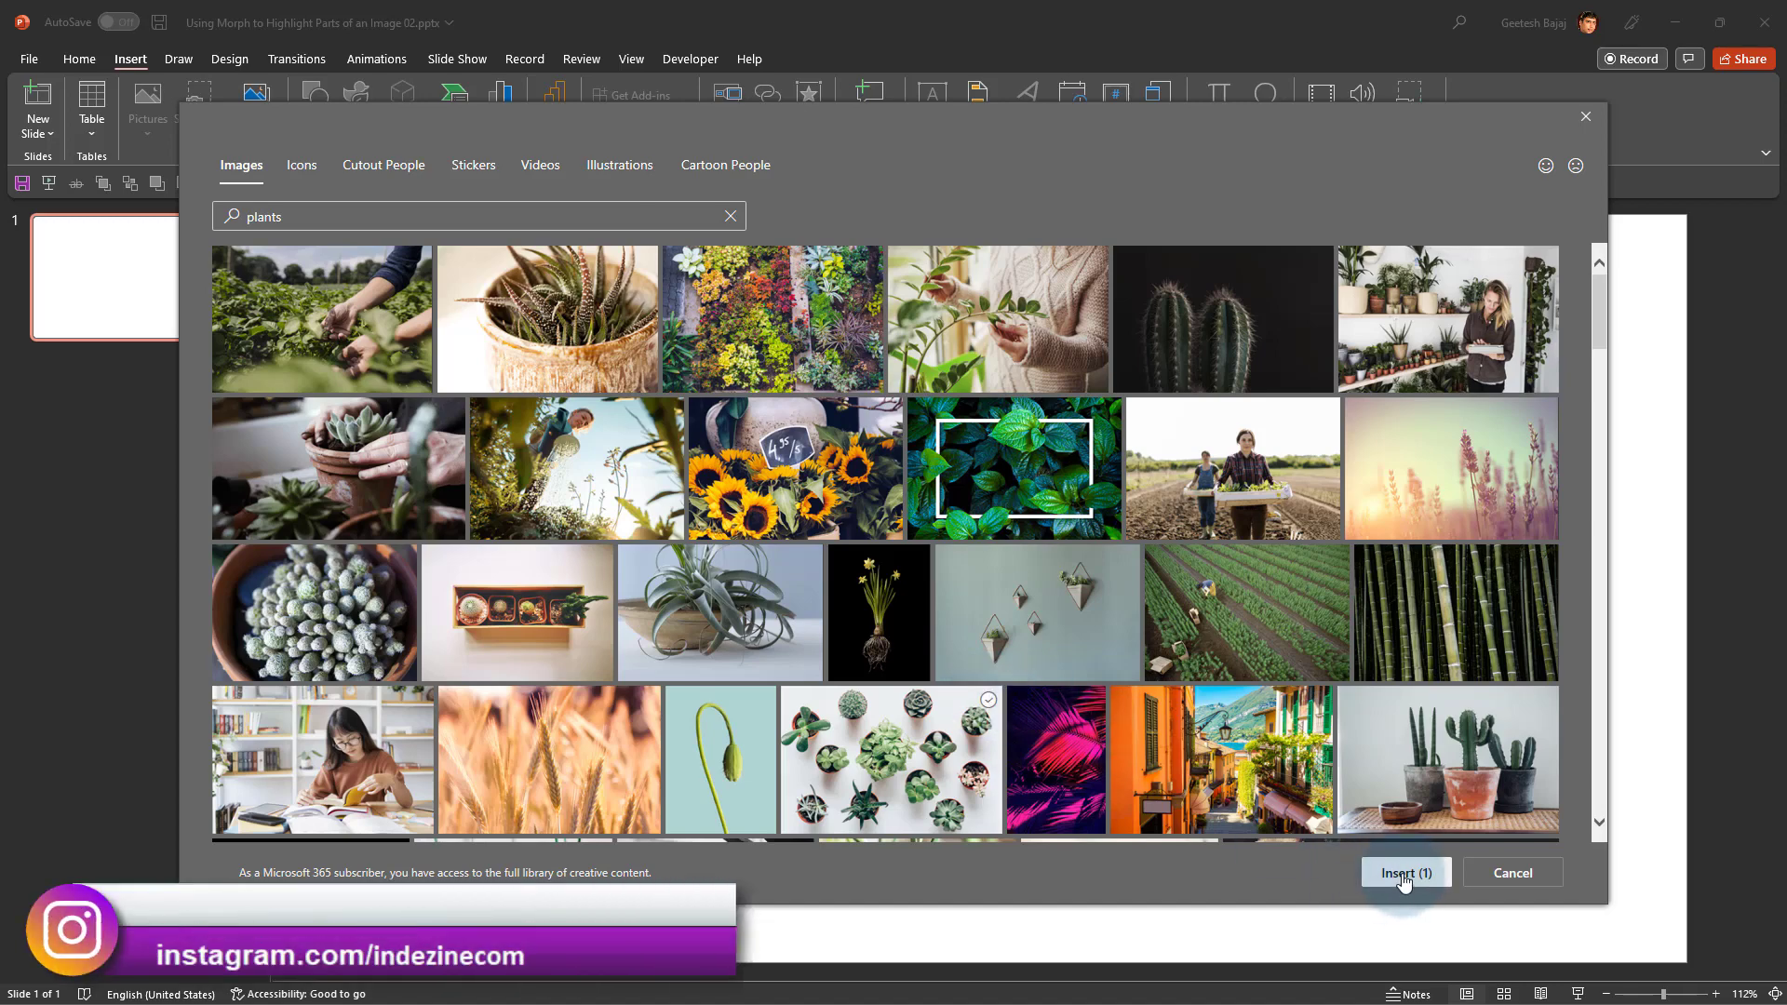
{"action": "left_click", "coordinate": [1406, 871]}
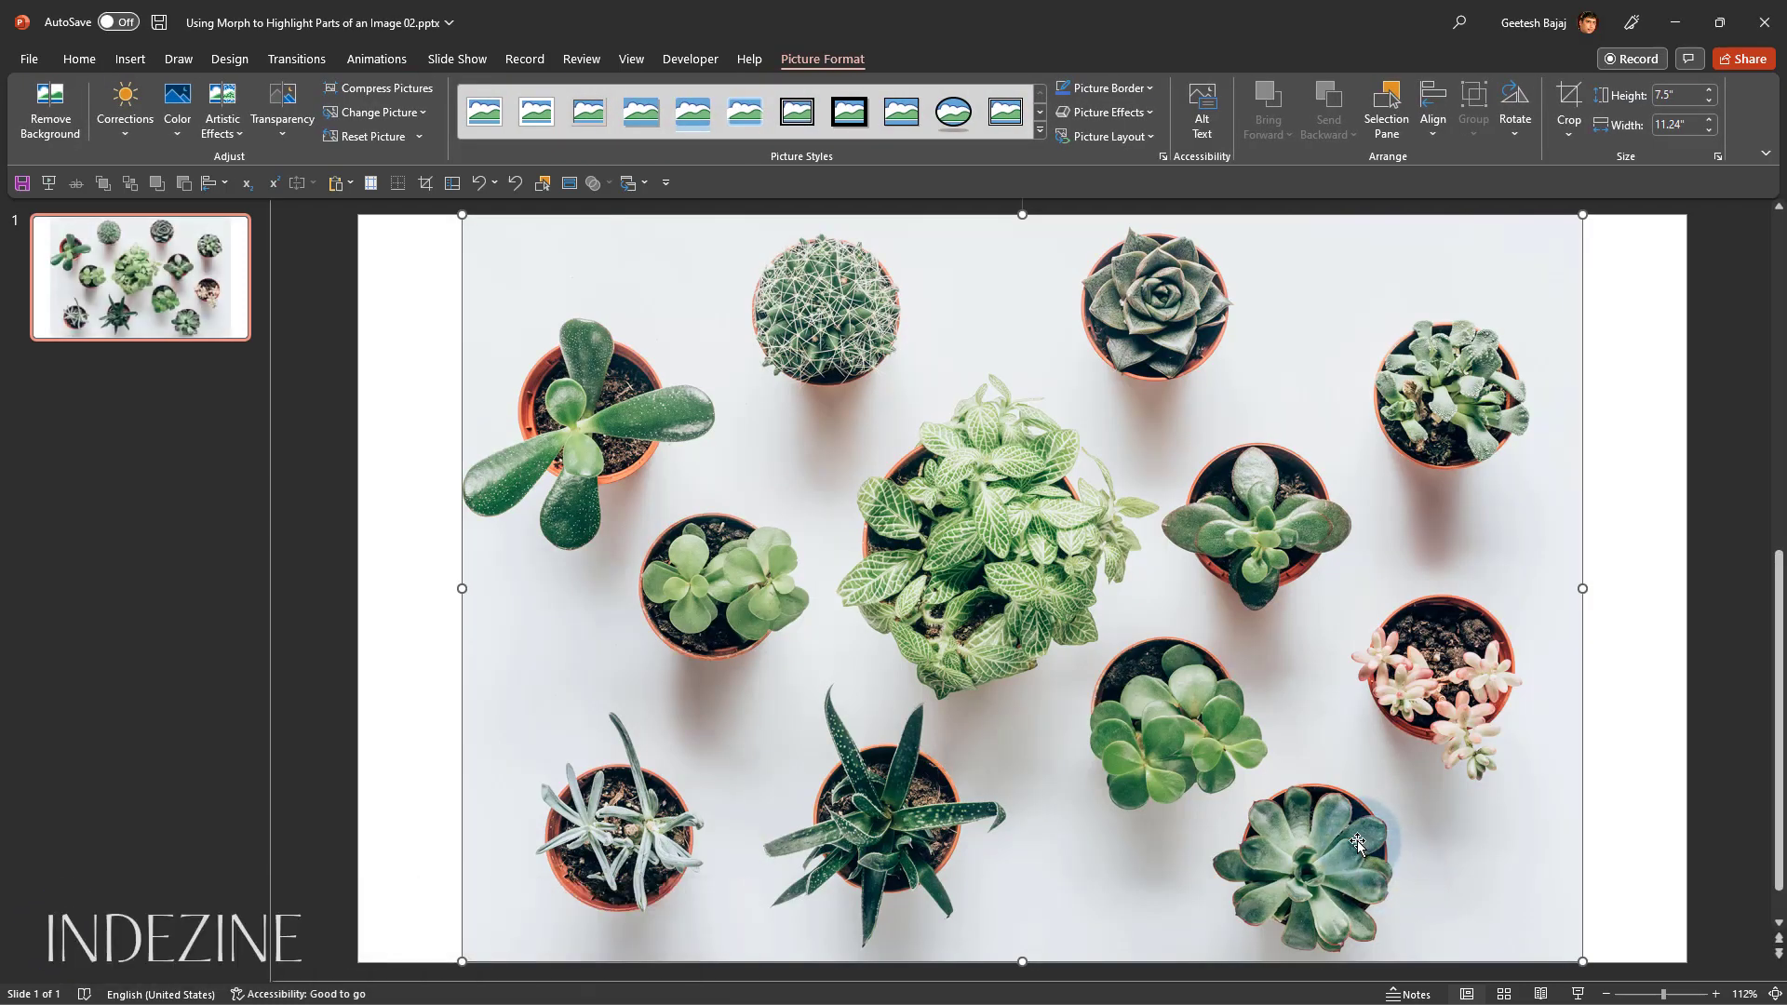
{"action": "mouse_move", "coordinate": [1374, 841]}
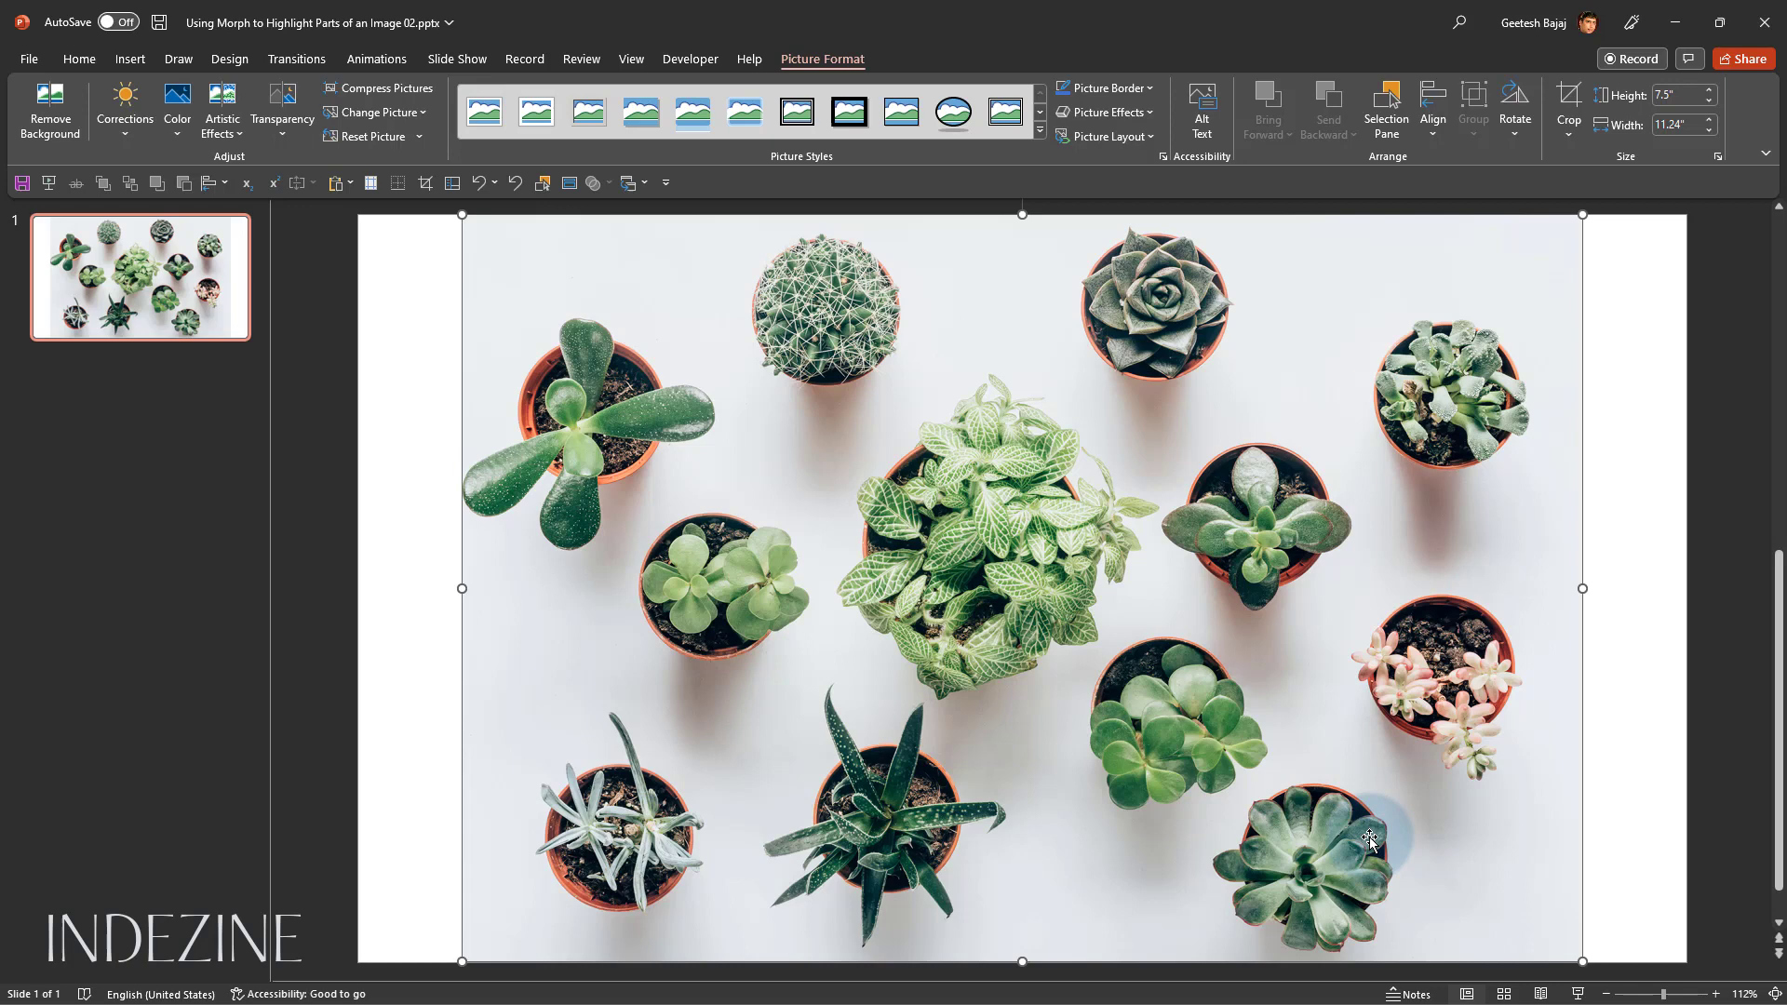
{"action": "mouse_move", "coordinate": [235, 497]}
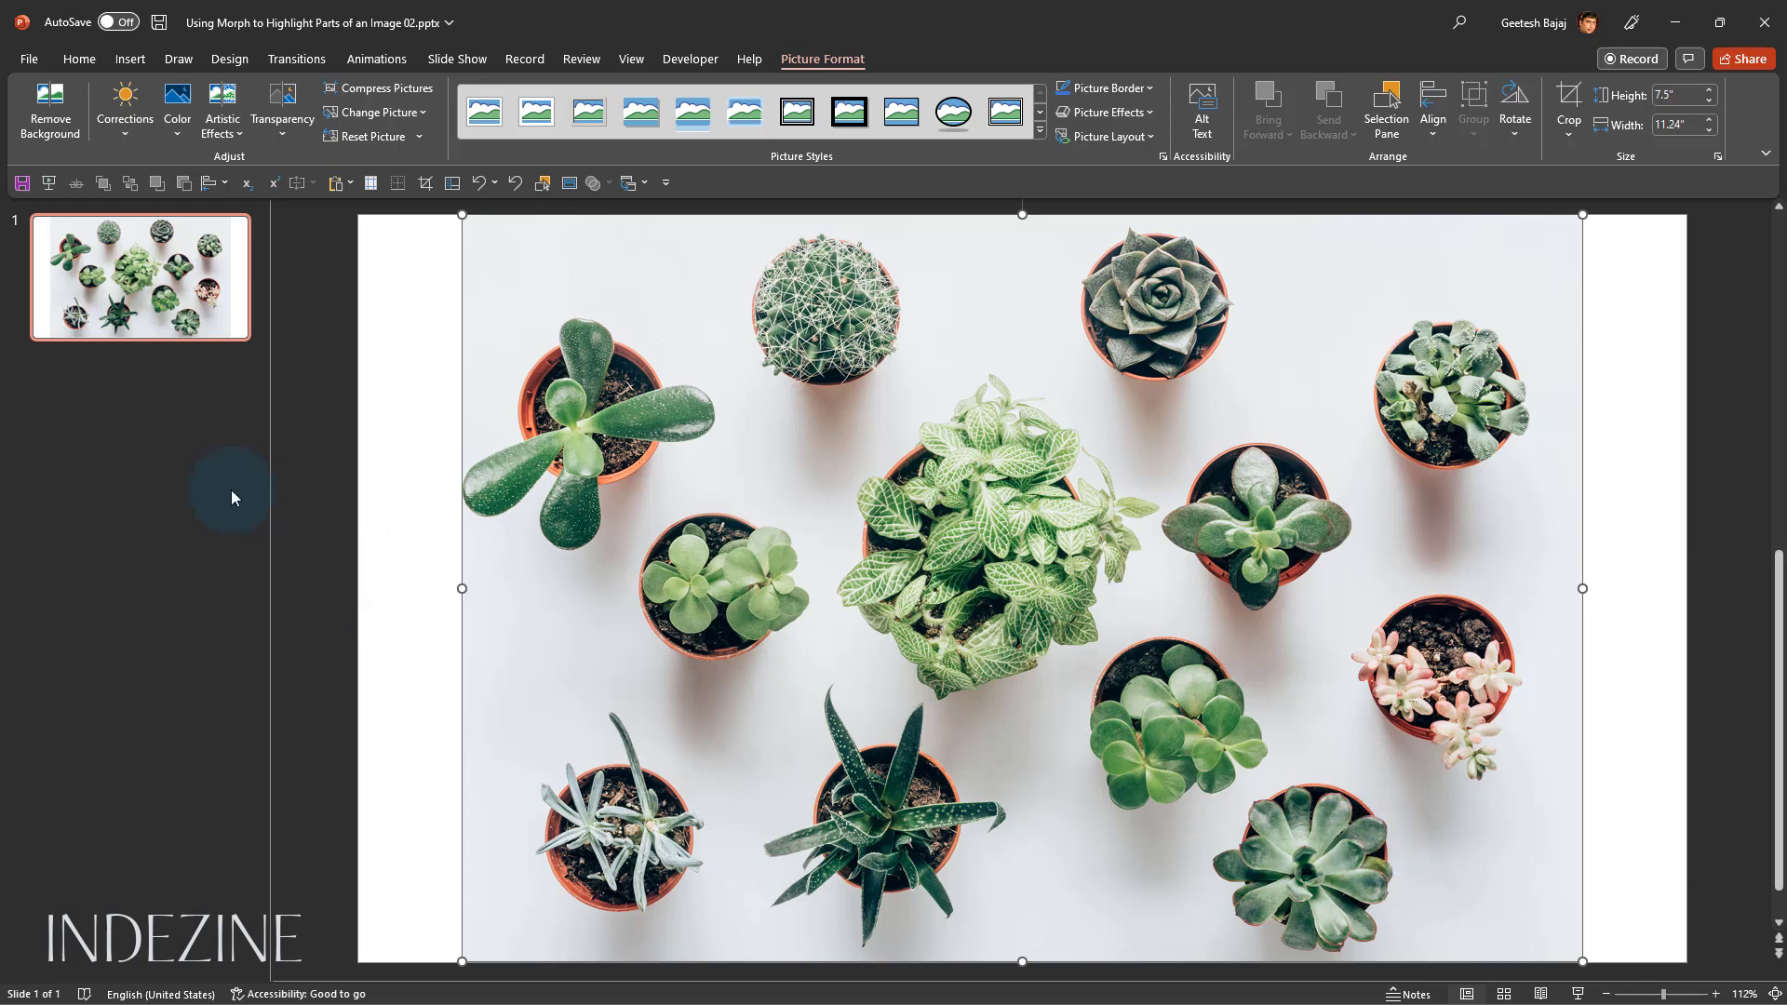
{"action": "mouse_move", "coordinate": [295, 605]}
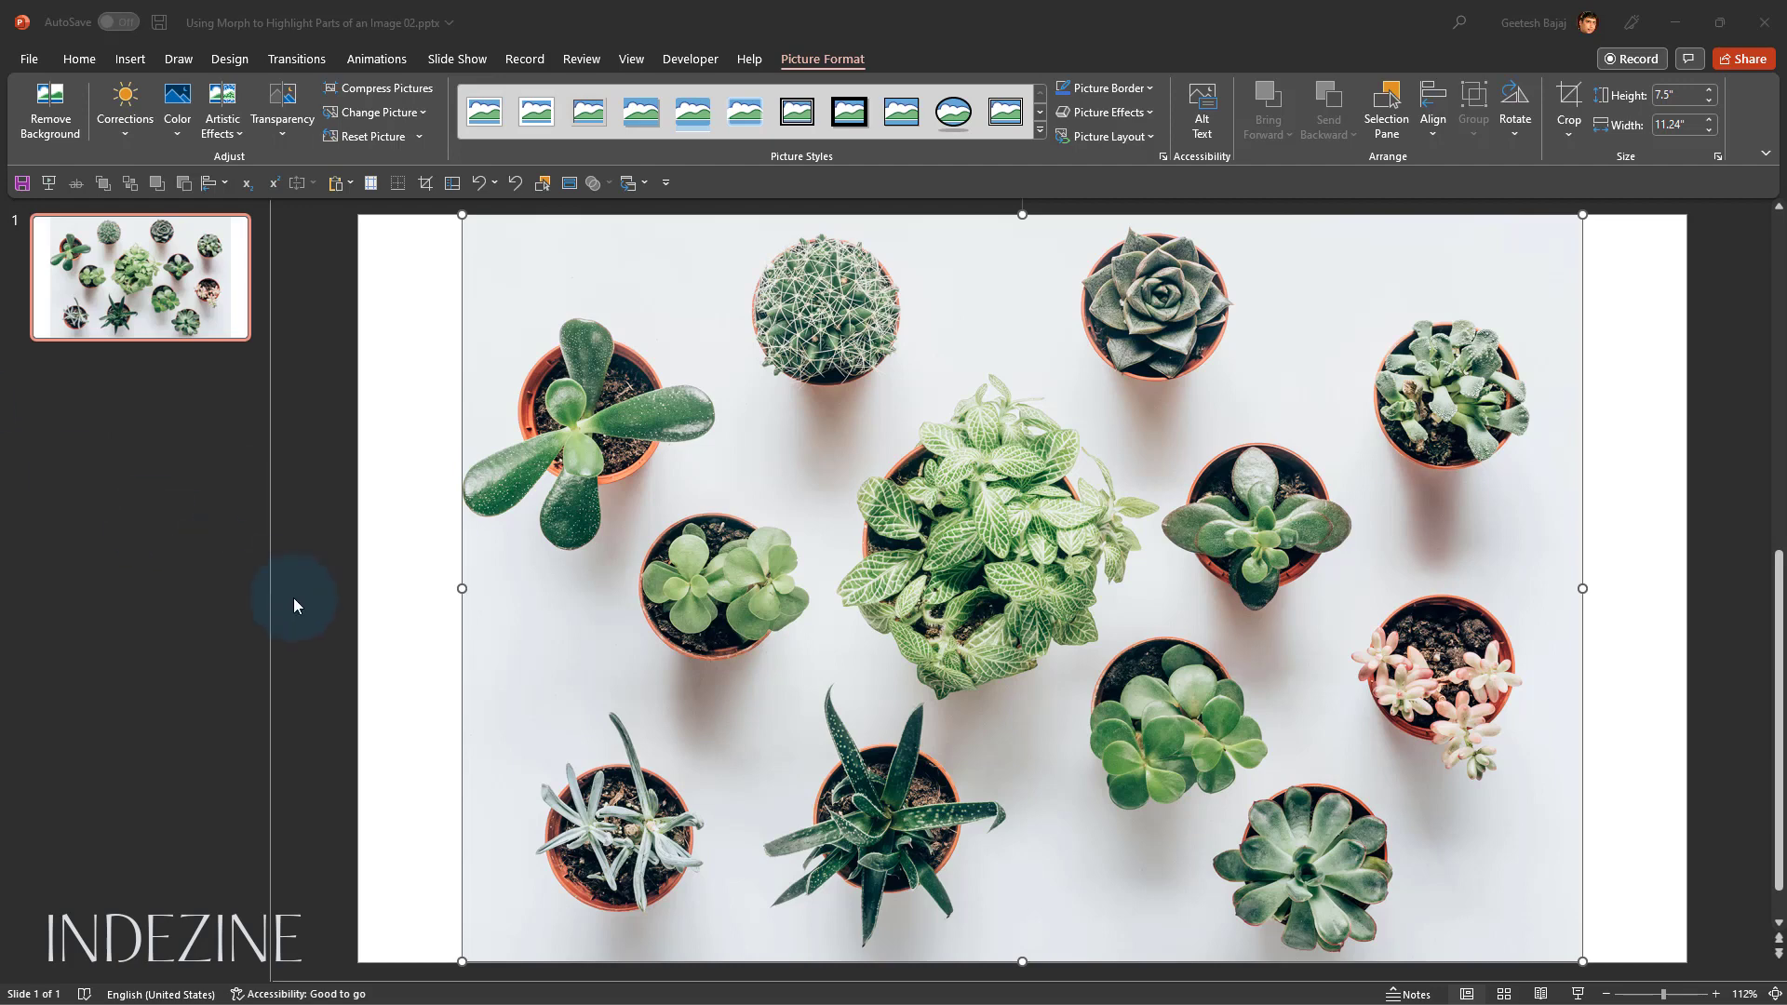
{"action": "mouse_move", "coordinate": [397, 641]}
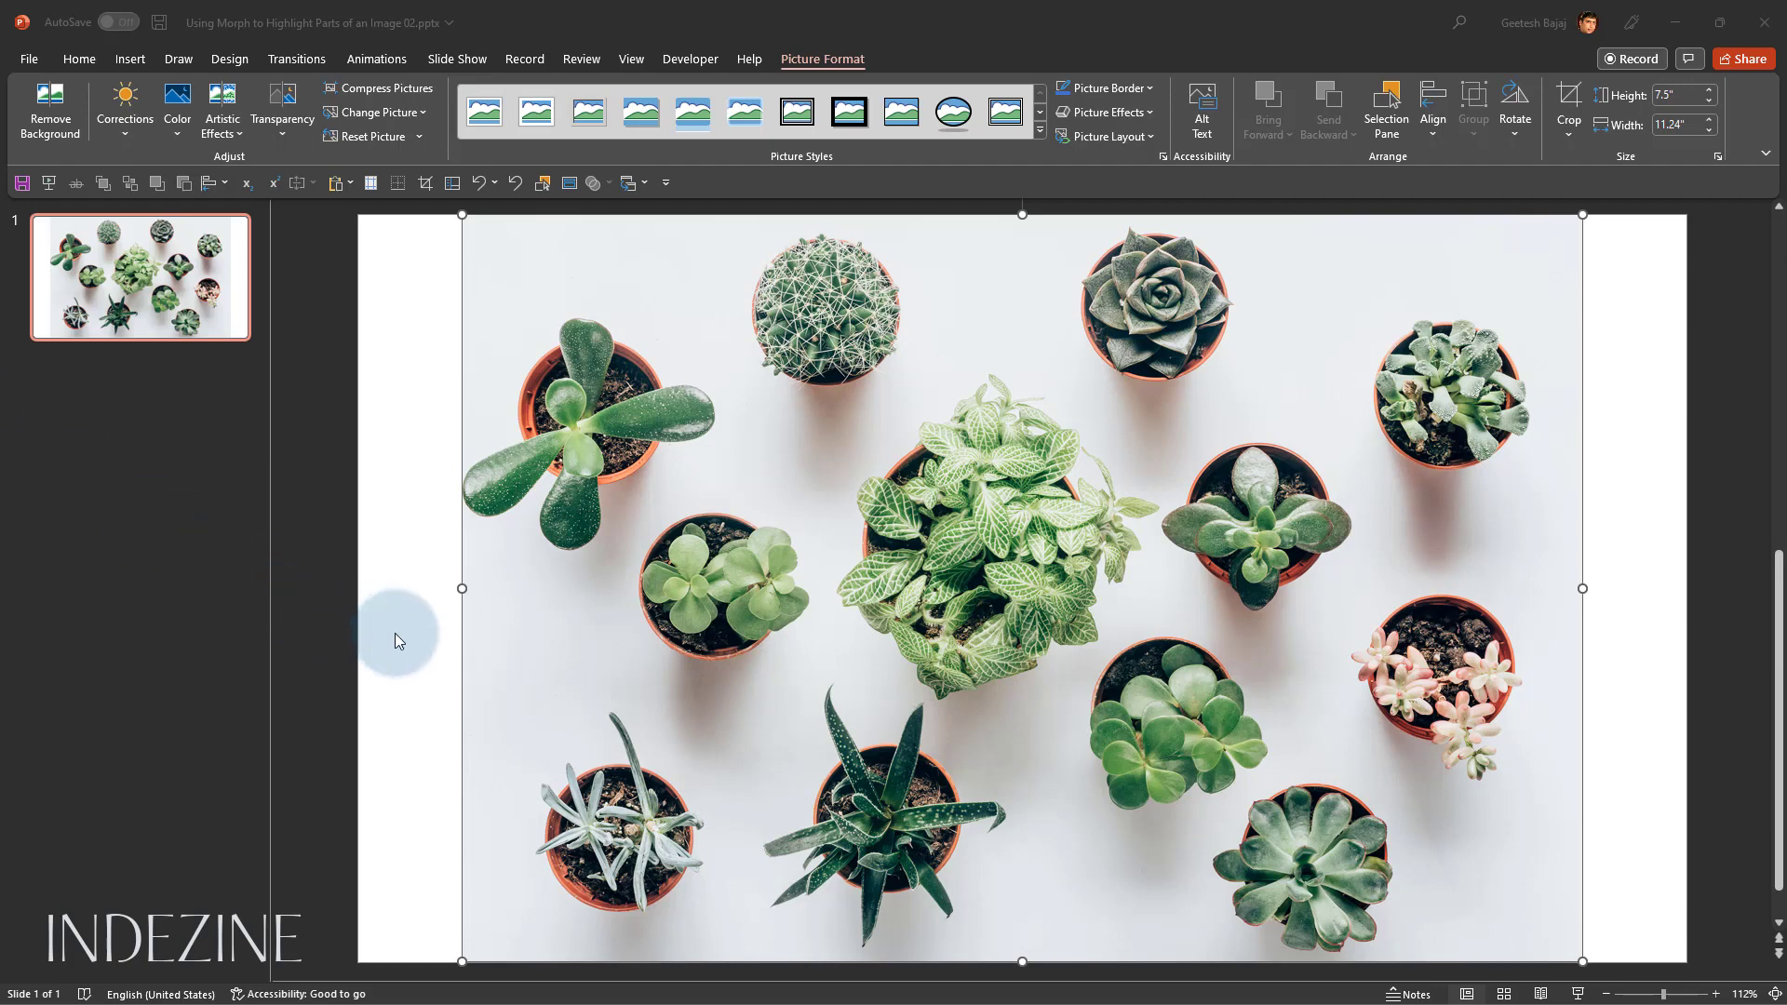
{"action": "mouse_move", "coordinate": [413, 644]}
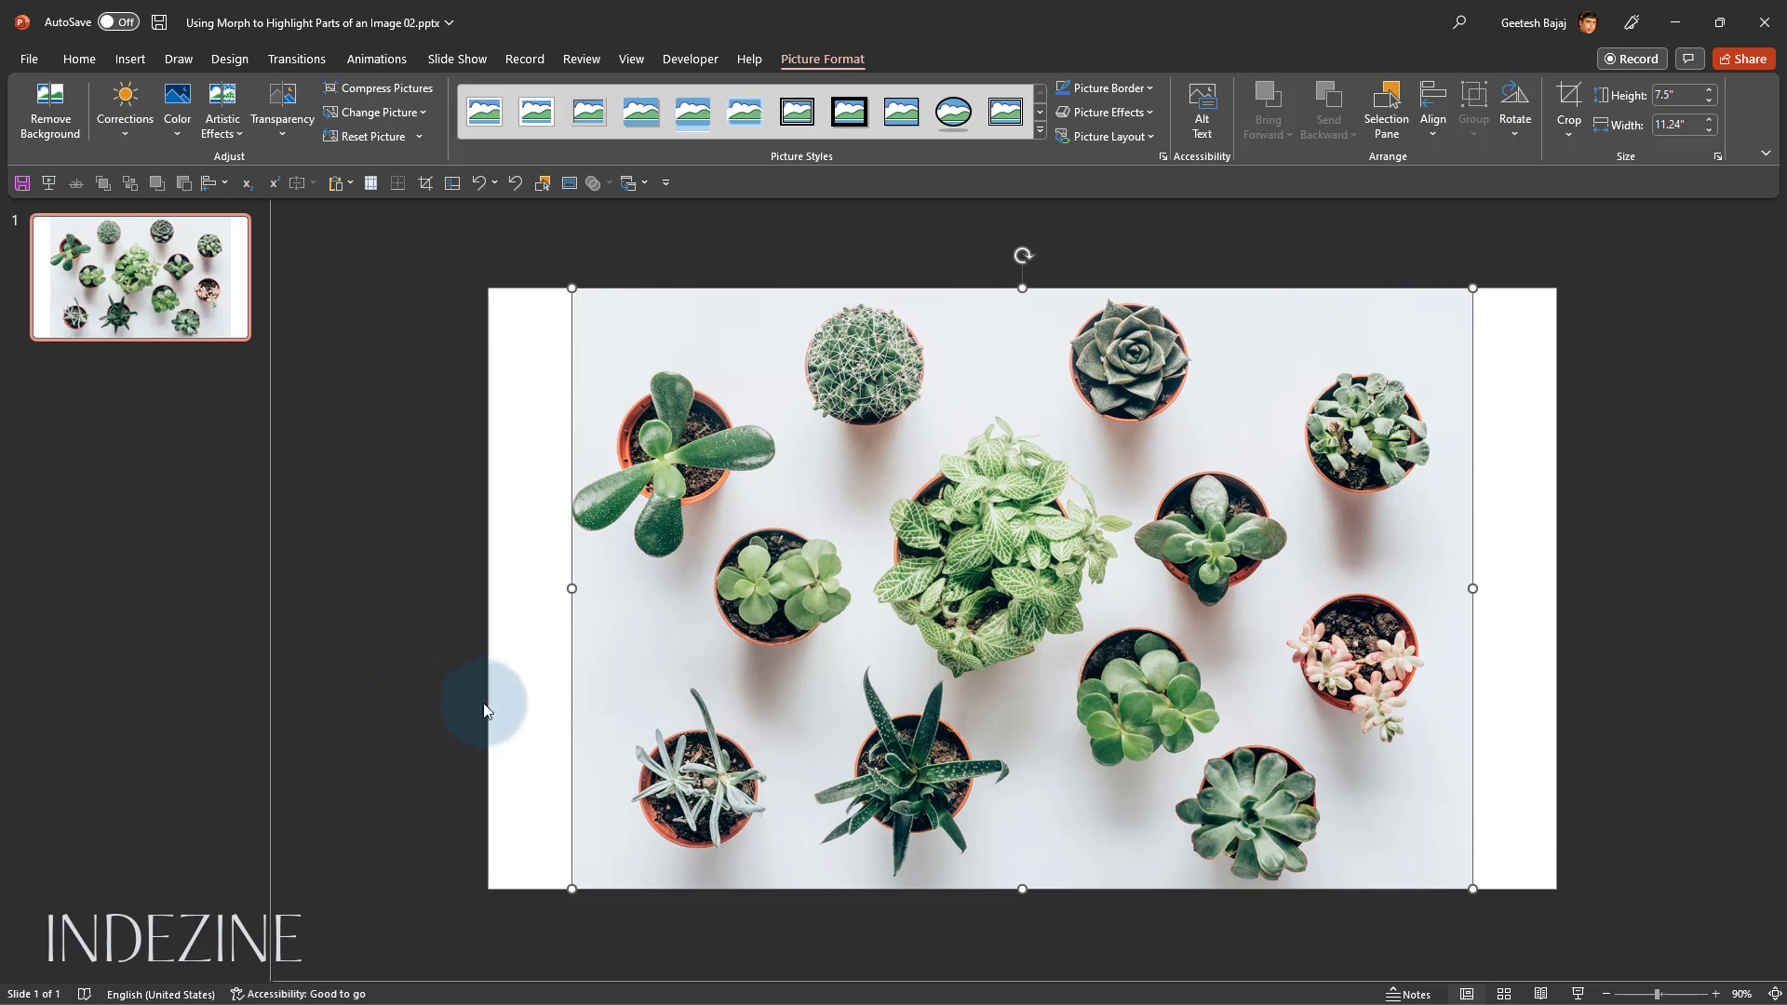
{"action": "mouse_move", "coordinate": [573, 890]}
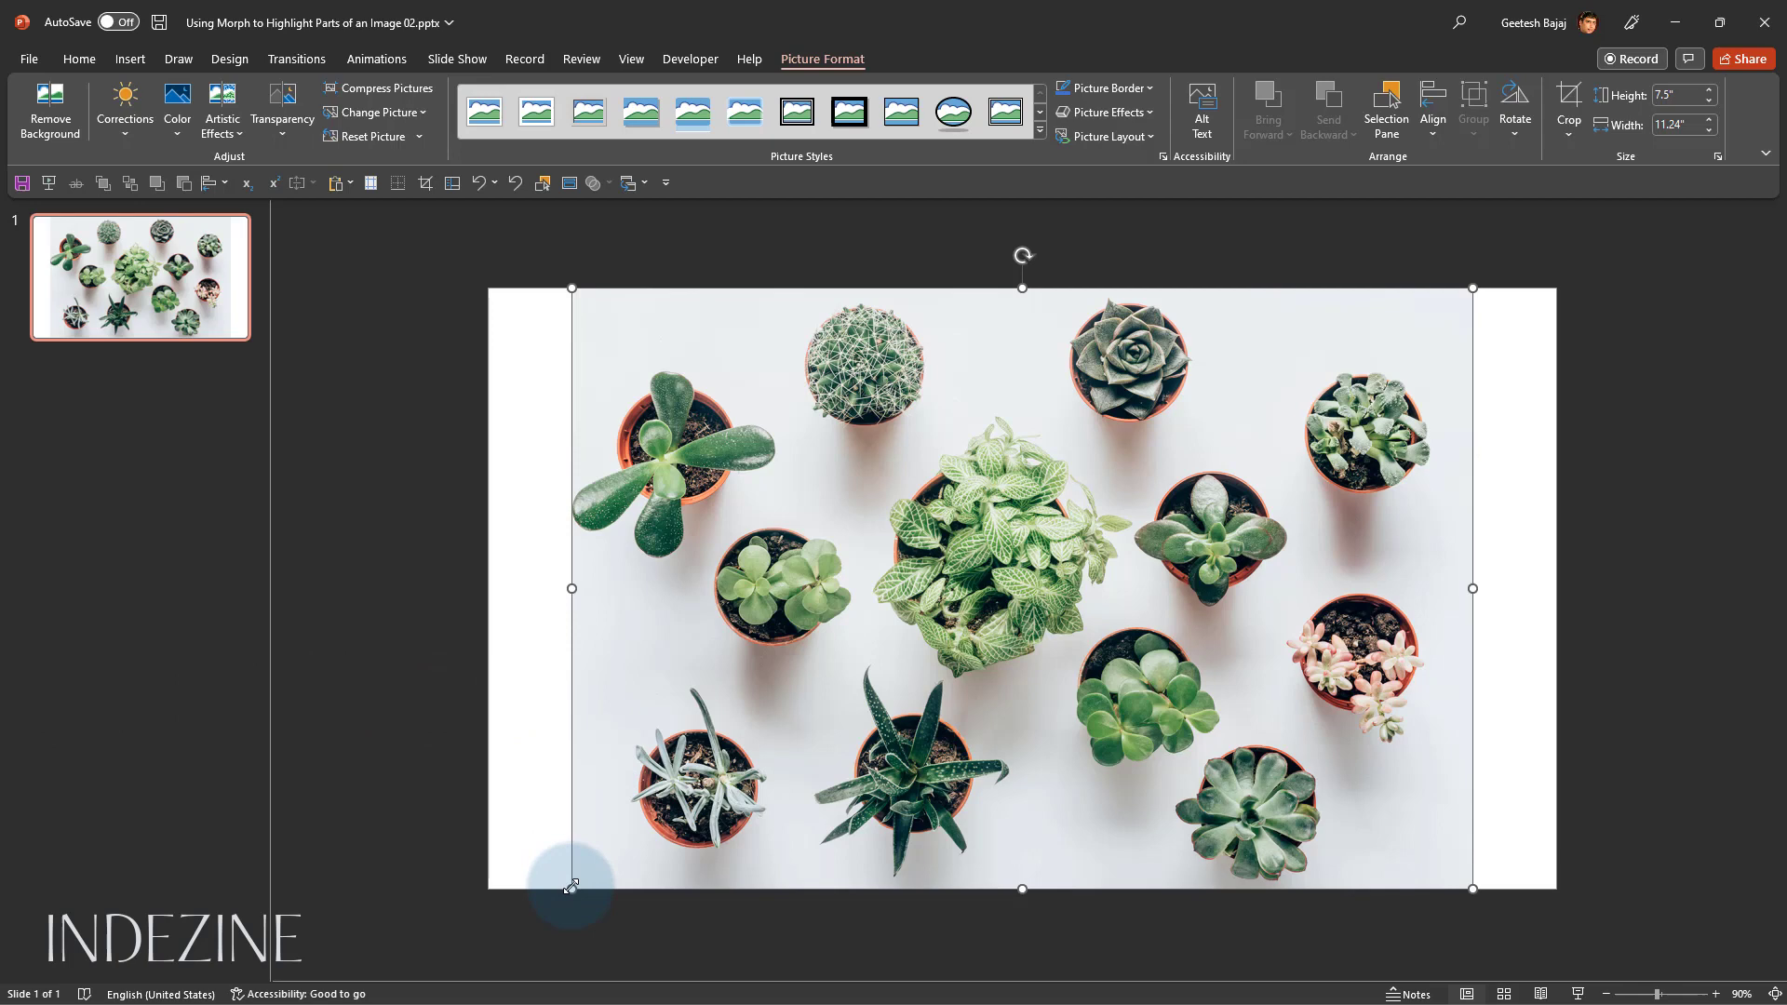
Enlarge the succulent photo proportionally until it spans the full slide width
{"action": "key", "text": "shift"}
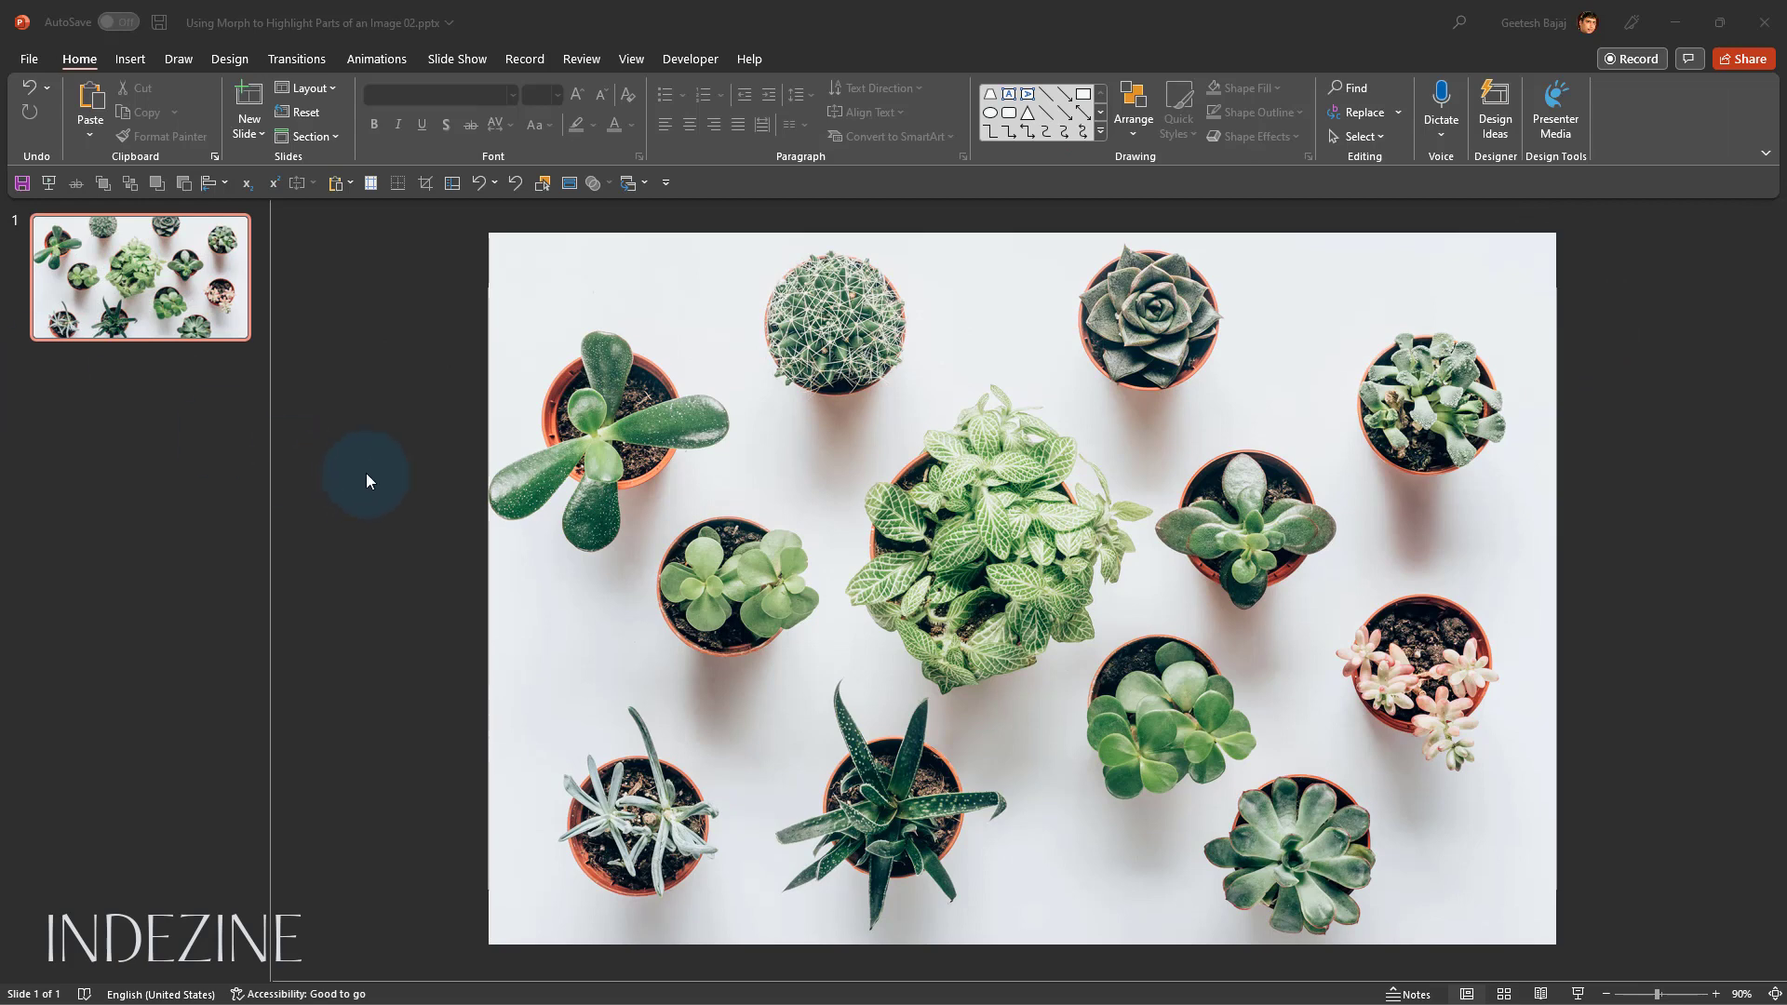
{"action": "mouse_move", "coordinate": [393, 469]}
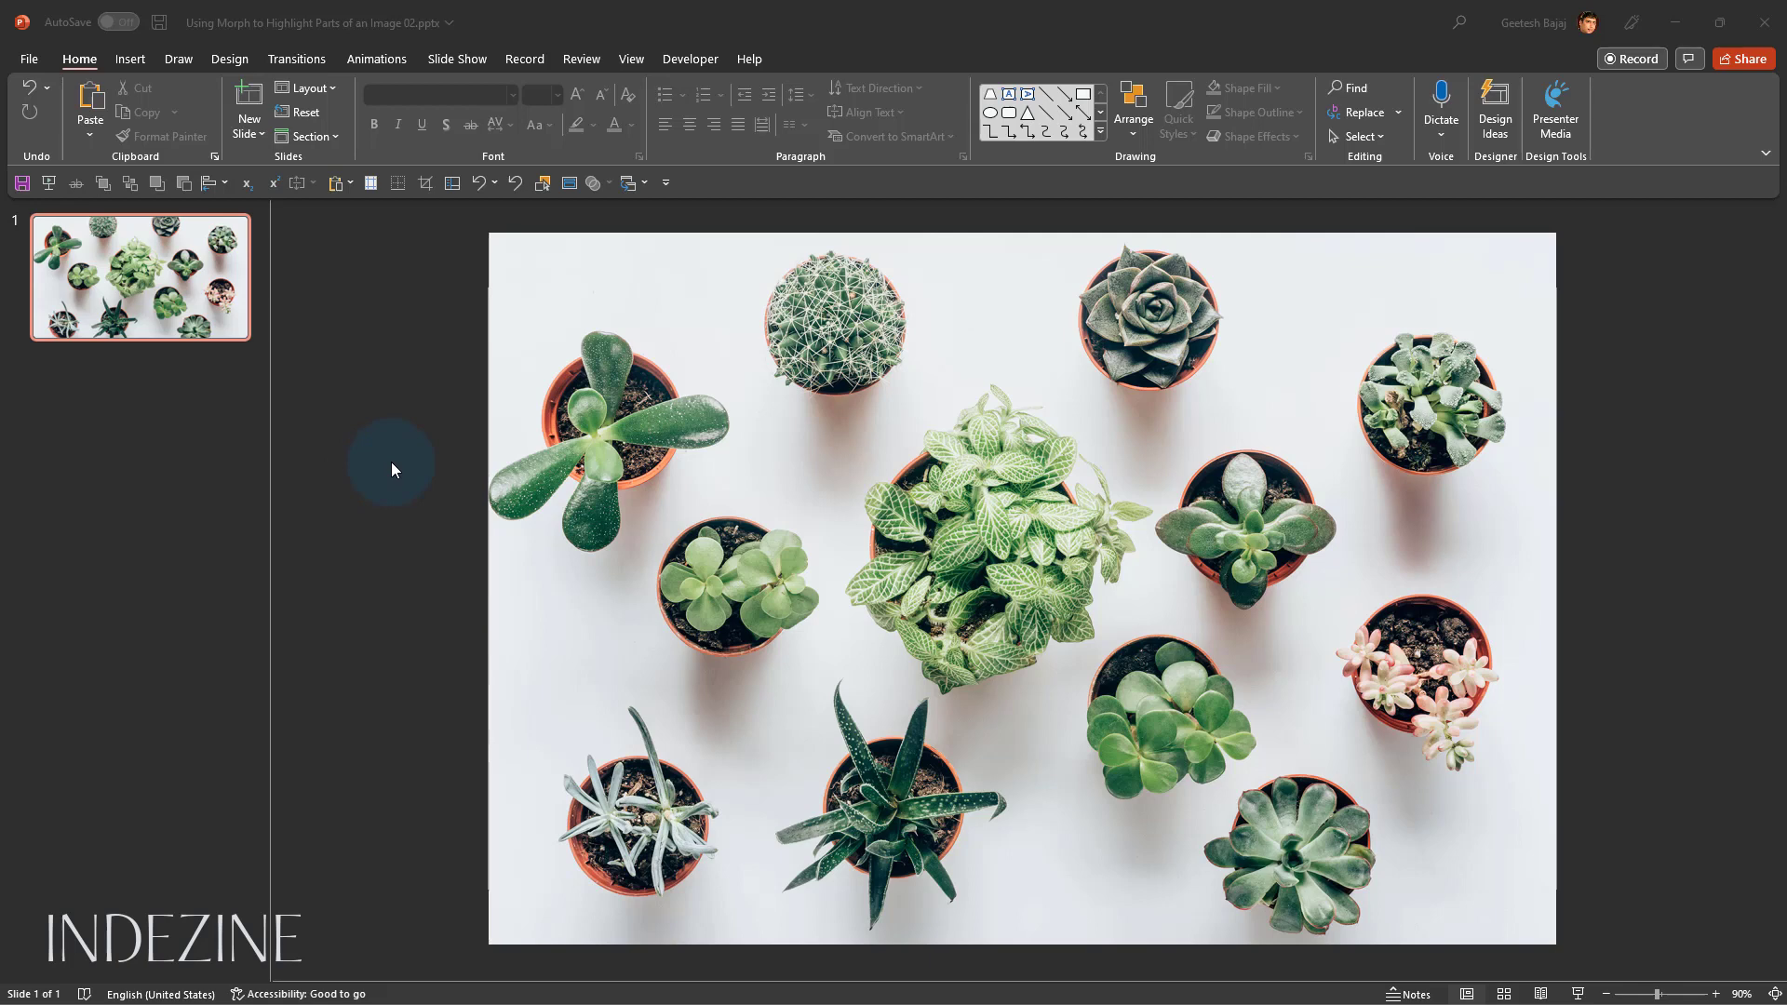
{"action": "mouse_move", "coordinate": [495, 445]}
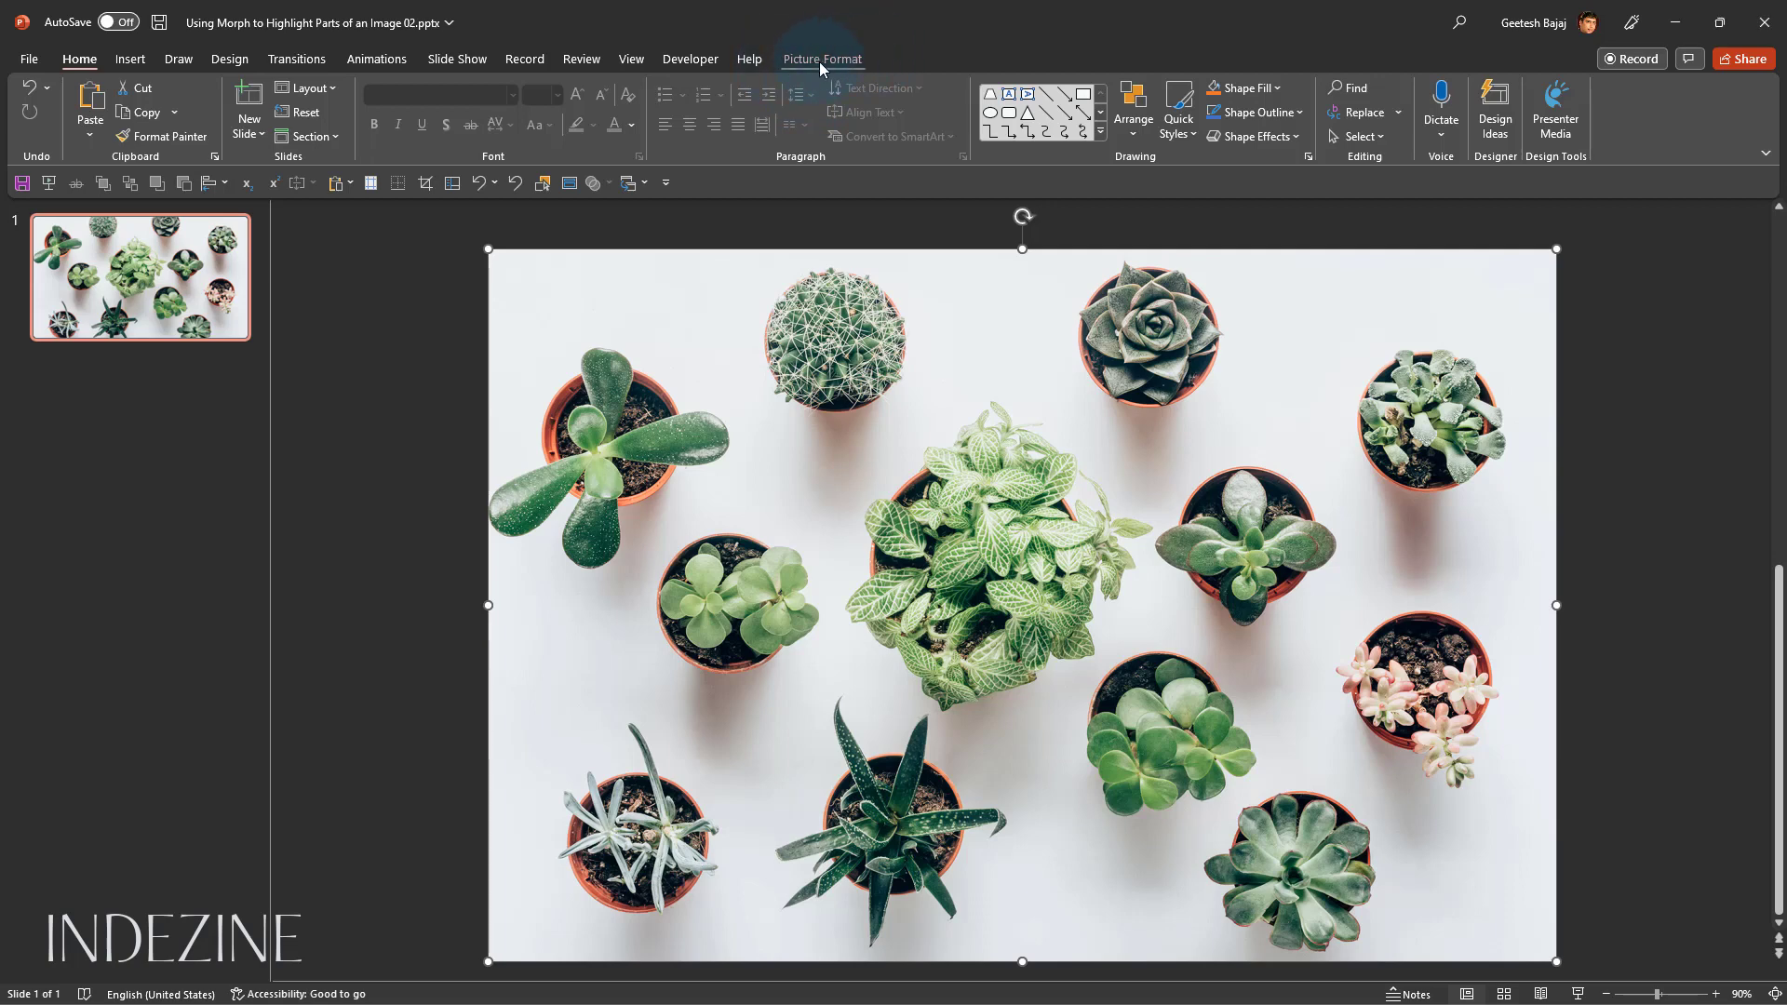
Start cropping the photo from Picture Format to trim its overflow to the slide edges
{"action": "left_click", "coordinate": [821, 58]}
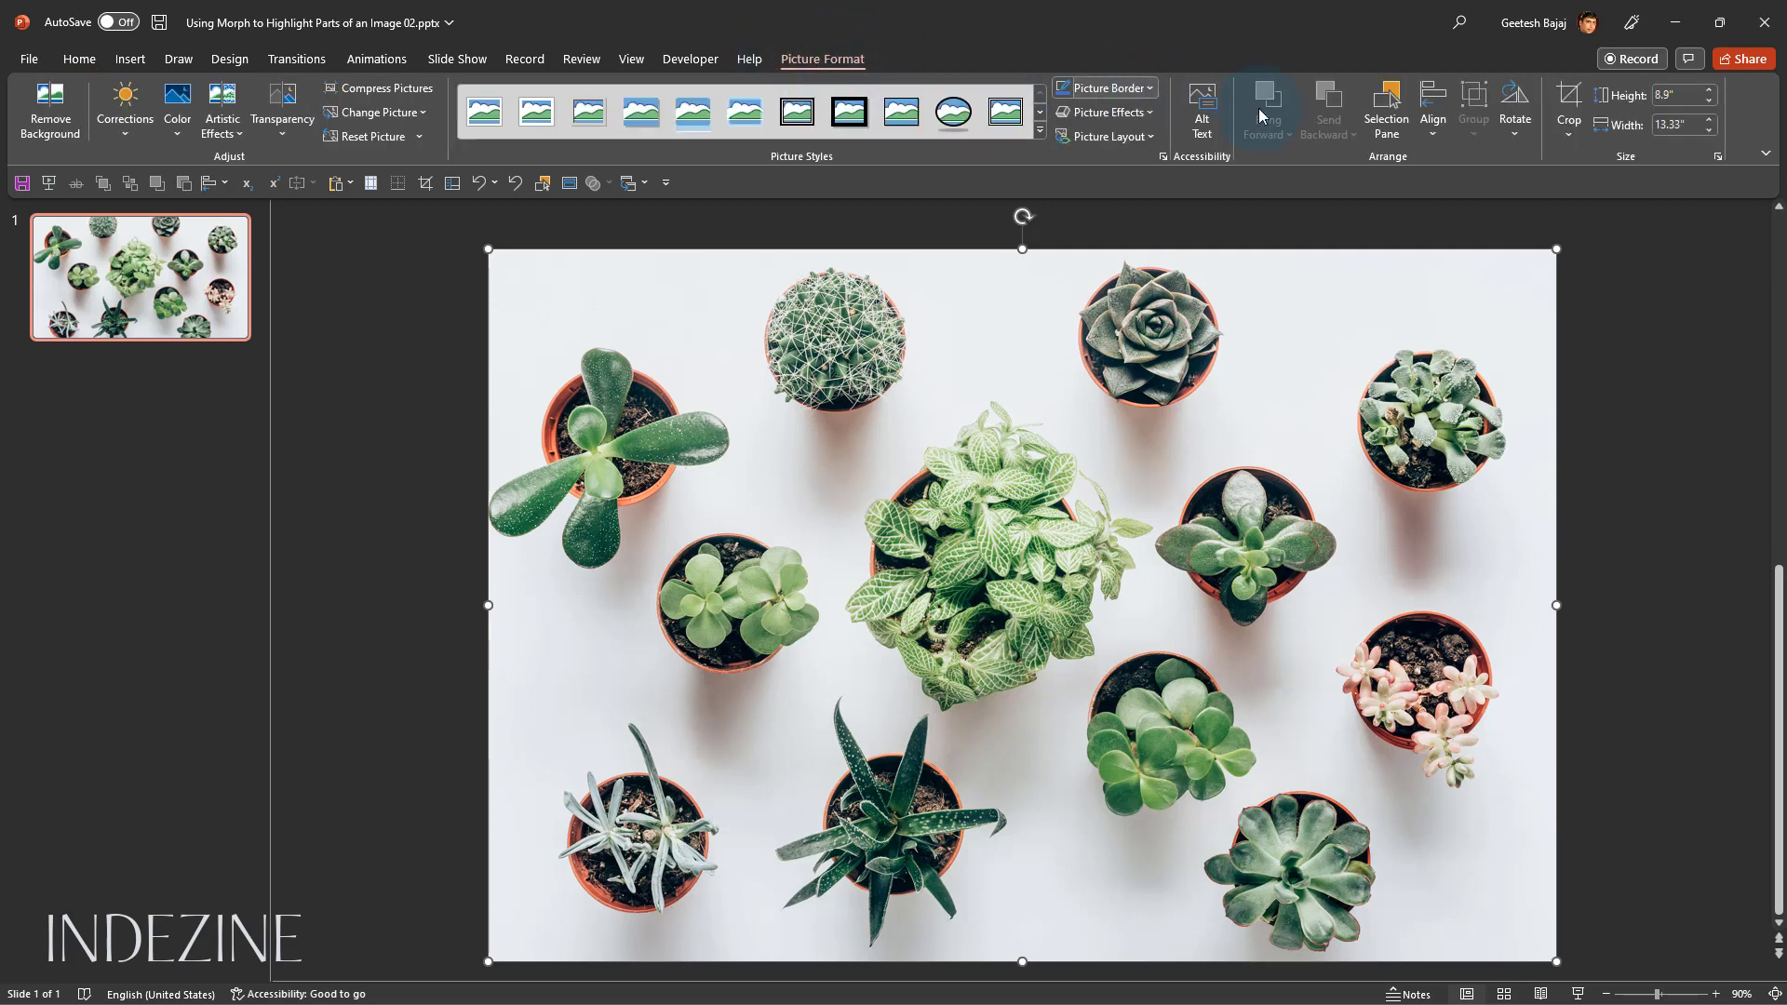
{"action": "mouse_move", "coordinate": [1567, 108]}
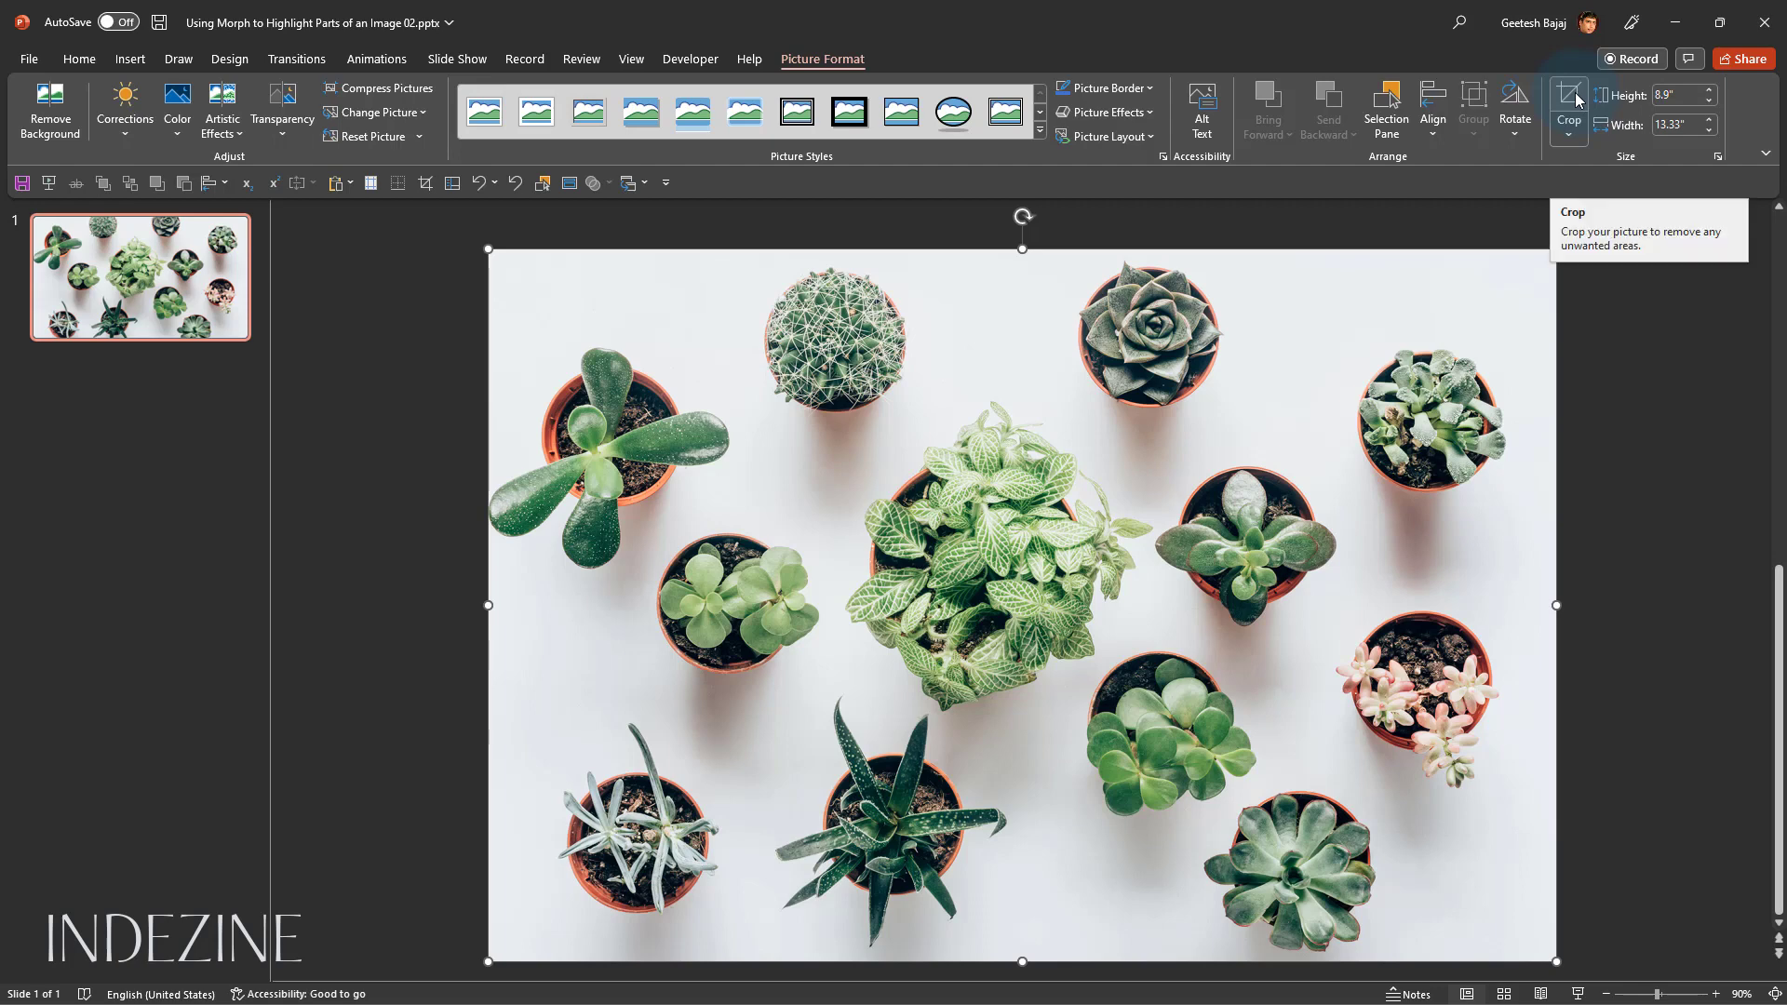
{"action": "left_click", "coordinate": [1568, 103]}
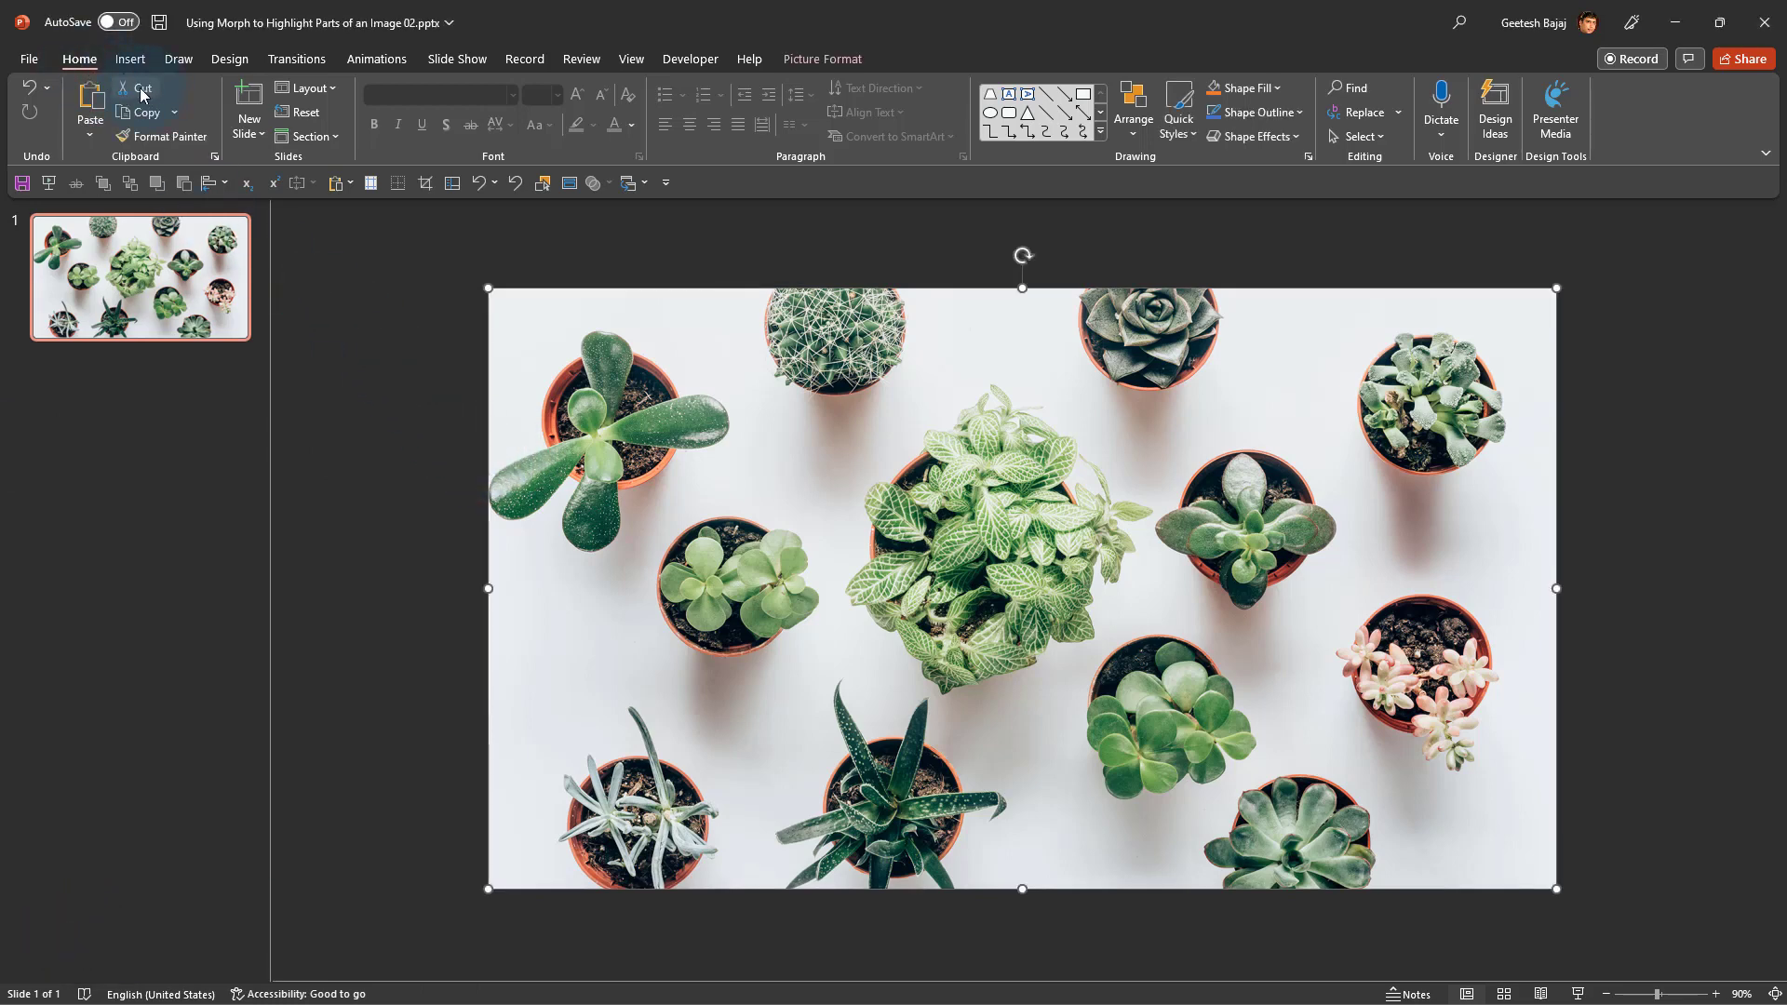
Cut the cropped photo and paste it back as a JPEG picture, then select it
{"action": "key", "text": "ctrl+x"}
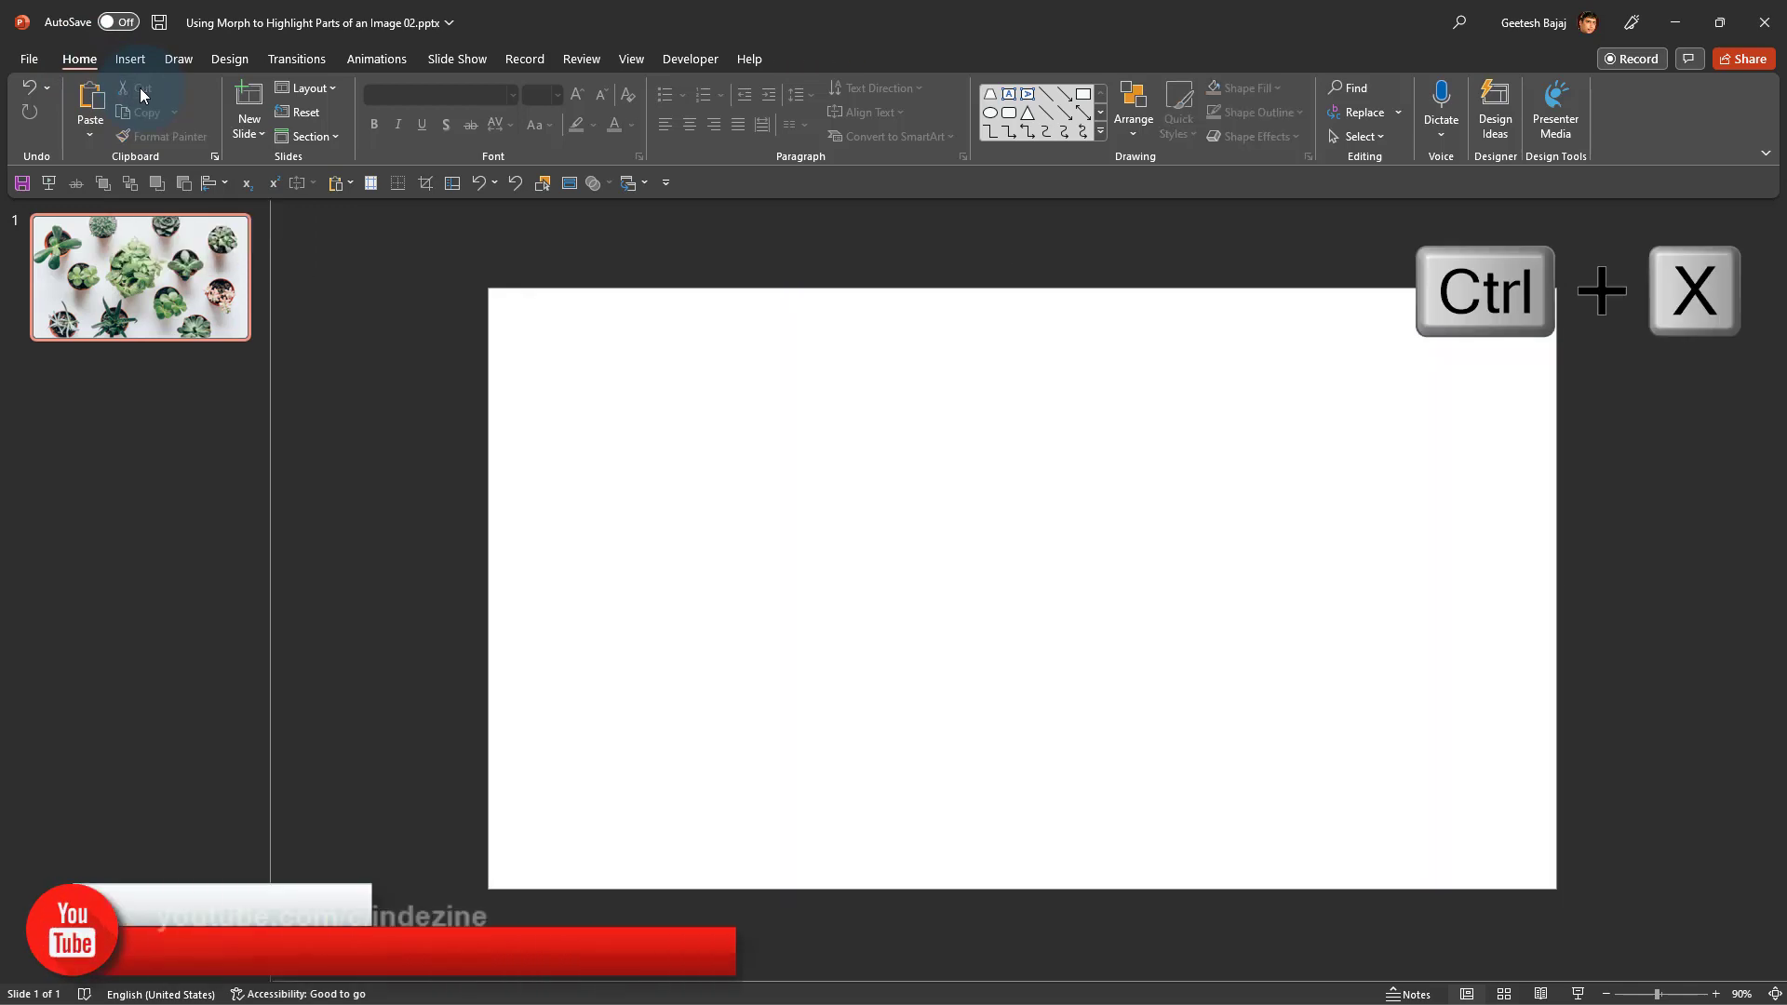
{"action": "key", "text": "ctrl+x"}
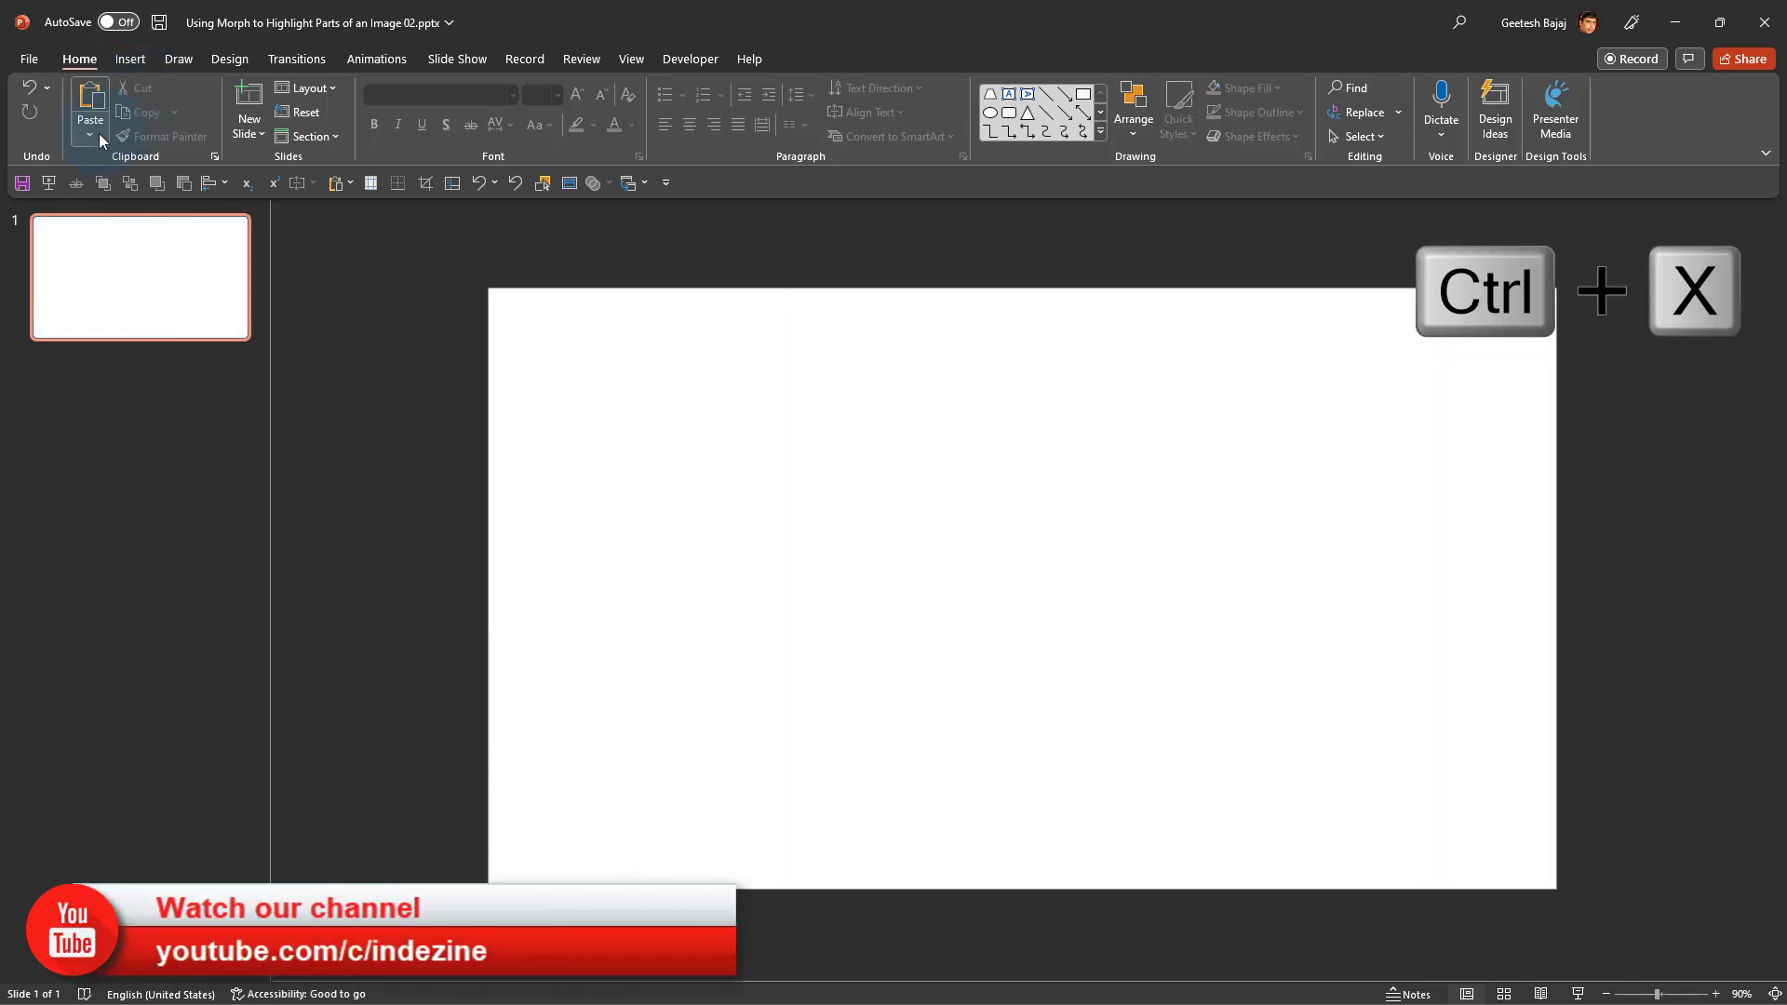
{"action": "mouse_move", "coordinate": [89, 118]}
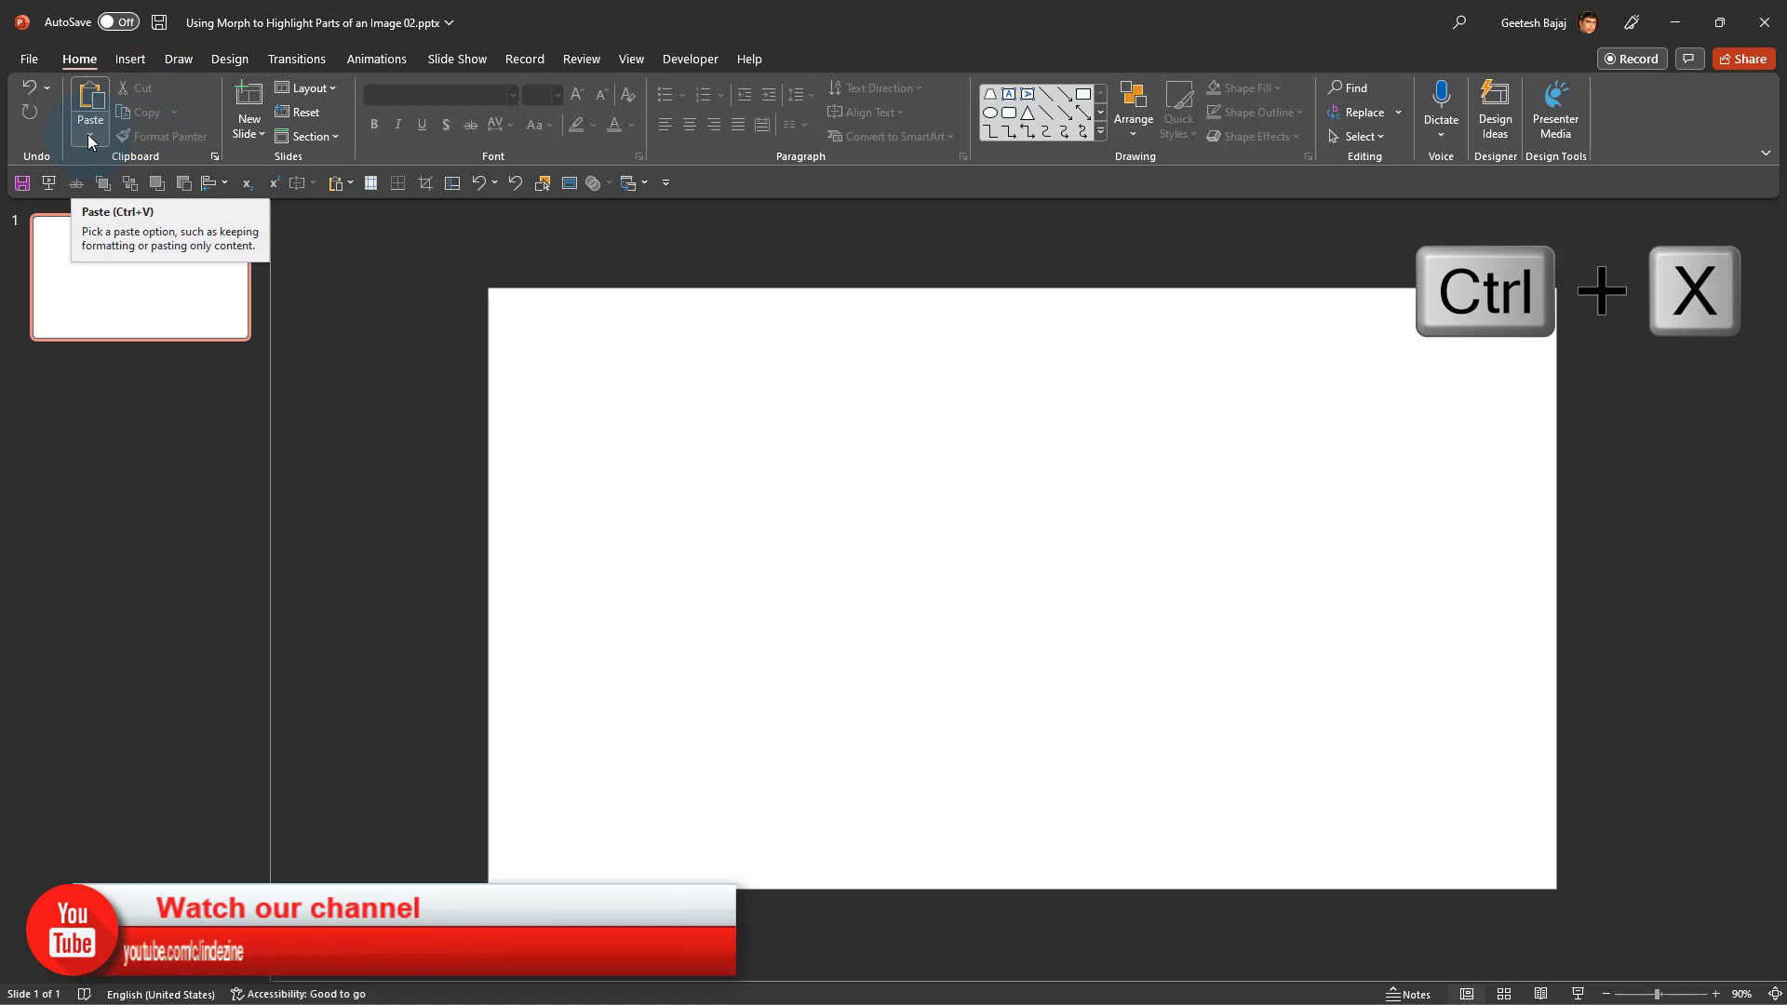
{"action": "left_click", "coordinate": [89, 105]}
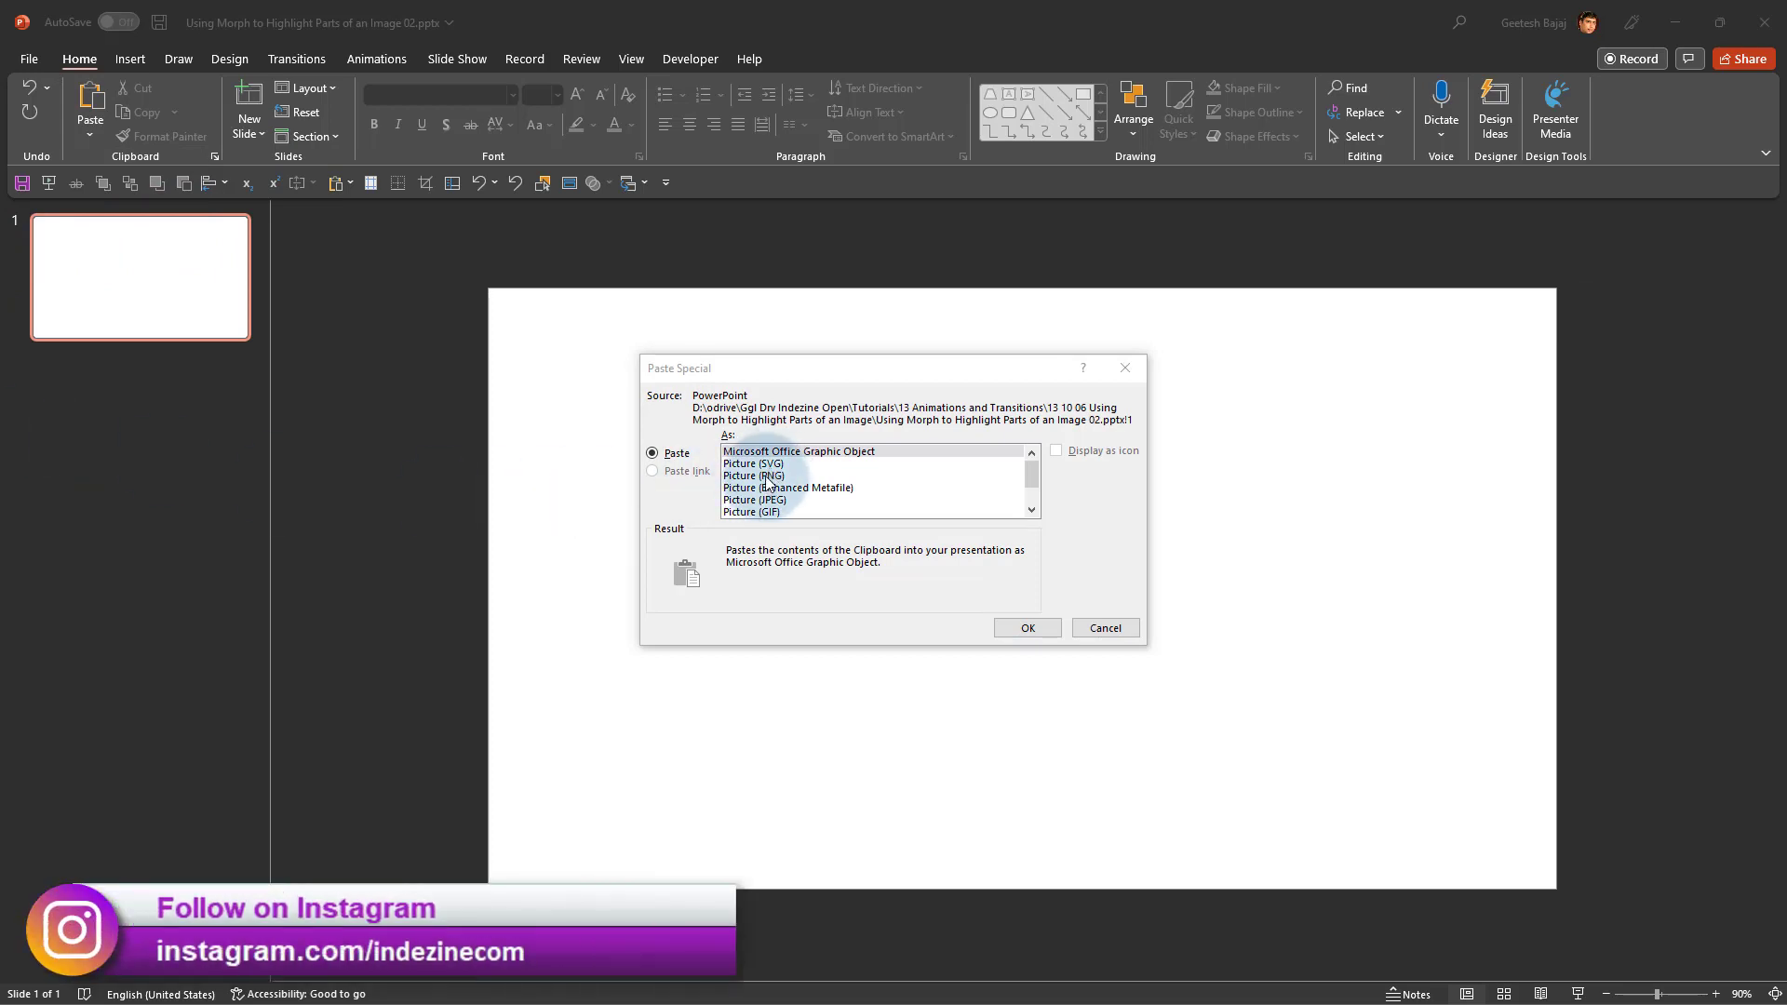
{"action": "left_click", "coordinate": [754, 499]}
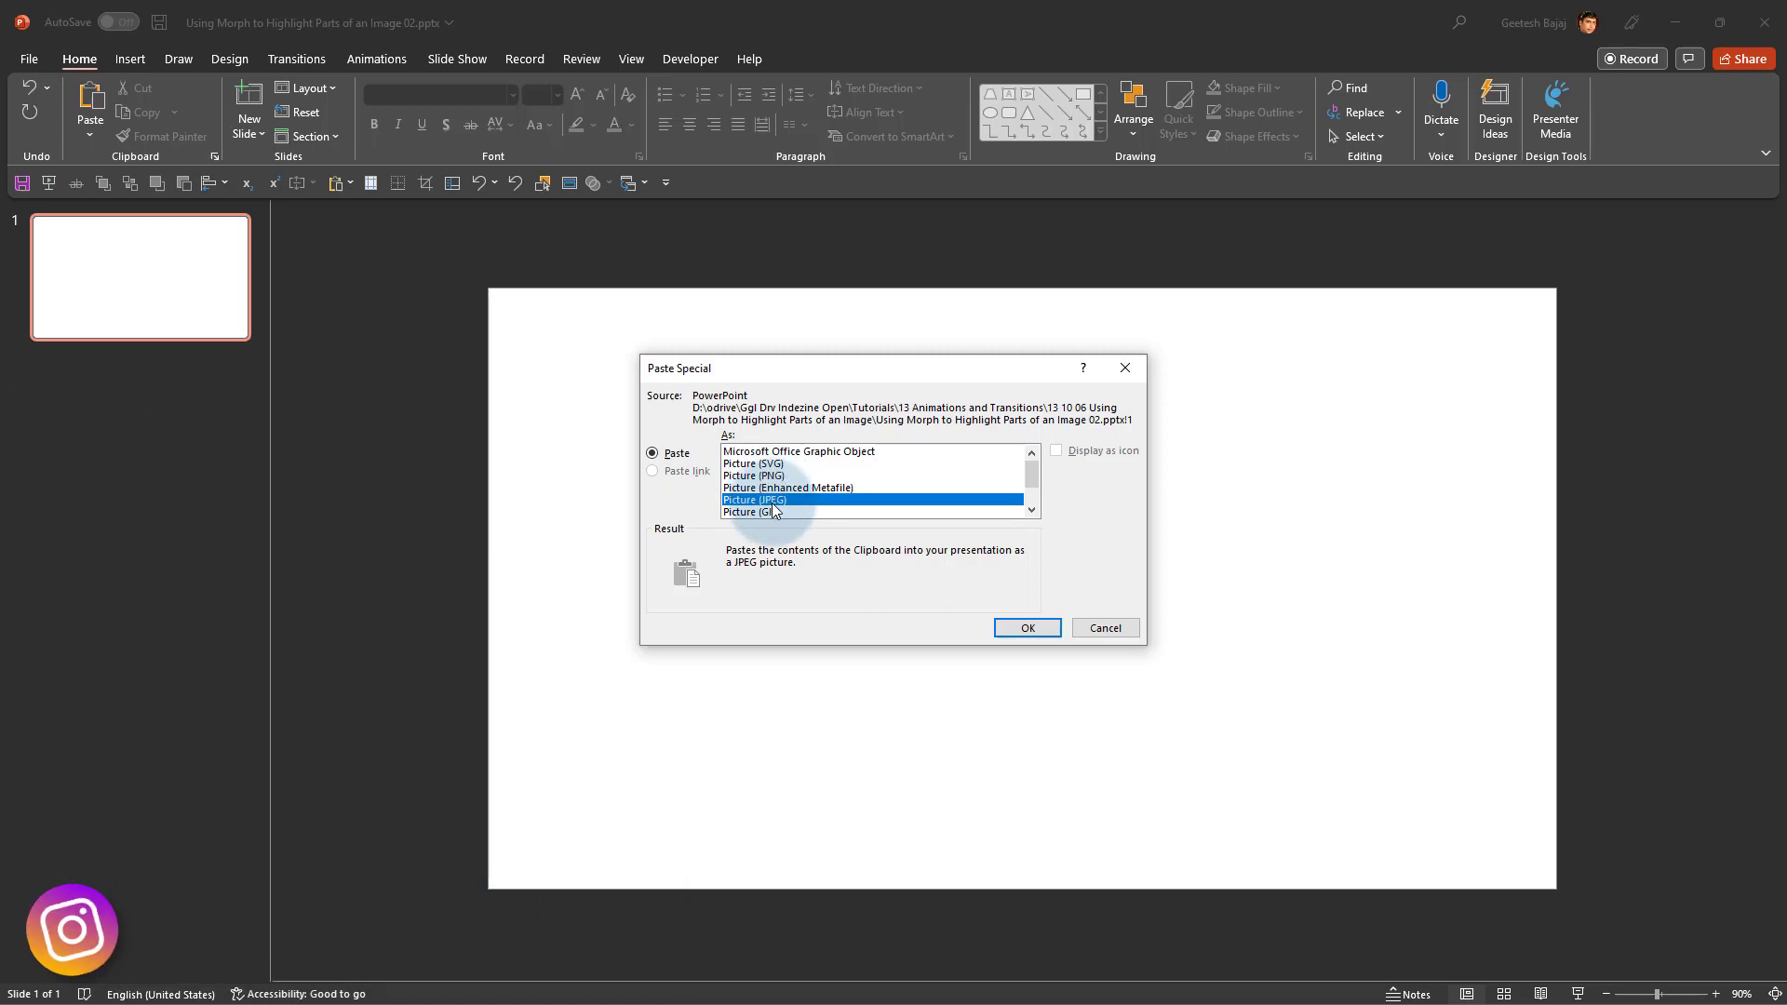
{"action": "mouse_move", "coordinate": [814, 514]}
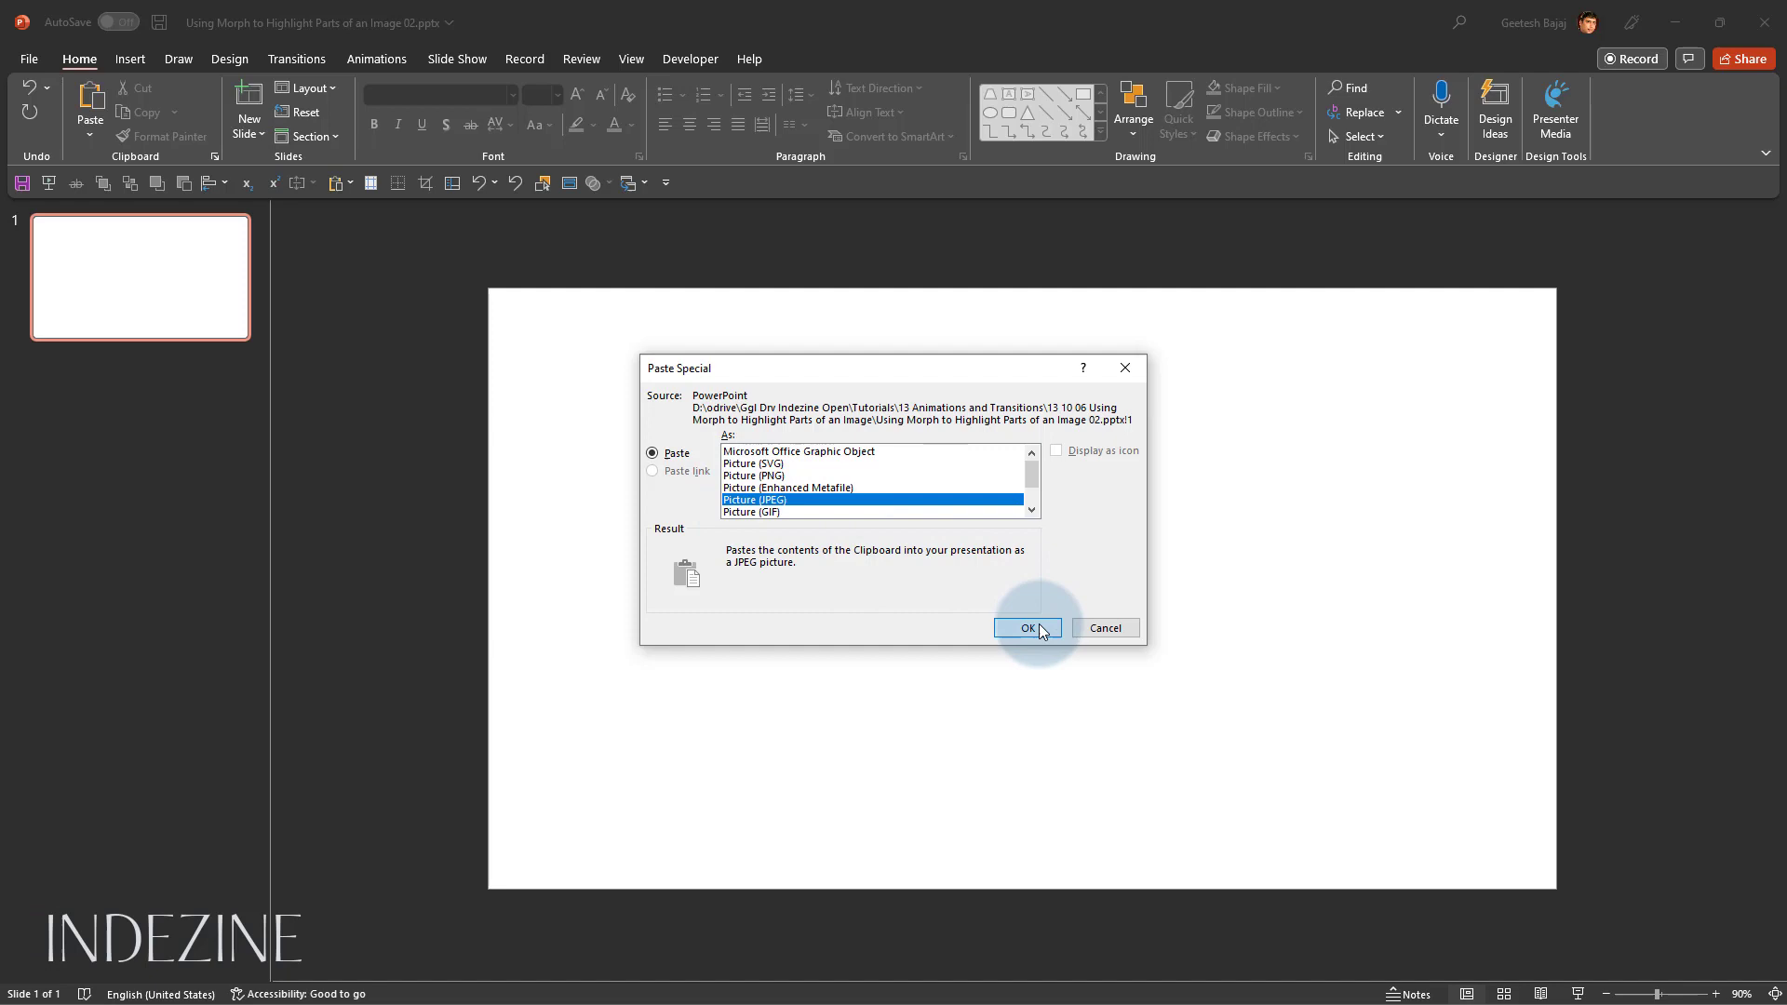
{"action": "left_click", "coordinate": [1024, 628]}
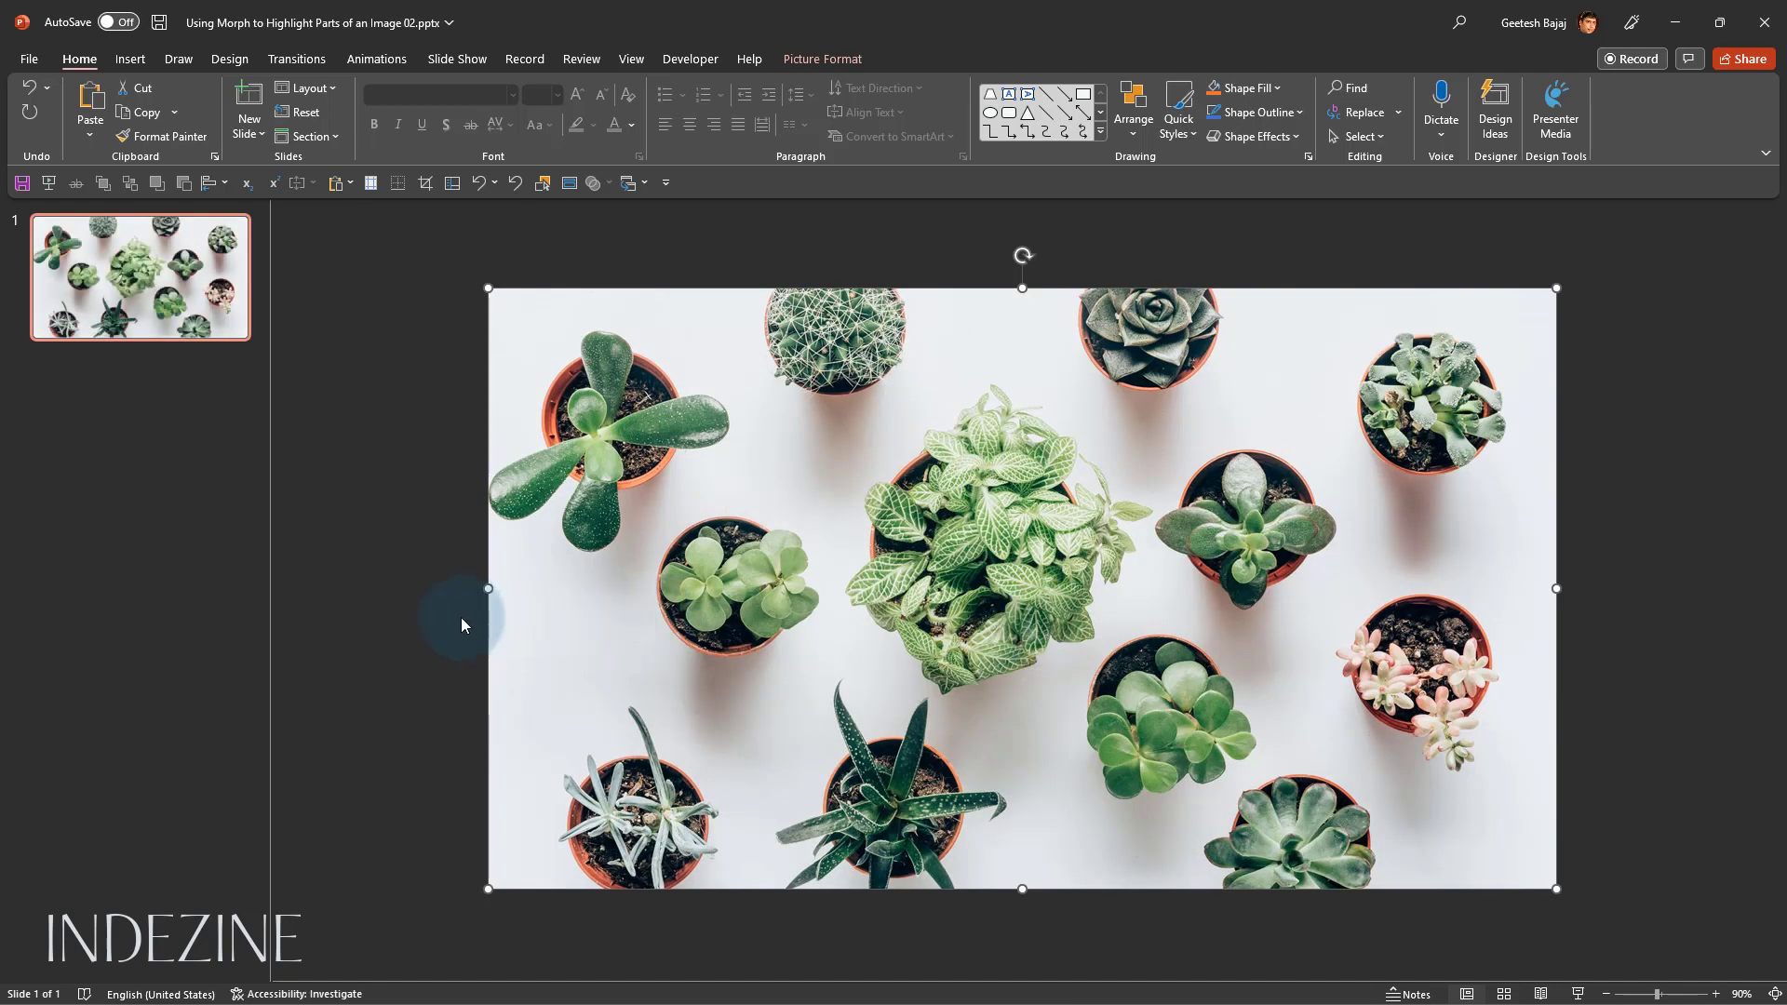
{"action": "mouse_move", "coordinate": [430, 624]}
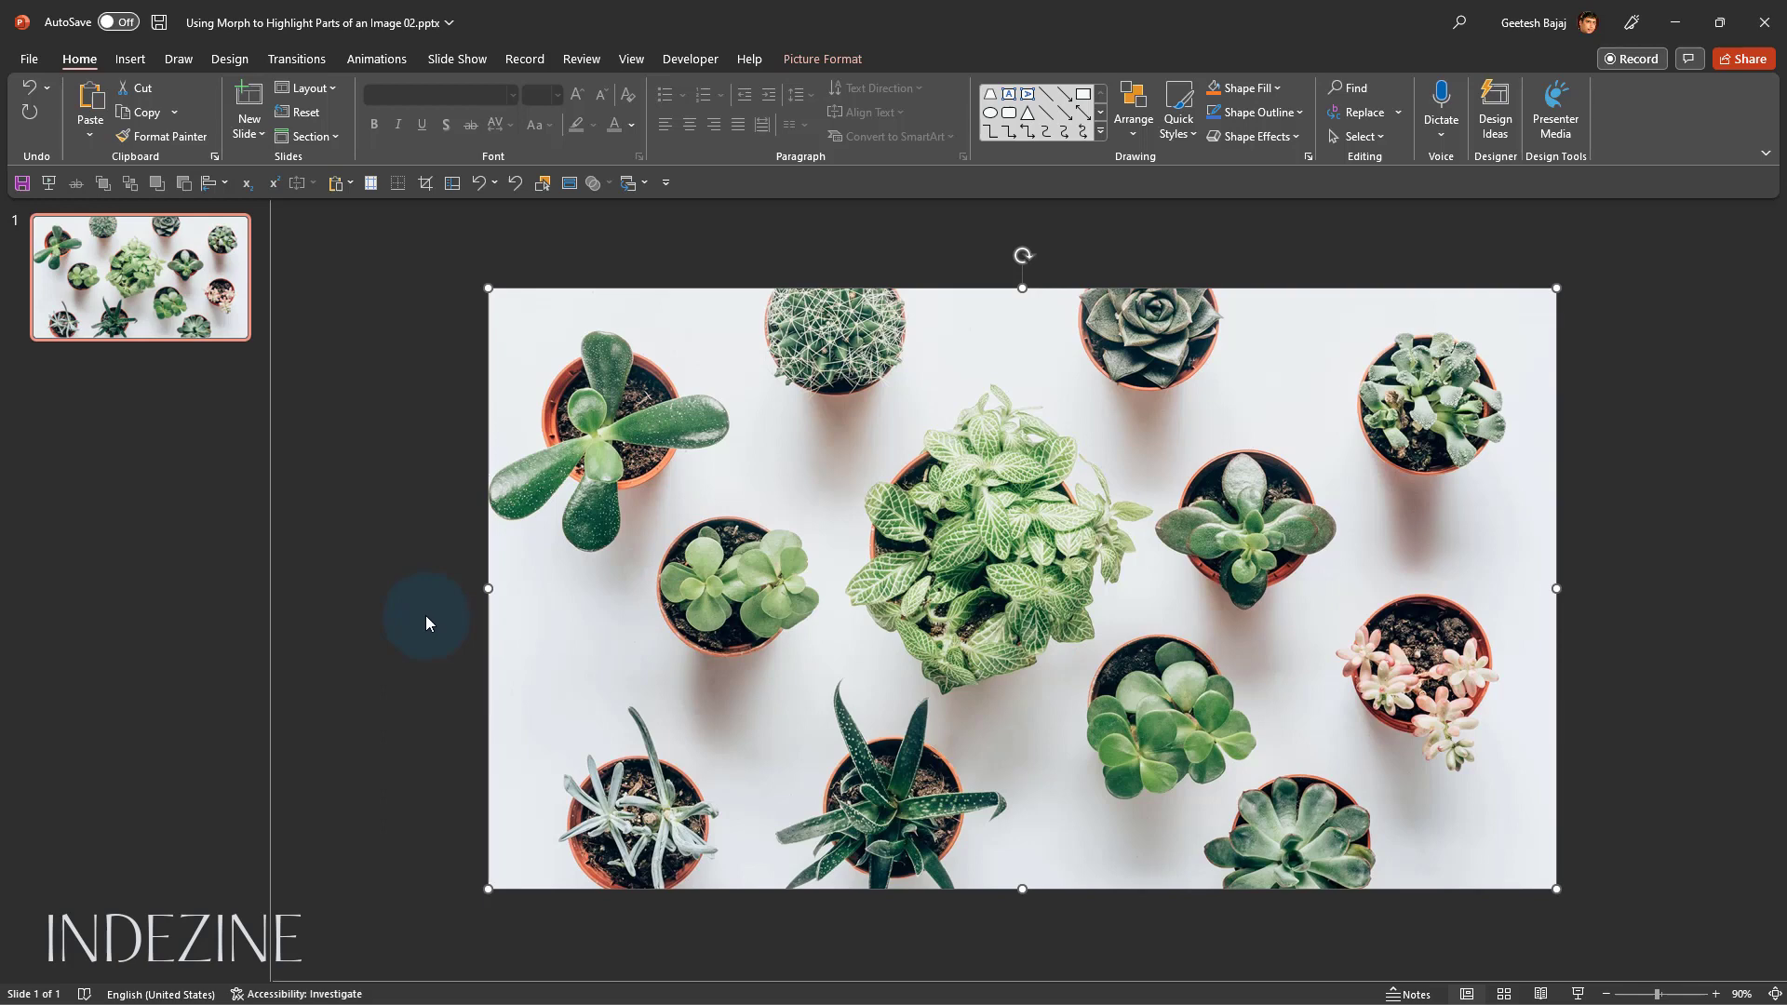
{"action": "mouse_move", "coordinate": [417, 570]}
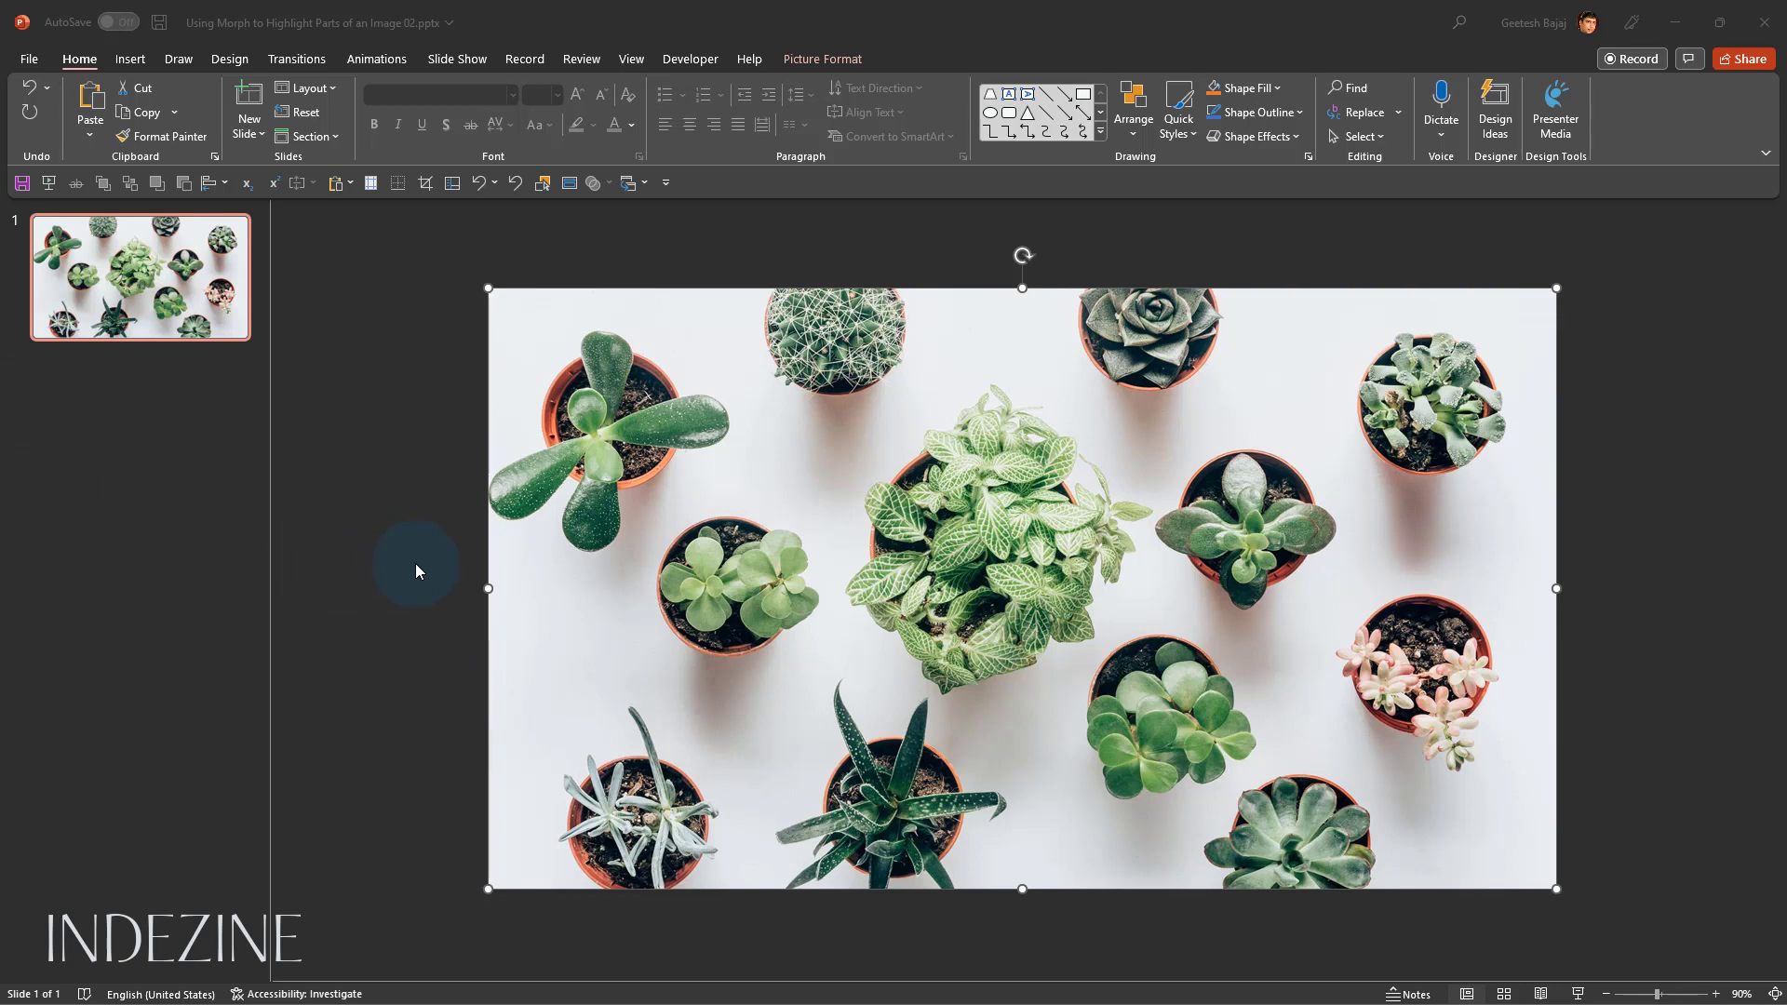
{"action": "mouse_move", "coordinate": [821, 58]}
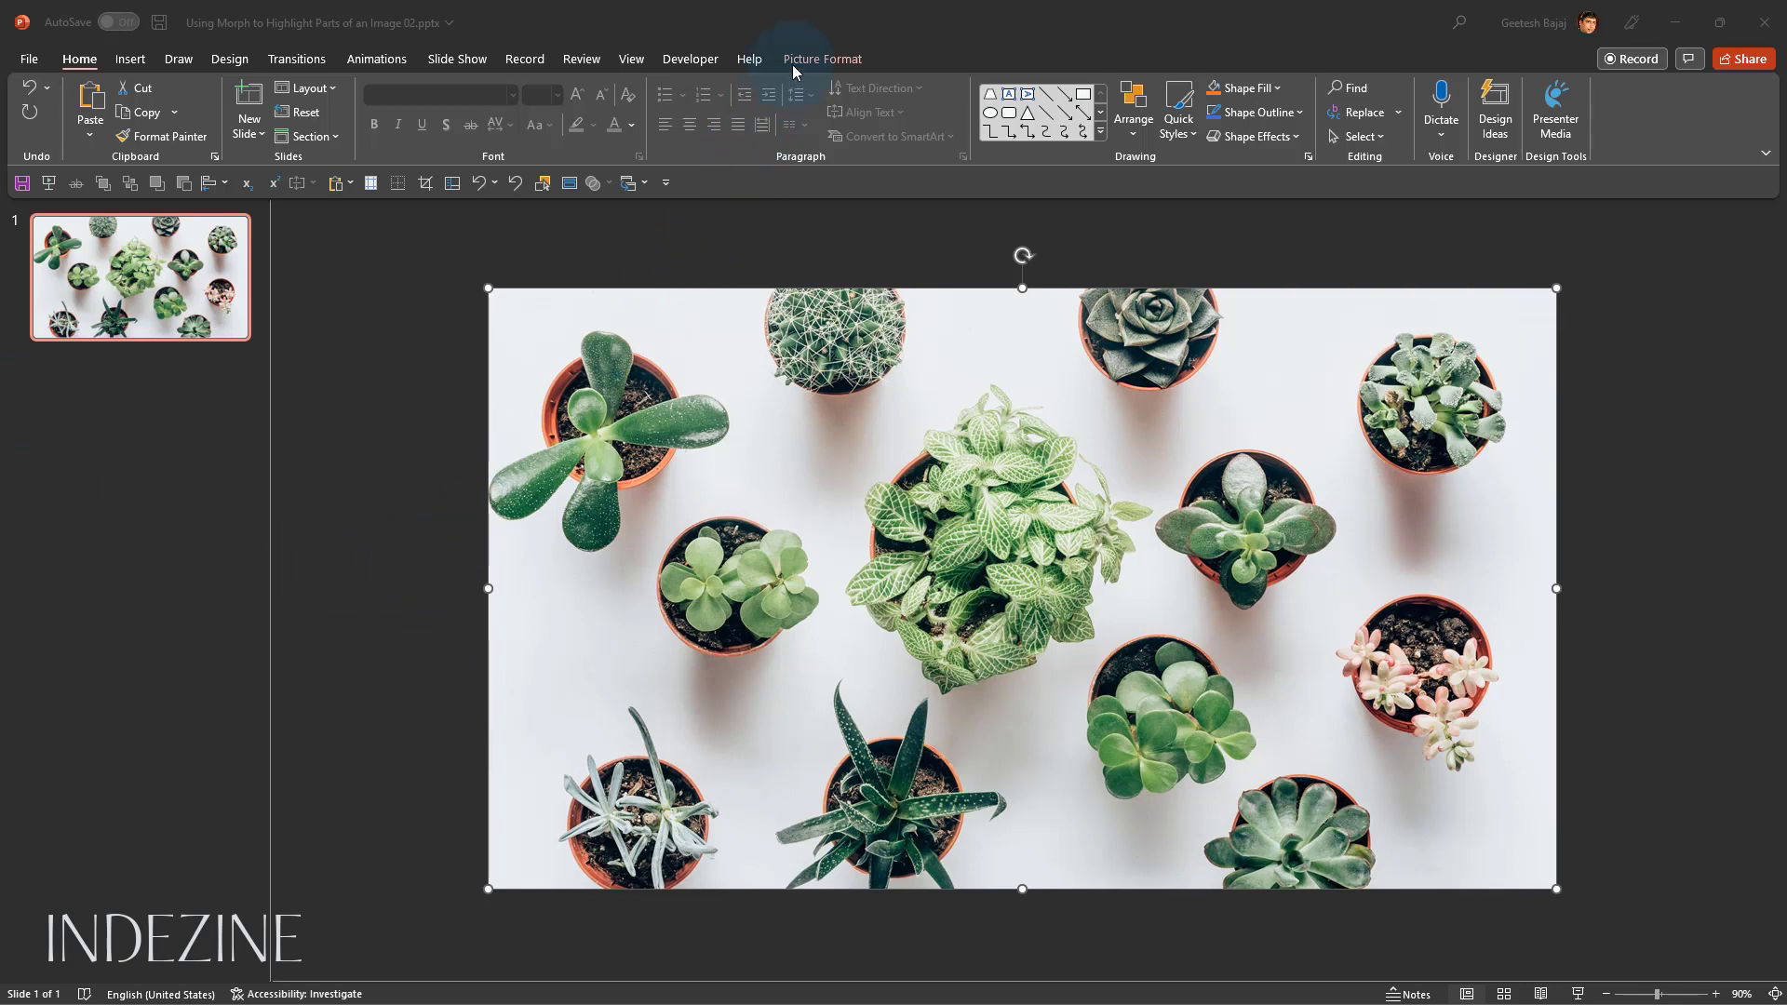
Put the pasted JPEG succulent picture into cropping mode again
{"action": "left_click", "coordinate": [821, 58]}
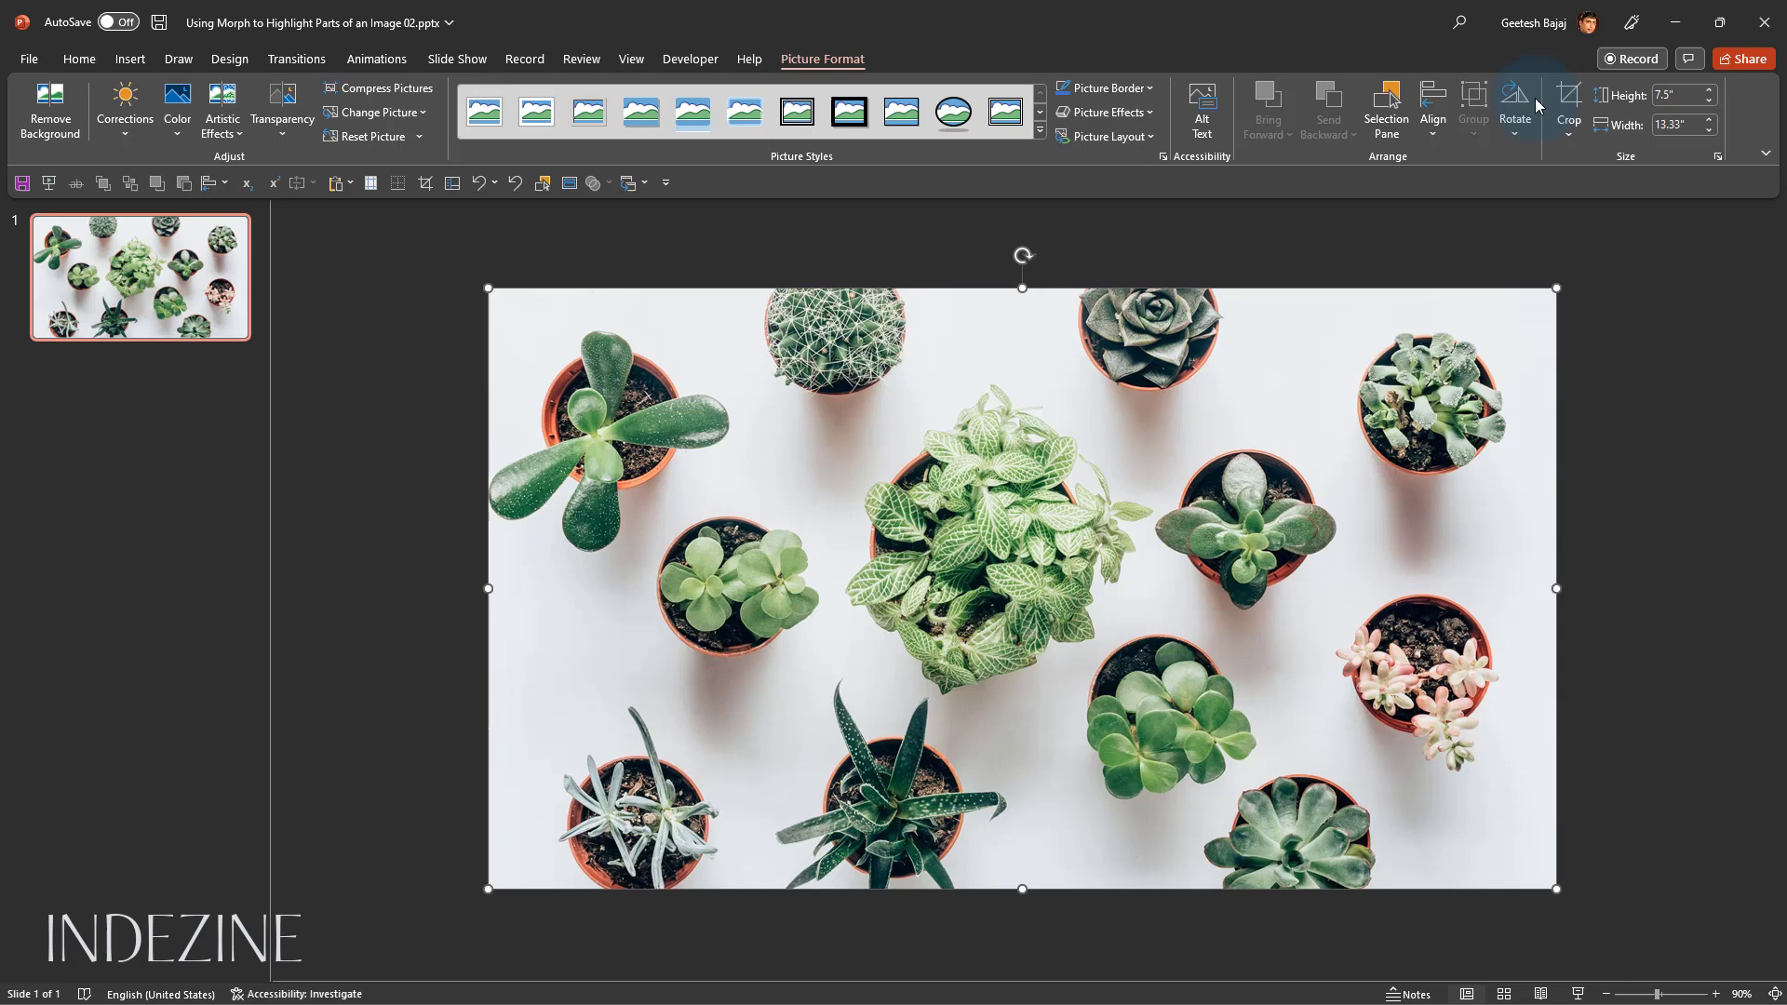
{"action": "left_click", "coordinate": [1568, 108]}
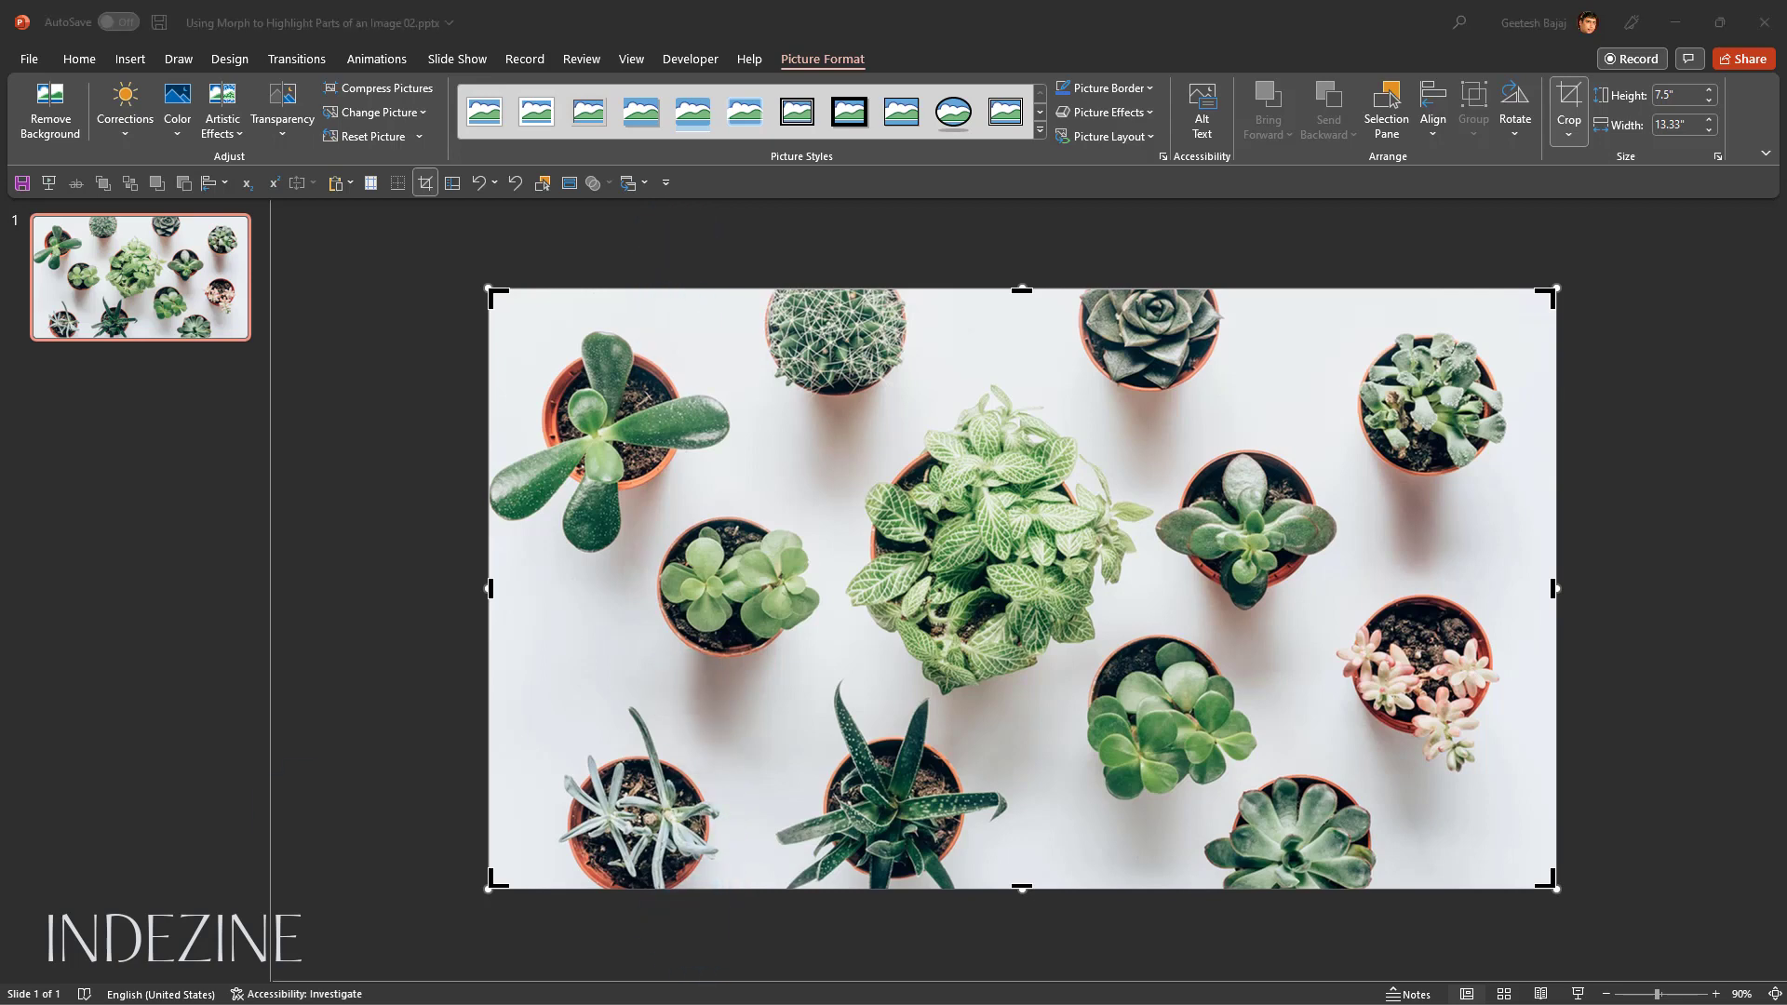
{"action": "mouse_move", "coordinate": [659, 557]}
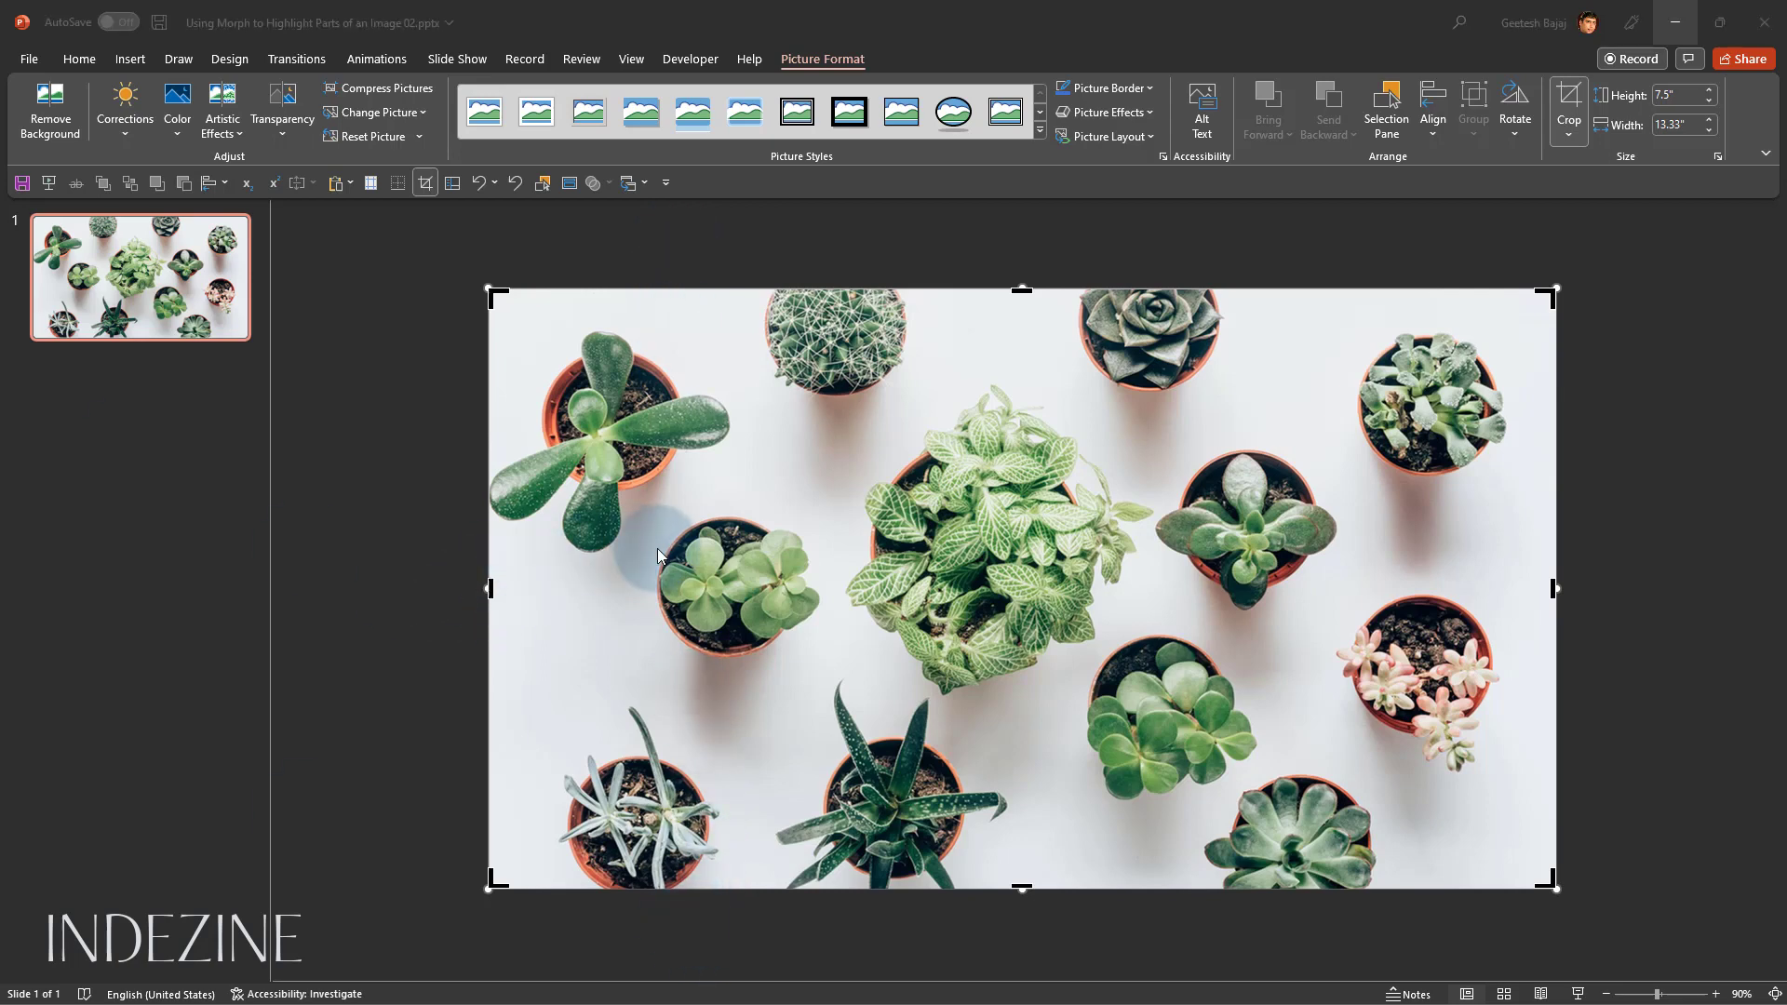
Leave cropping and duplicate the succulent photo so two copies sit on the slide
{"action": "key", "text": "ctrl+d"}
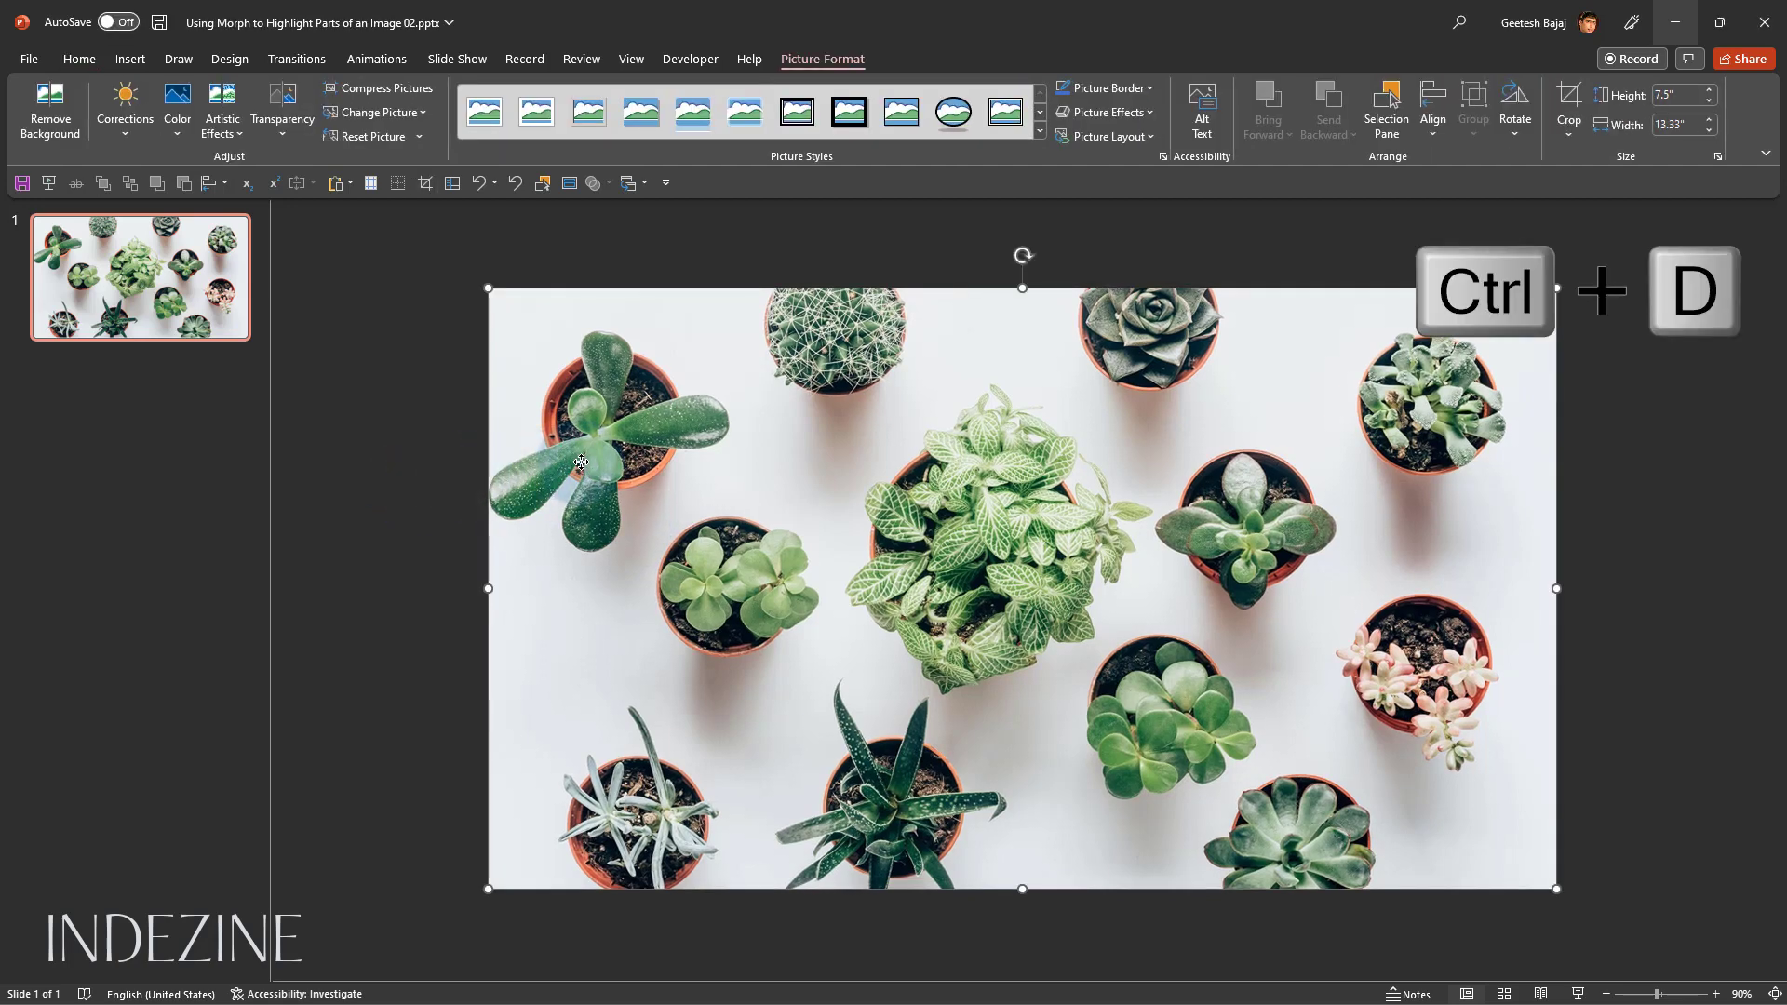
{"action": "key", "text": "ctrl+d"}
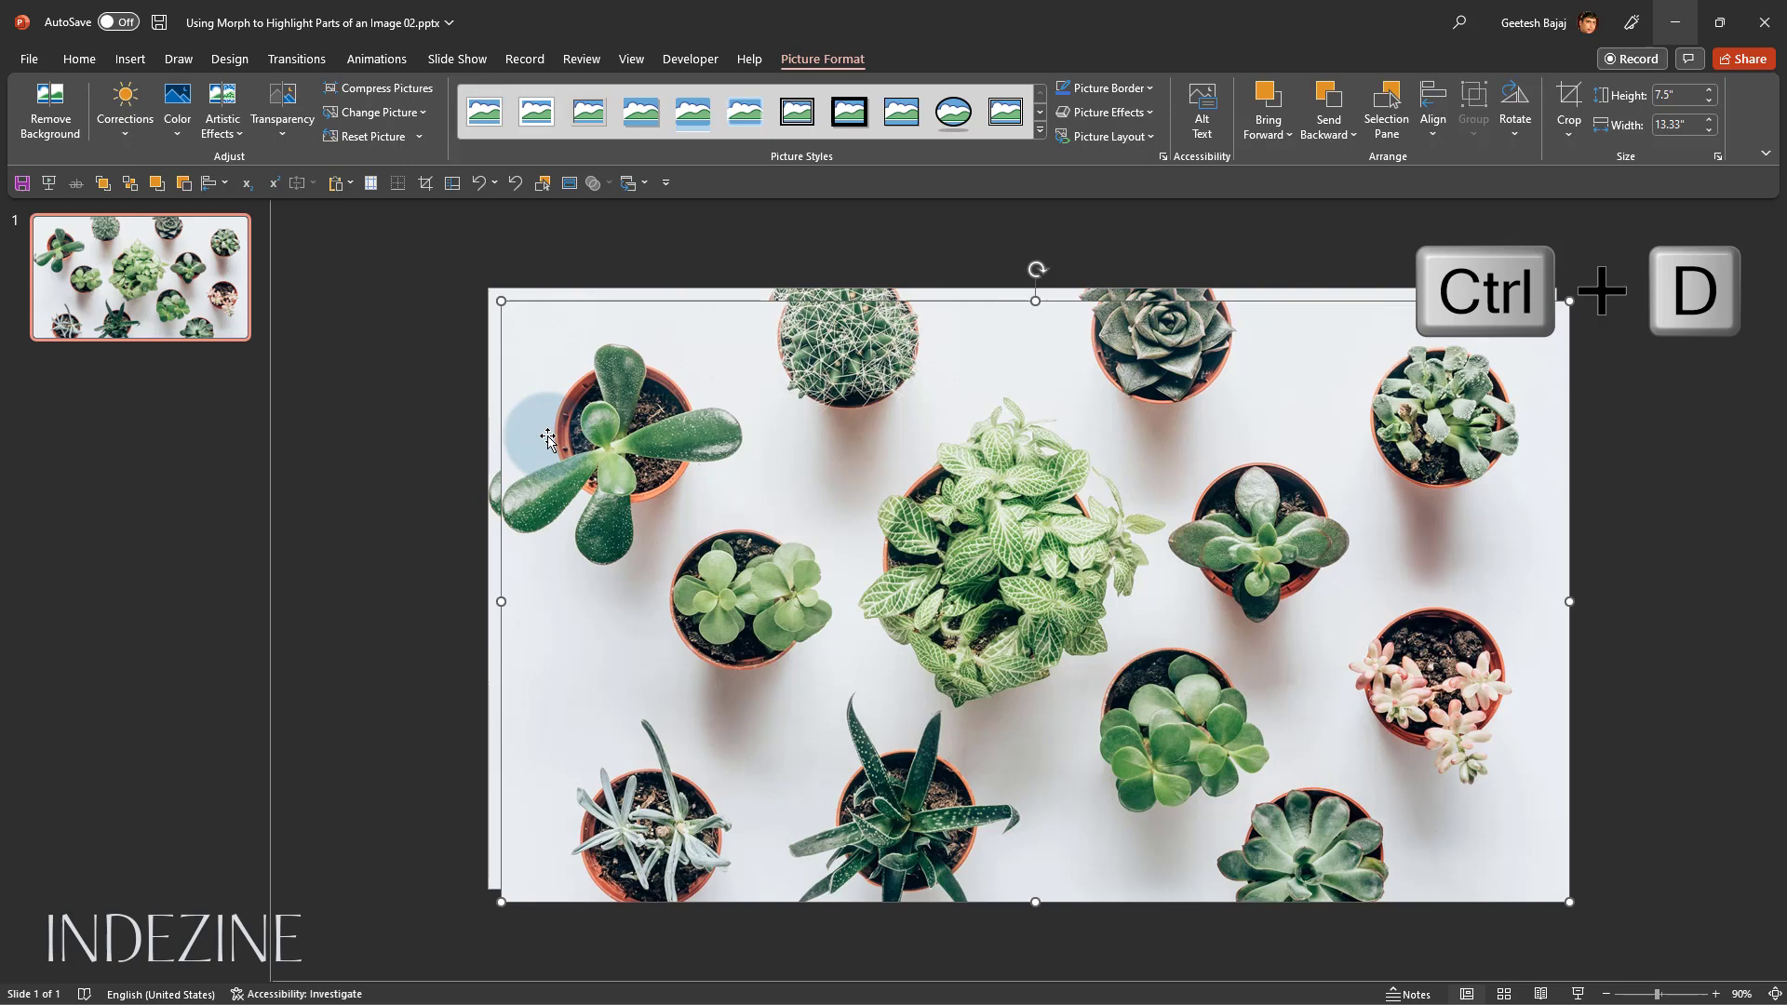
{"action": "key", "text": "ctrl+d"}
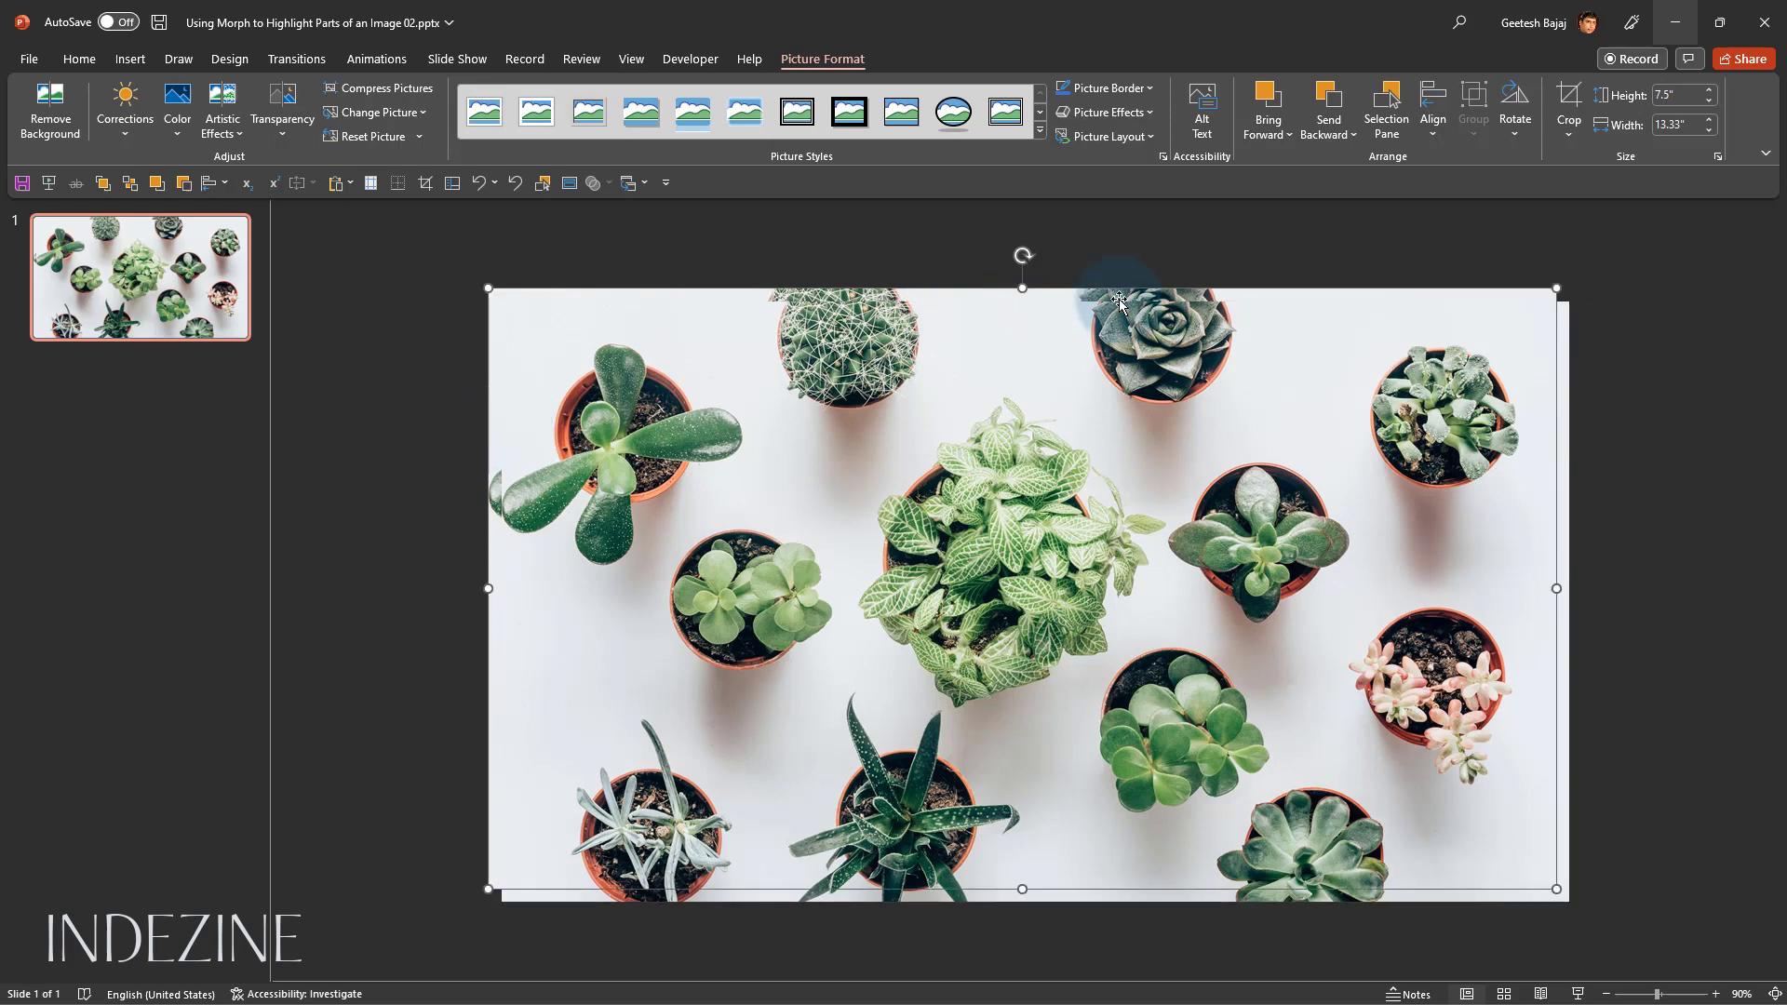
{"action": "mouse_move", "coordinate": [1117, 302]}
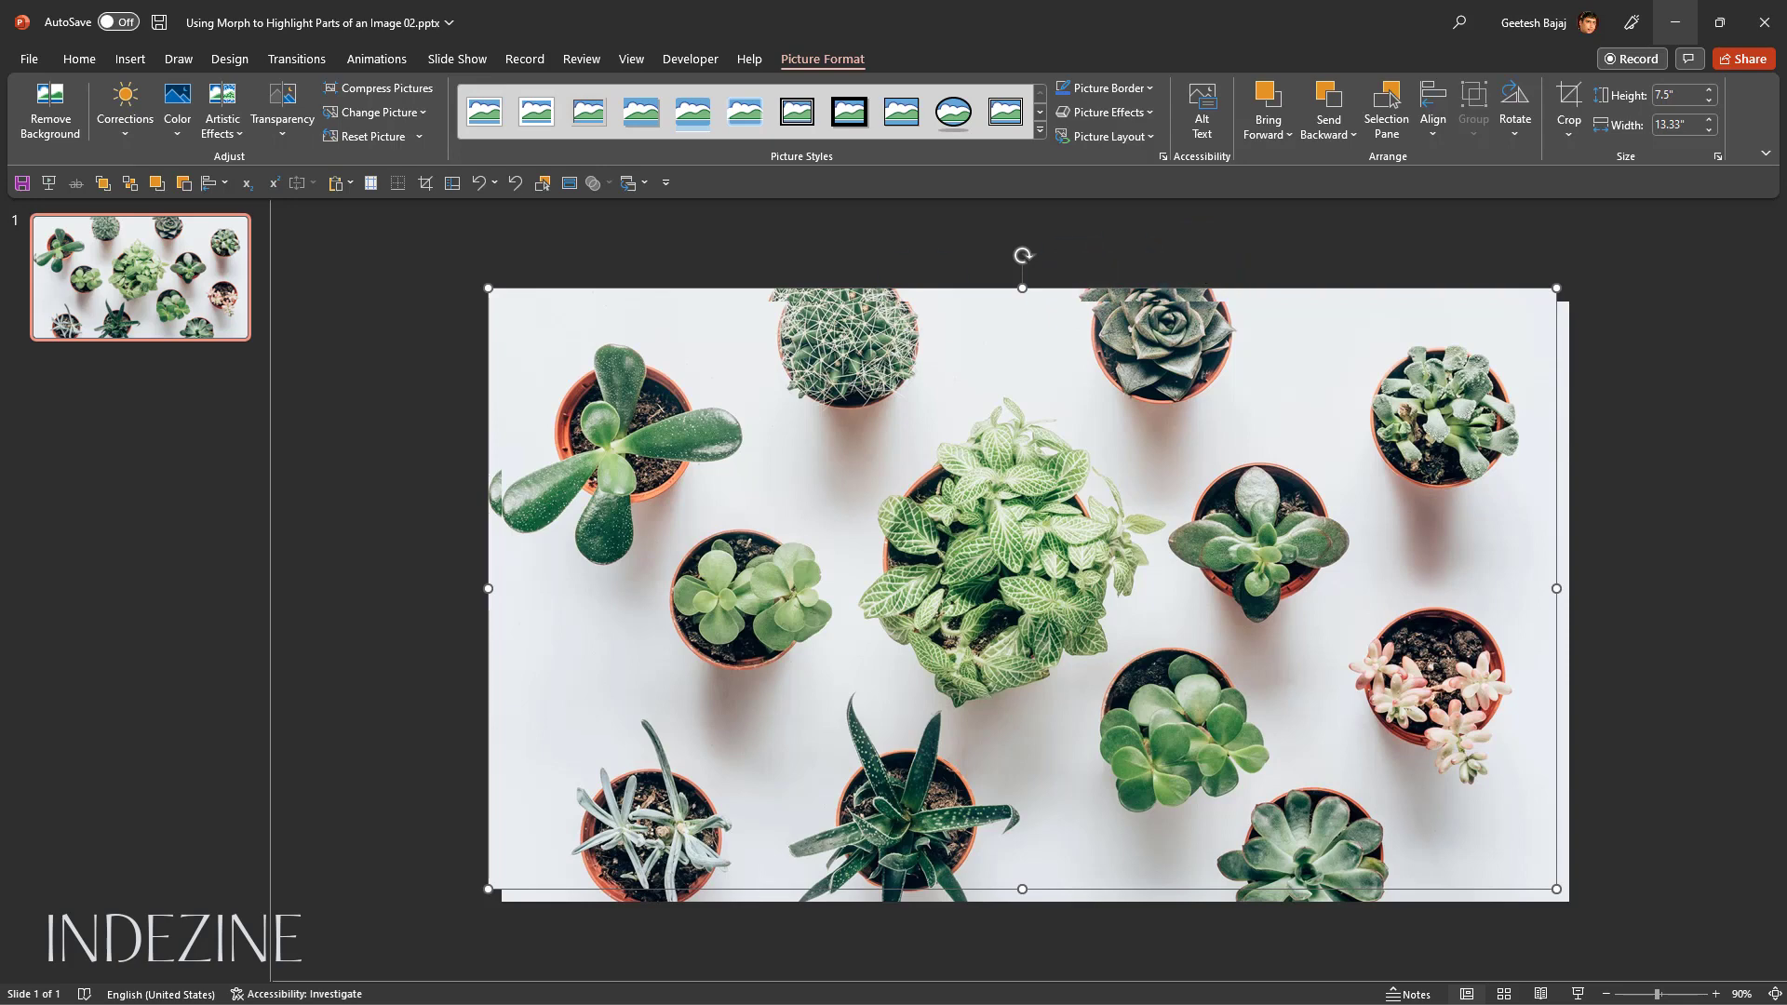
{"action": "mouse_move", "coordinate": [939, 169]}
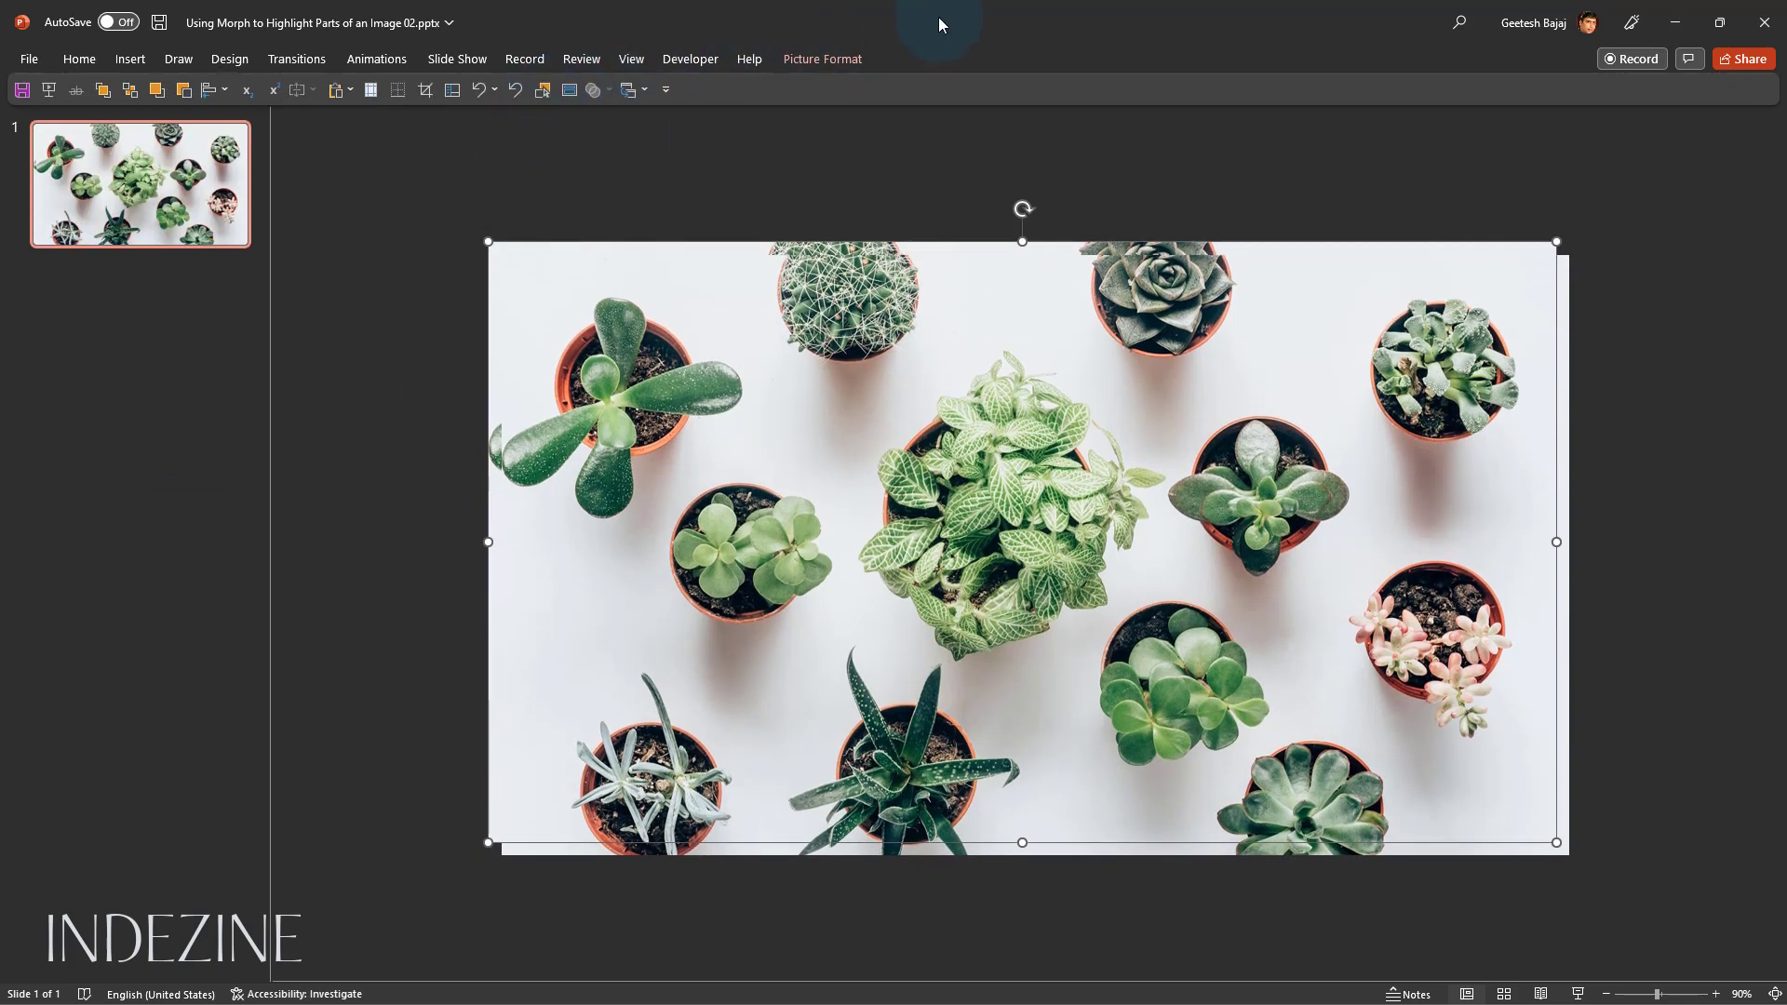
Apply a higher transparency preset to the duplicate photo so it looks faded
{"action": "left_click", "coordinate": [821, 58]}
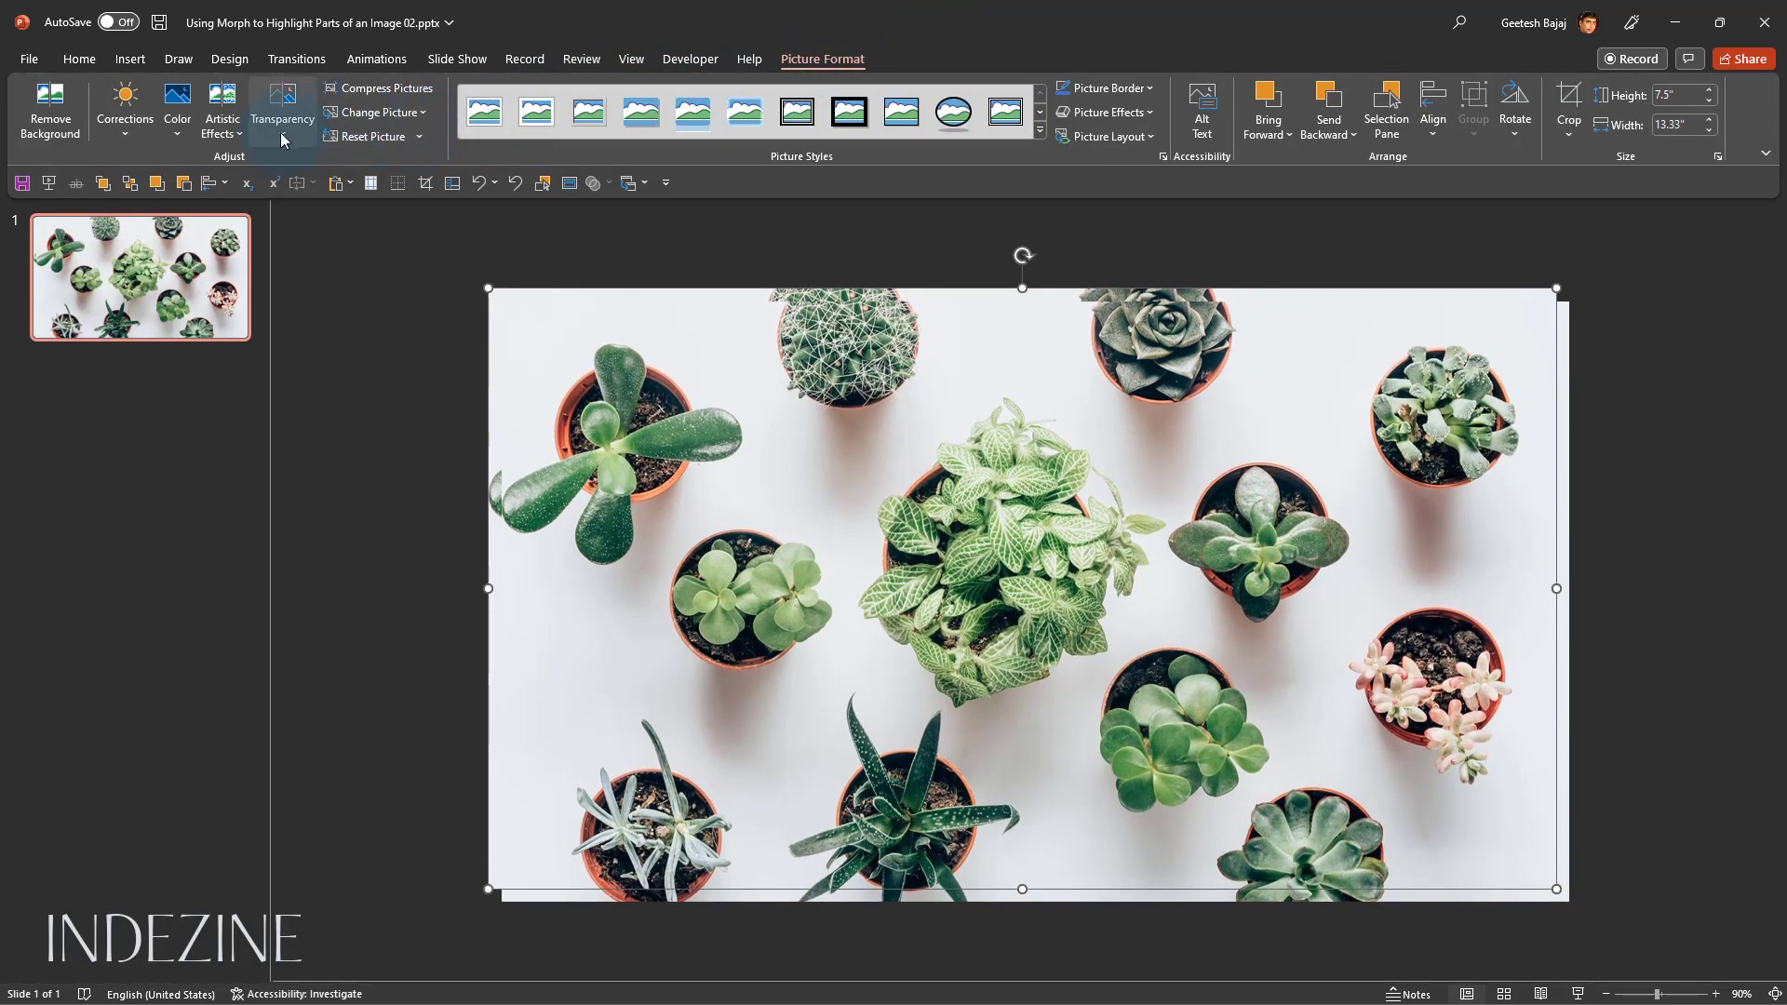
{"action": "left_click", "coordinate": [282, 110]}
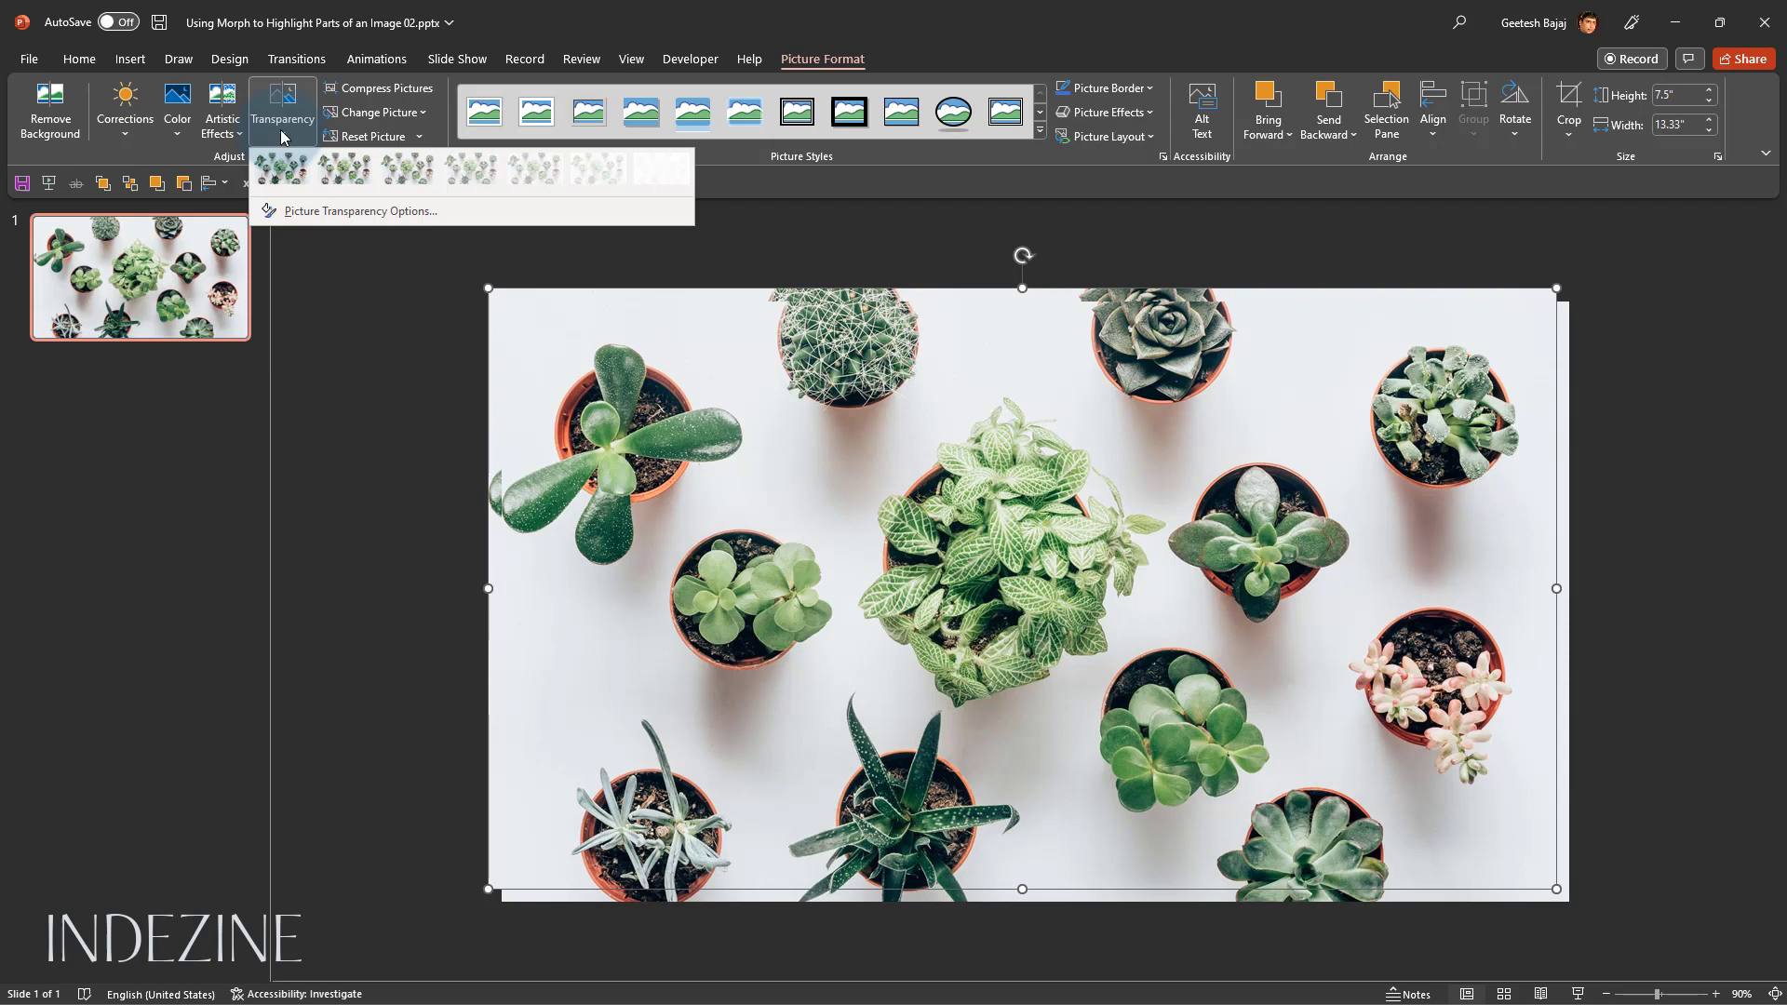
{"action": "mouse_move", "coordinate": [298, 143]}
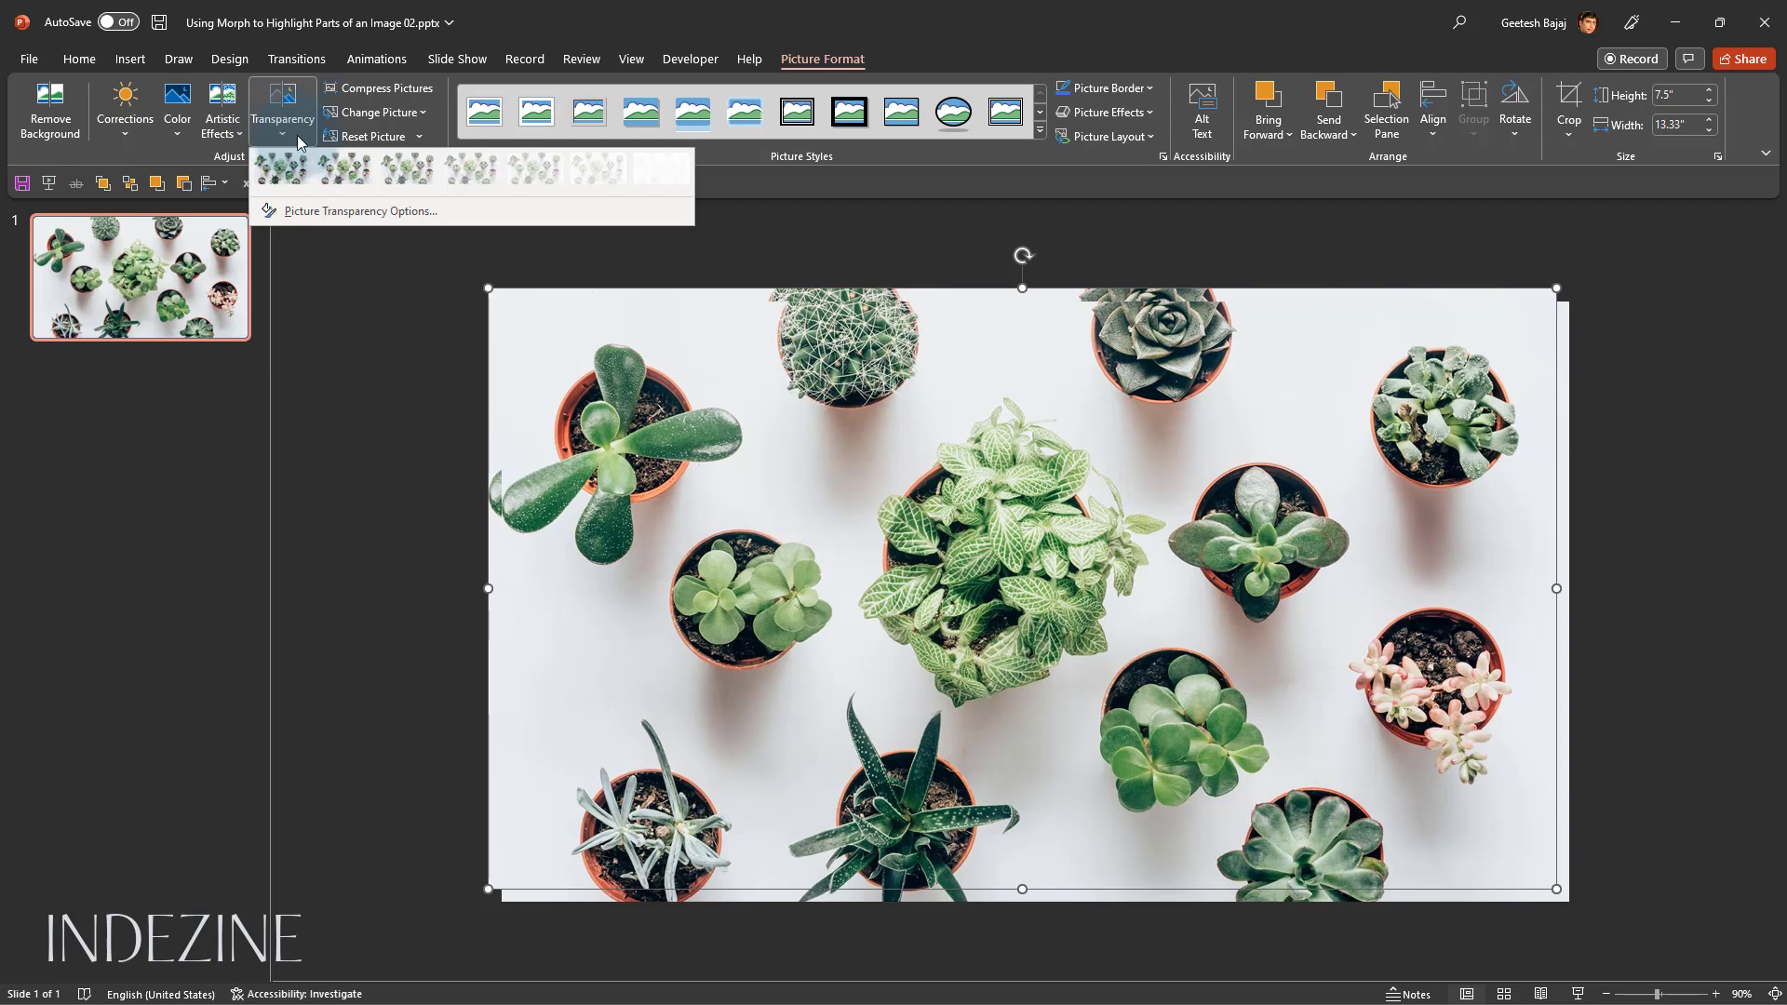
{"action": "mouse_move", "coordinate": [536, 170]}
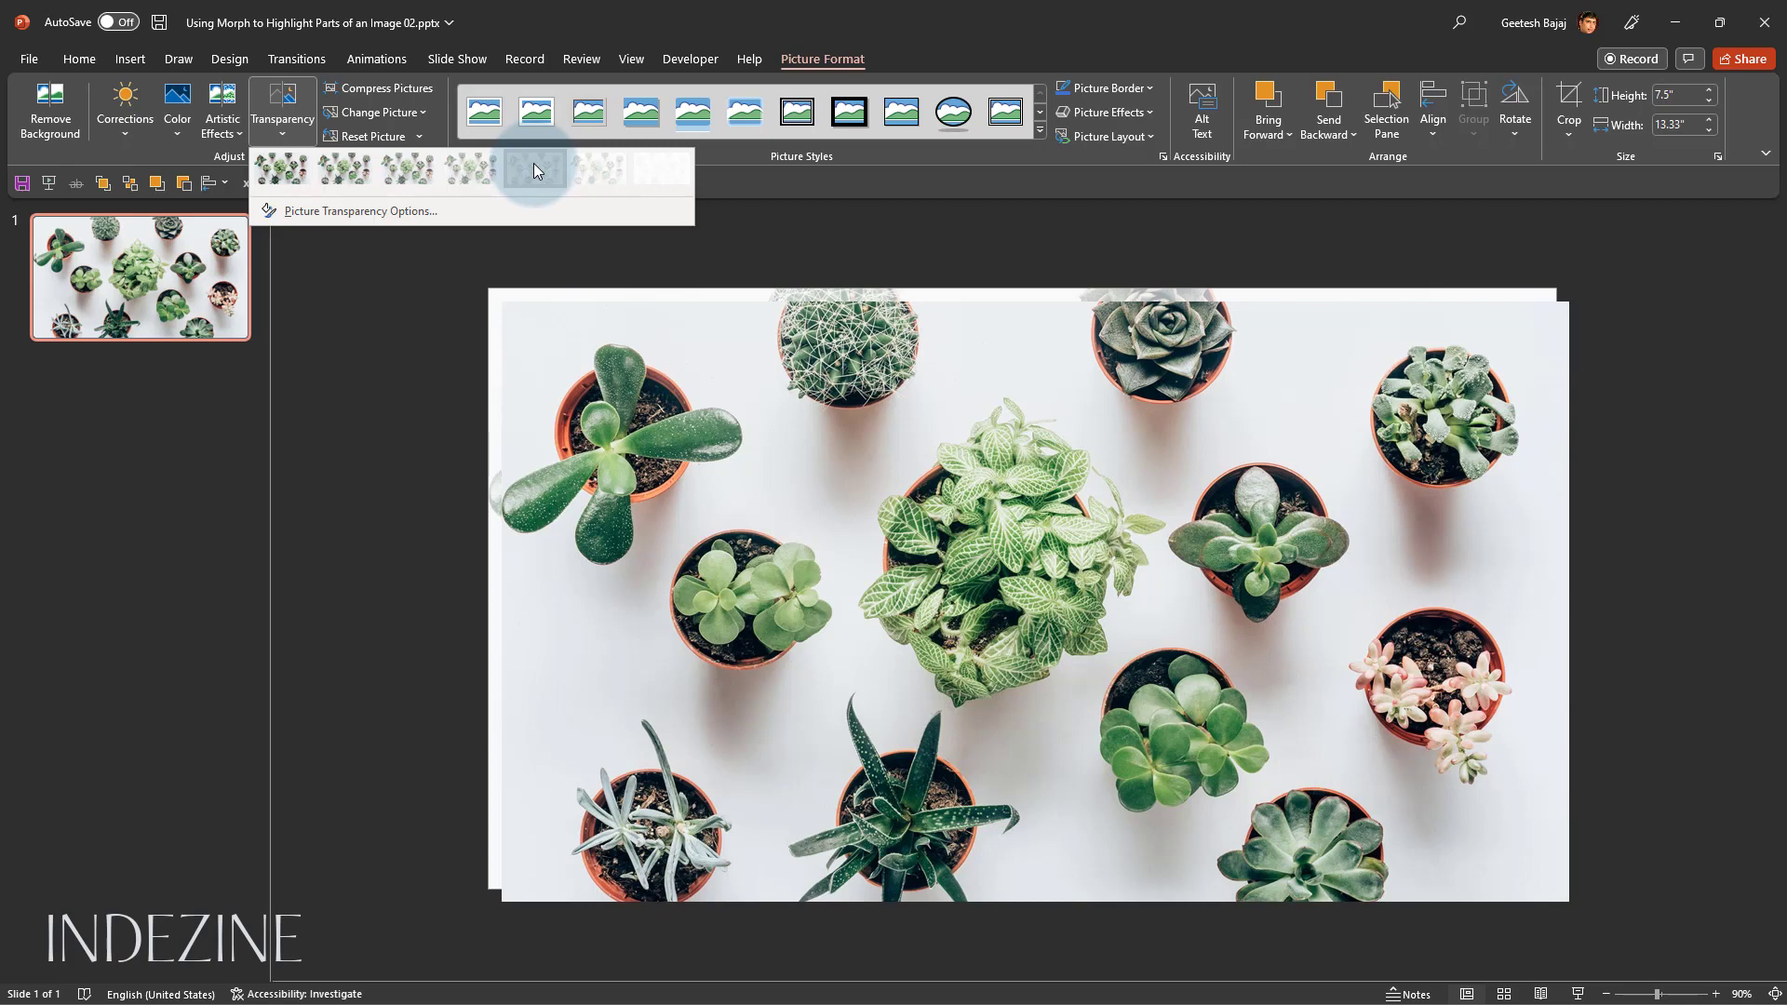
{"action": "left_click", "coordinate": [496, 387]}
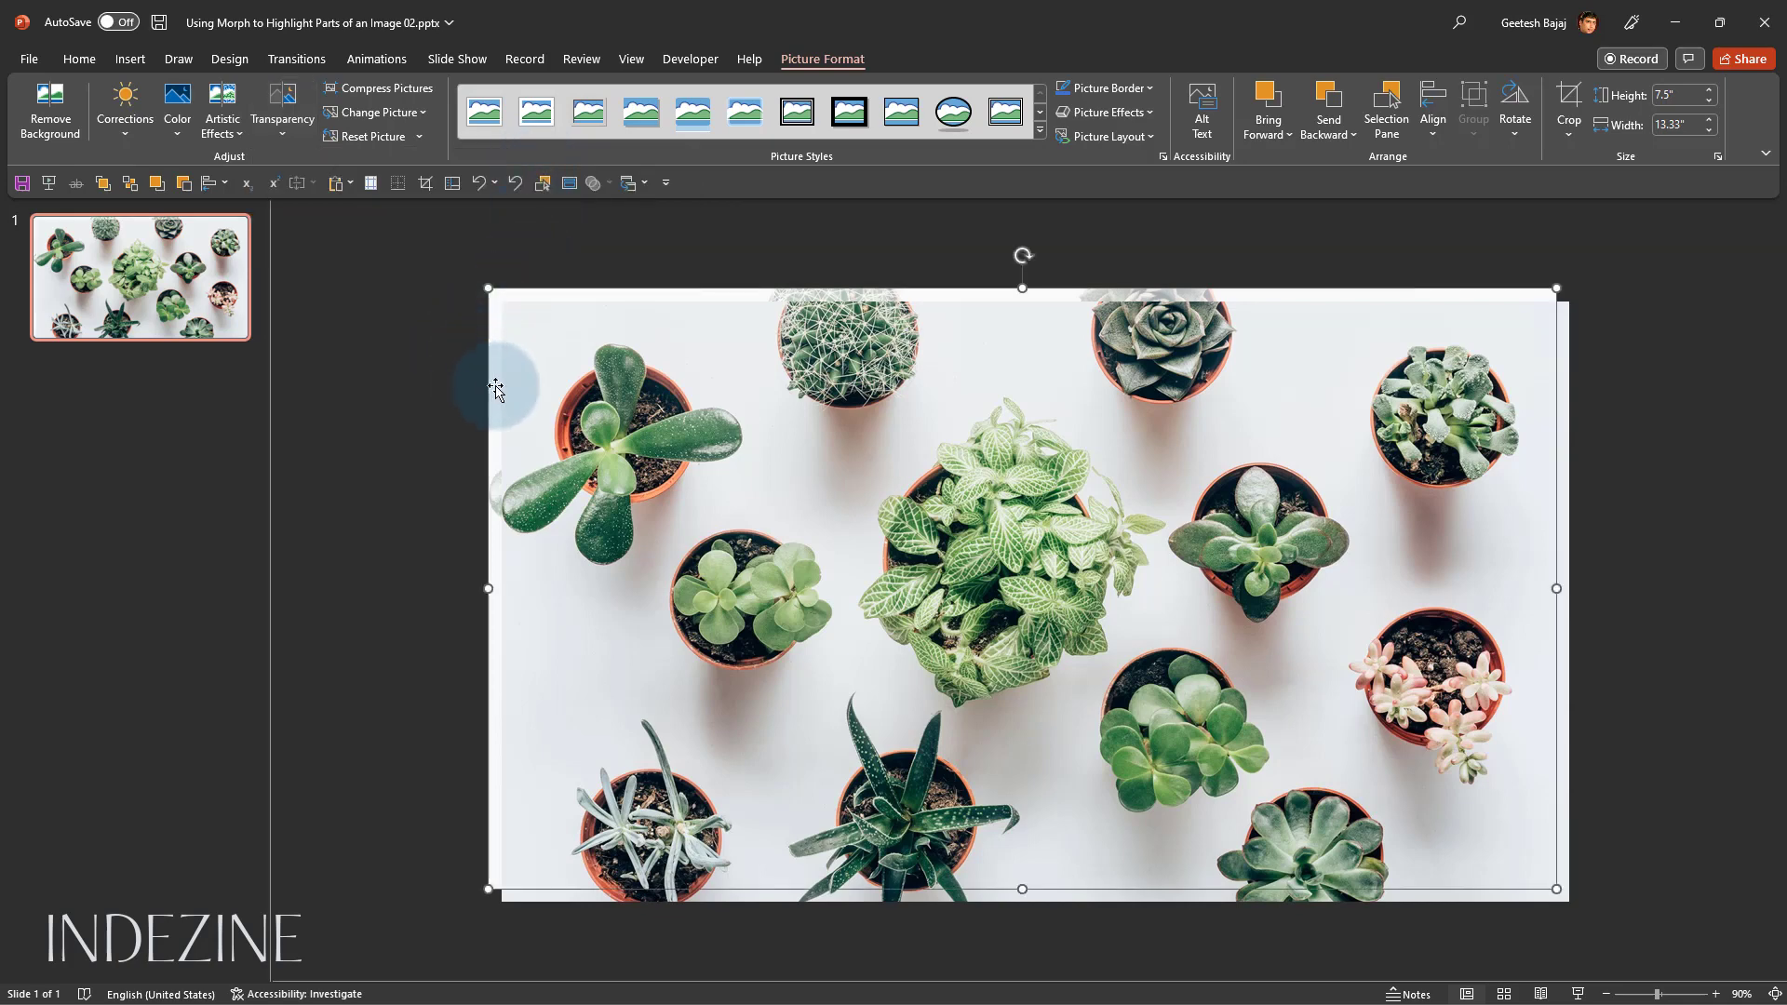
{"action": "mouse_move", "coordinate": [501, 384]}
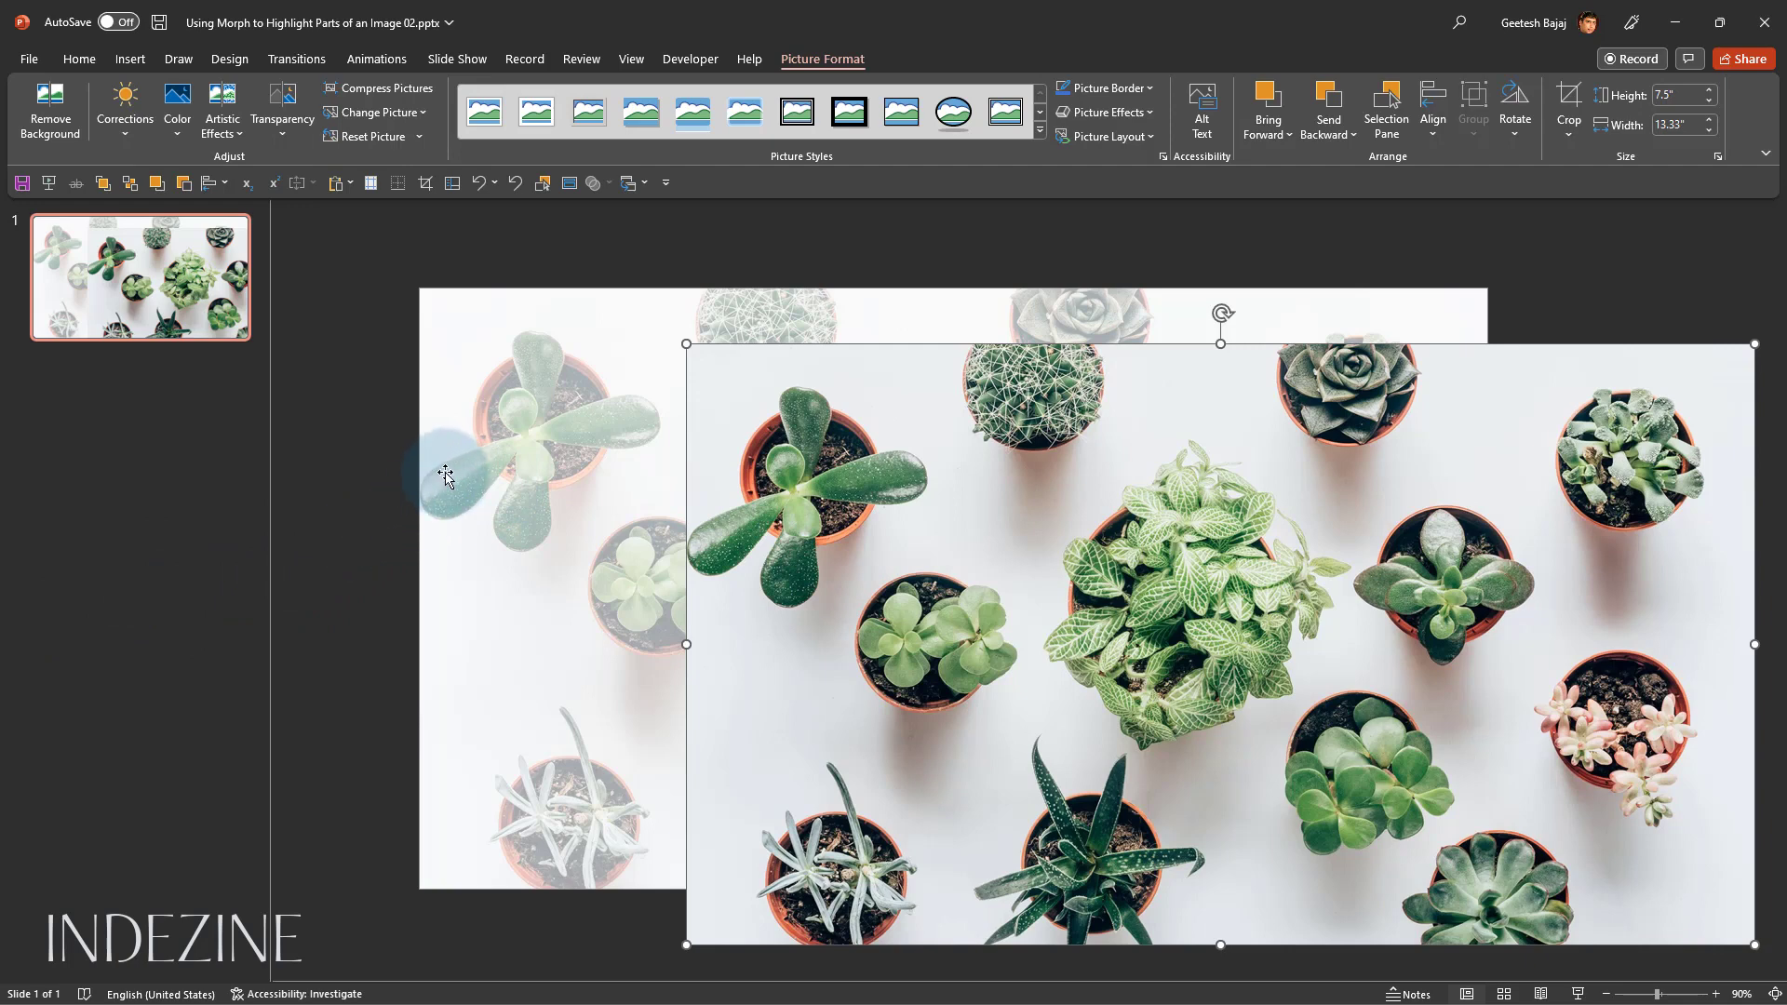
Select both photo copies and align them left and top so they overlap exactly
{"action": "left_click", "coordinate": [810, 454]}
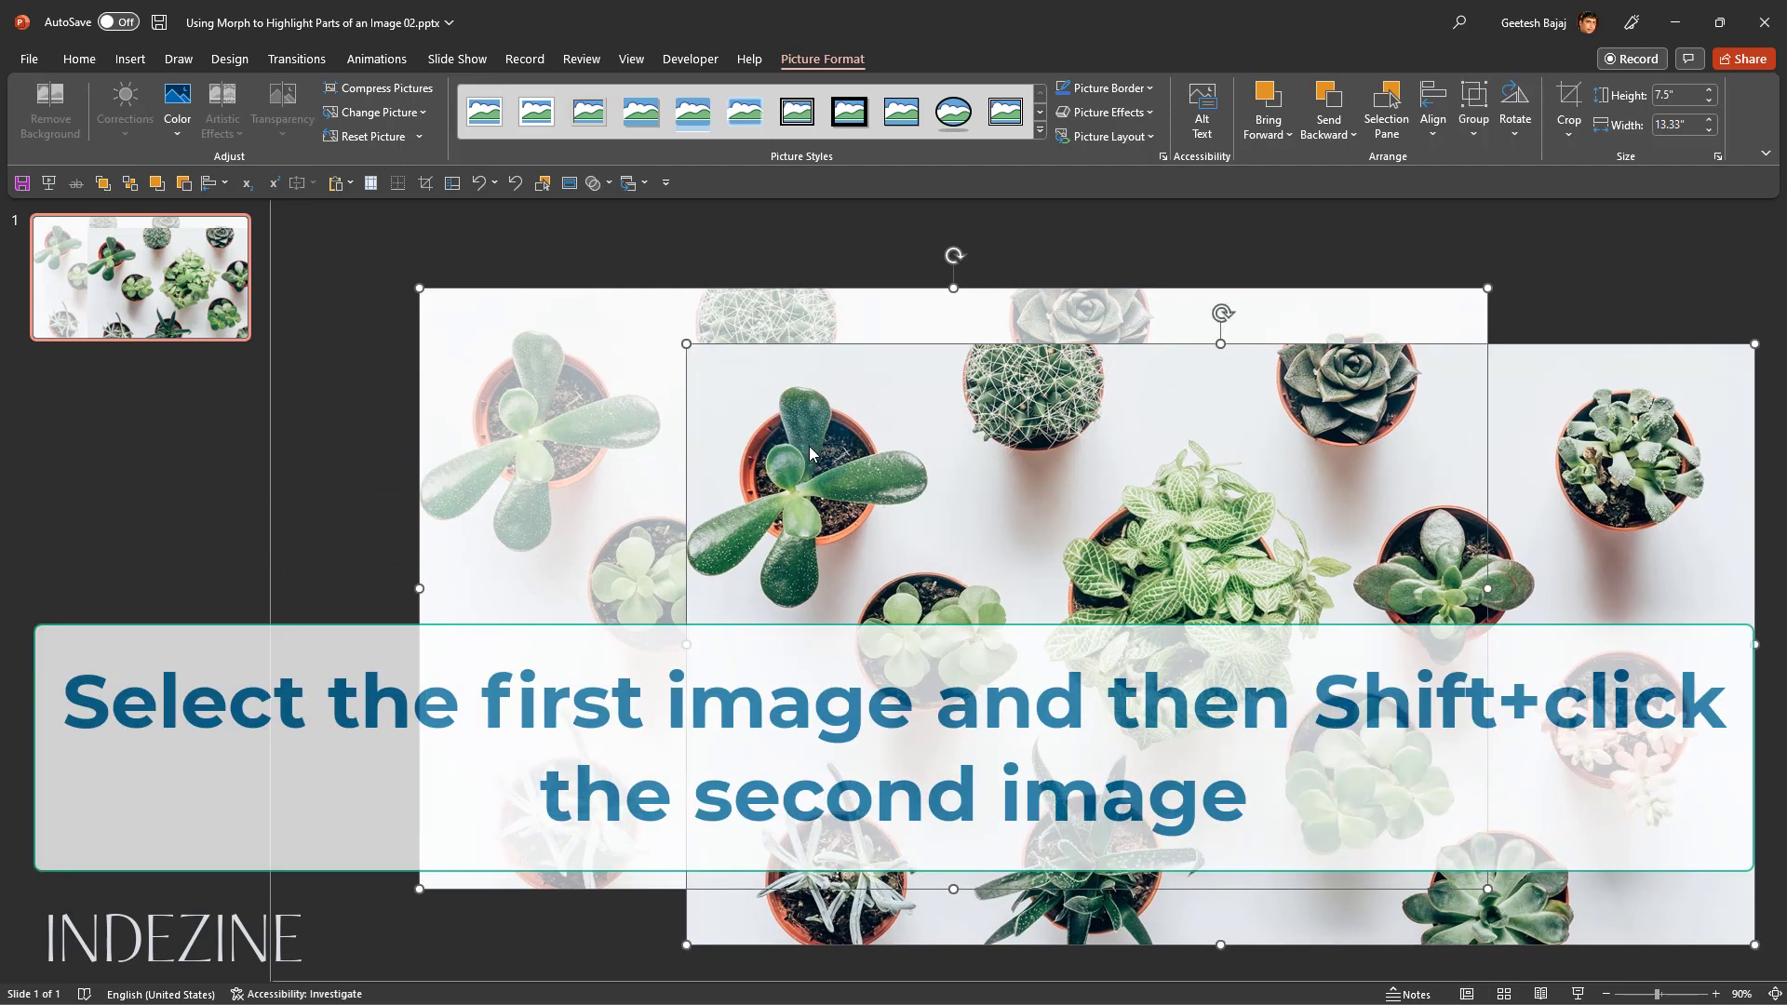
{"action": "left_click", "coordinate": [78, 58]}
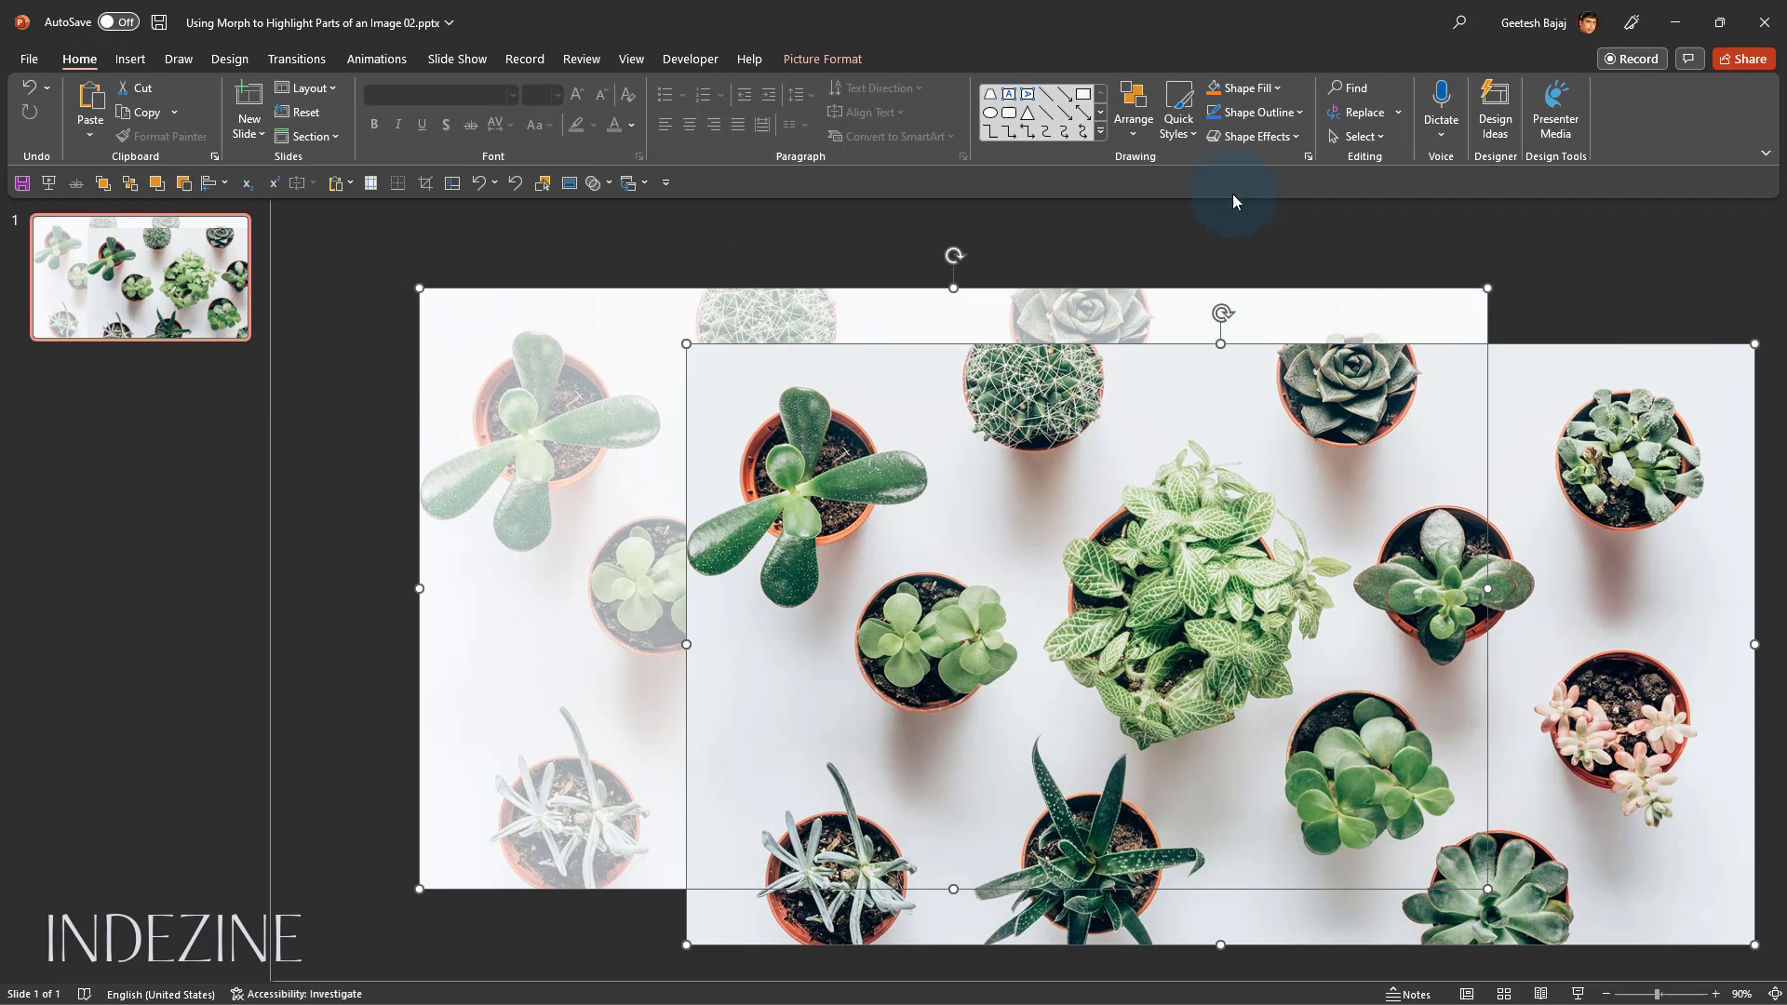
{"action": "left_click", "coordinate": [1134, 102]}
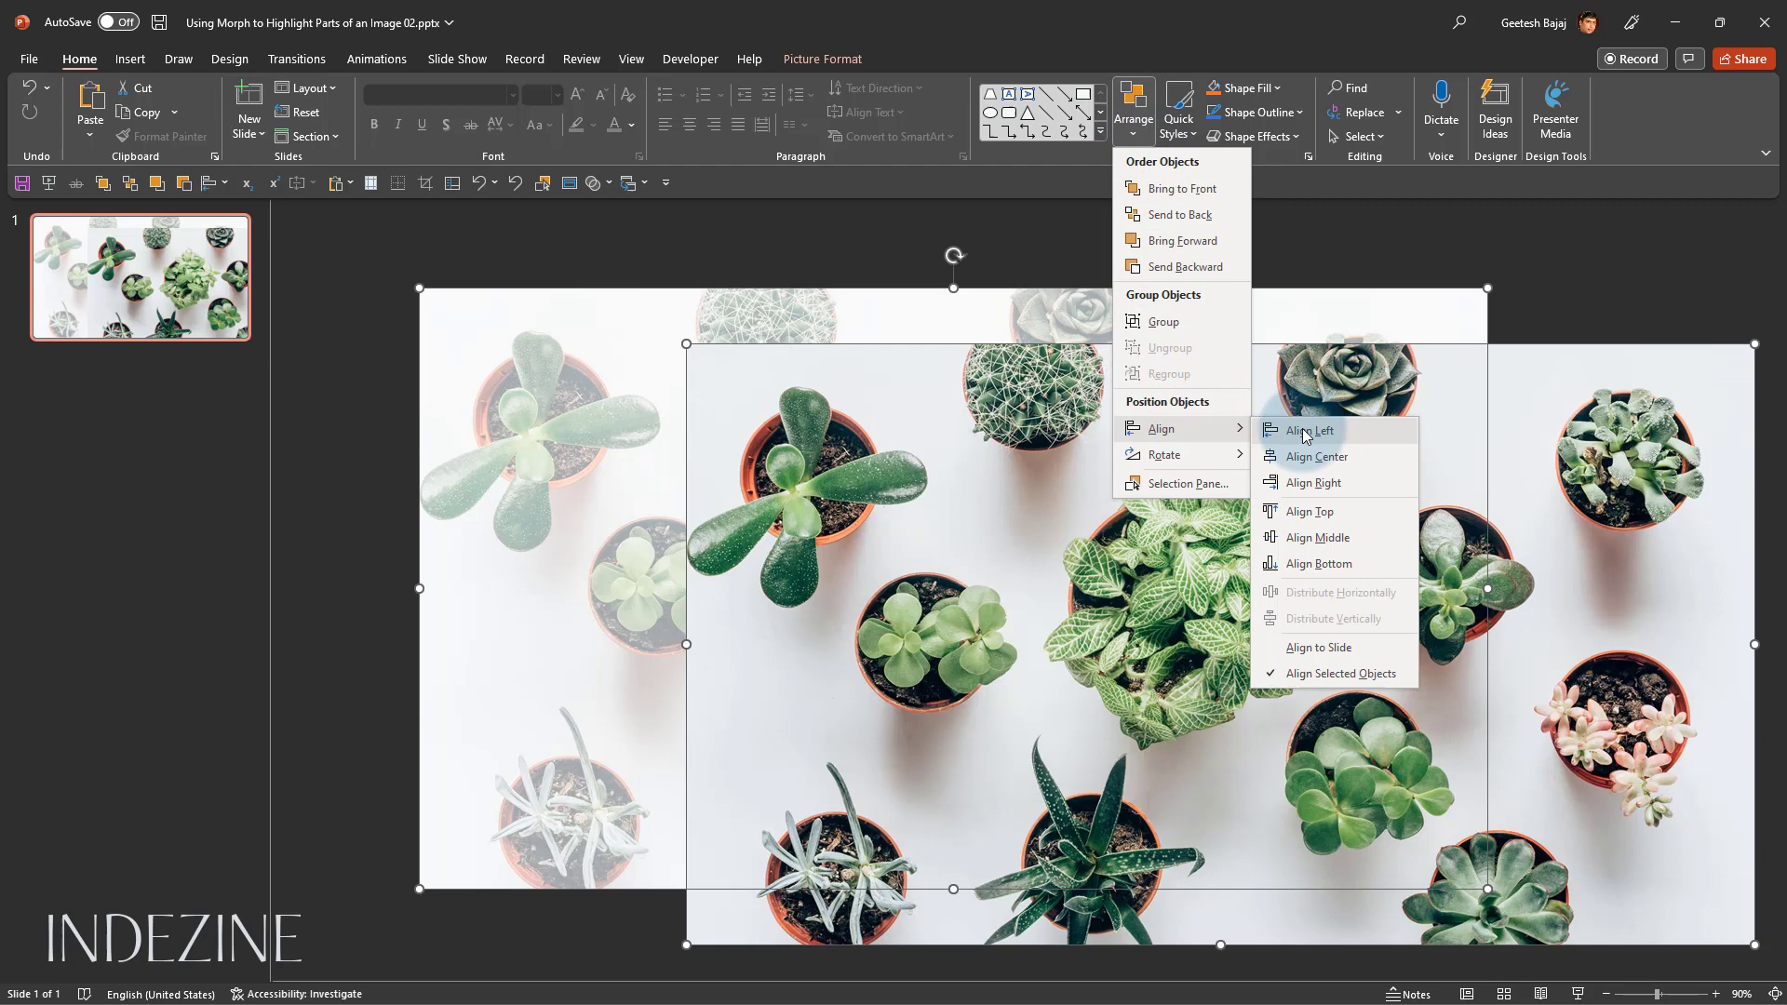
{"action": "left_click", "coordinate": [1309, 430]}
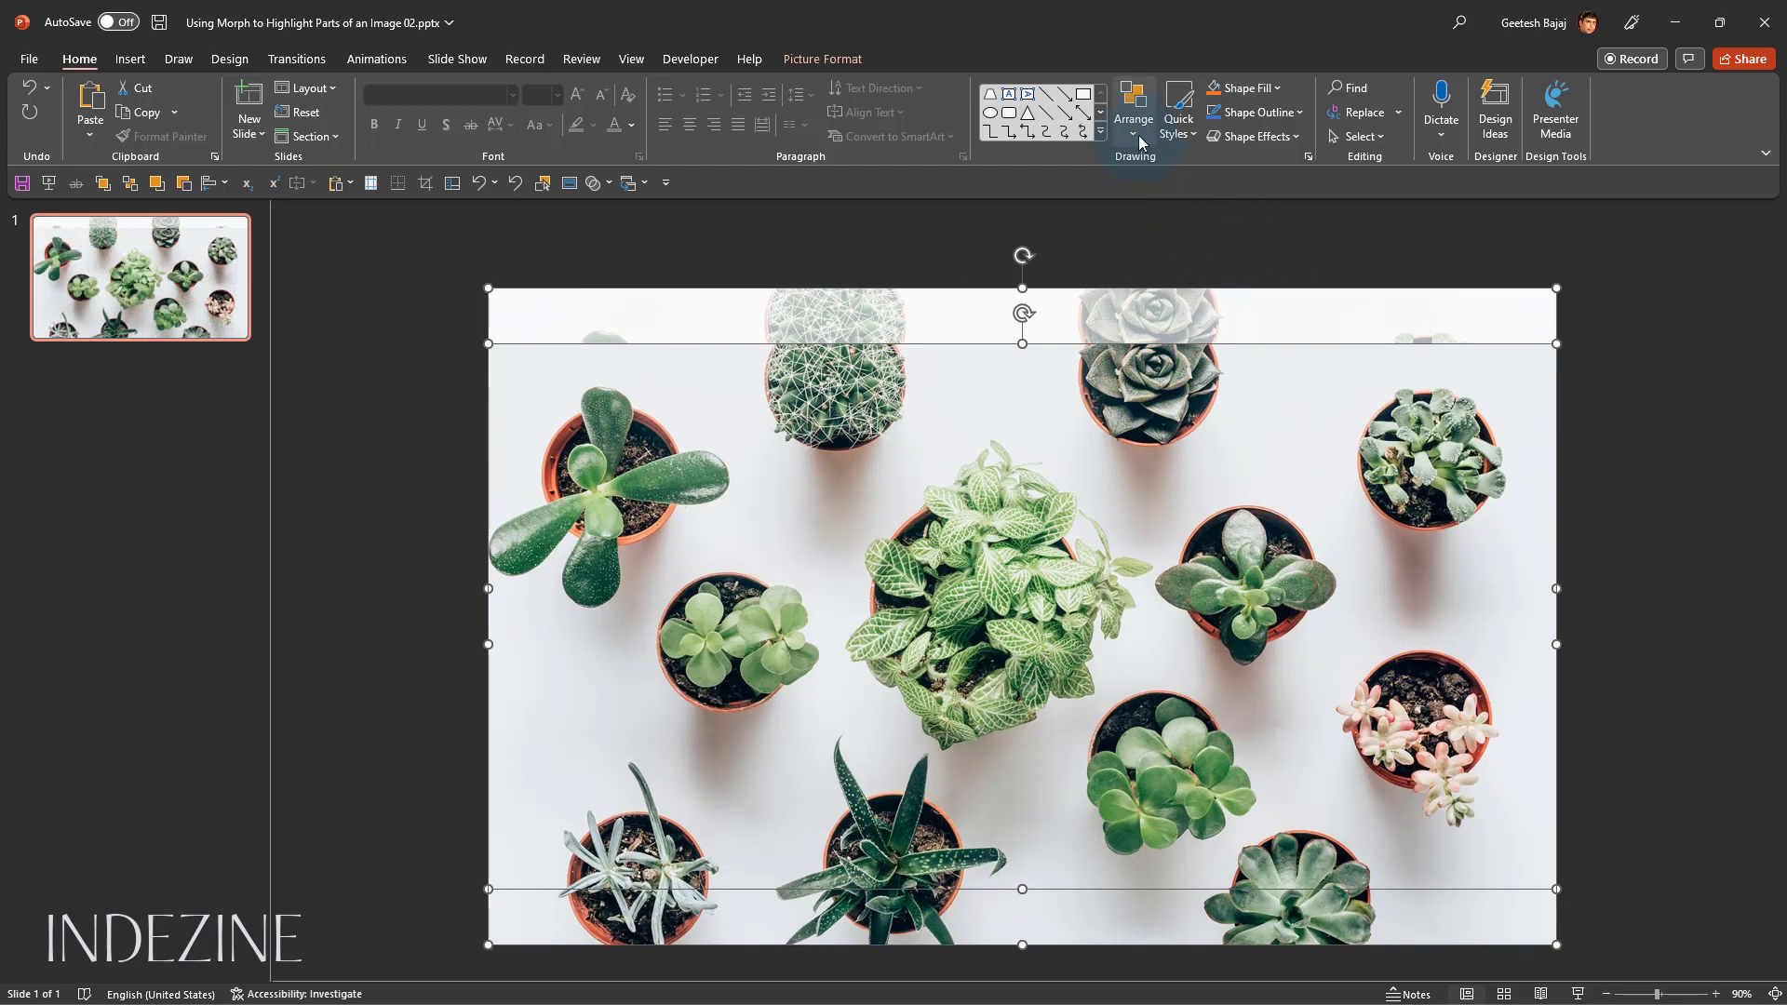
{"action": "left_click", "coordinate": [1134, 114]}
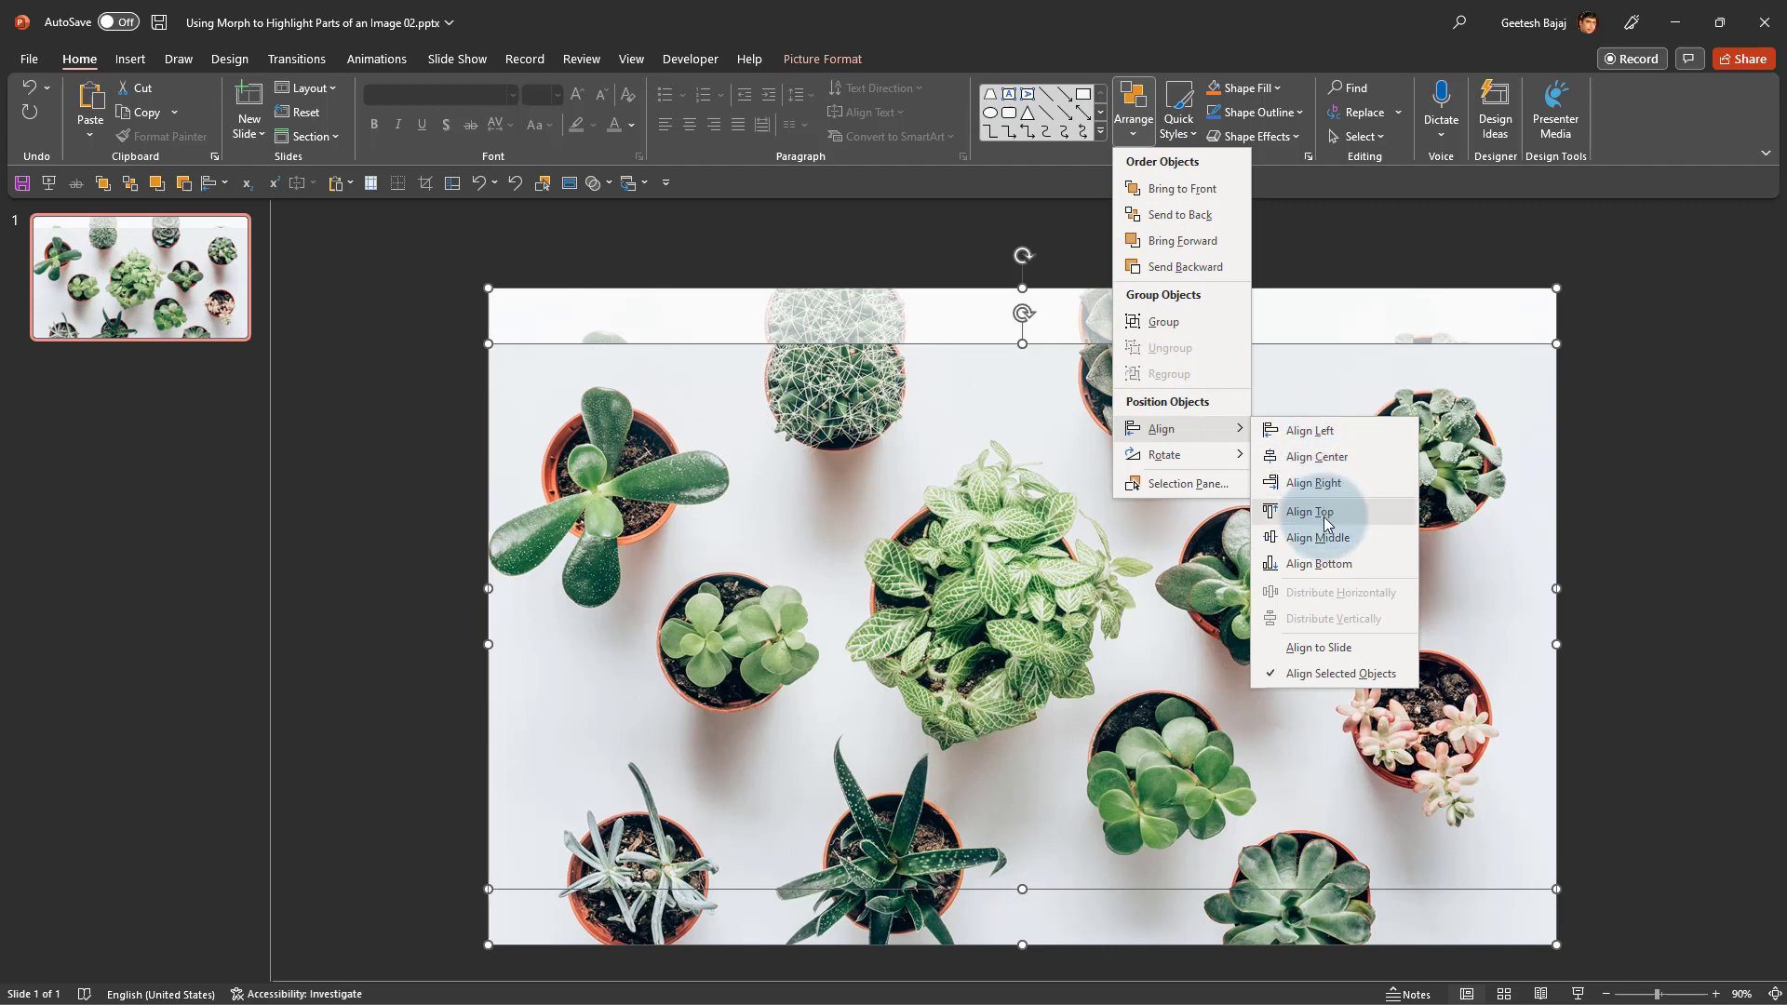
{"action": "left_click", "coordinate": [1309, 510]}
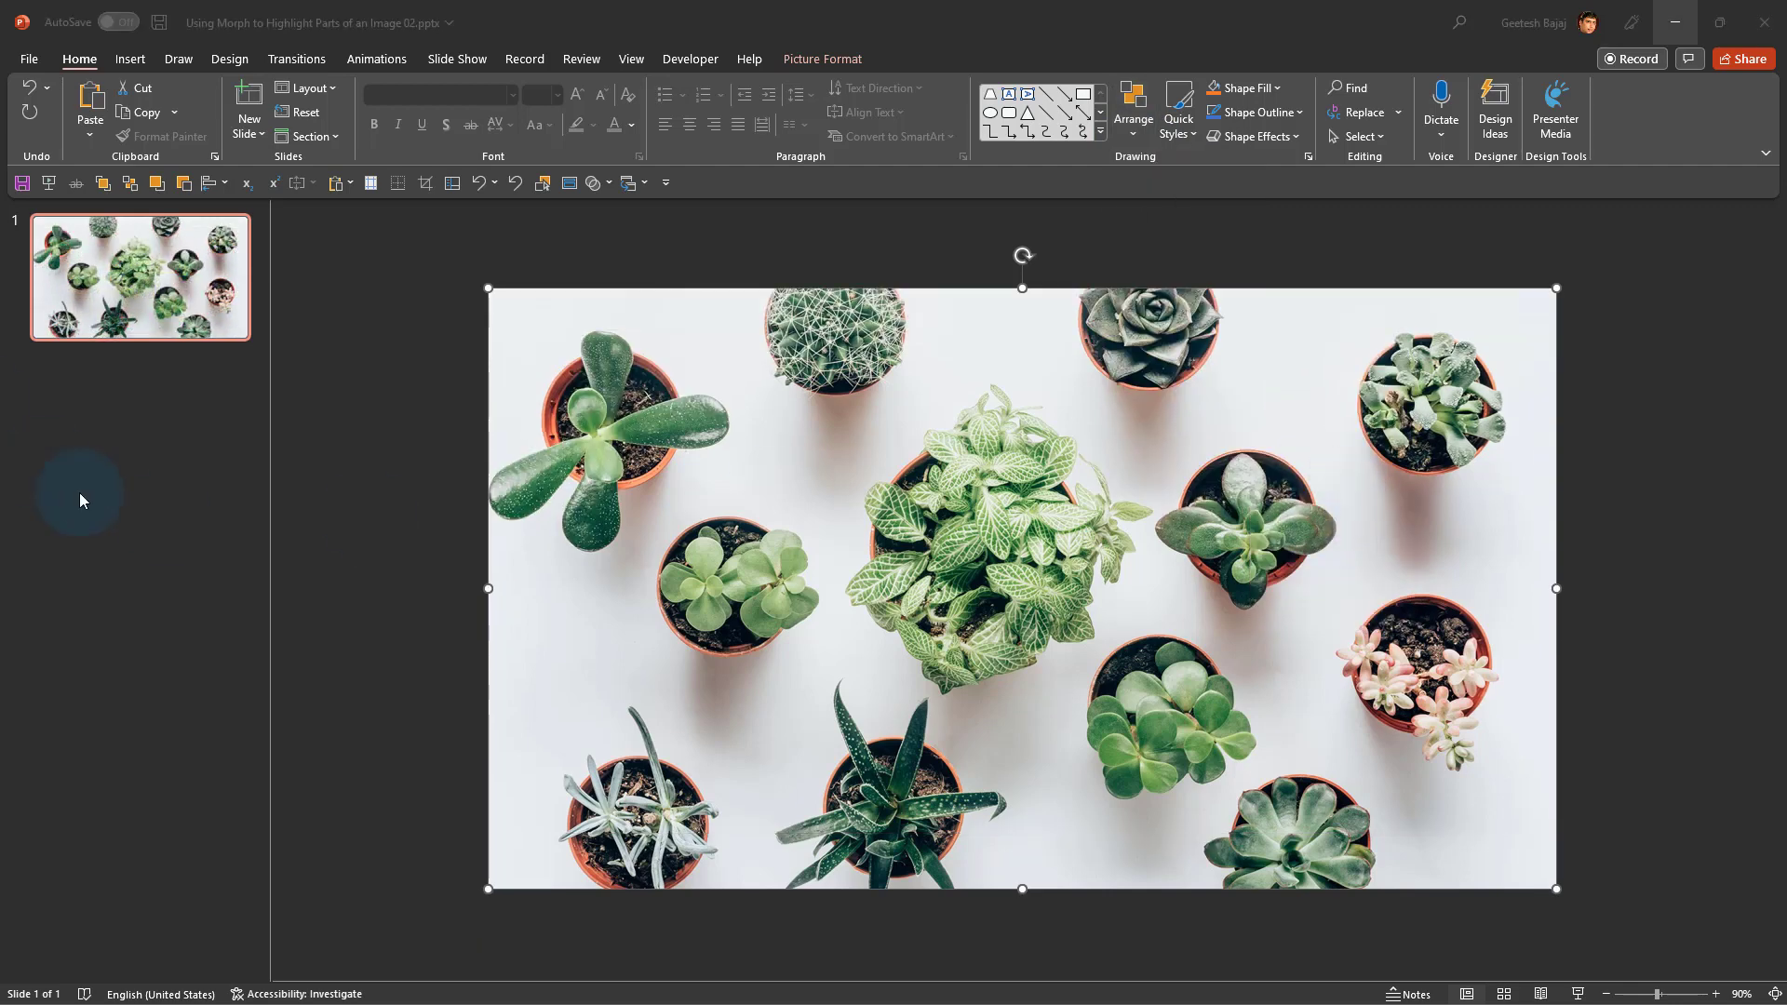
{"action": "mouse_move", "coordinate": [353, 513]}
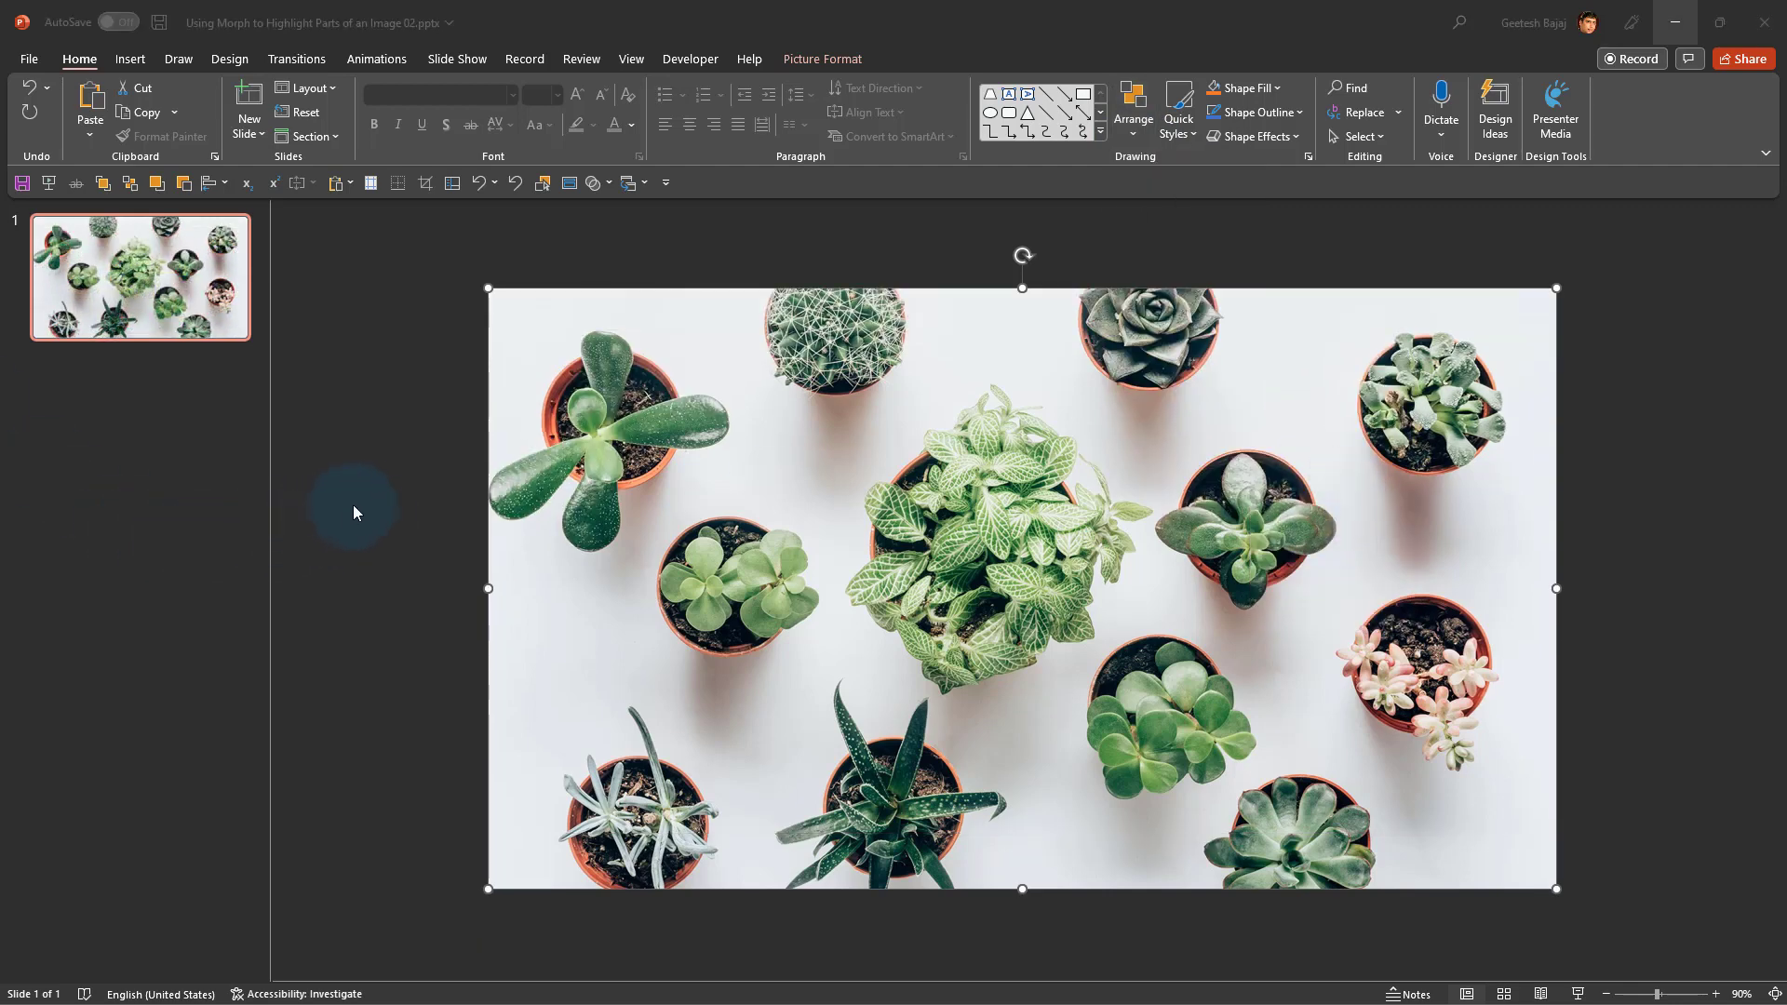
{"action": "mouse_move", "coordinate": [359, 506]}
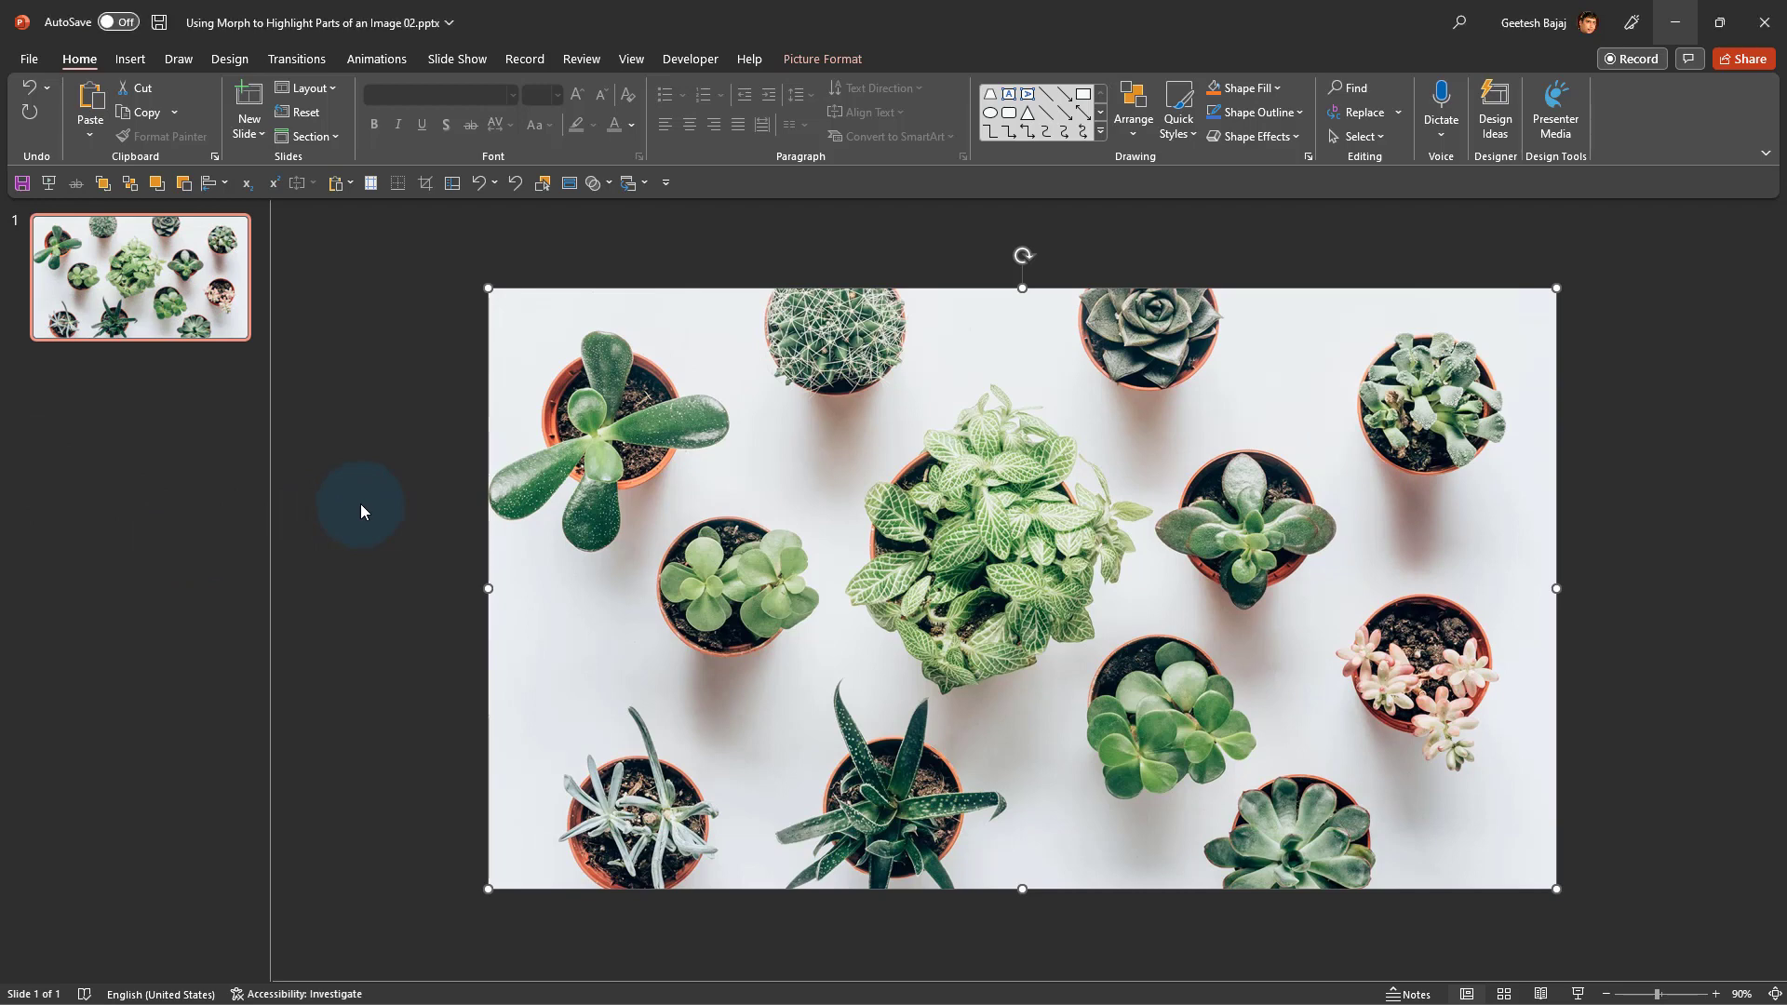
Set the top photo's crop area to a 1:1 square aspect ratio over its centre
{"action": "left_click", "coordinate": [366, 501]}
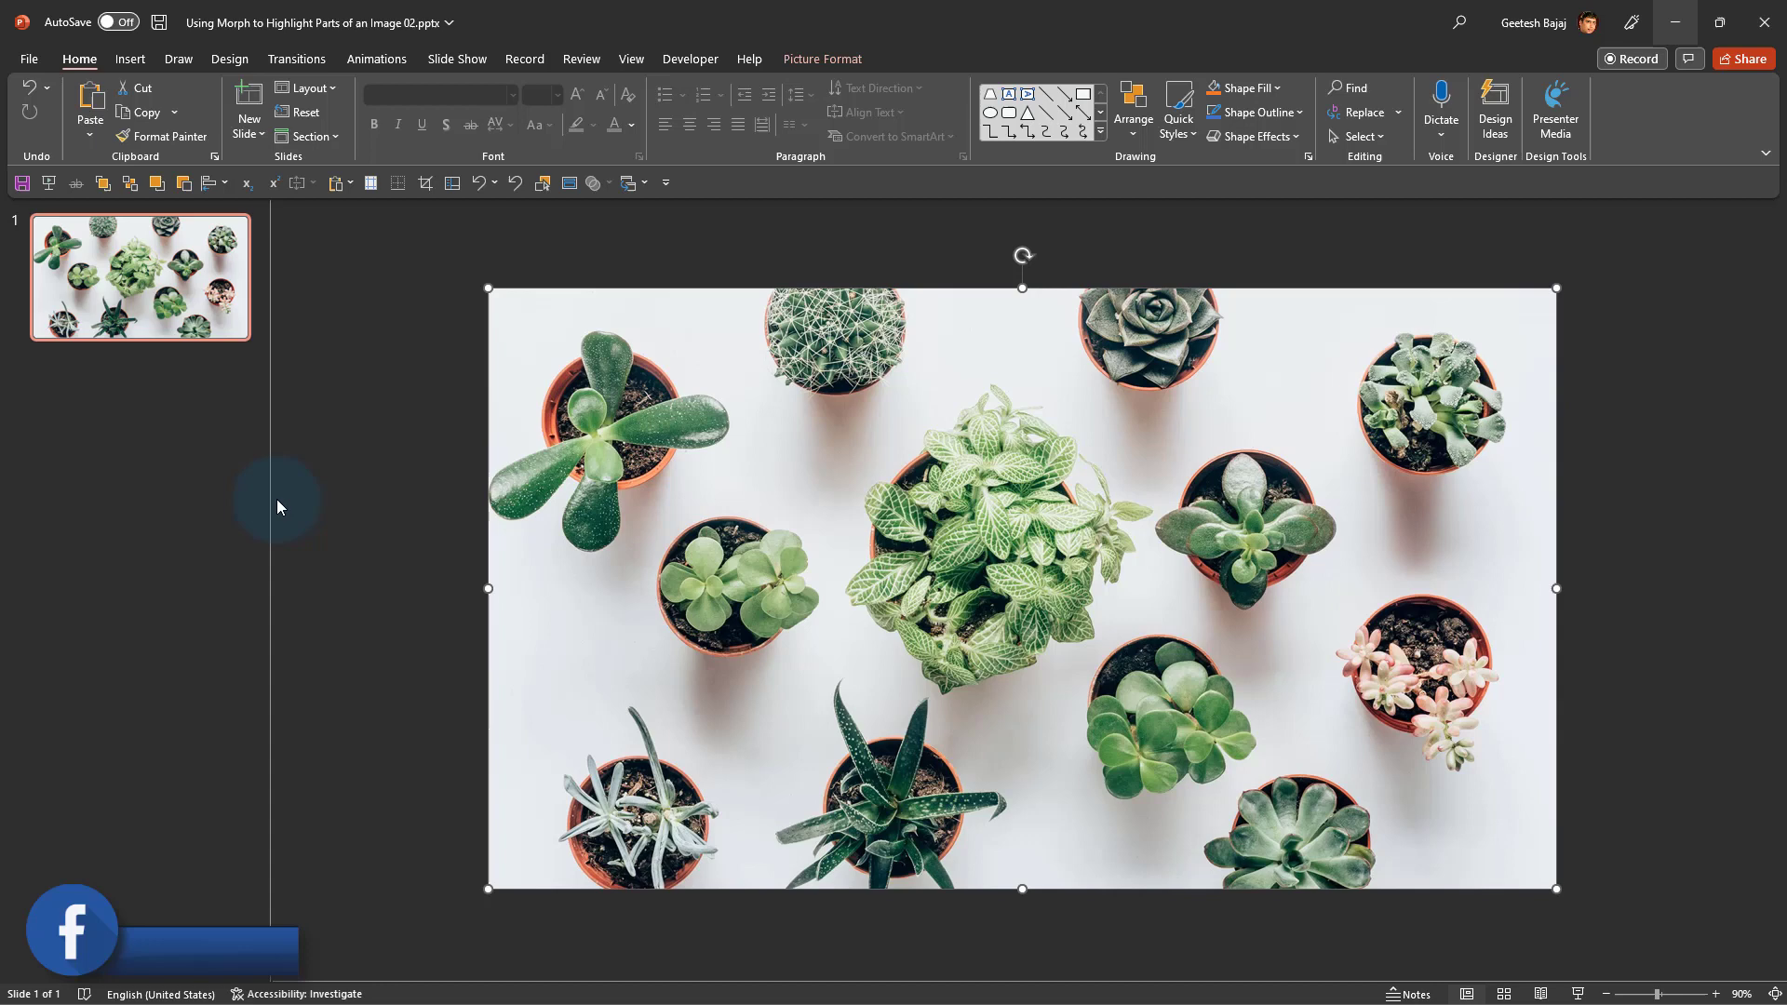
{"action": "left_click", "coordinate": [821, 58]}
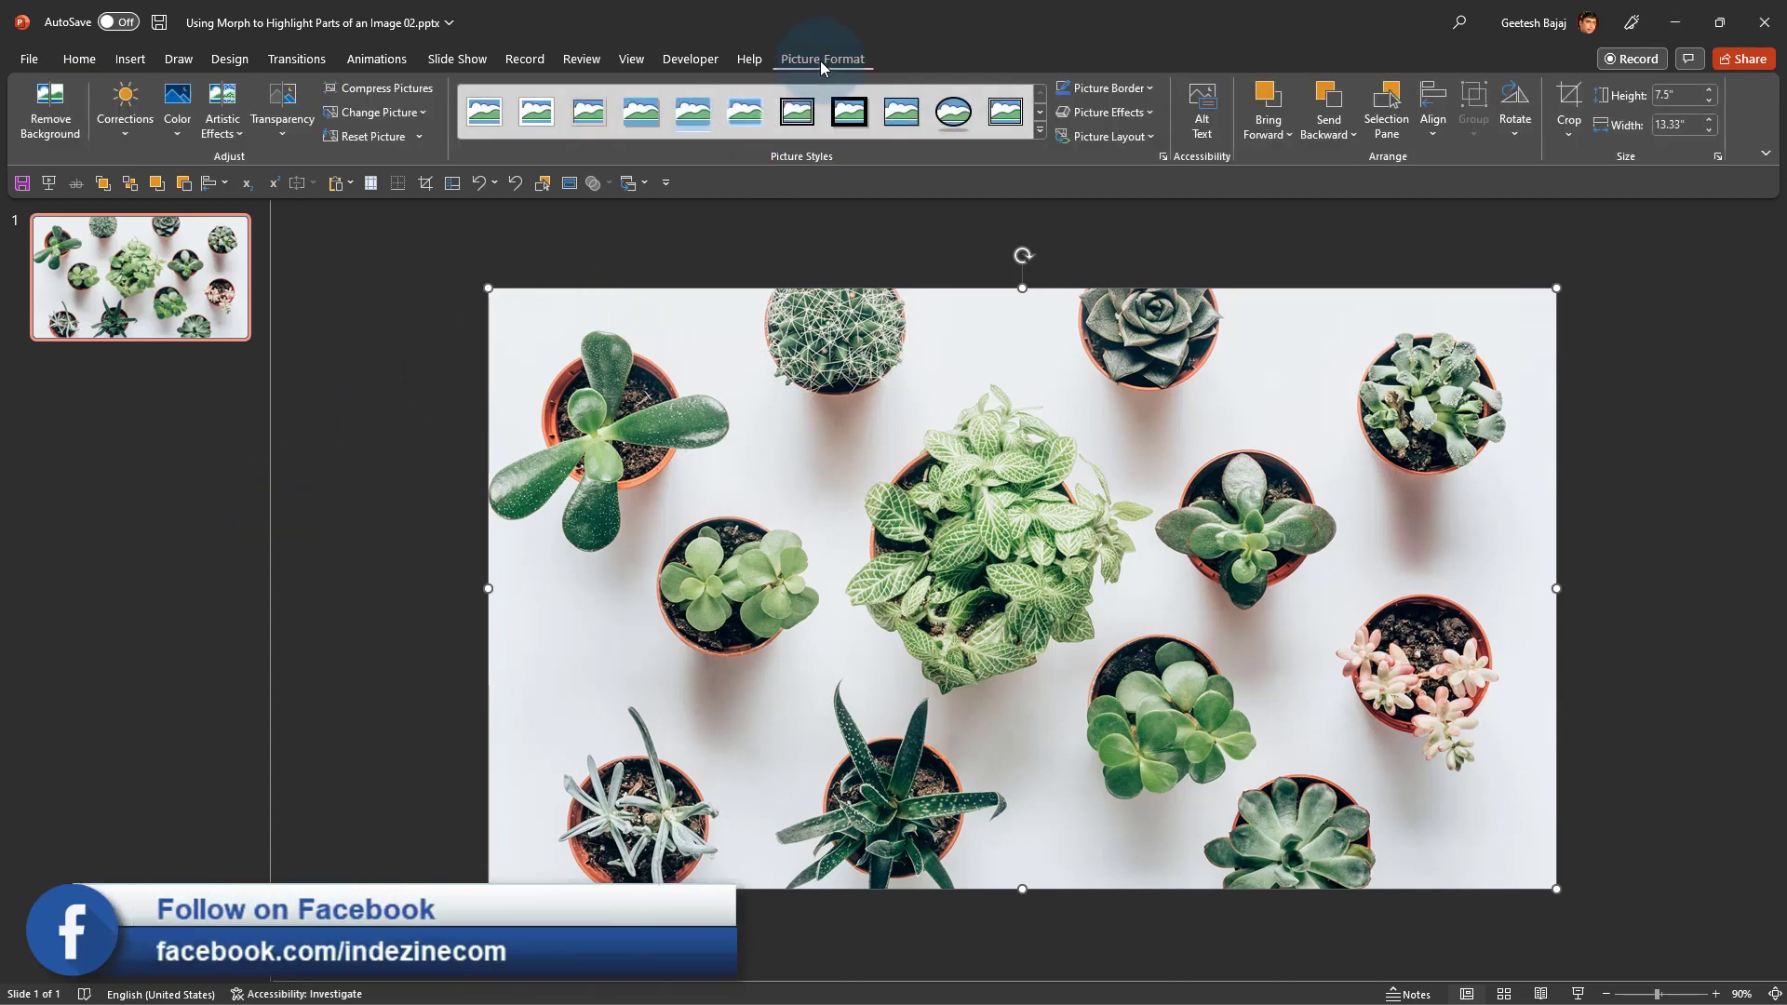
{"action": "mouse_move", "coordinate": [843, 54]}
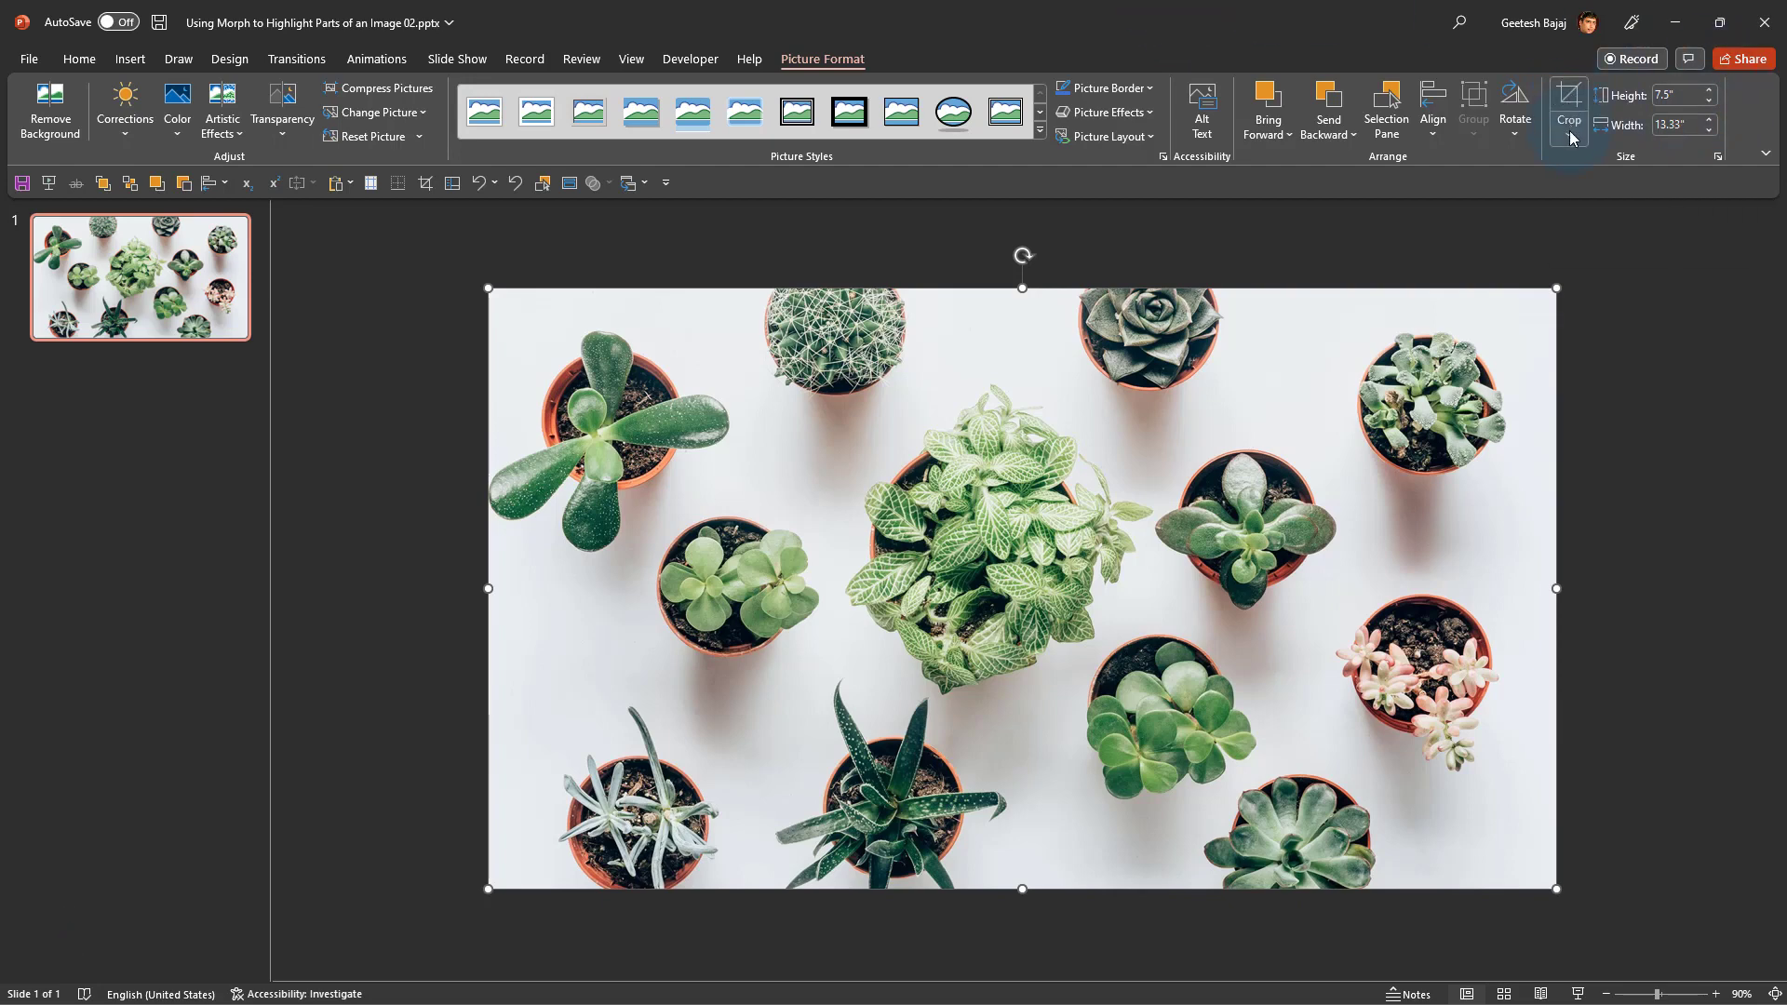
{"action": "left_click", "coordinate": [1569, 136]}
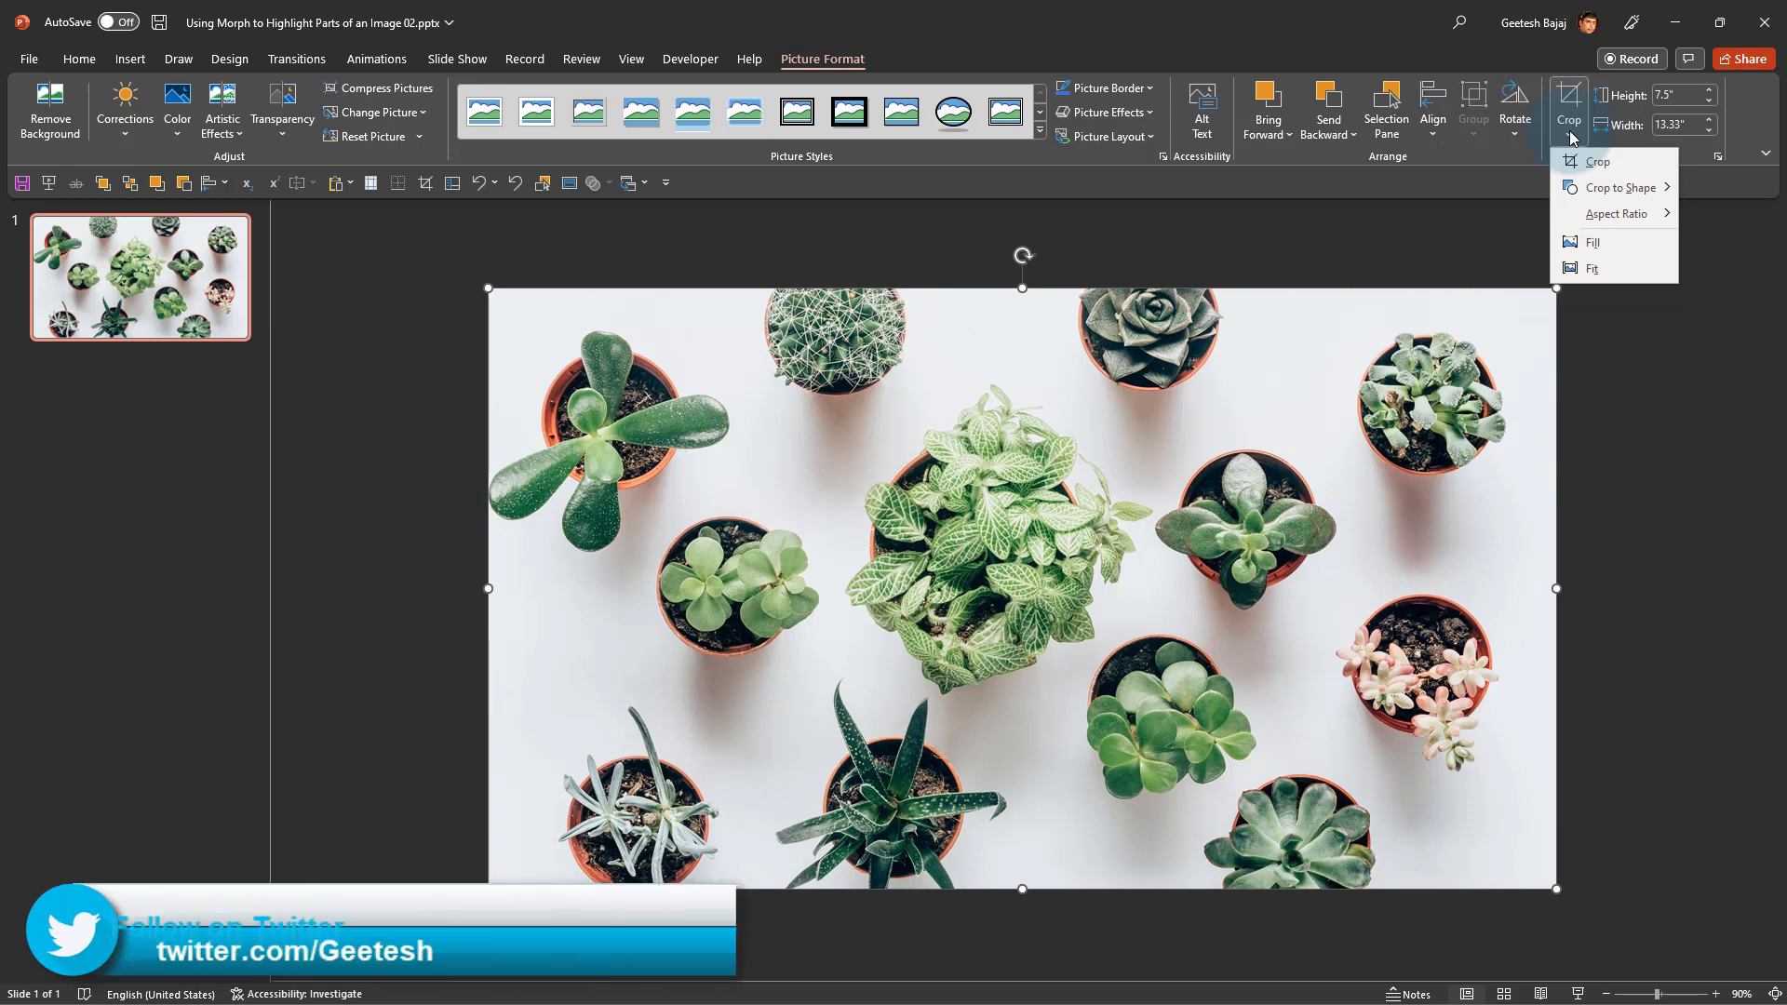
{"action": "left_click", "coordinate": [1617, 188]}
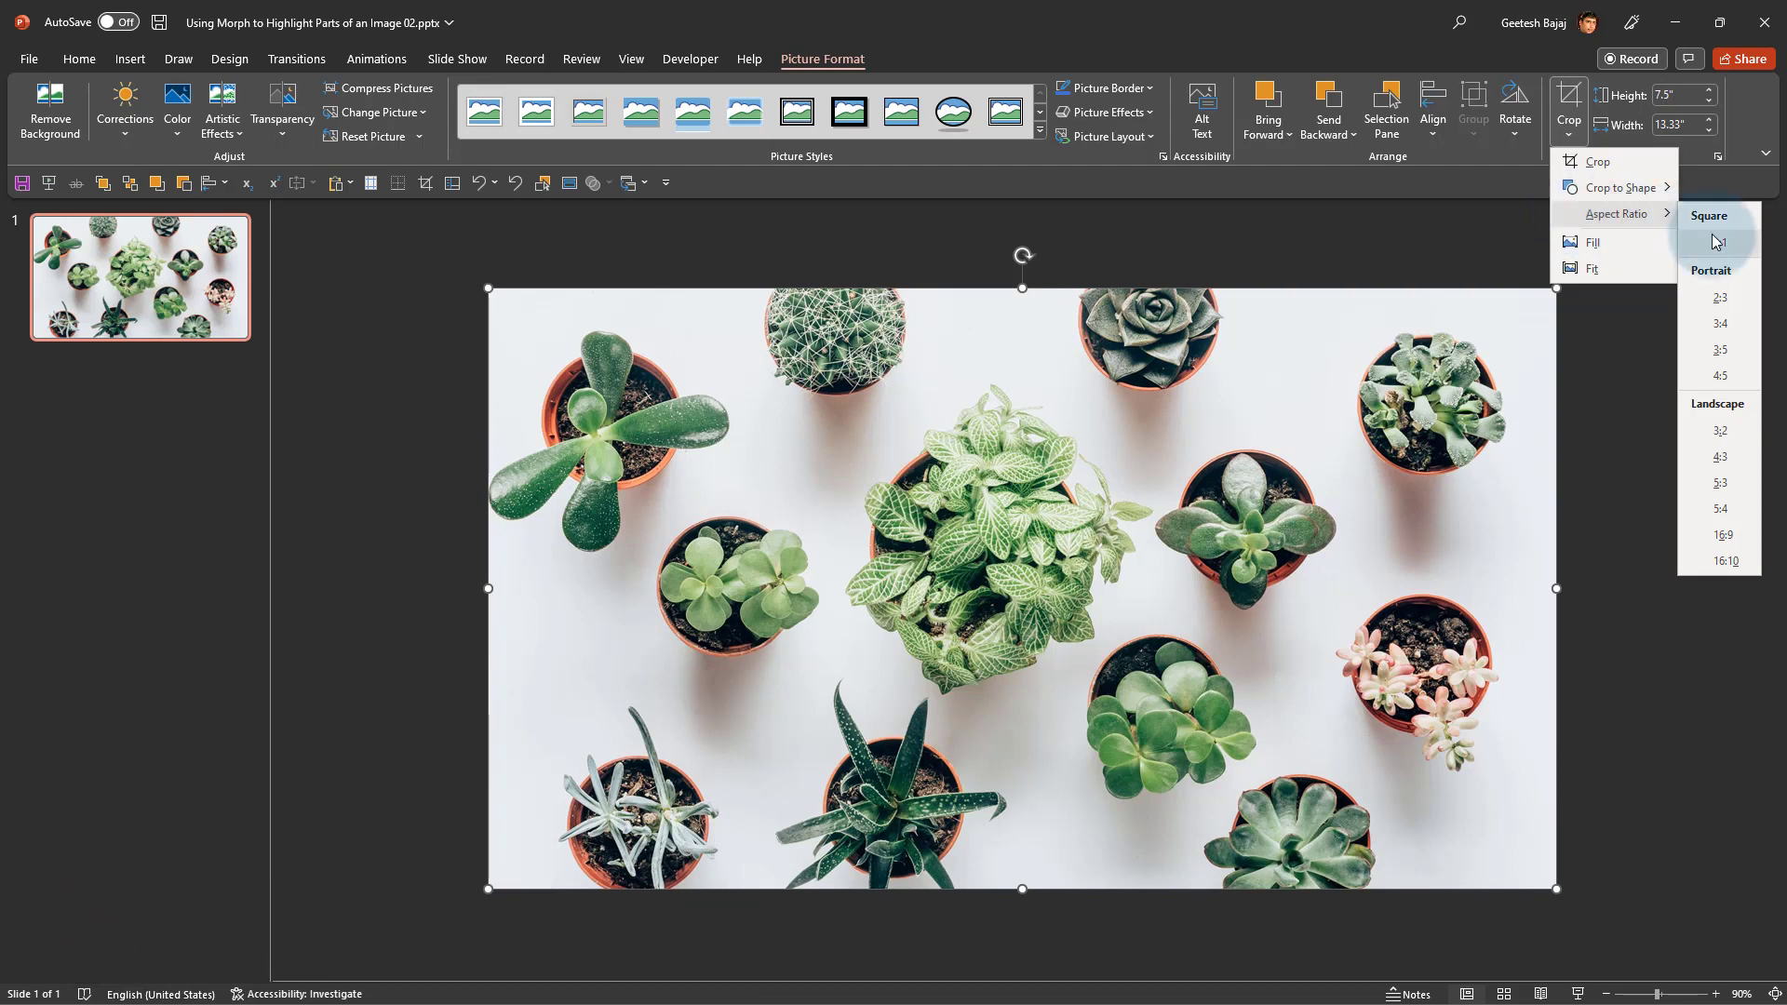
{"action": "mouse_move", "coordinate": [1721, 242]}
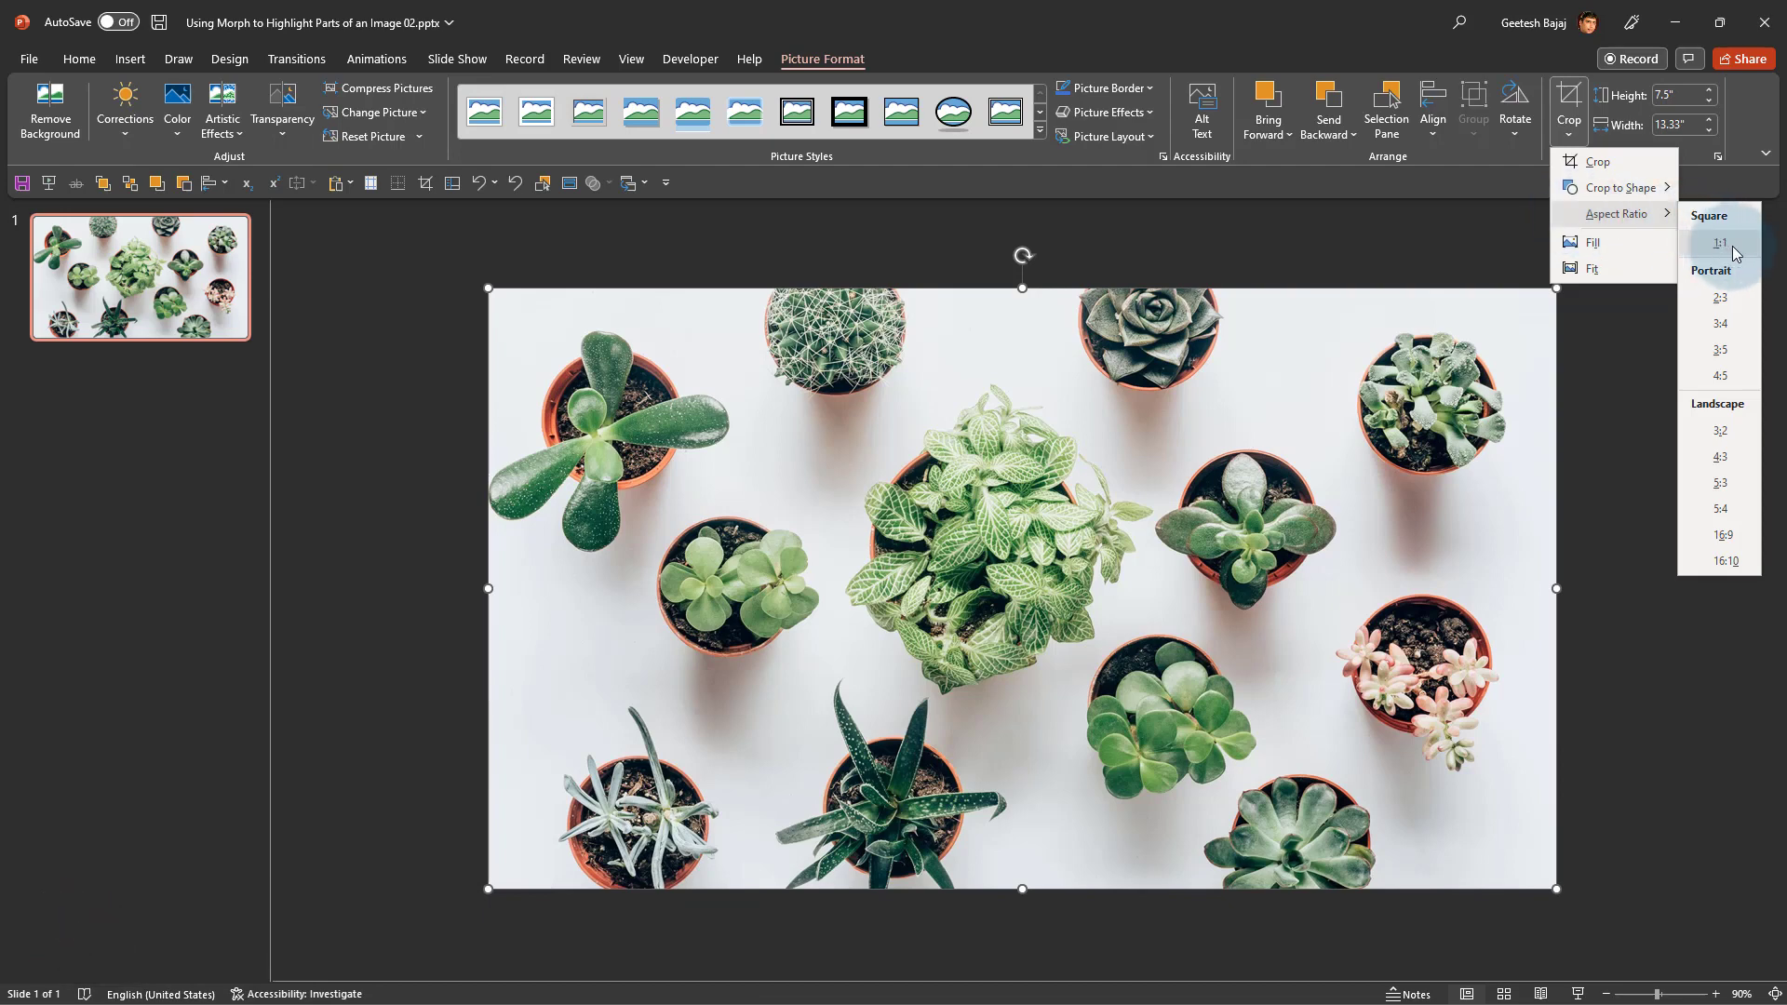
{"action": "left_click", "coordinate": [1720, 242]}
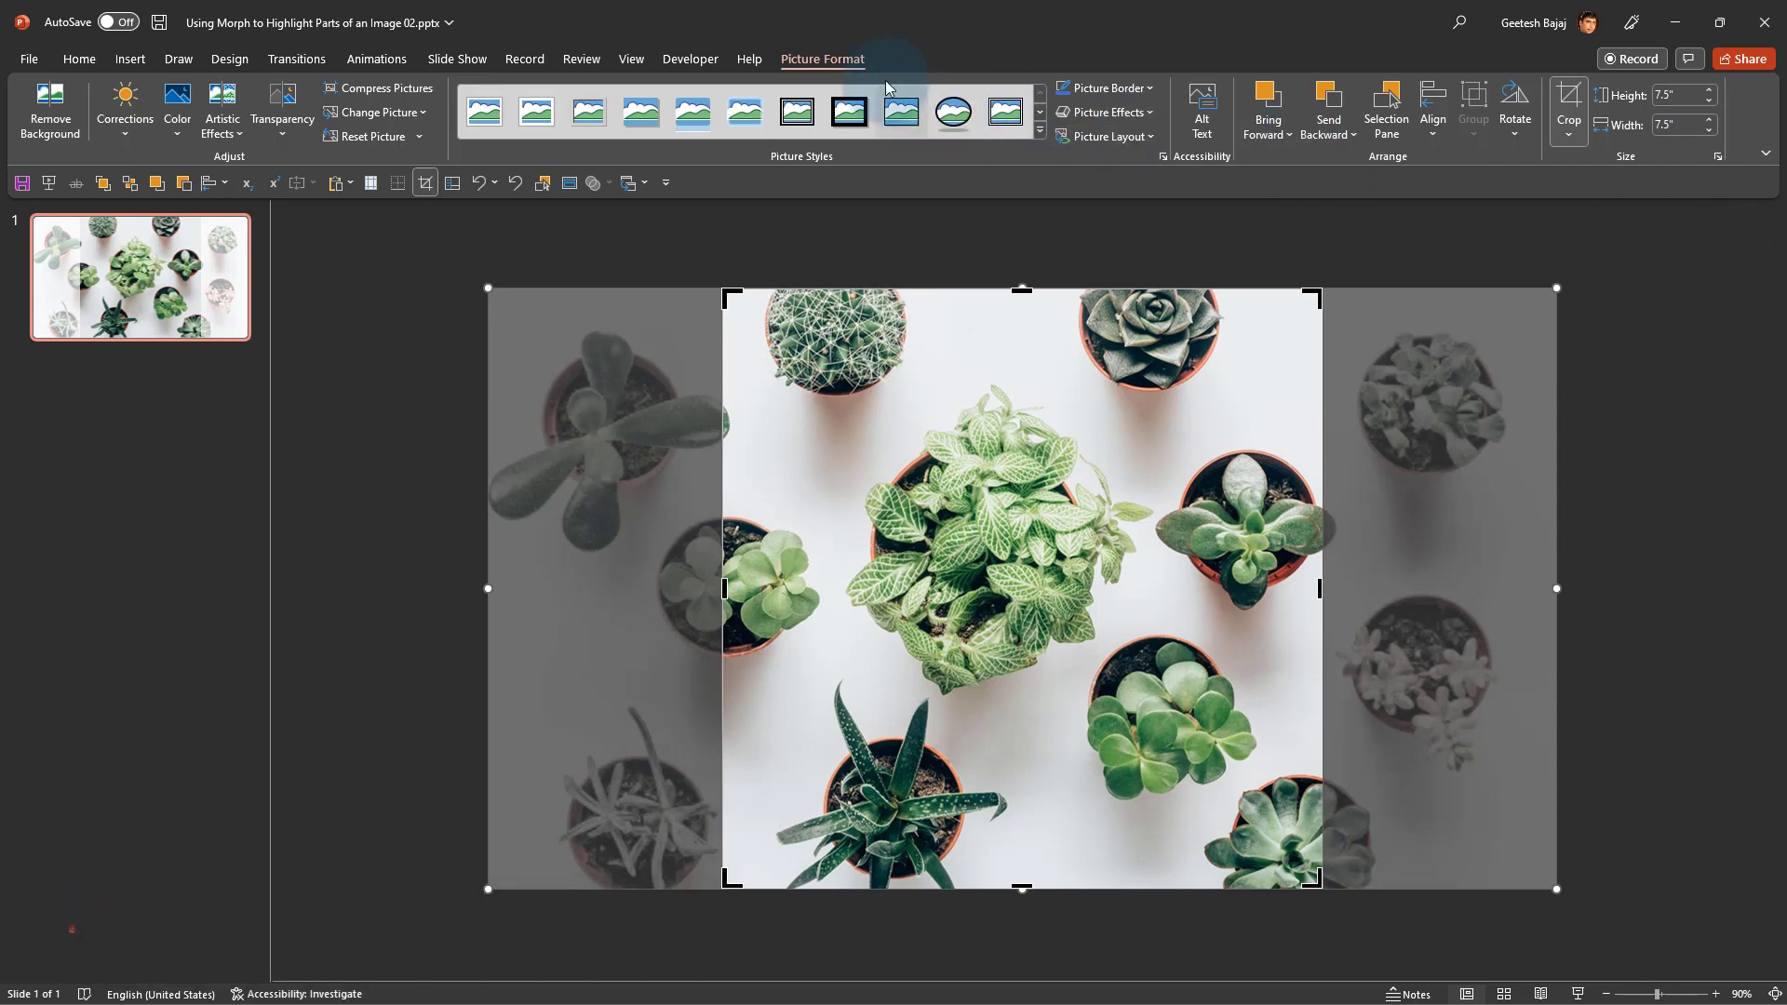
{"action": "mouse_move", "coordinate": [1516, 136]}
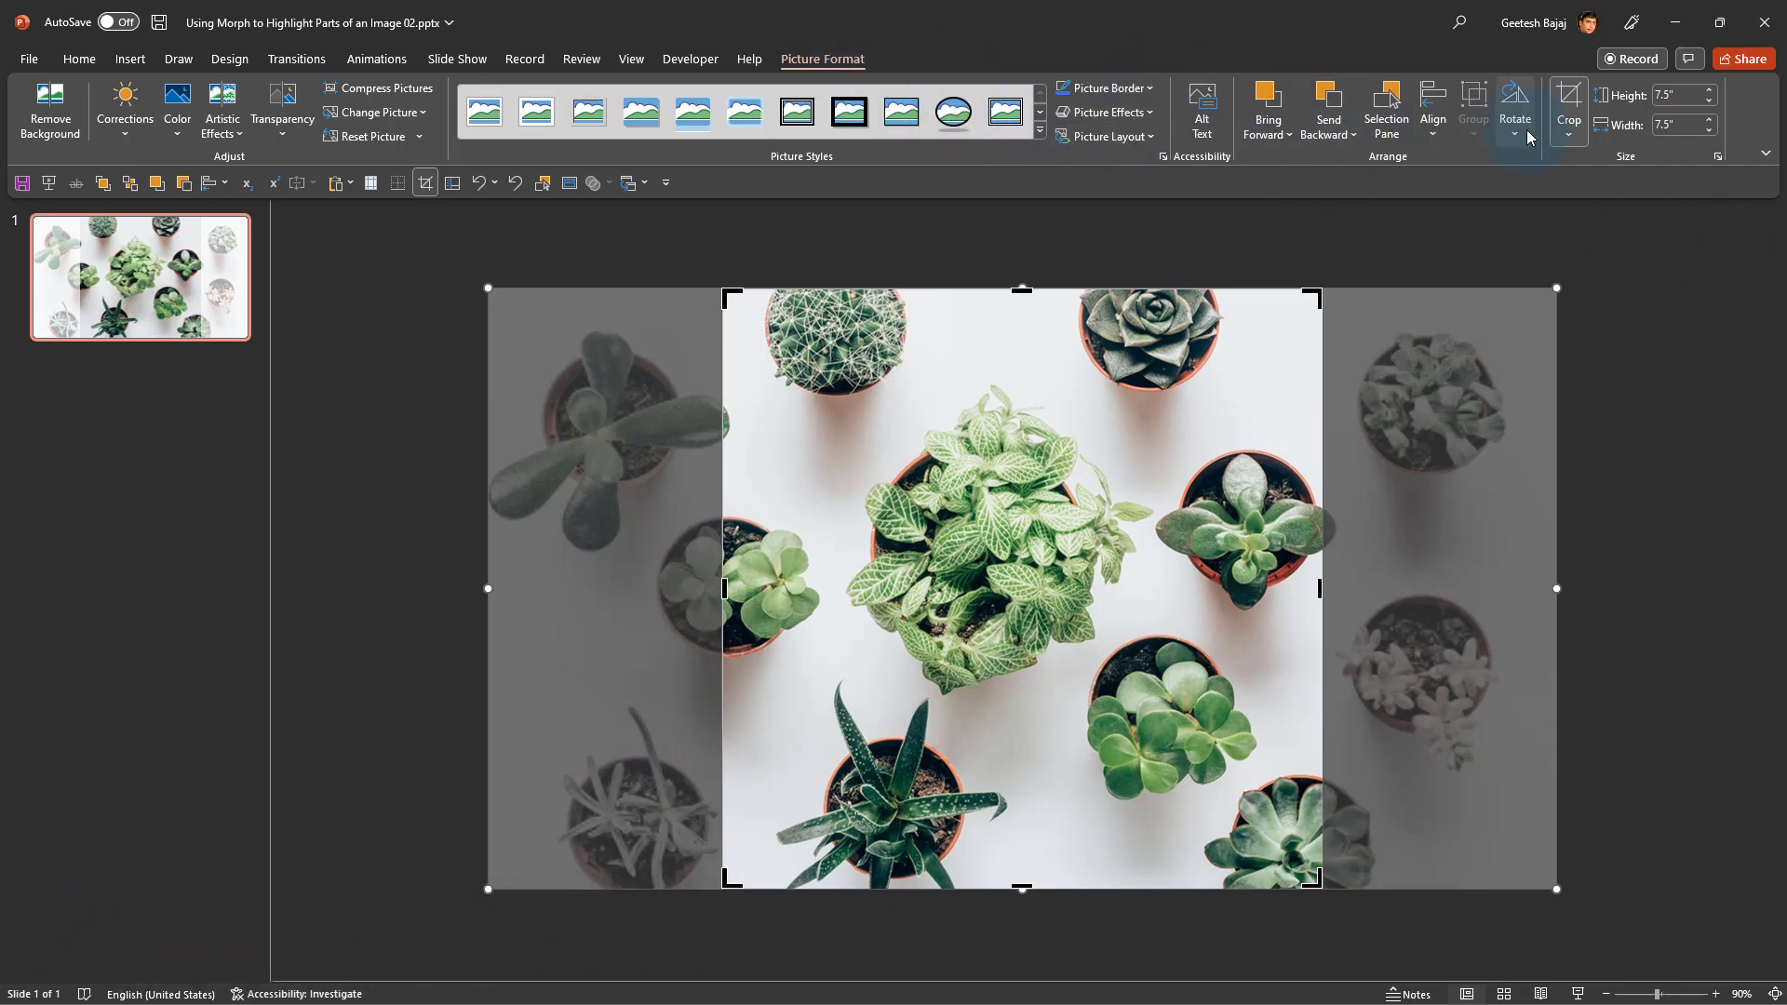
{"action": "mouse_move", "coordinate": [1569, 108]}
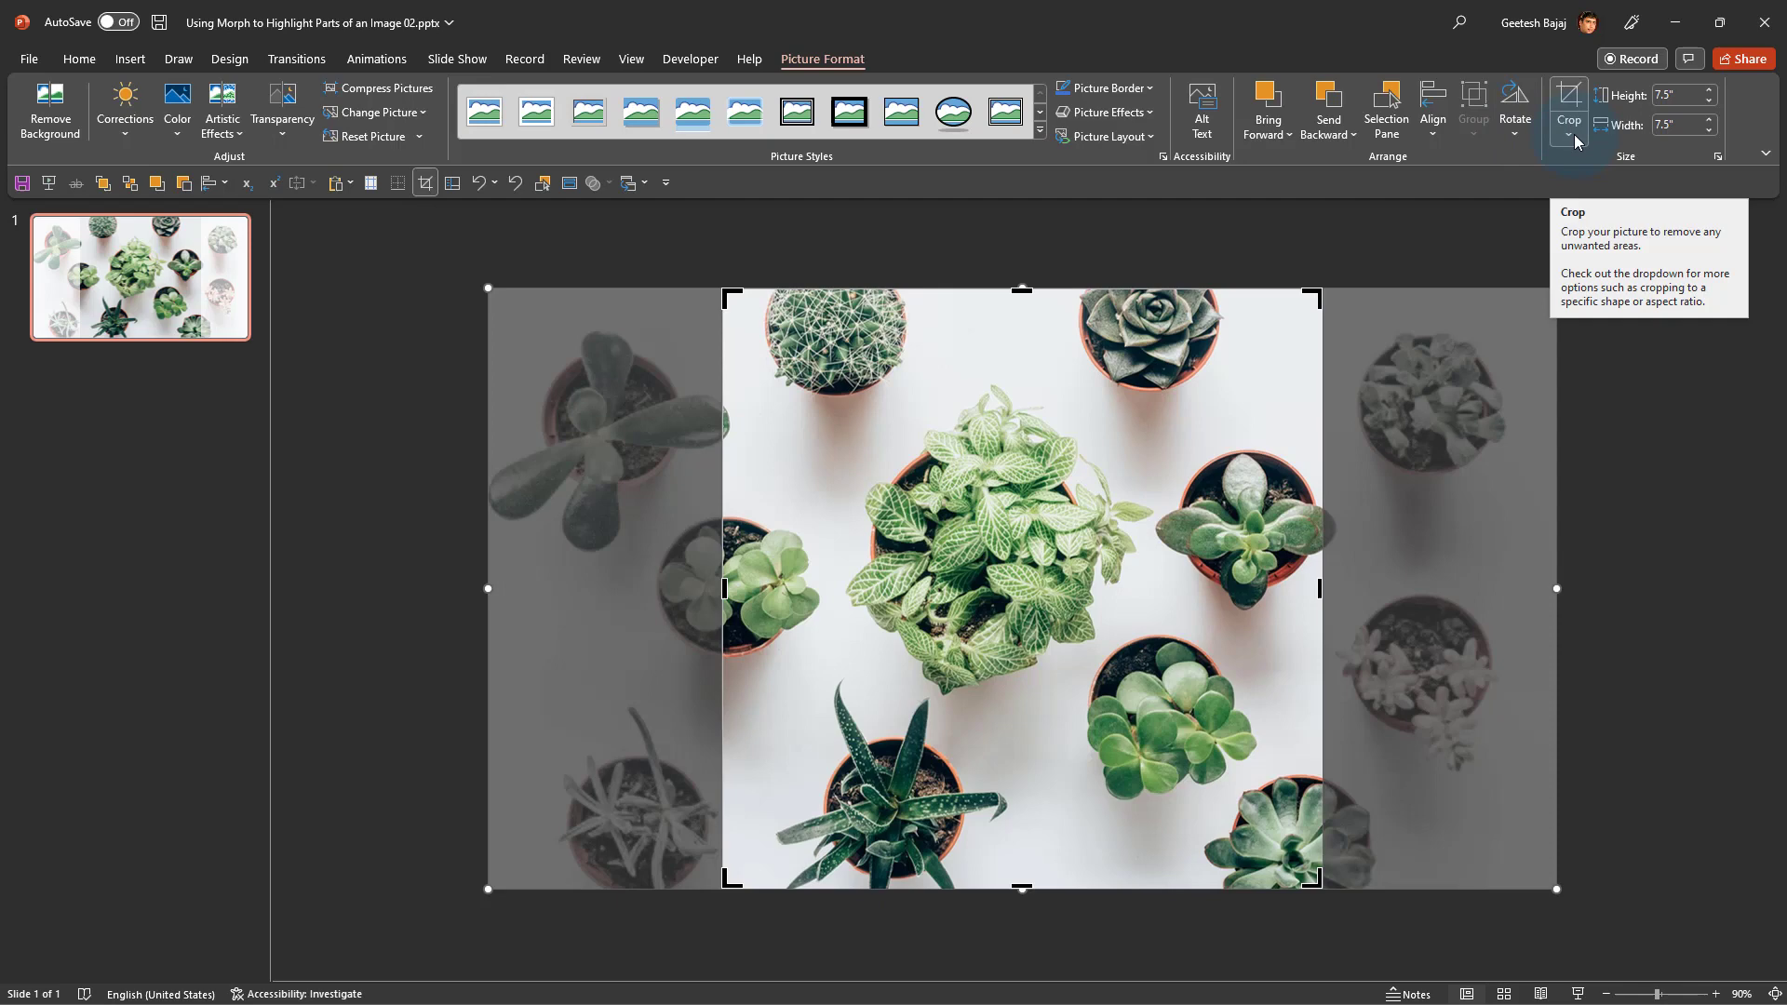
Crop the full-colour top photo to an oval shape via Crop to Shape
{"action": "left_click", "coordinate": [1577, 141]}
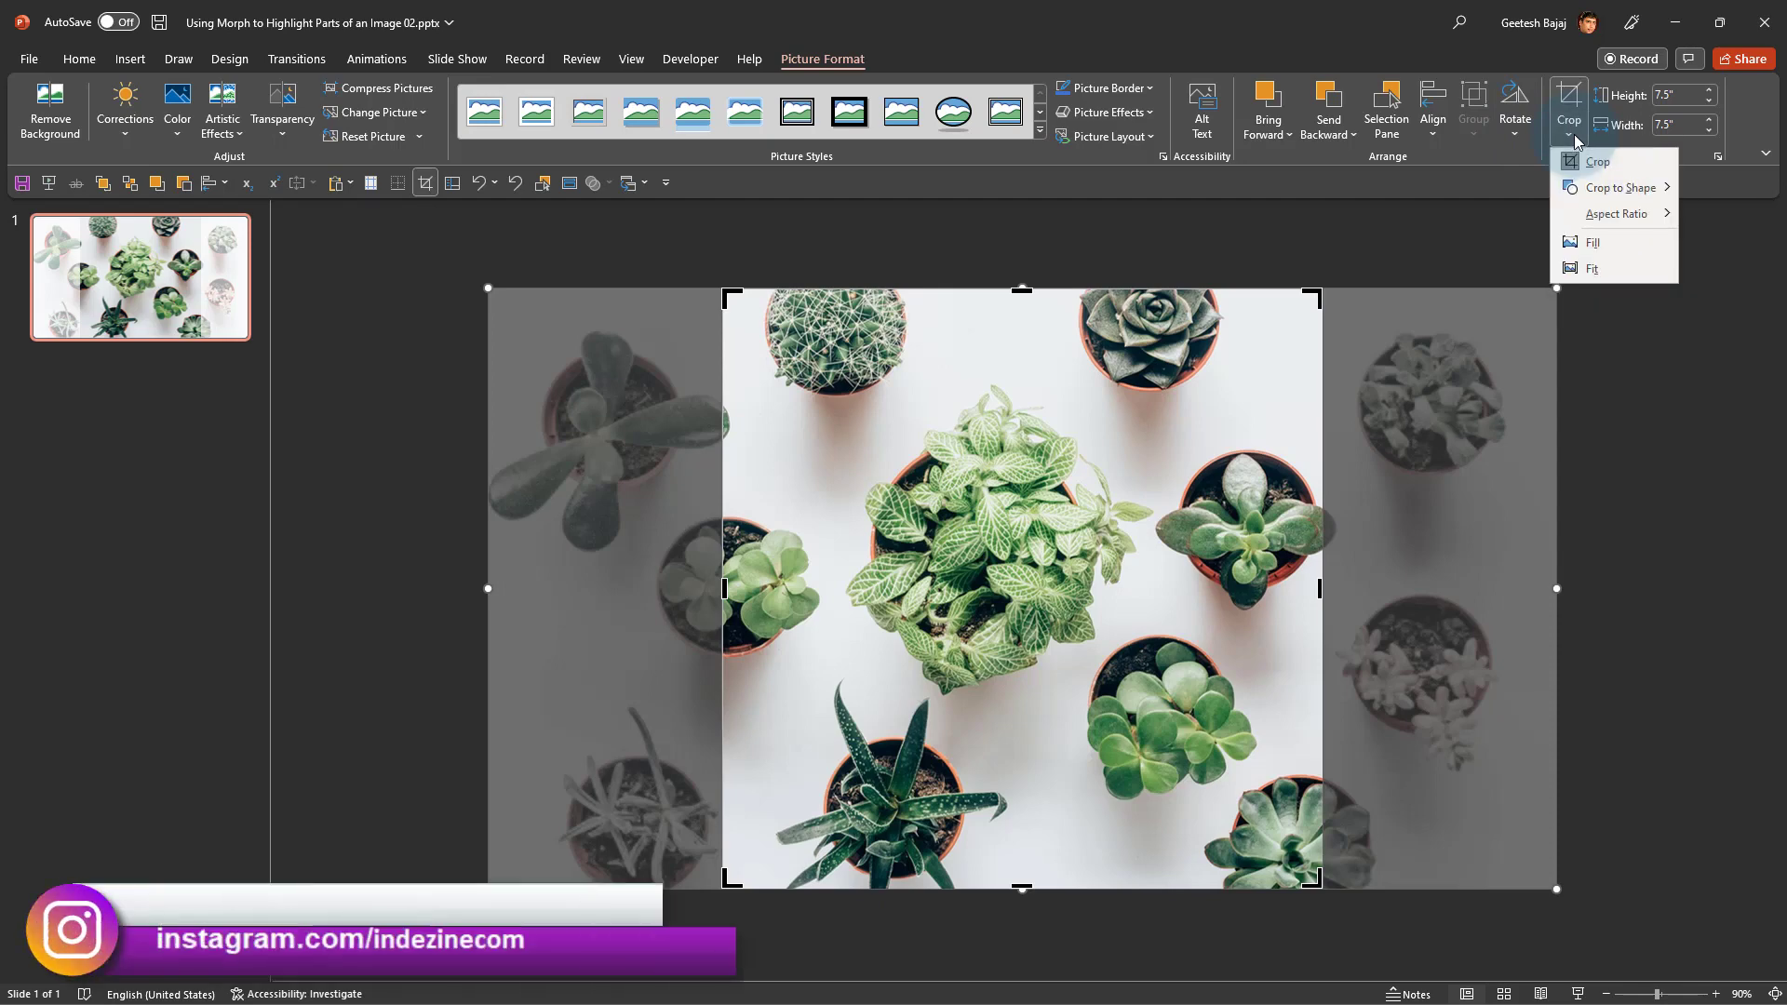
{"action": "left_click", "coordinate": [1620, 186]}
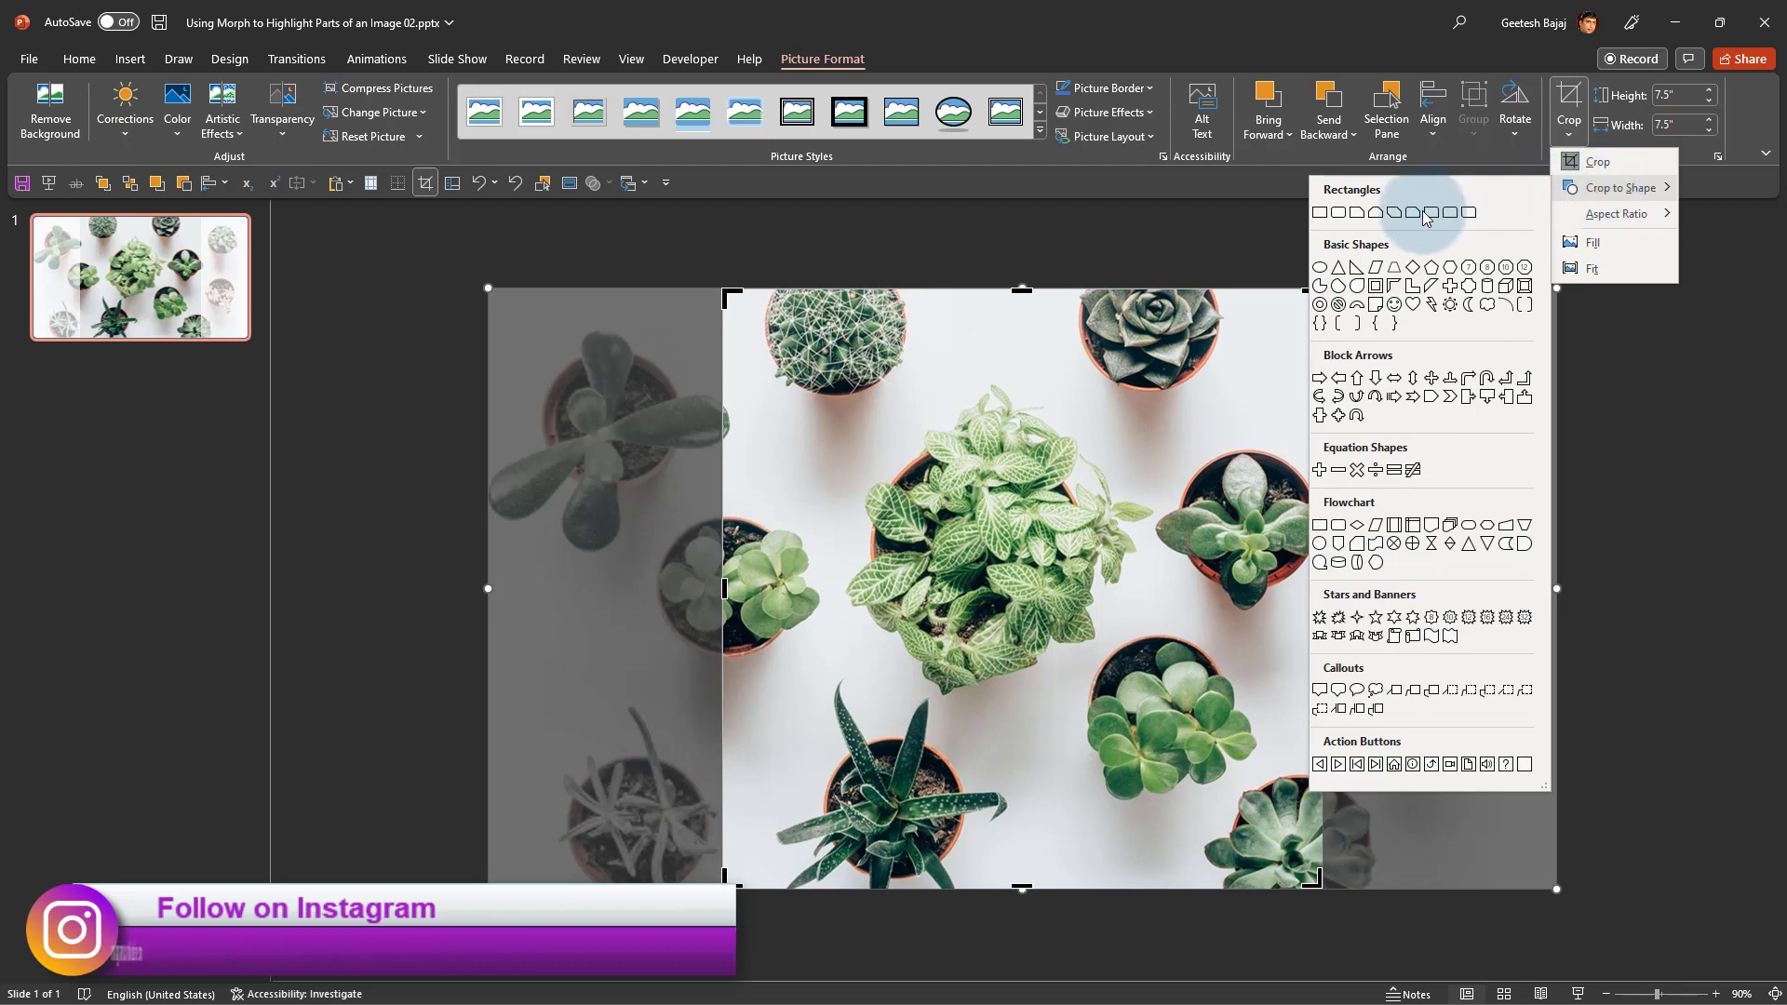
{"action": "mouse_move", "coordinate": [1320, 272]}
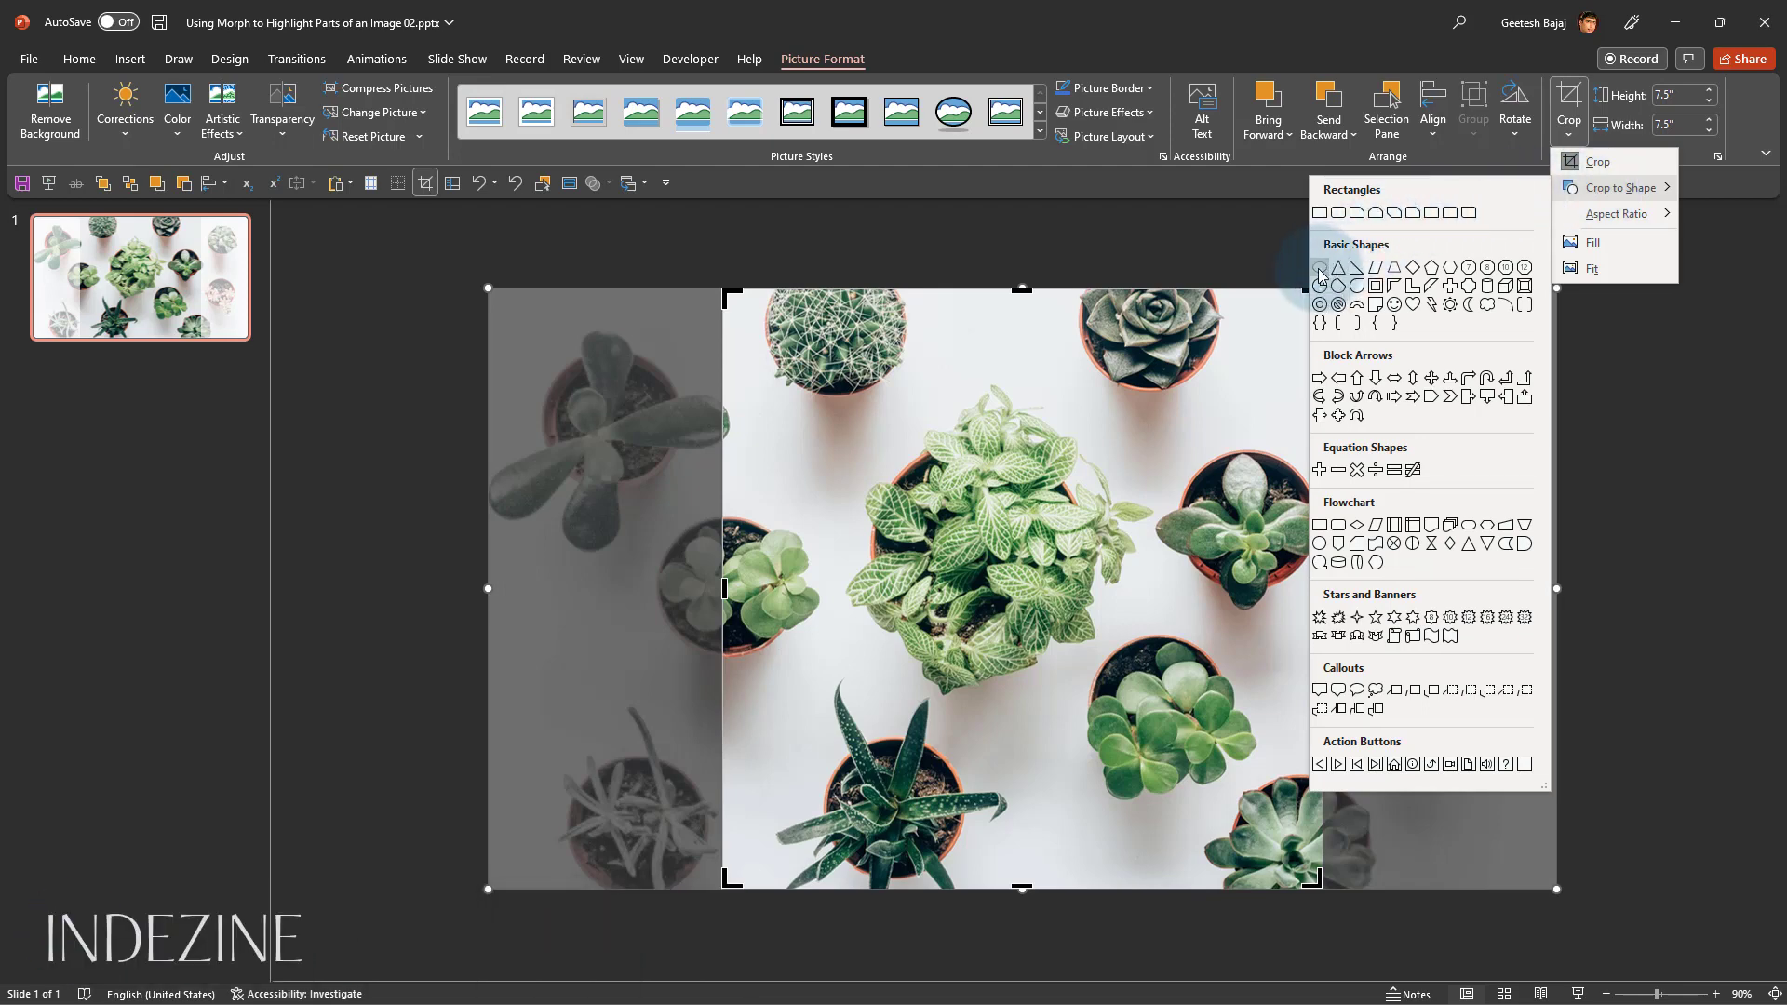
{"action": "left_click", "coordinate": [1338, 267]}
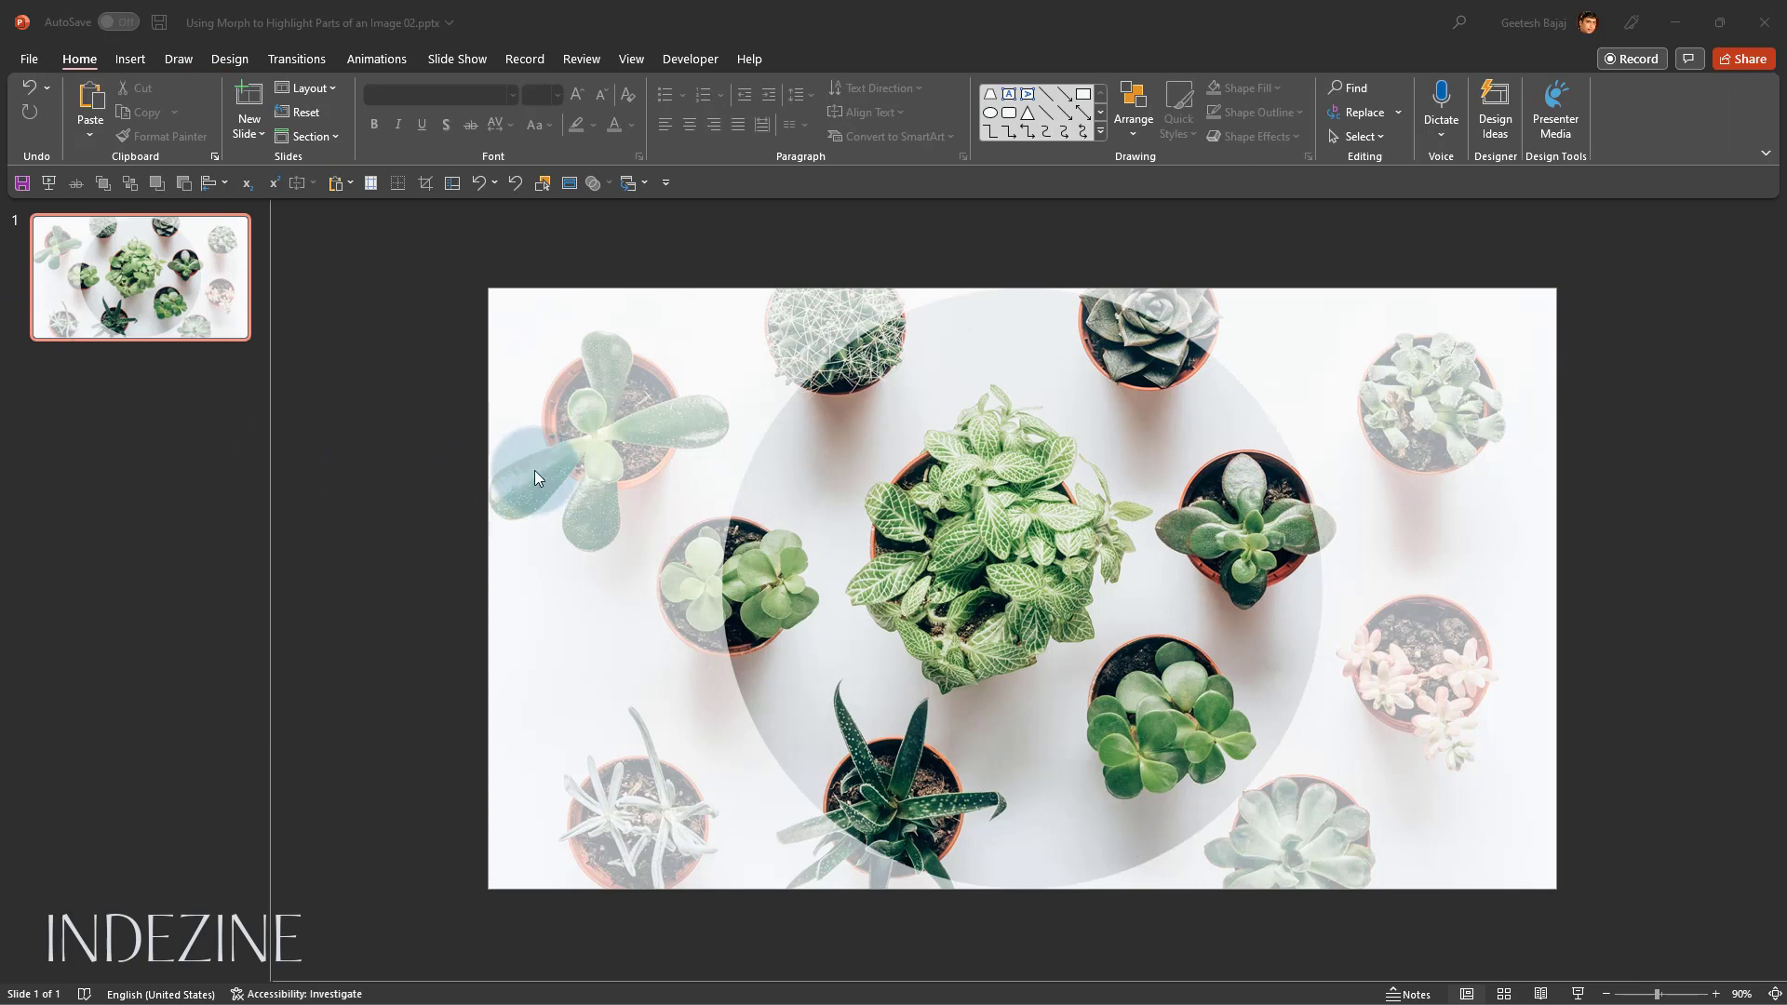
{"action": "mouse_move", "coordinate": [635, 555]}
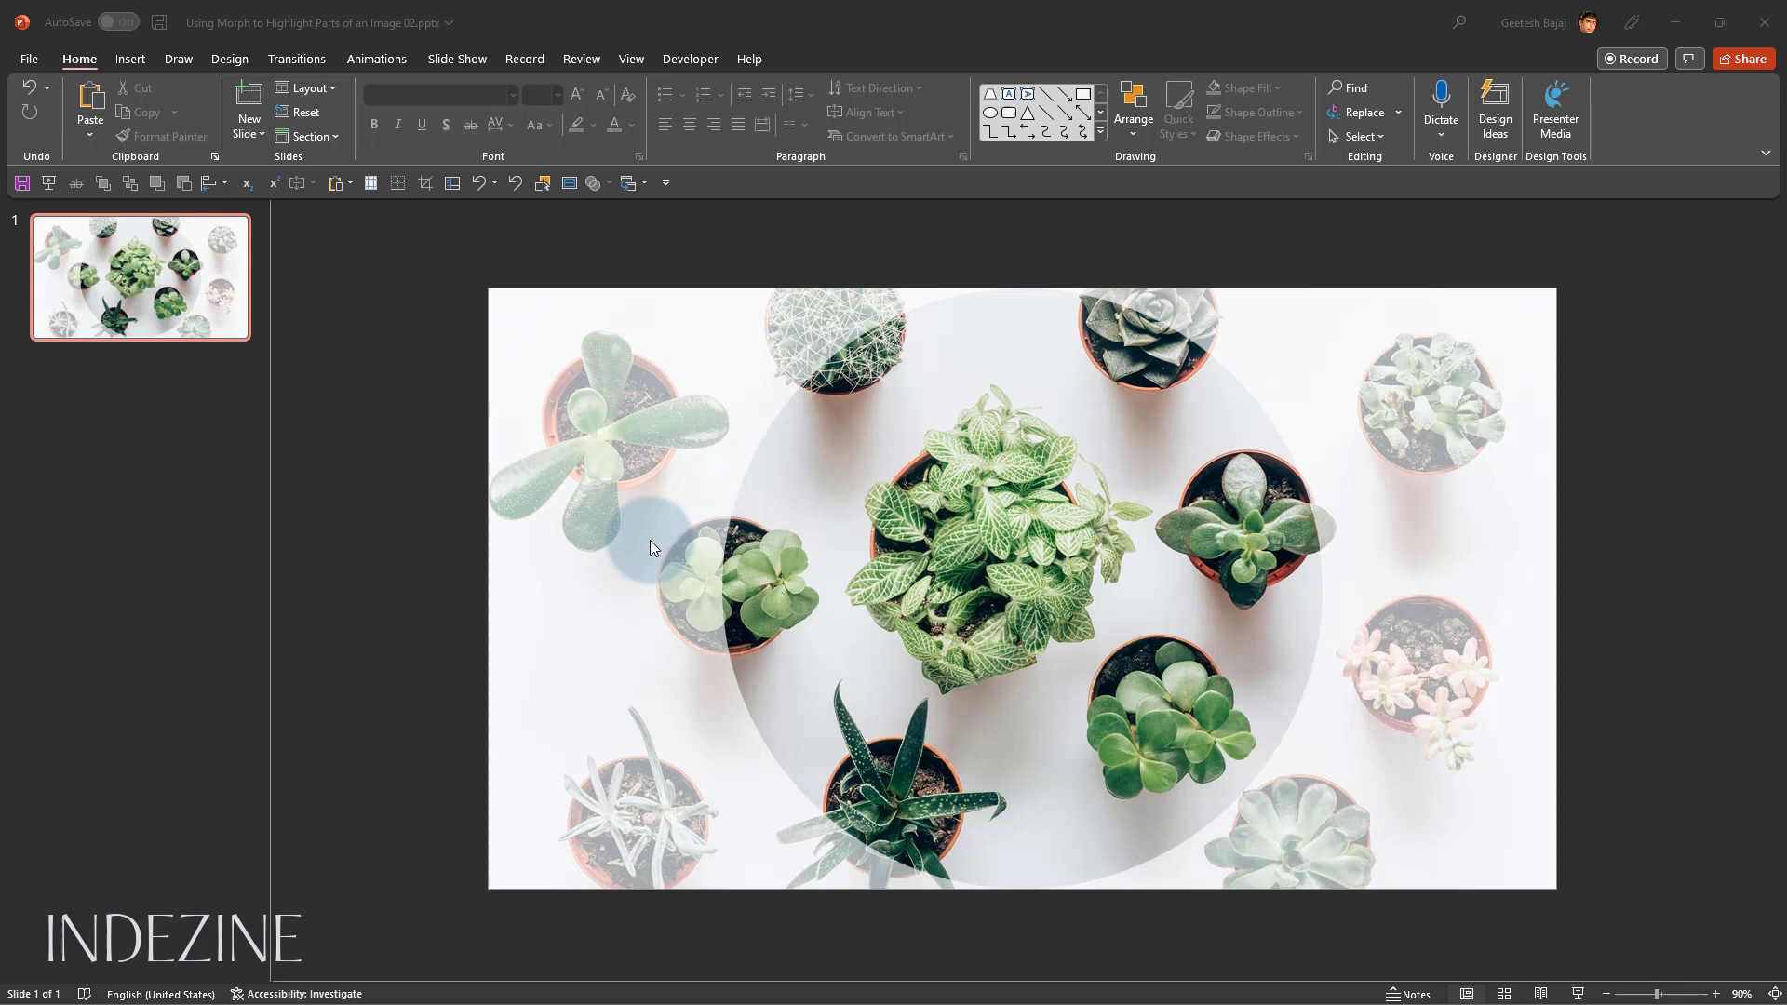
{"action": "mouse_move", "coordinate": [638, 525]}
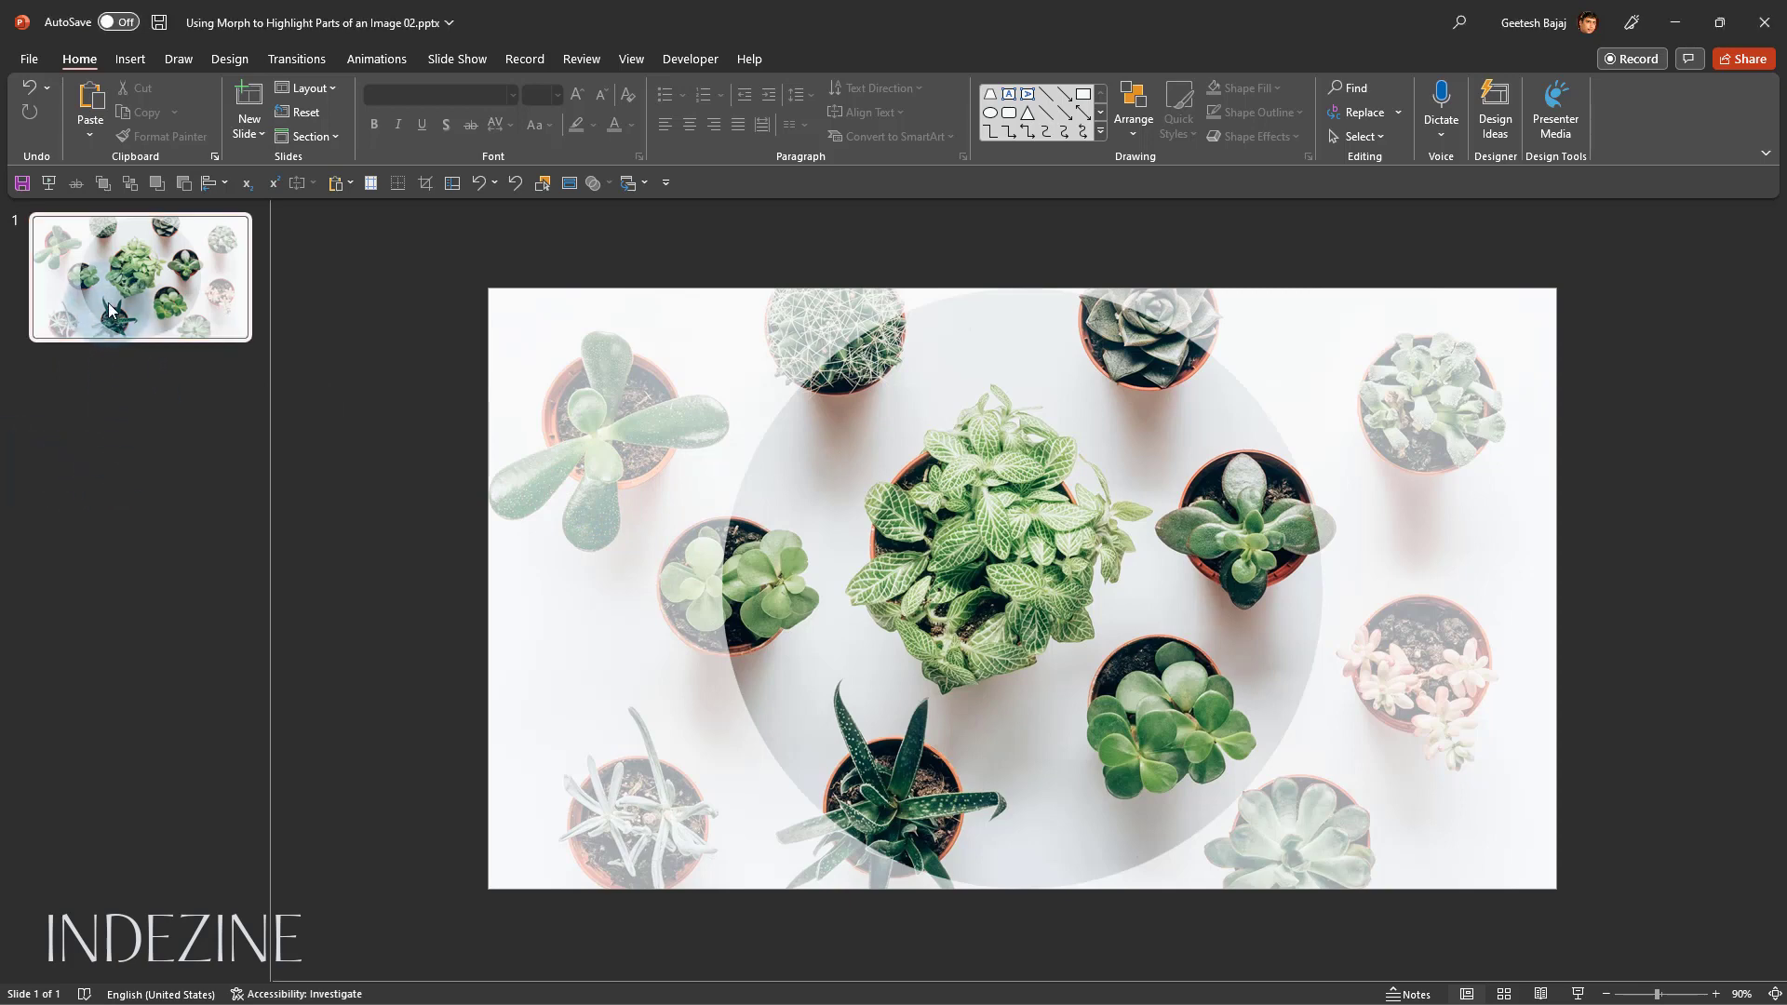
Duplicate slide 1 to create an identical second slide
{"action": "key", "text": "ctrl+d"}
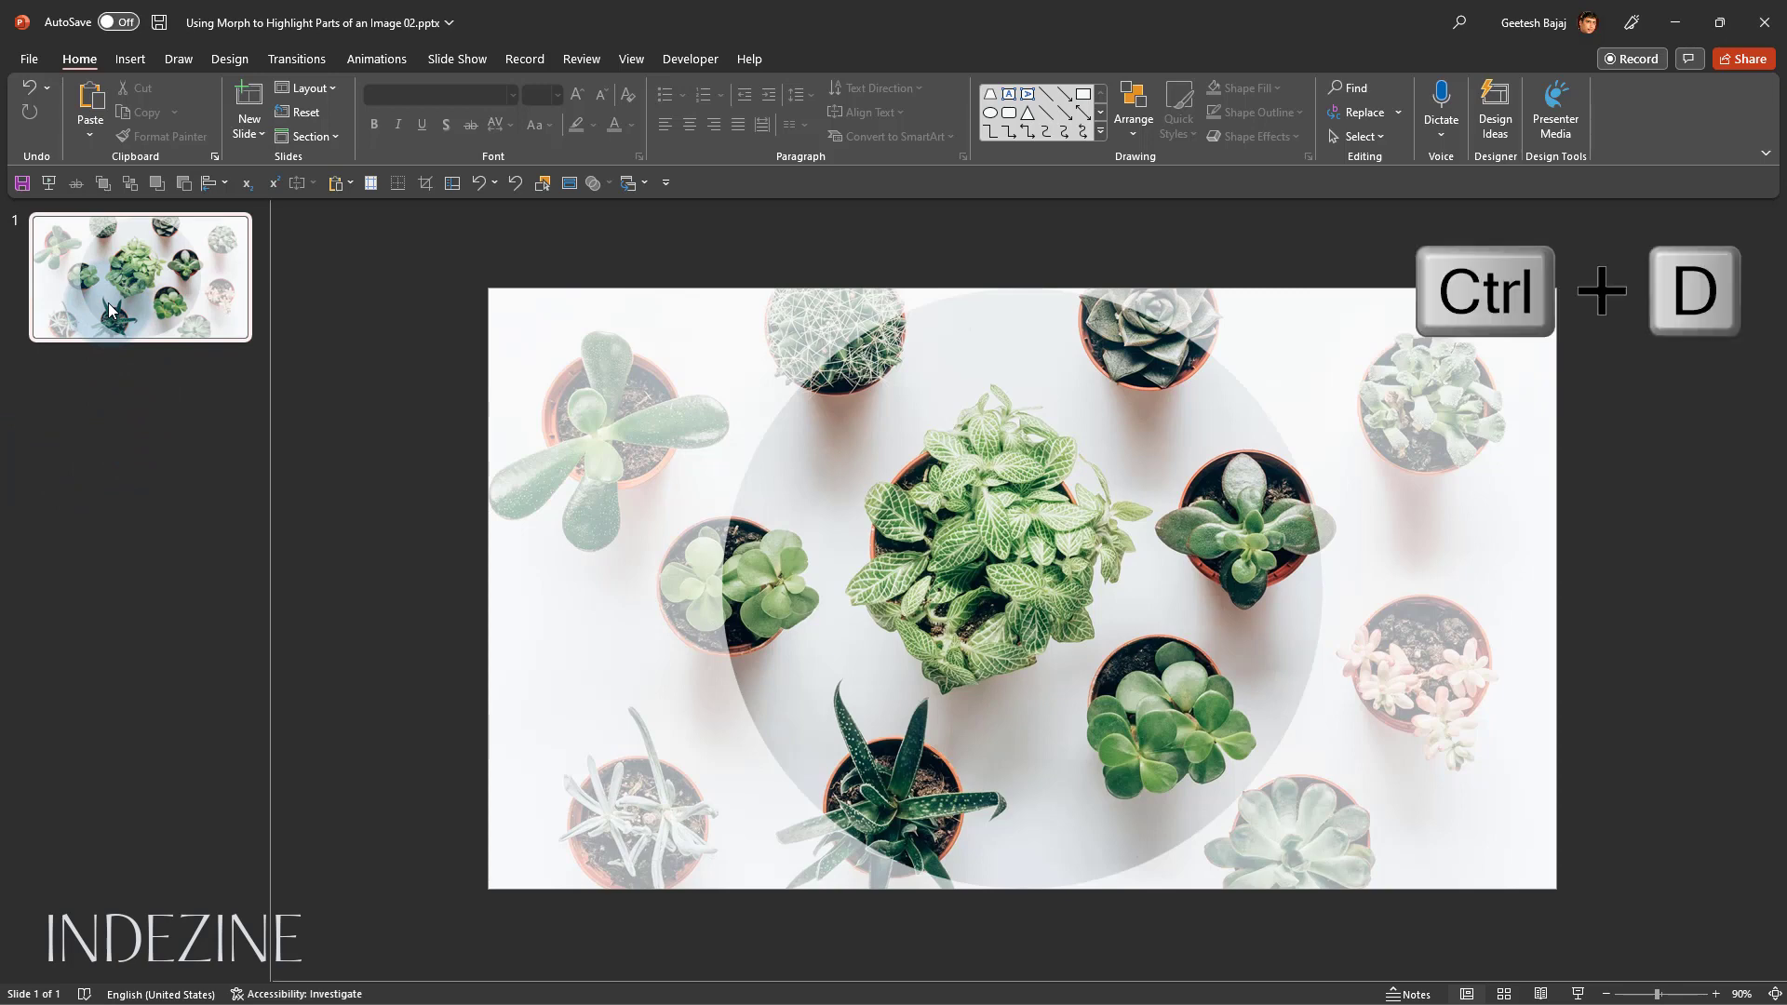
{"action": "right_click", "coordinate": [114, 311]}
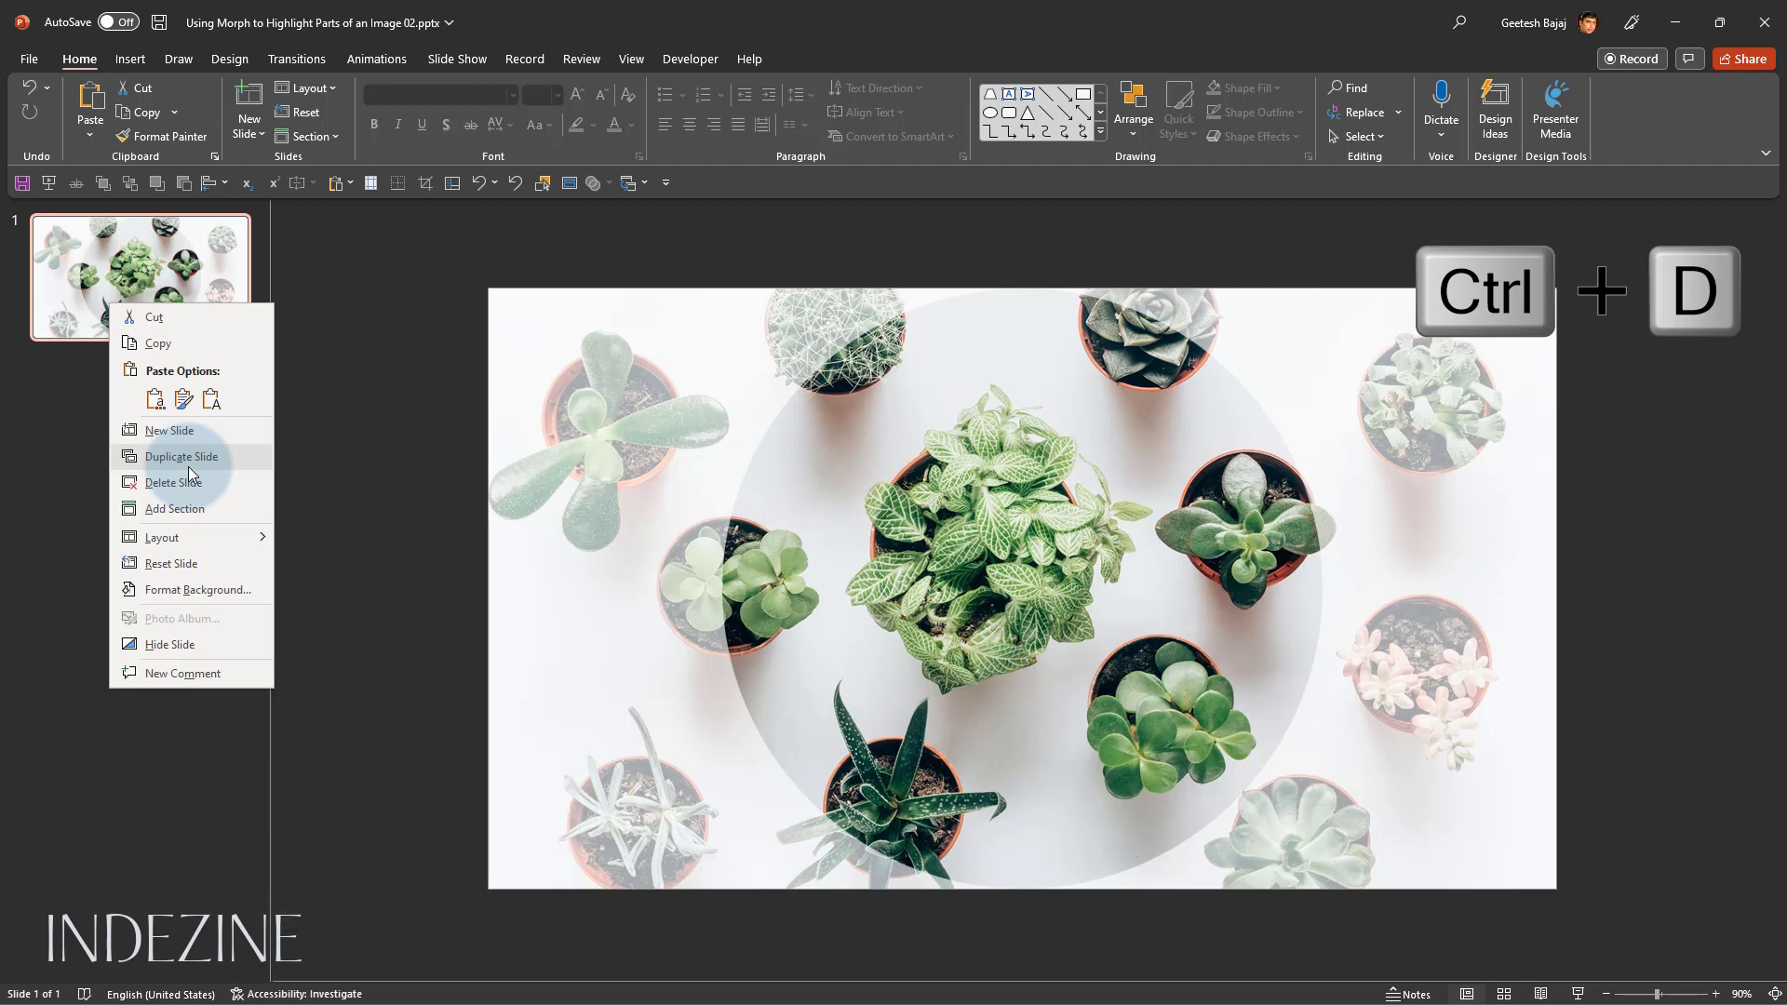
{"action": "left_click", "coordinate": [181, 456]}
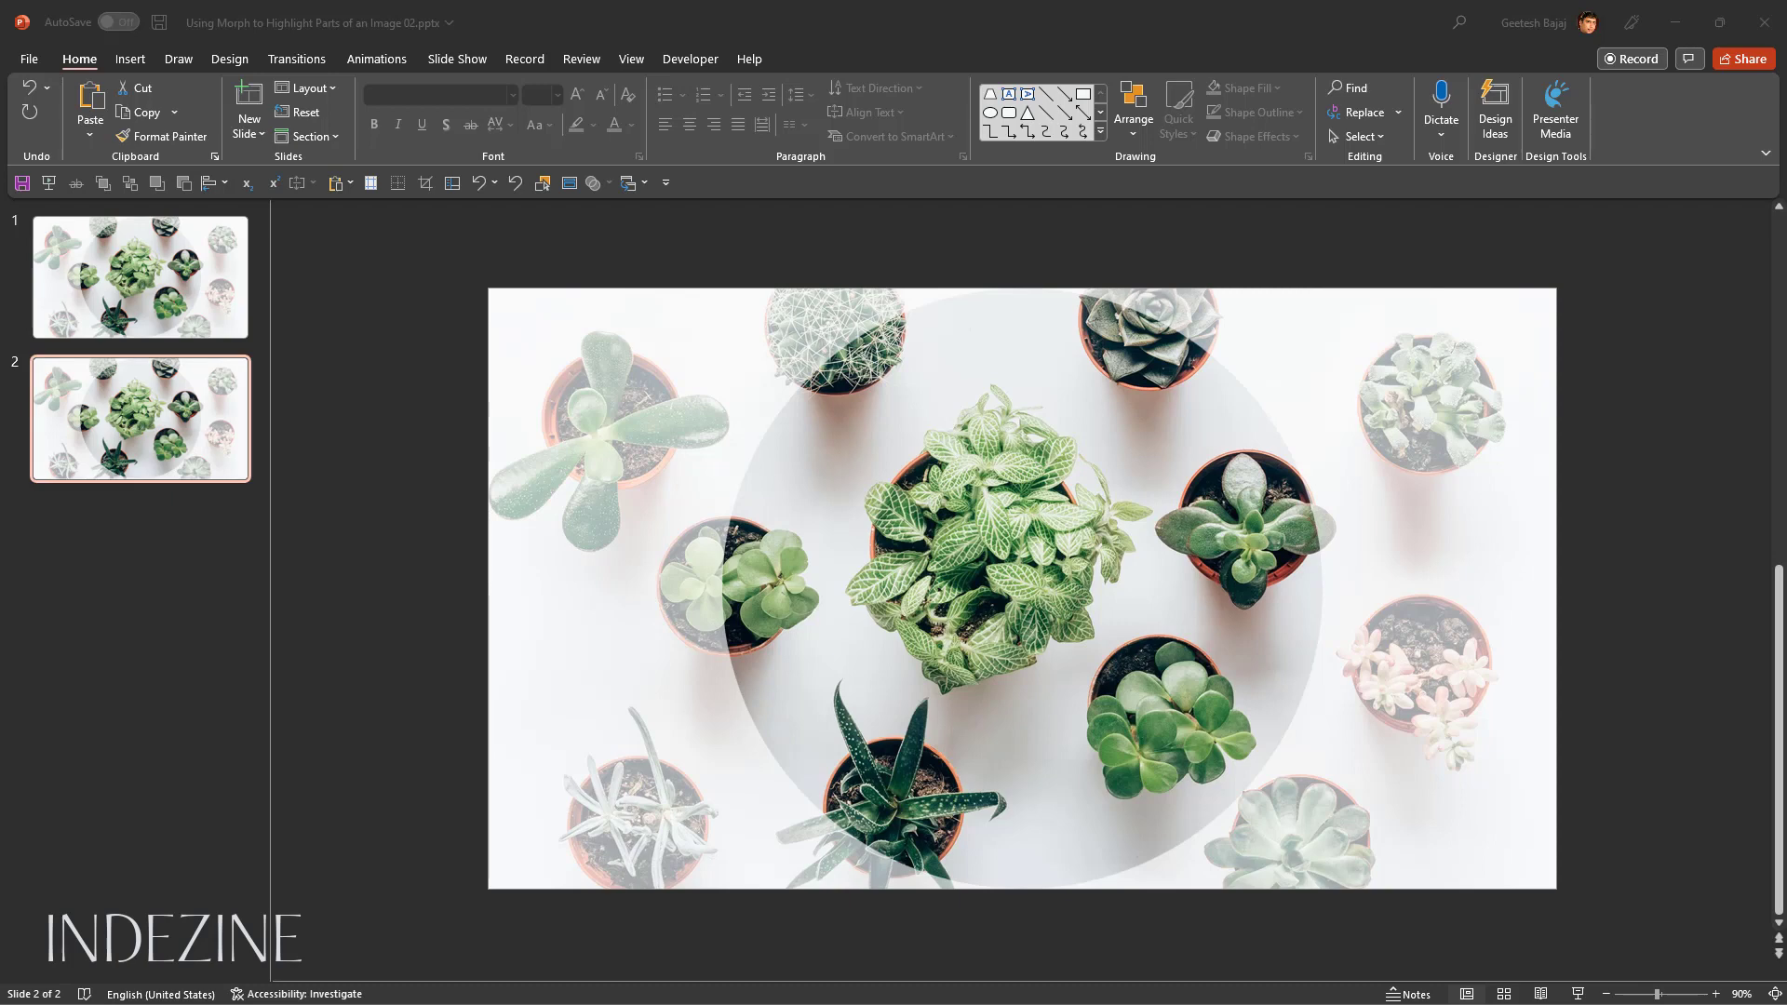
{"action": "mouse_move", "coordinate": [1126, 547]}
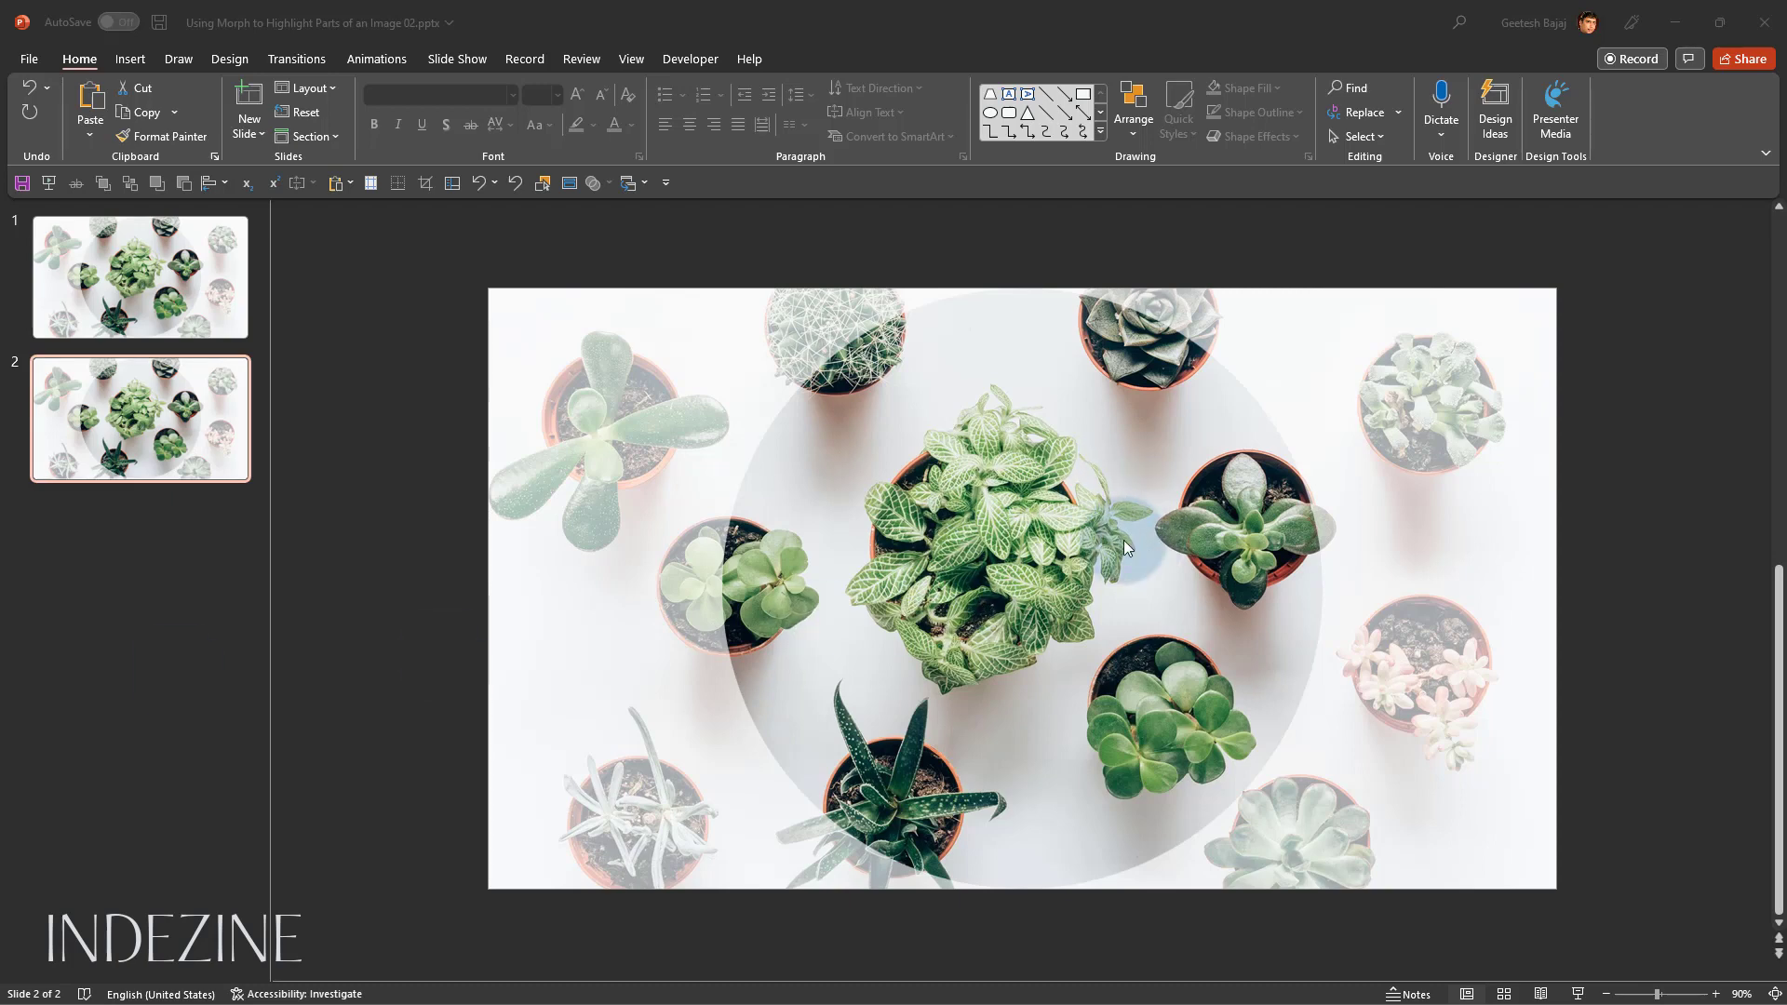
Put slide 2's circular picture into cropping mode from Picture Format
{"action": "left_click", "coordinate": [1009, 565]}
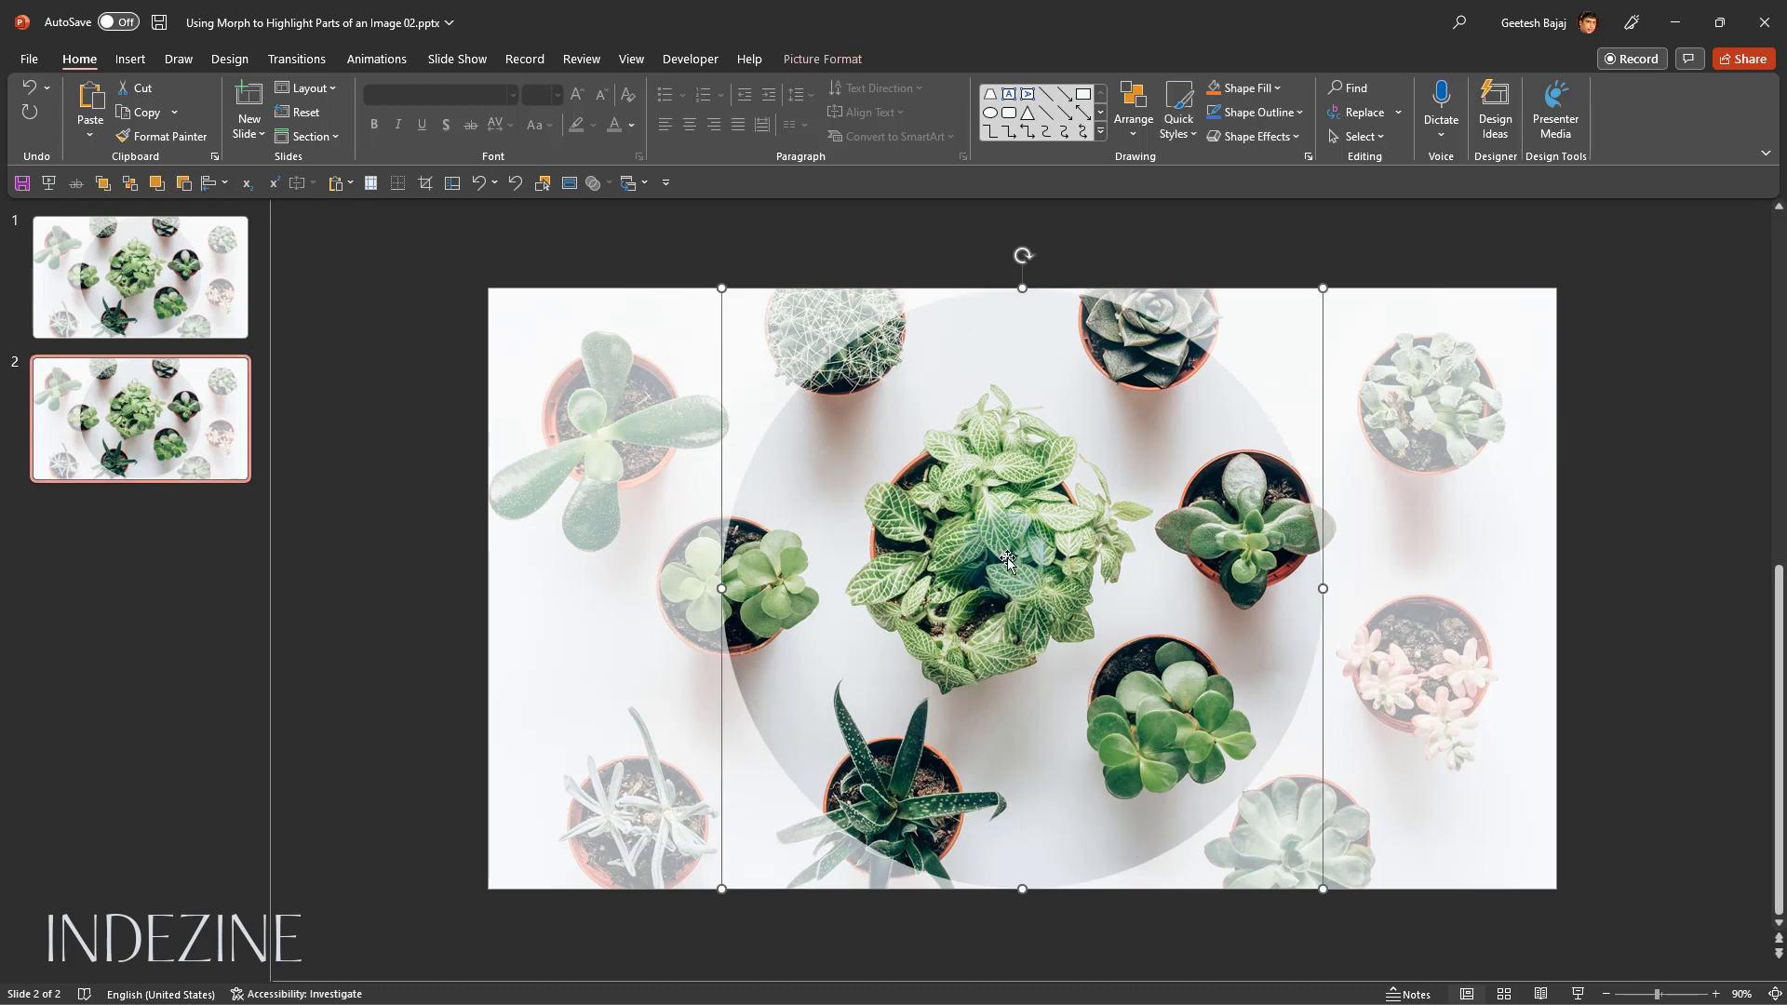
{"action": "mouse_move", "coordinate": [821, 58]}
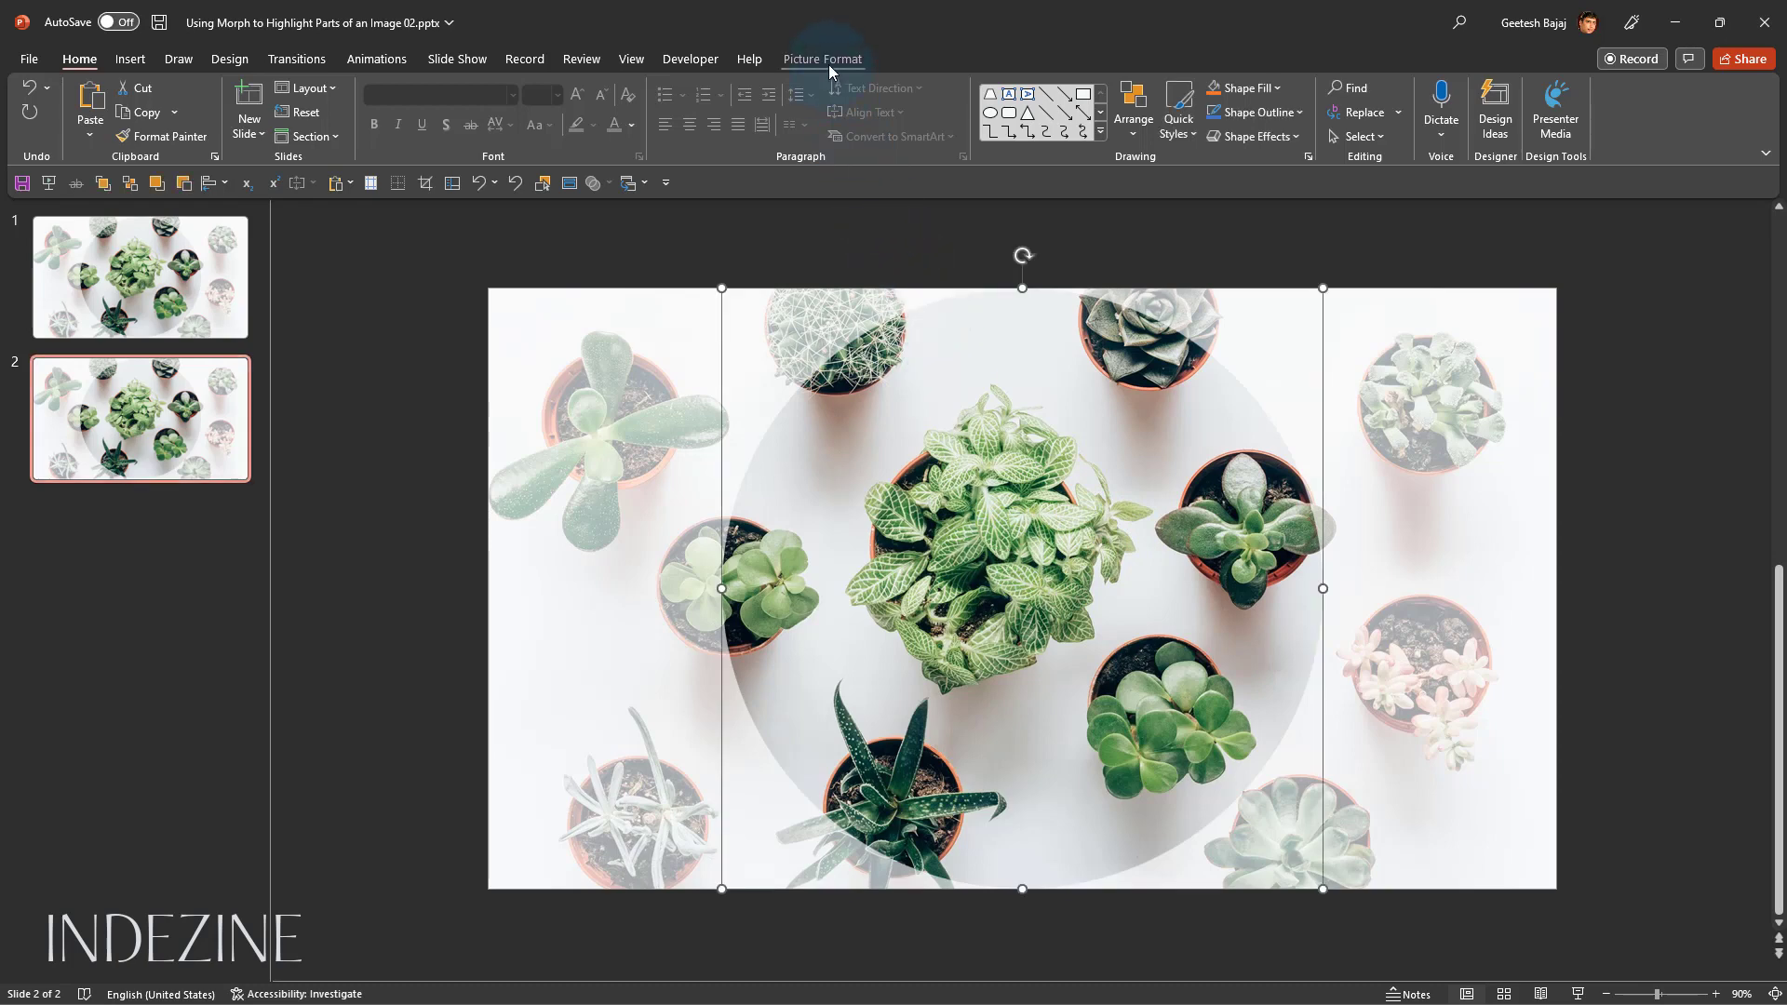
{"action": "left_click", "coordinate": [821, 58]}
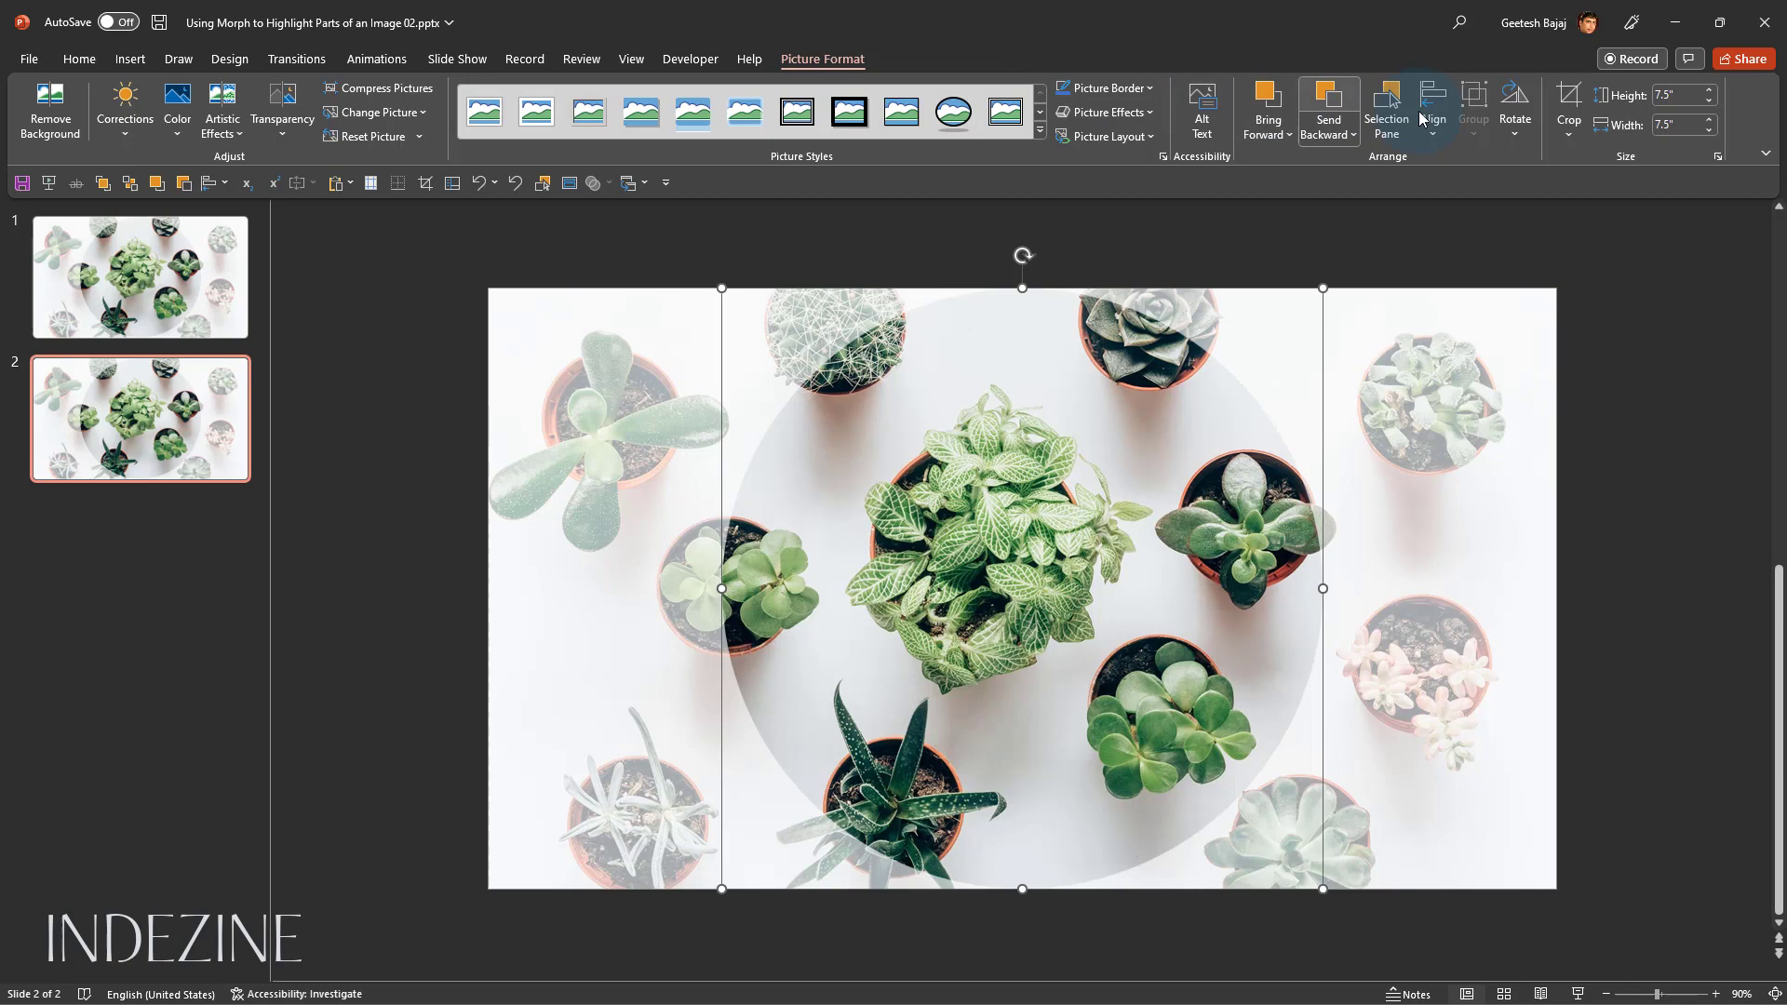
{"action": "mouse_move", "coordinate": [1567, 100]}
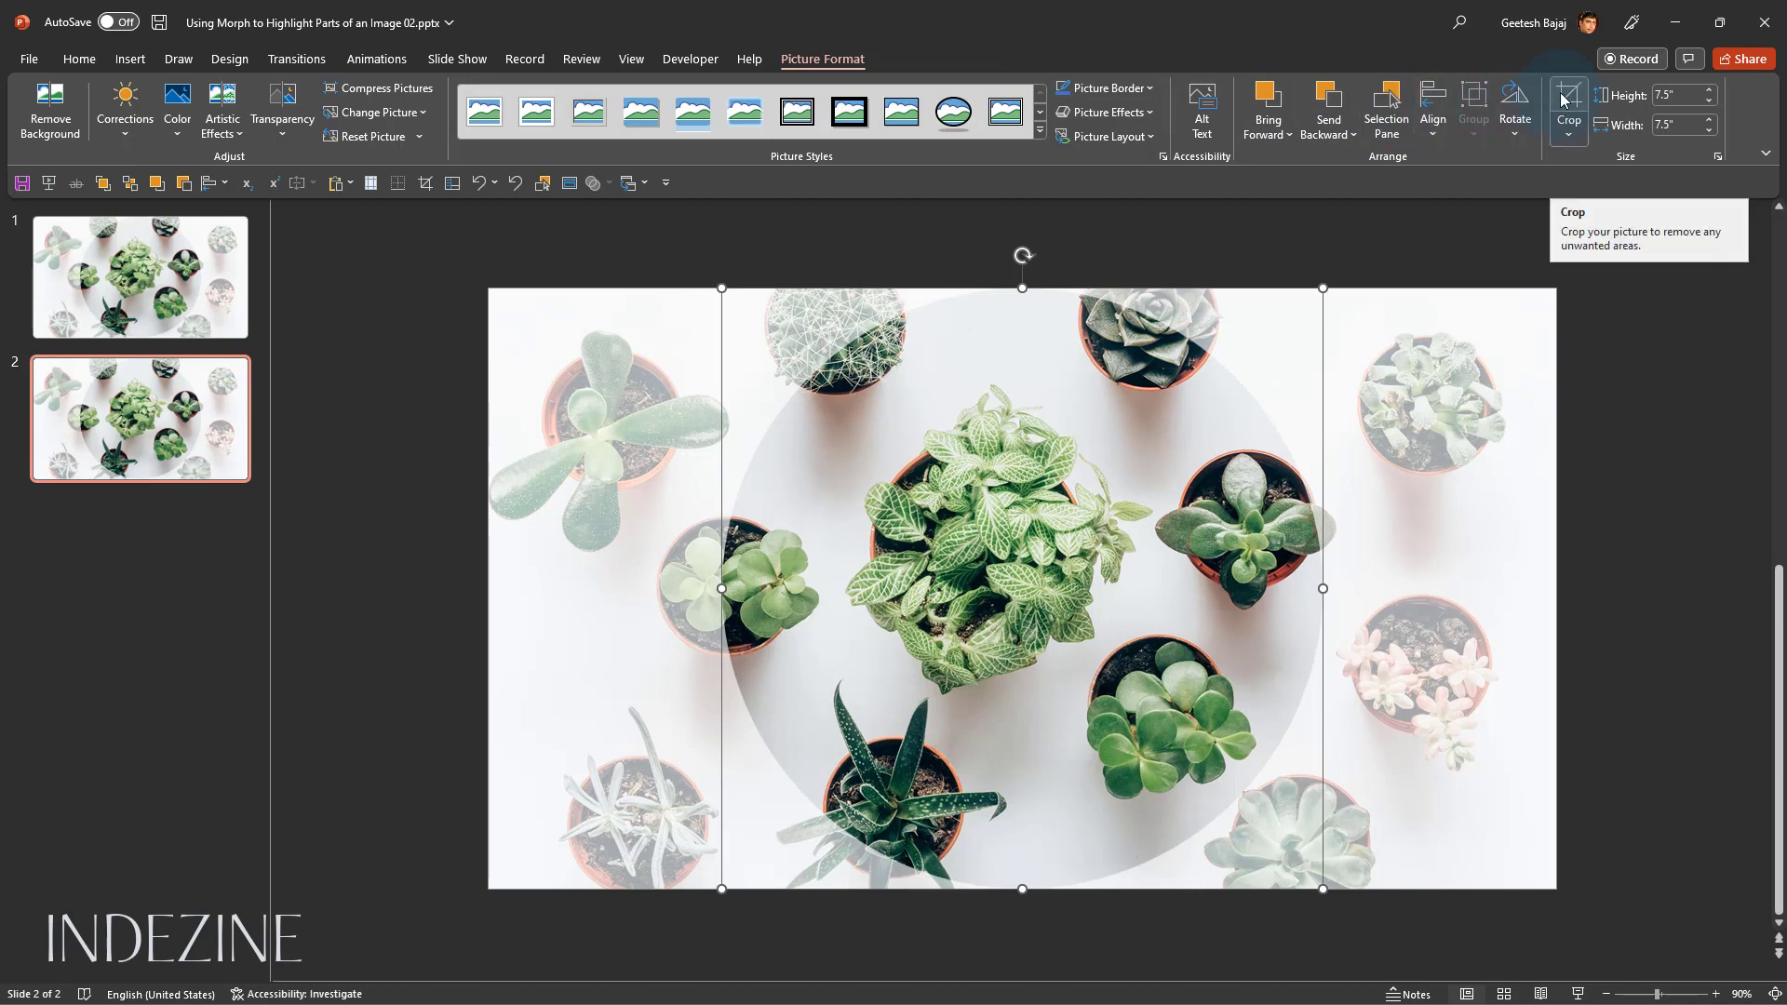
{"action": "left_click", "coordinate": [1567, 103]}
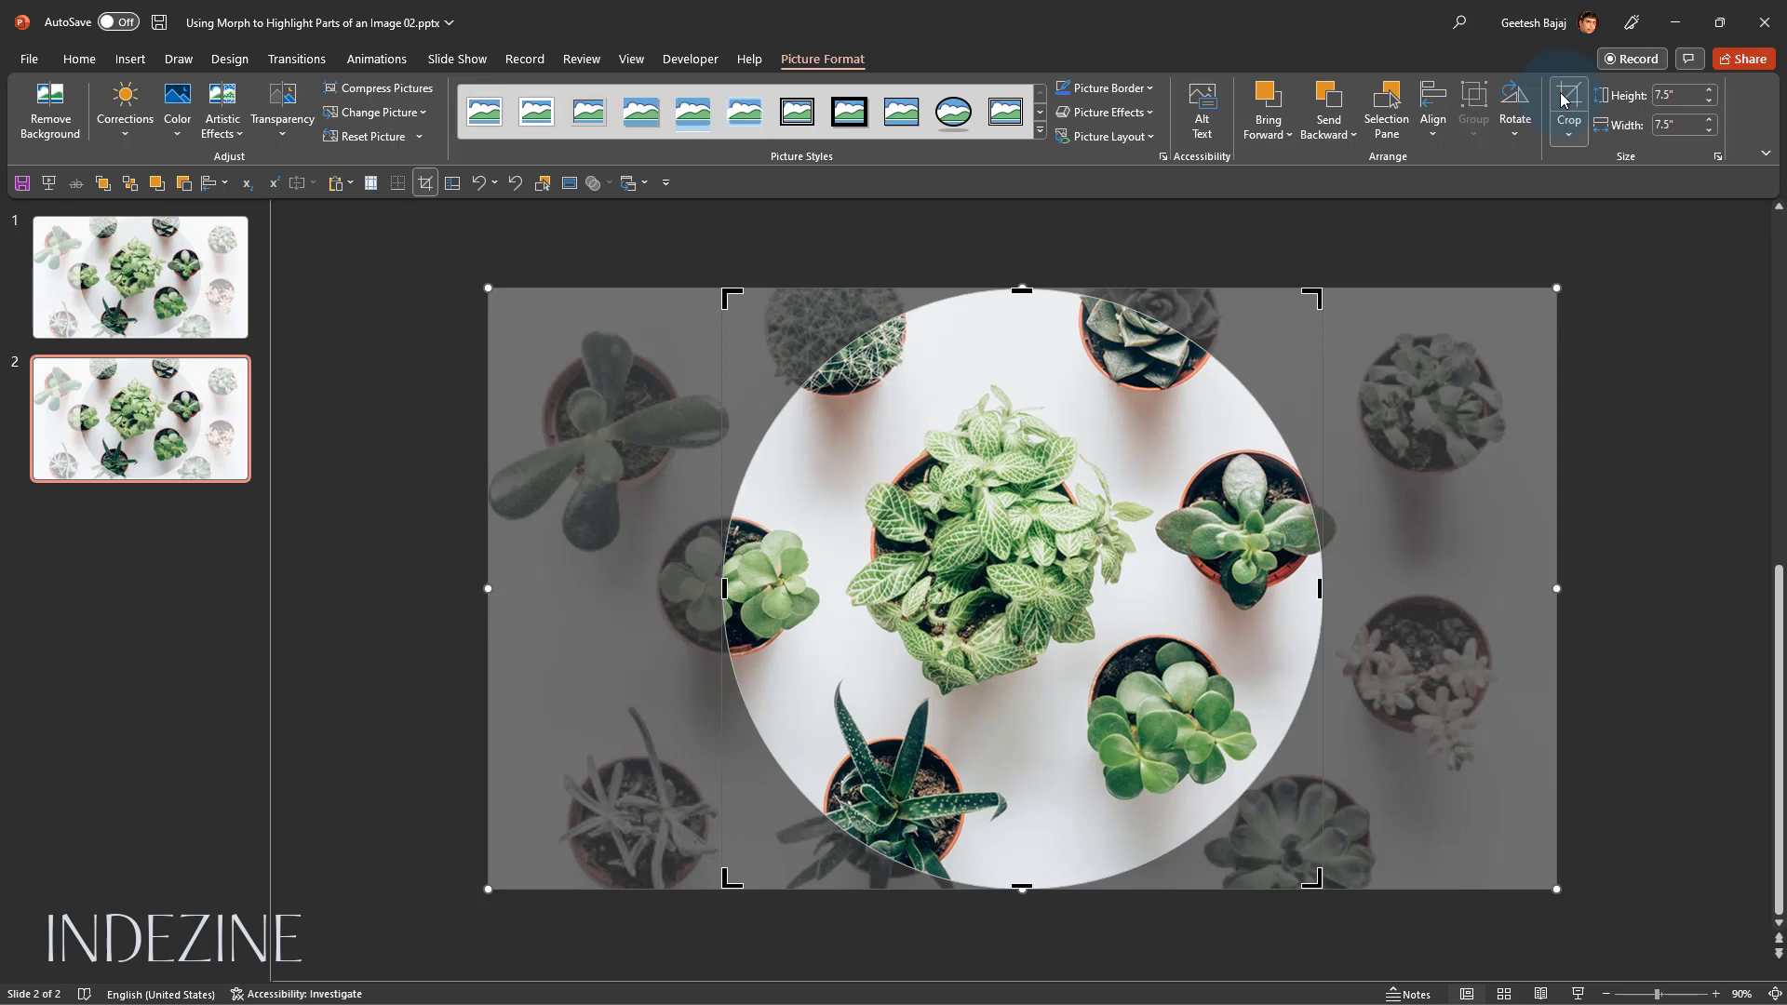
{"action": "mouse_move", "coordinate": [1568, 102]}
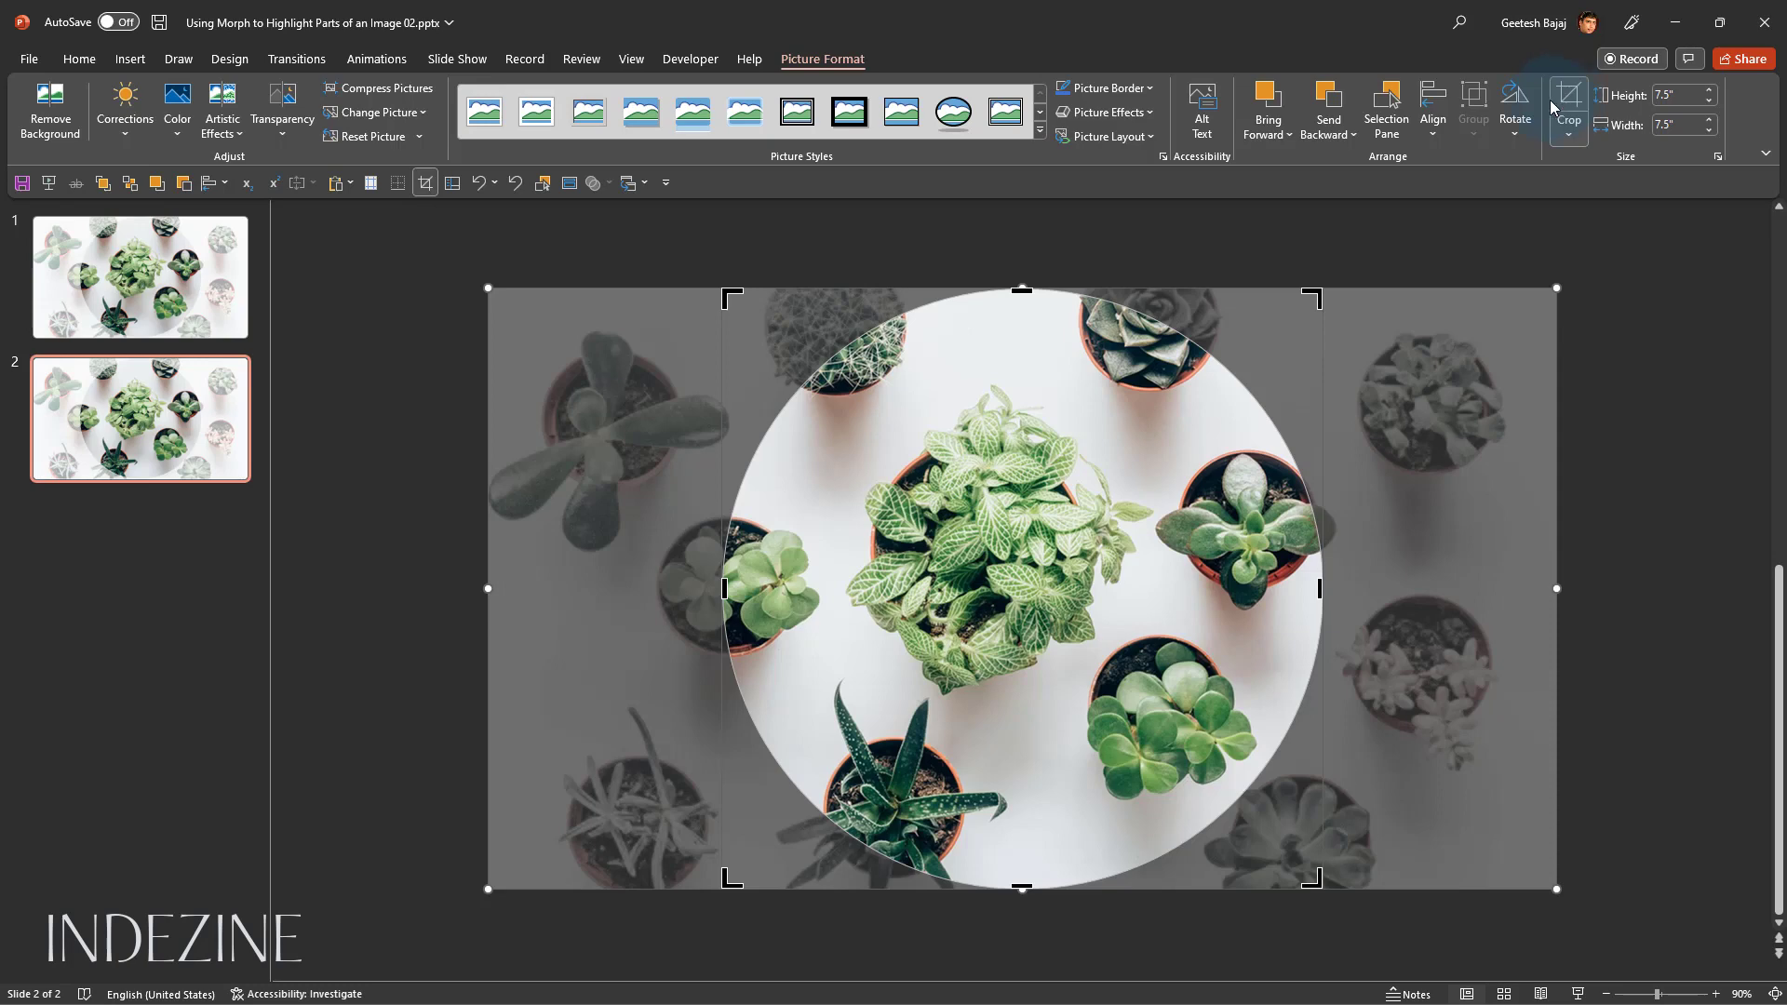
{"action": "mouse_move", "coordinate": [1516, 108]}
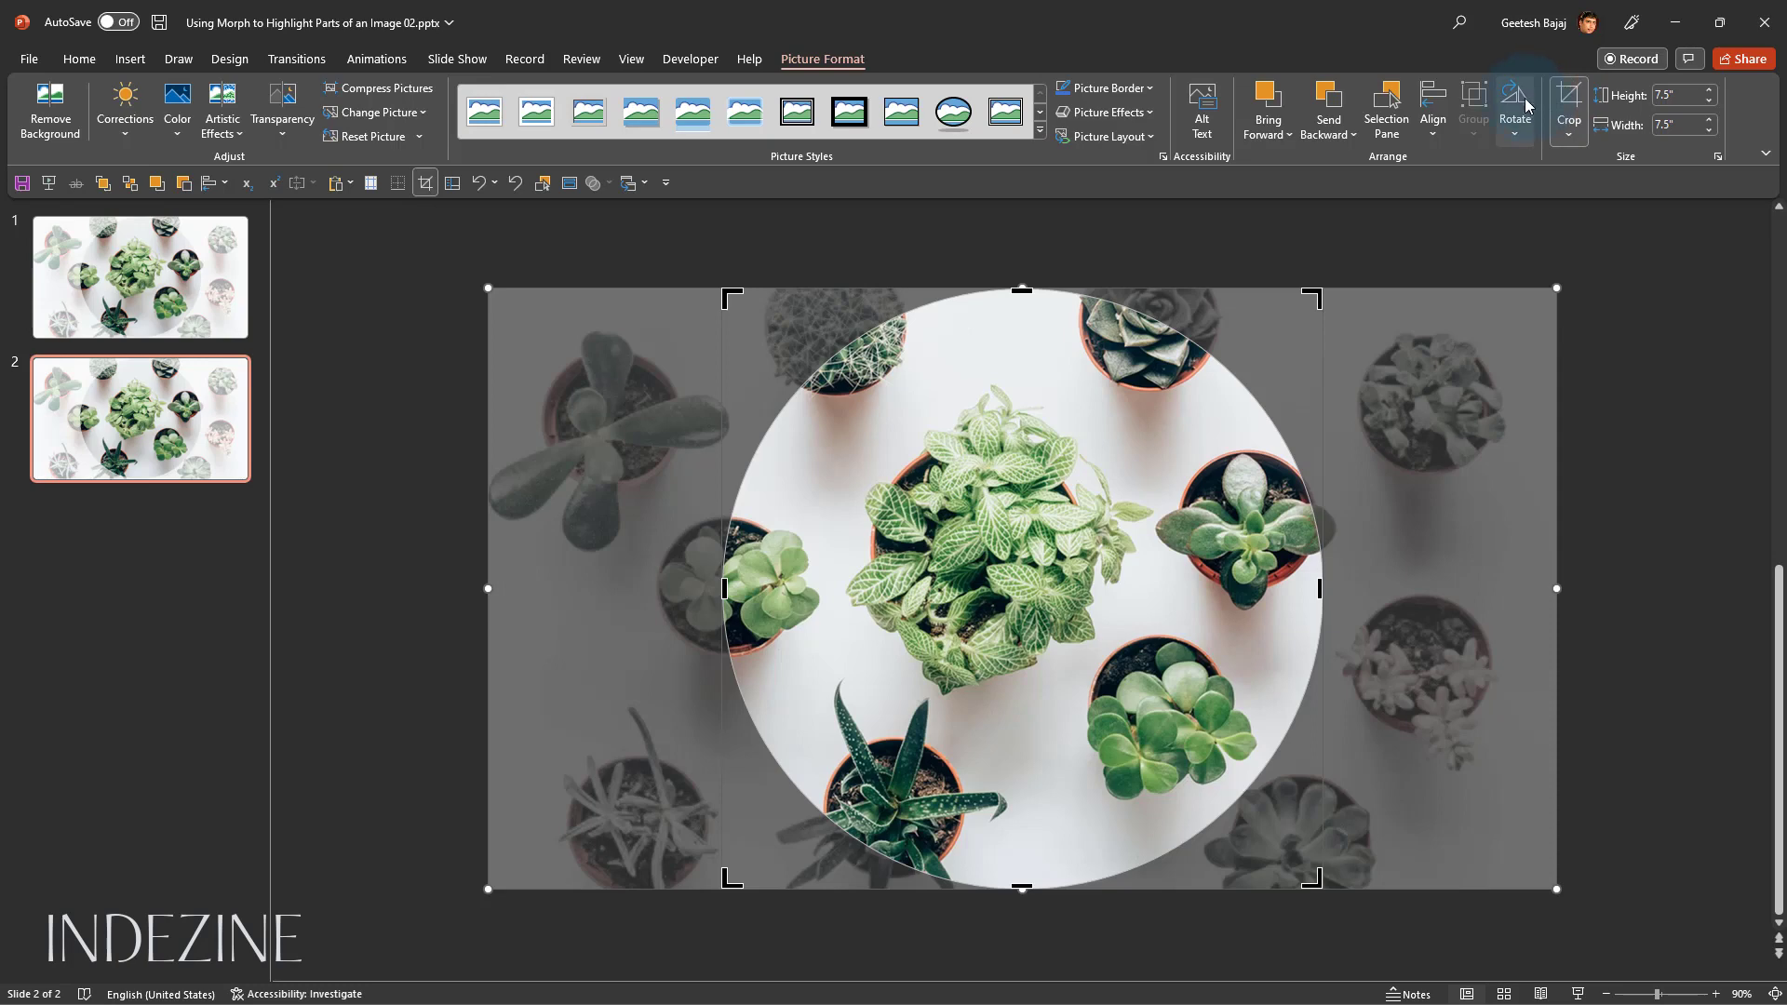
{"action": "mouse_move", "coordinate": [1232, 296]}
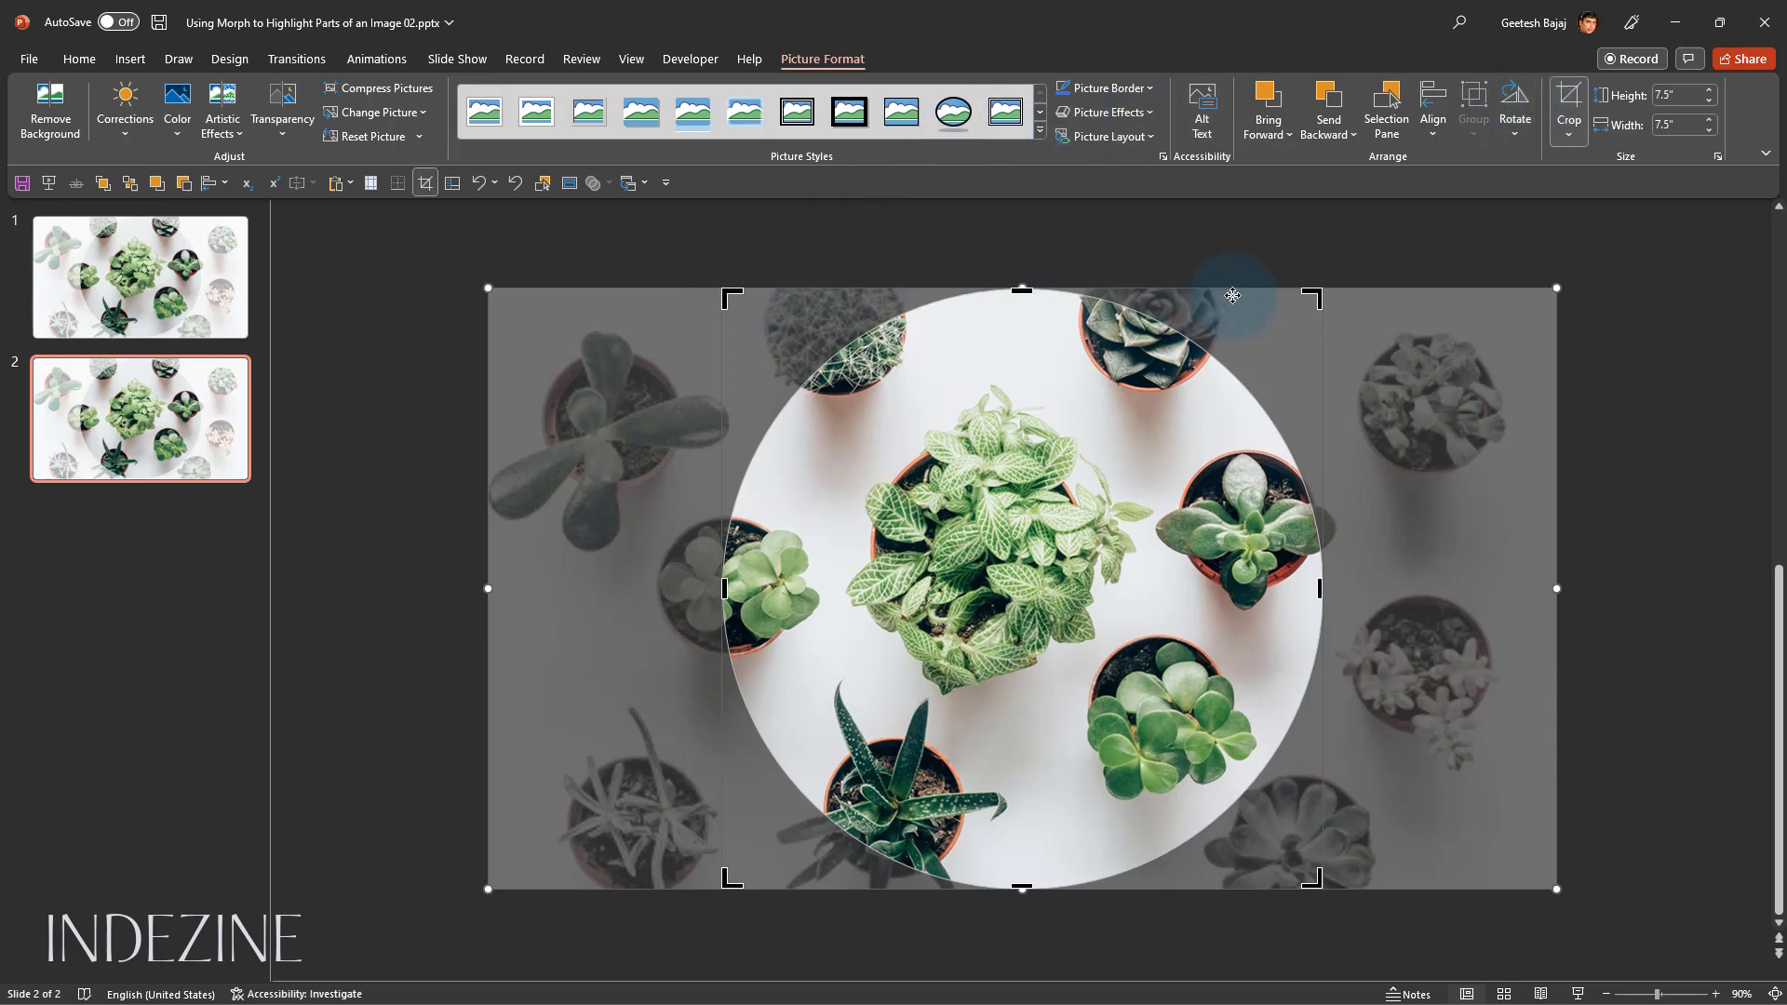
{"action": "mouse_move", "coordinate": [739, 901]}
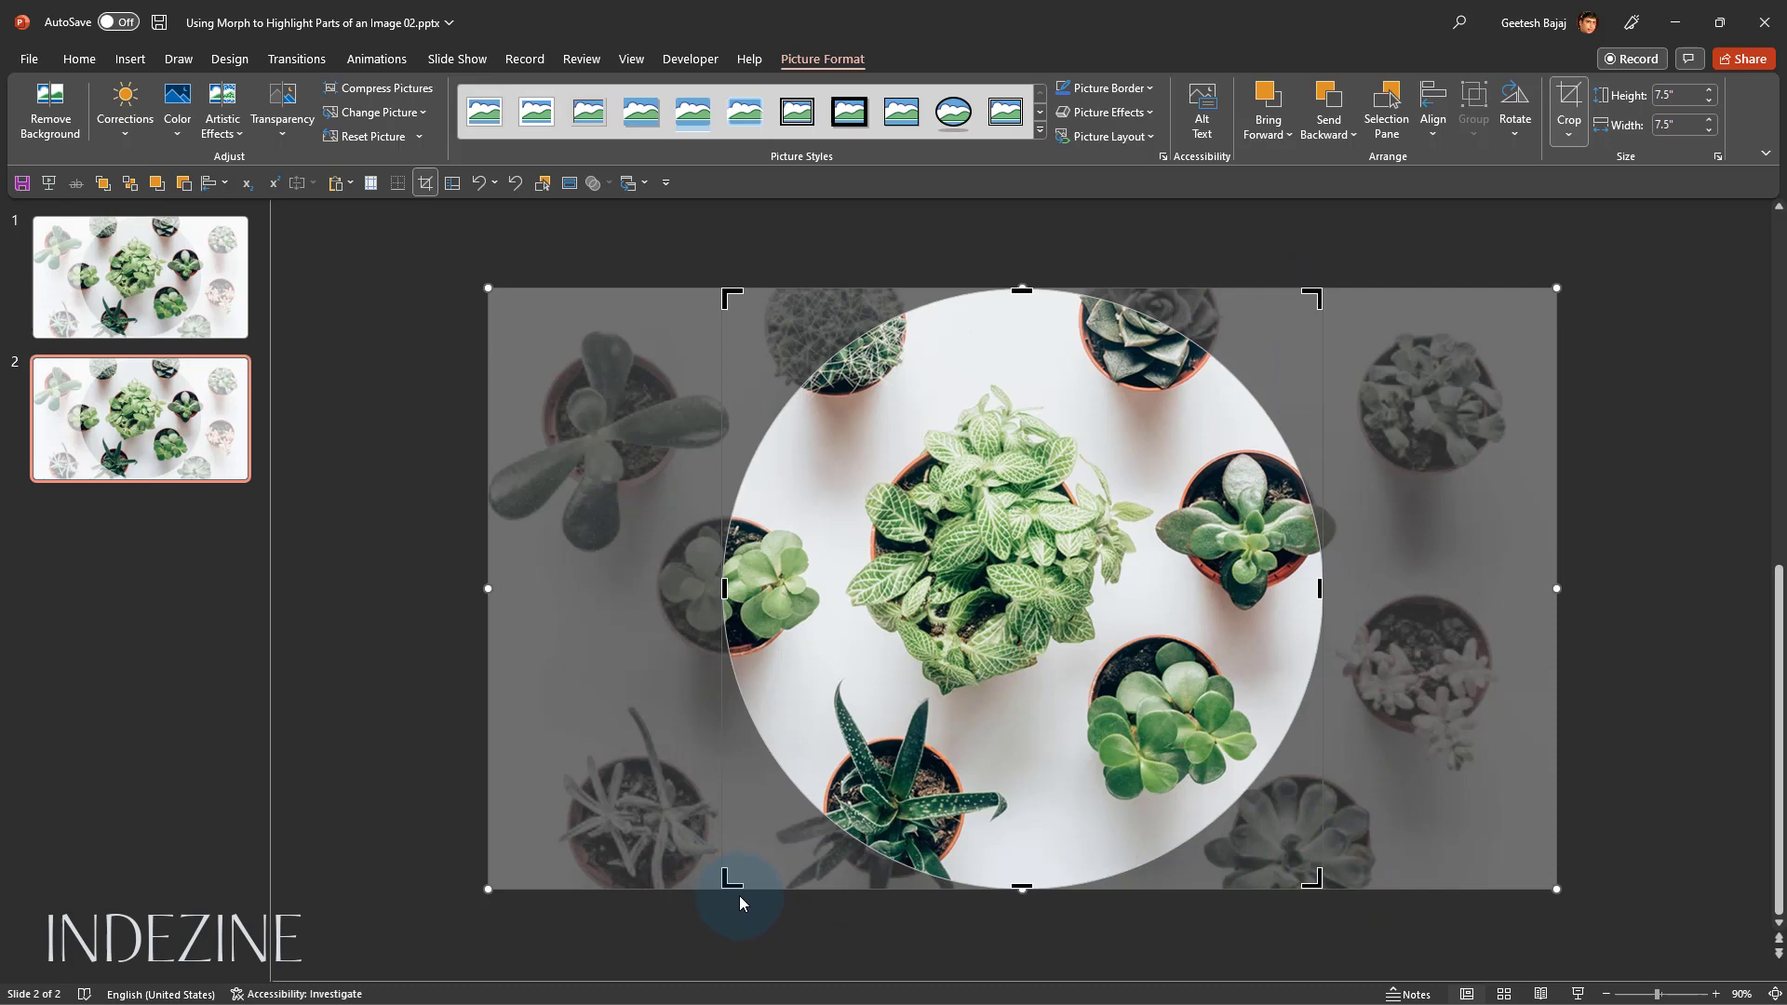
{"action": "mouse_move", "coordinate": [1320, 586]}
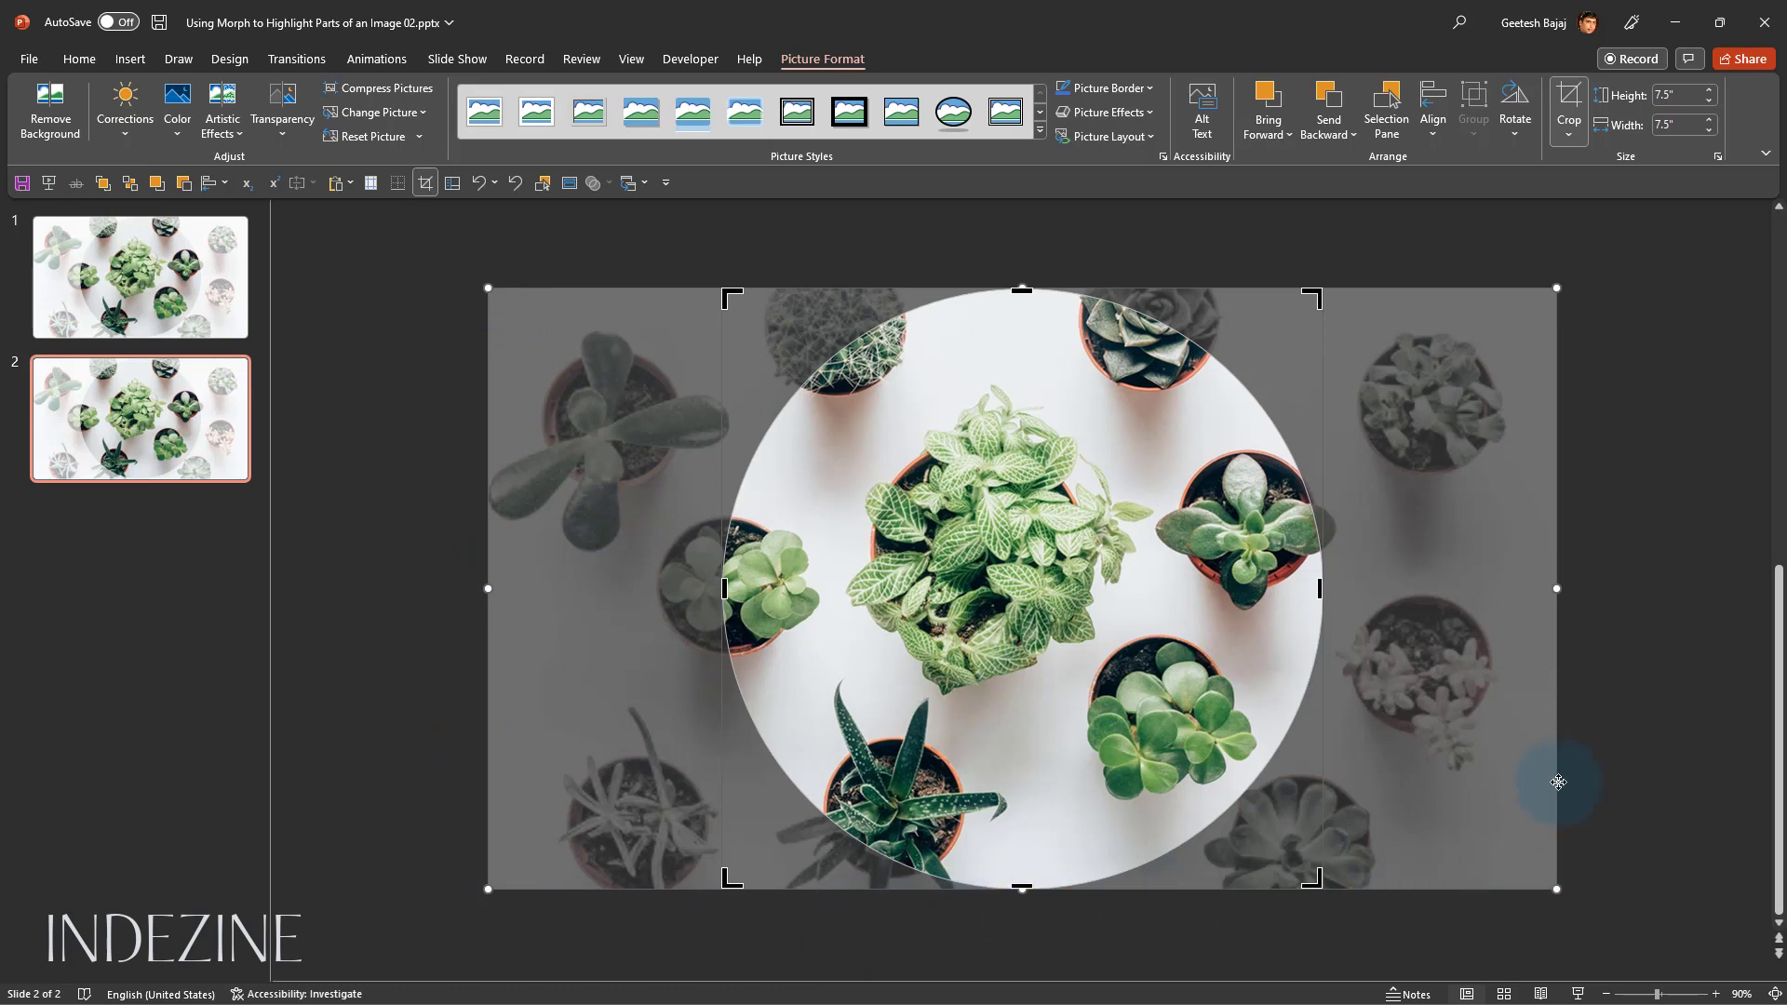
{"action": "mouse_move", "coordinate": [1014, 296]}
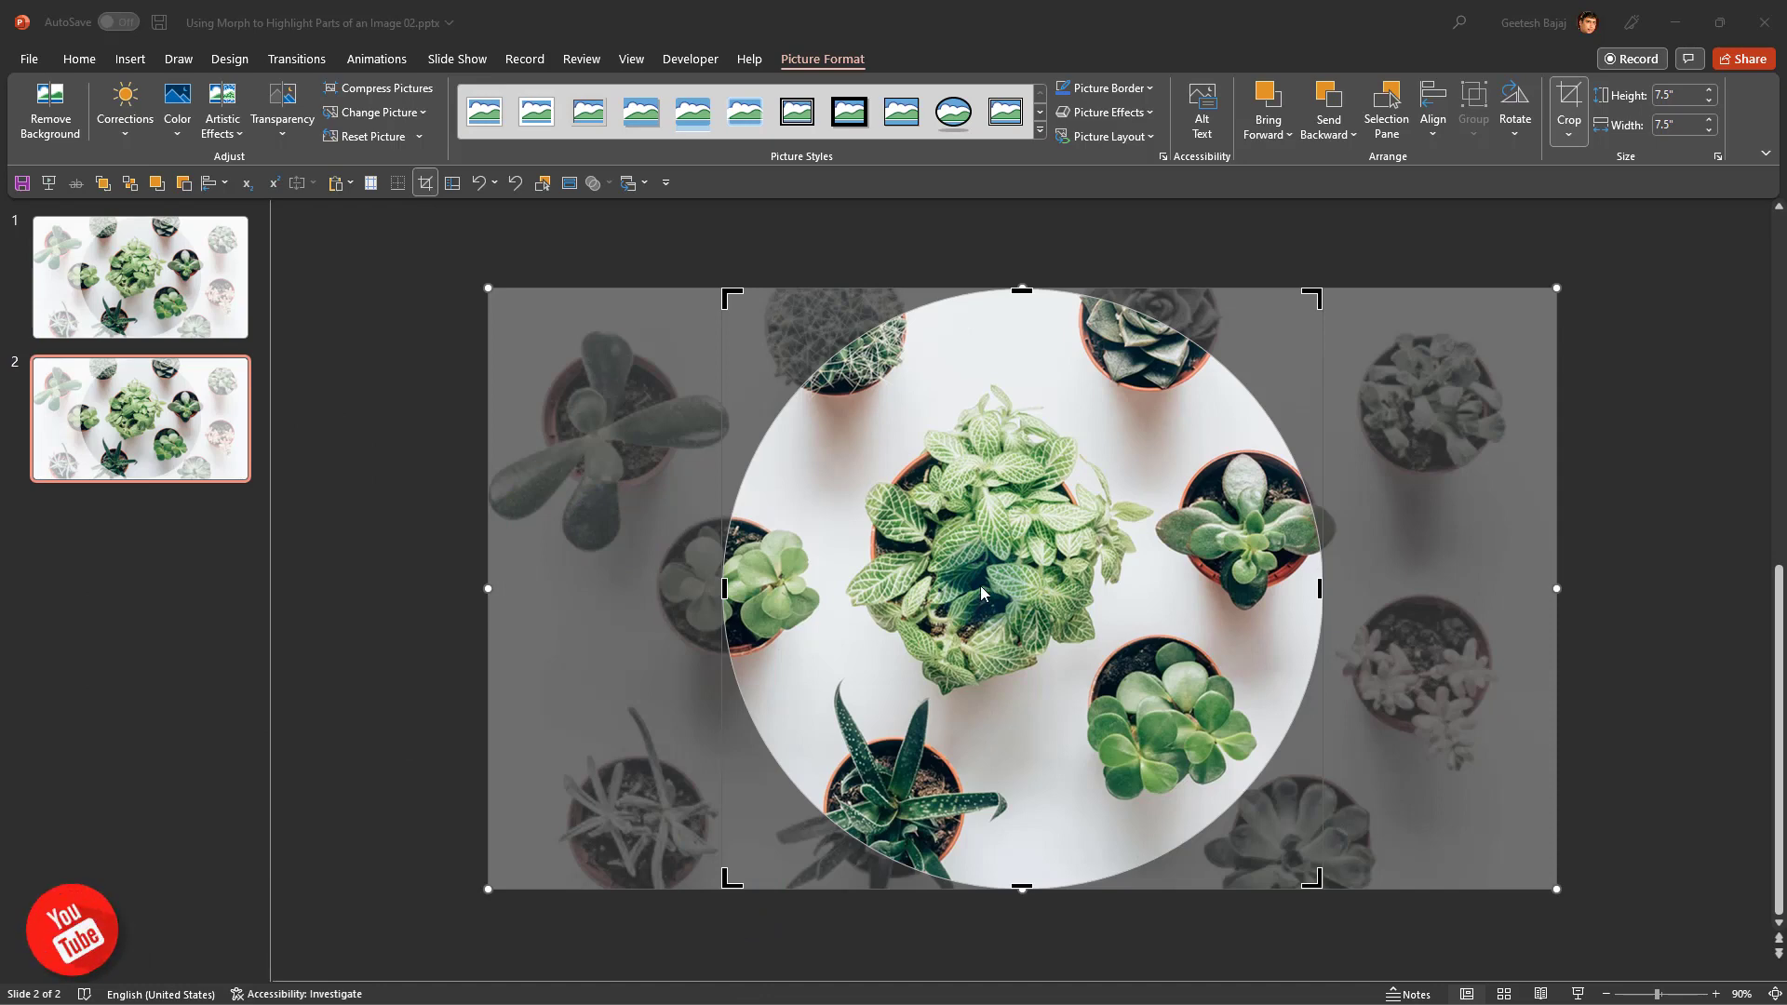
Hold Shift to keep the circle proportional while shrinking it around the centre plant
{"action": "key", "text": "shift"}
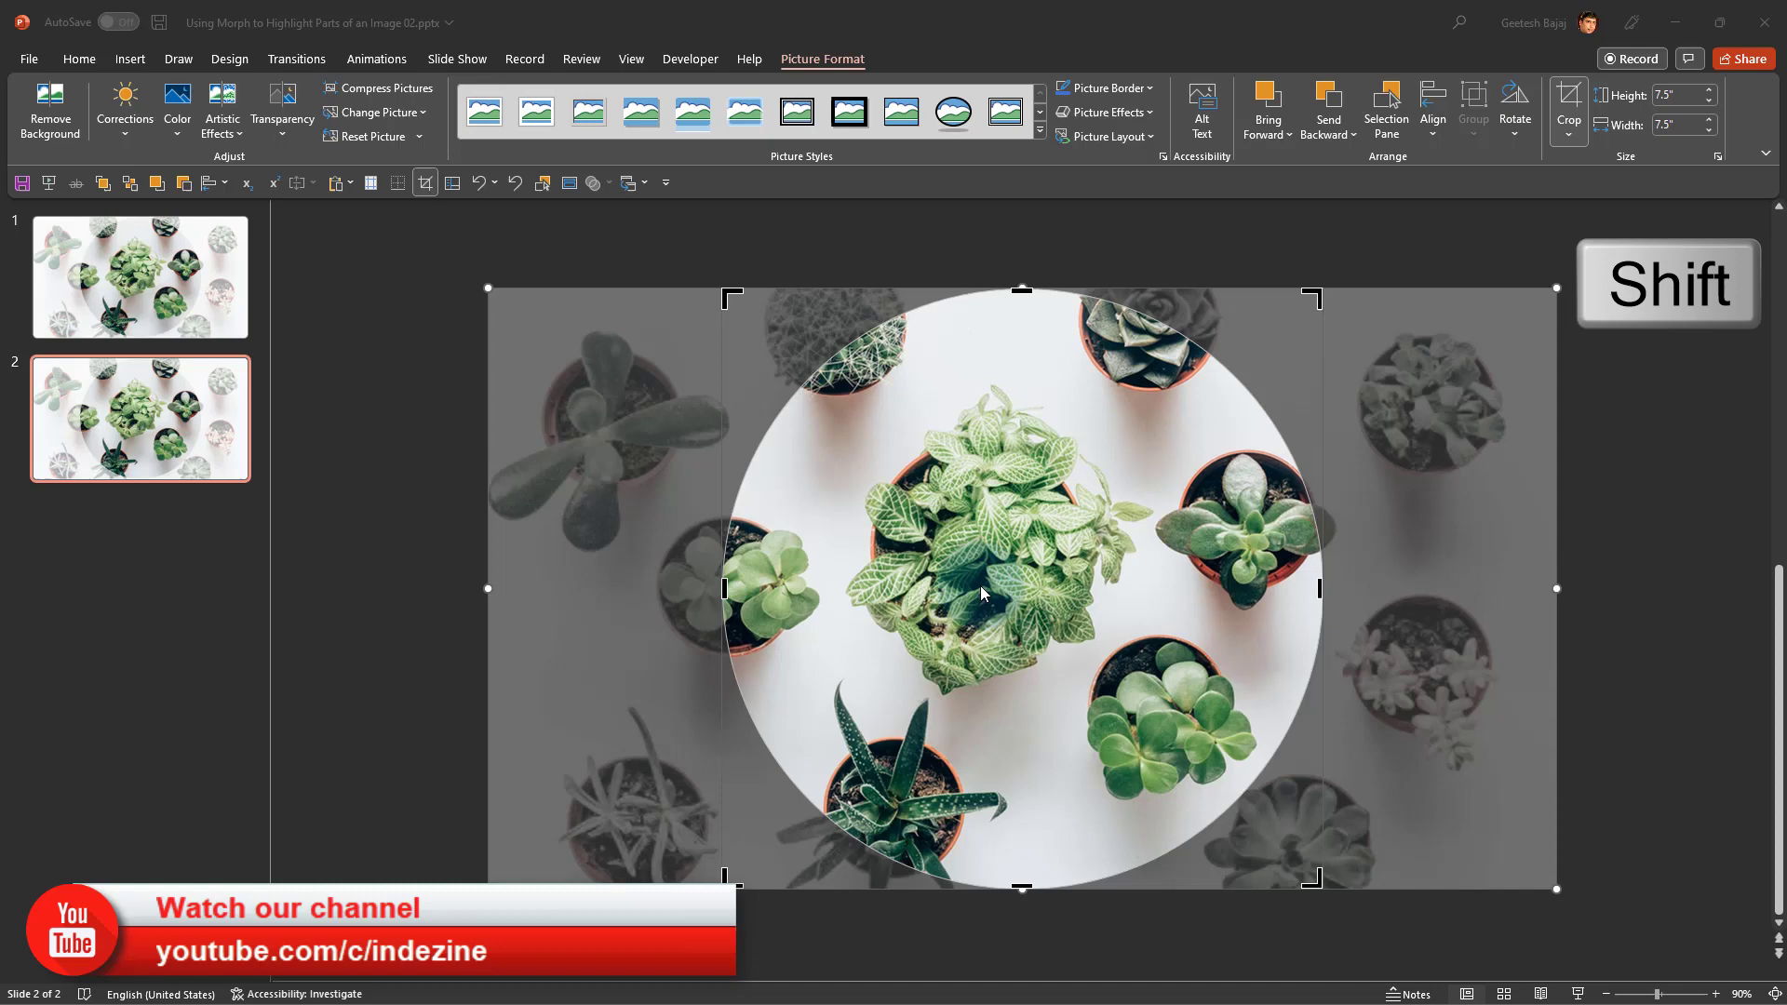
{"action": "mouse_move", "coordinate": [905, 536]}
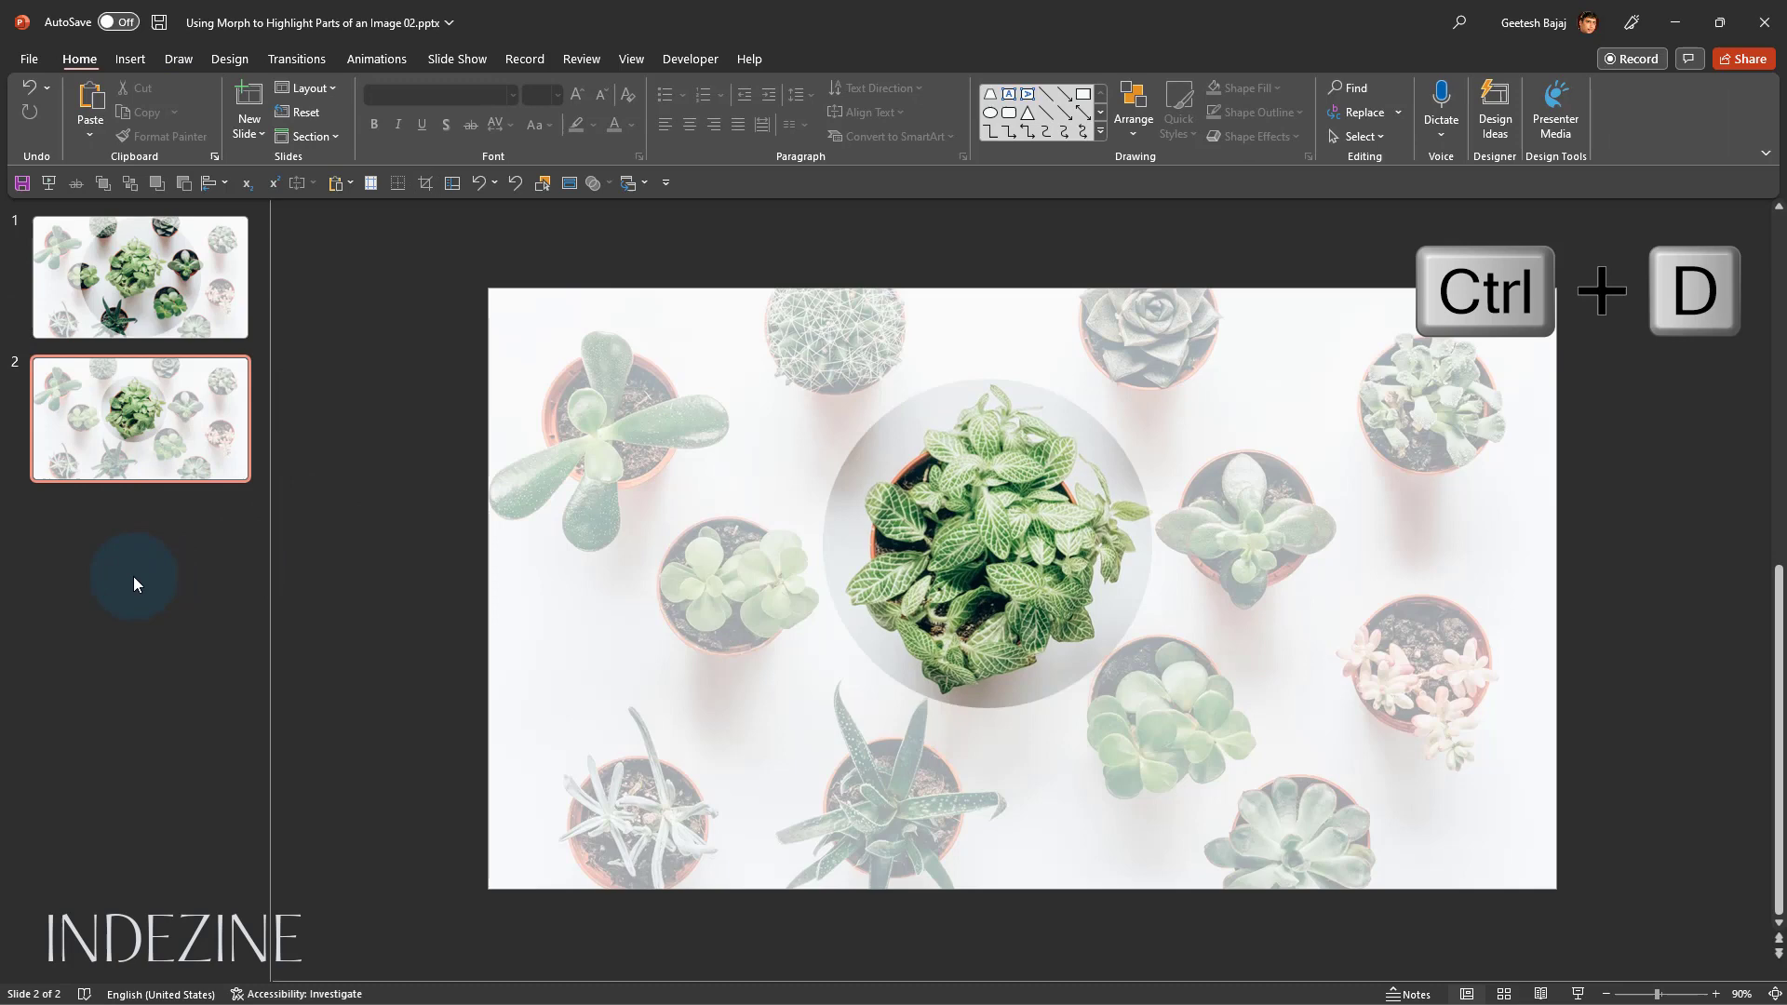
Duplicate slide 2 into a third slide with the same circular highlight
{"action": "right_click", "coordinate": [136, 445]}
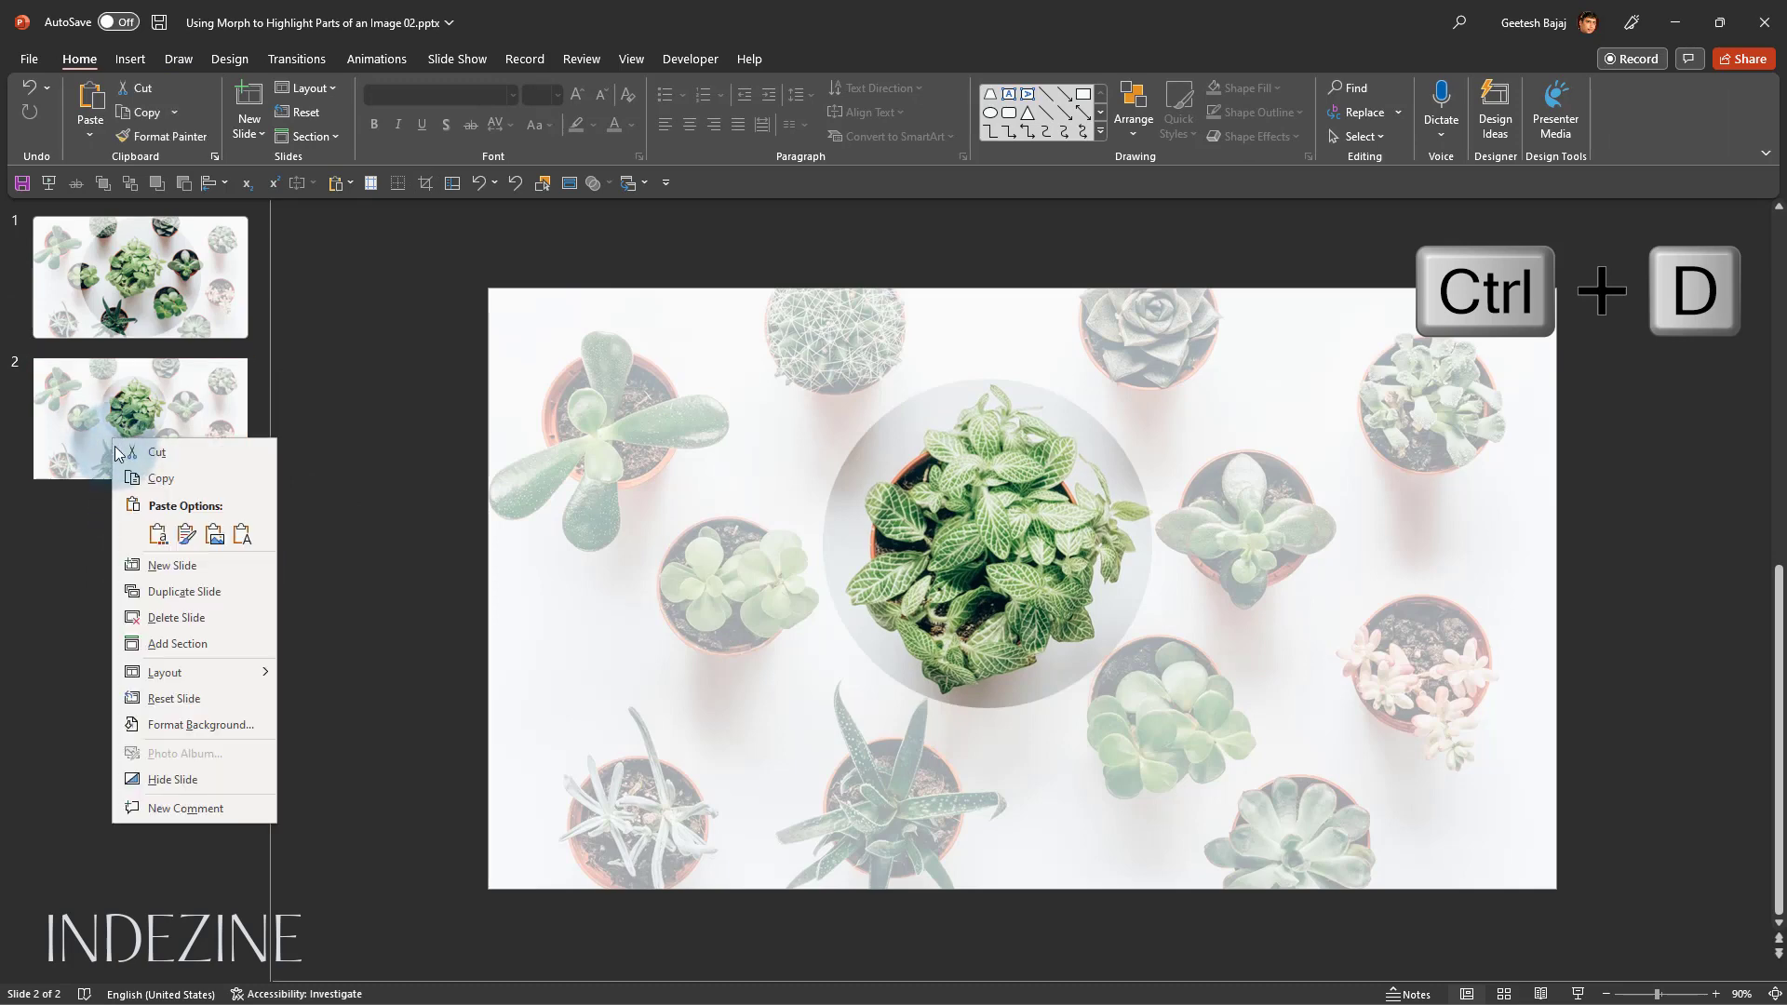
{"action": "left_click", "coordinate": [186, 590]}
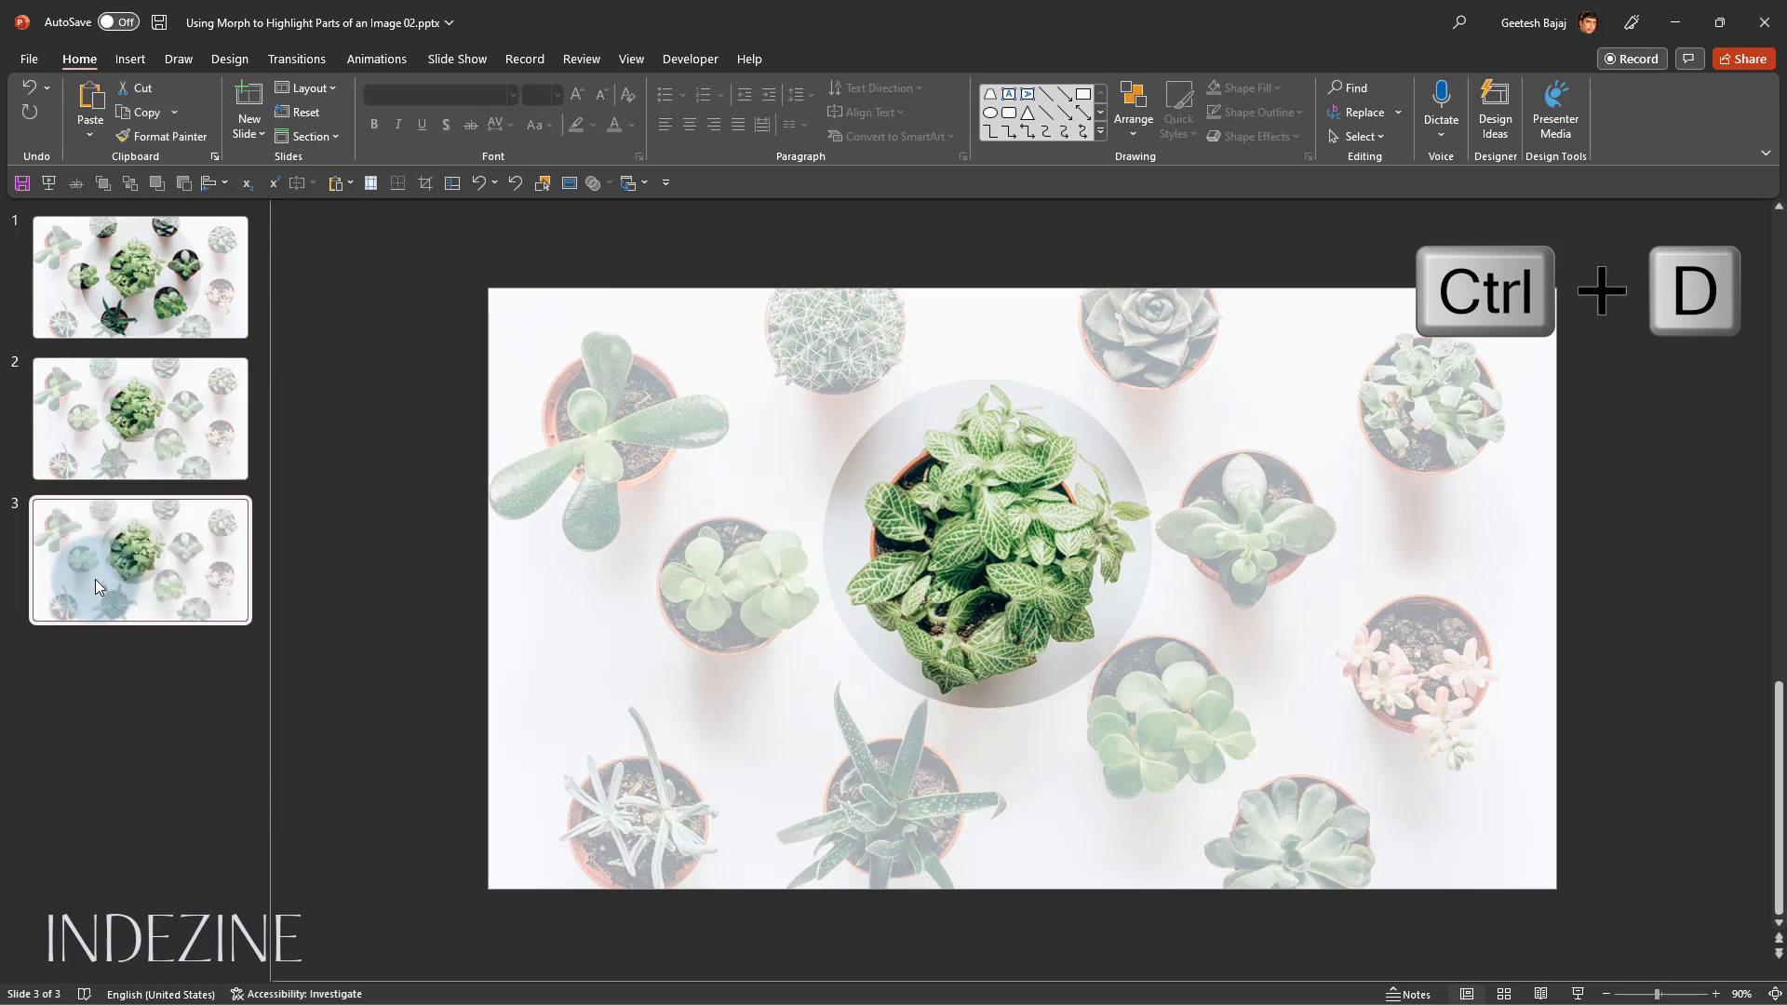
{"action": "key", "text": "ctrl+d"}
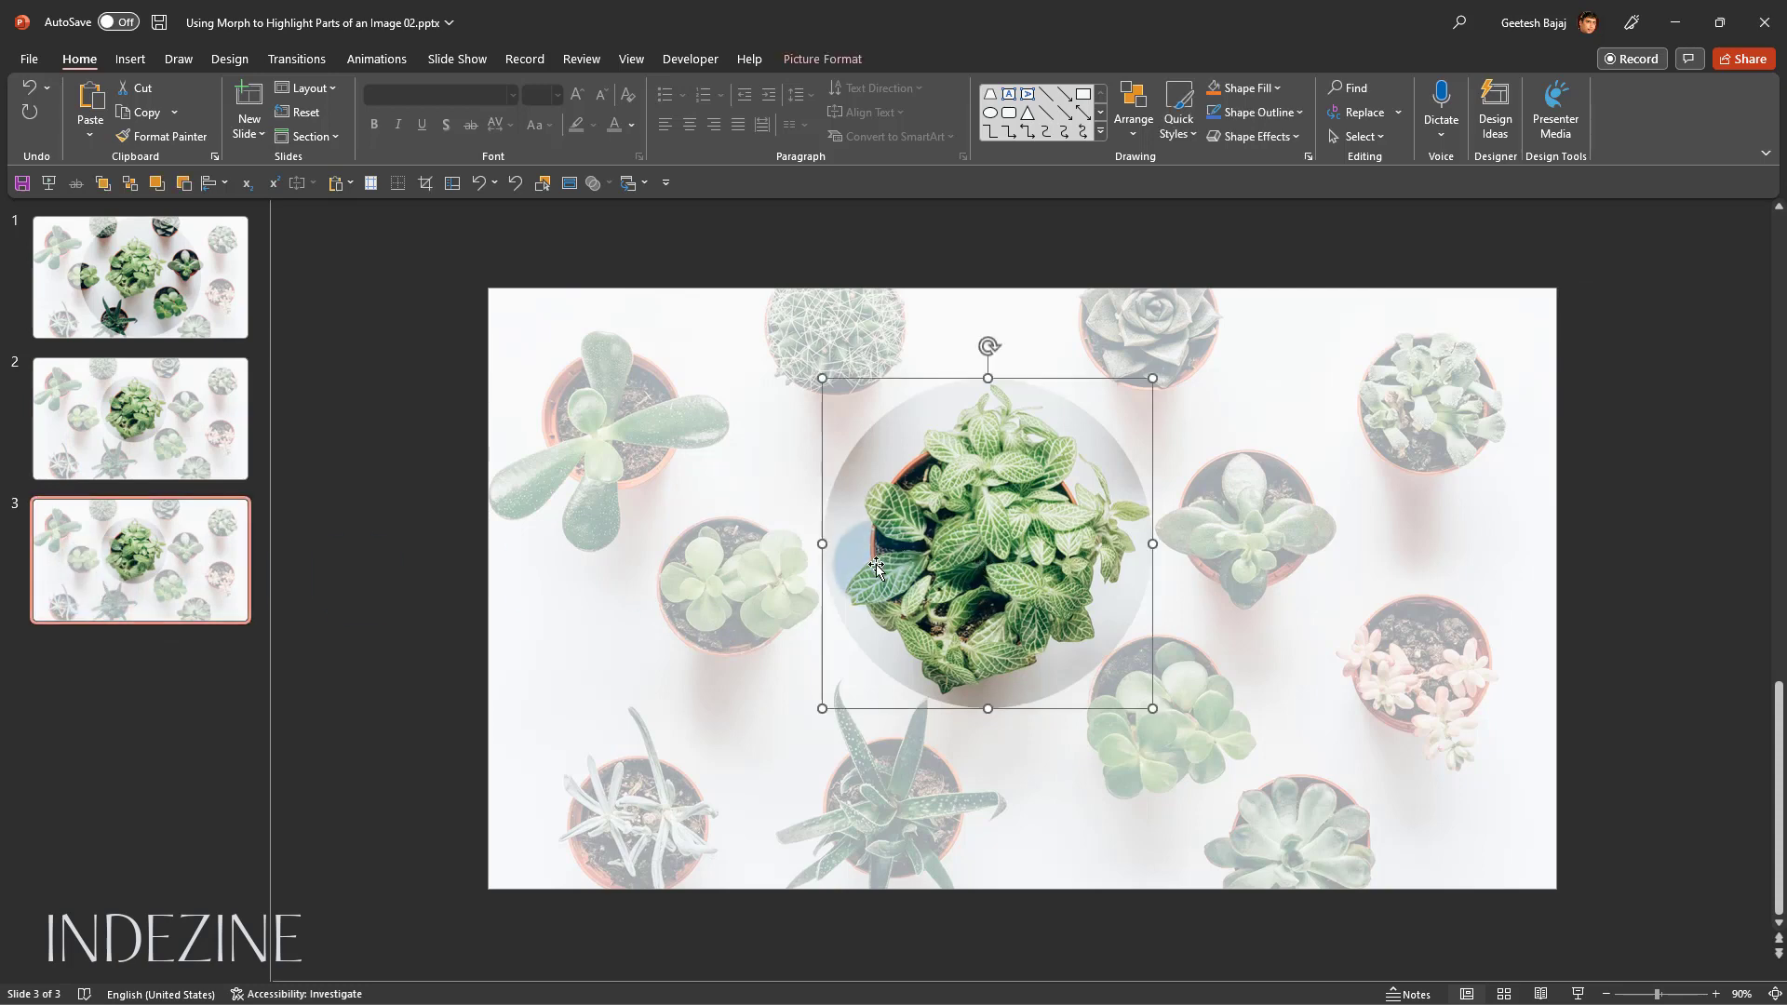
Re-crop slide 3's circle smaller around the rosette succulent right of centre
{"action": "left_click", "coordinate": [821, 57]}
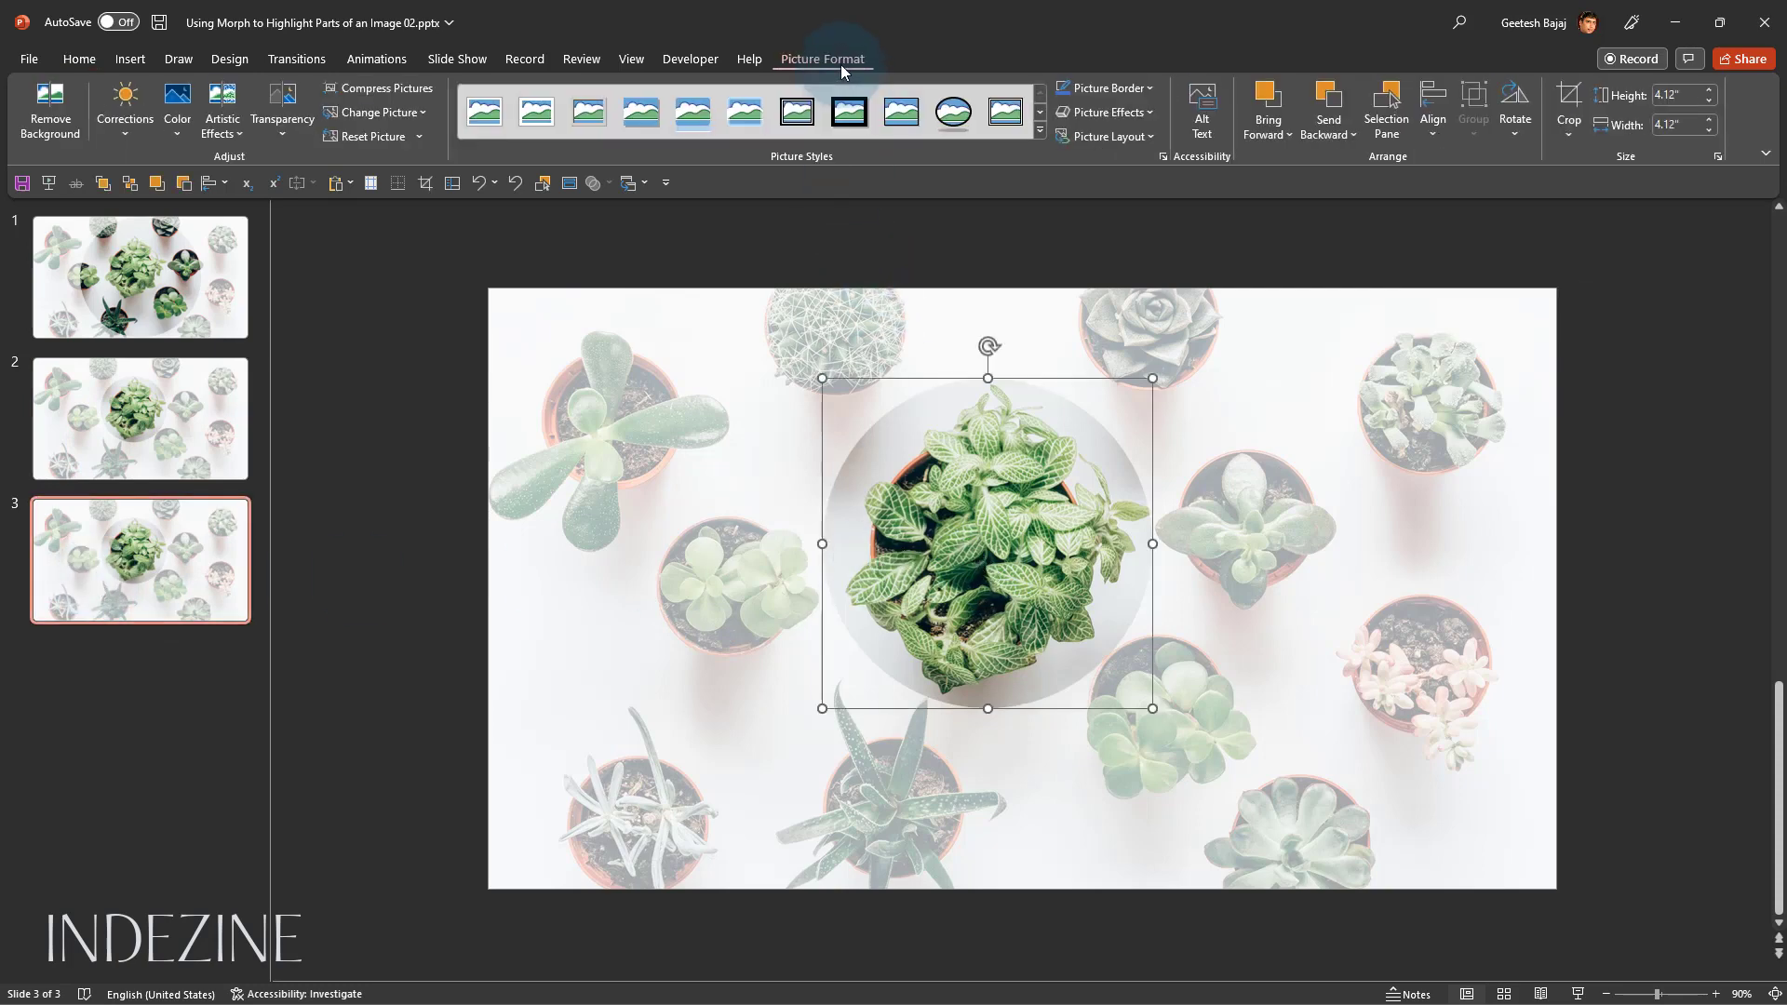
{"action": "left_click", "coordinate": [1568, 103]}
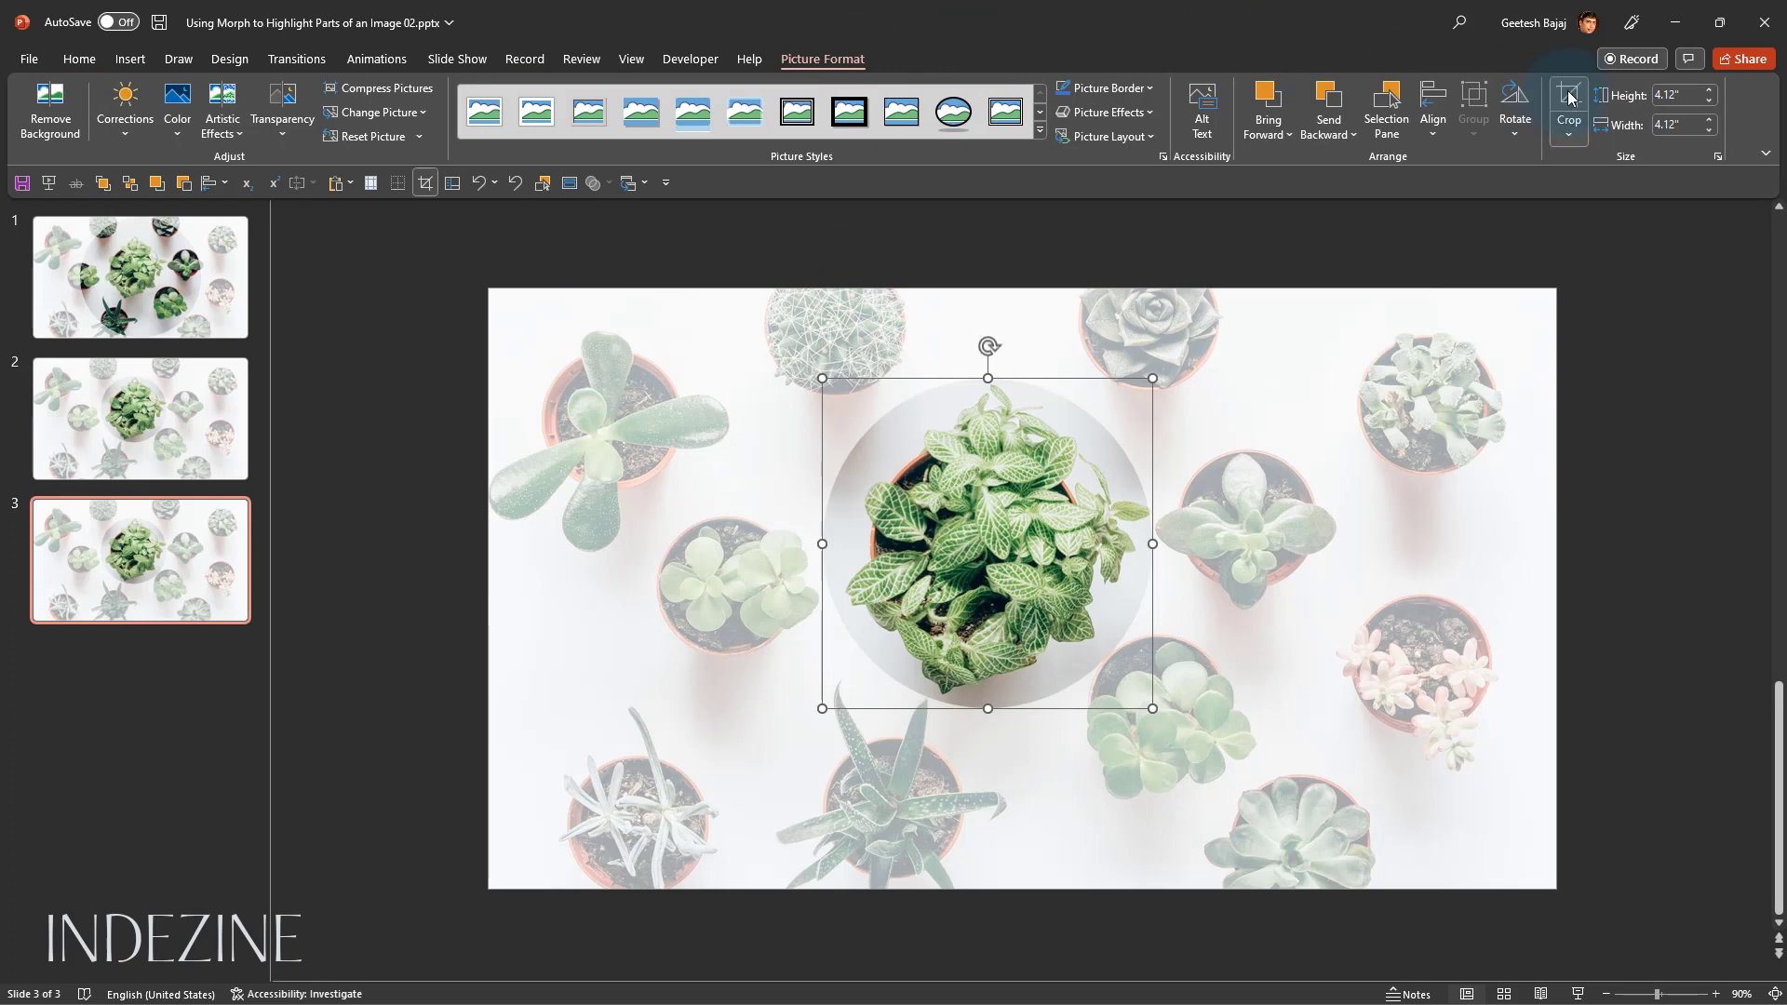
{"action": "left_click", "coordinate": [1568, 103]}
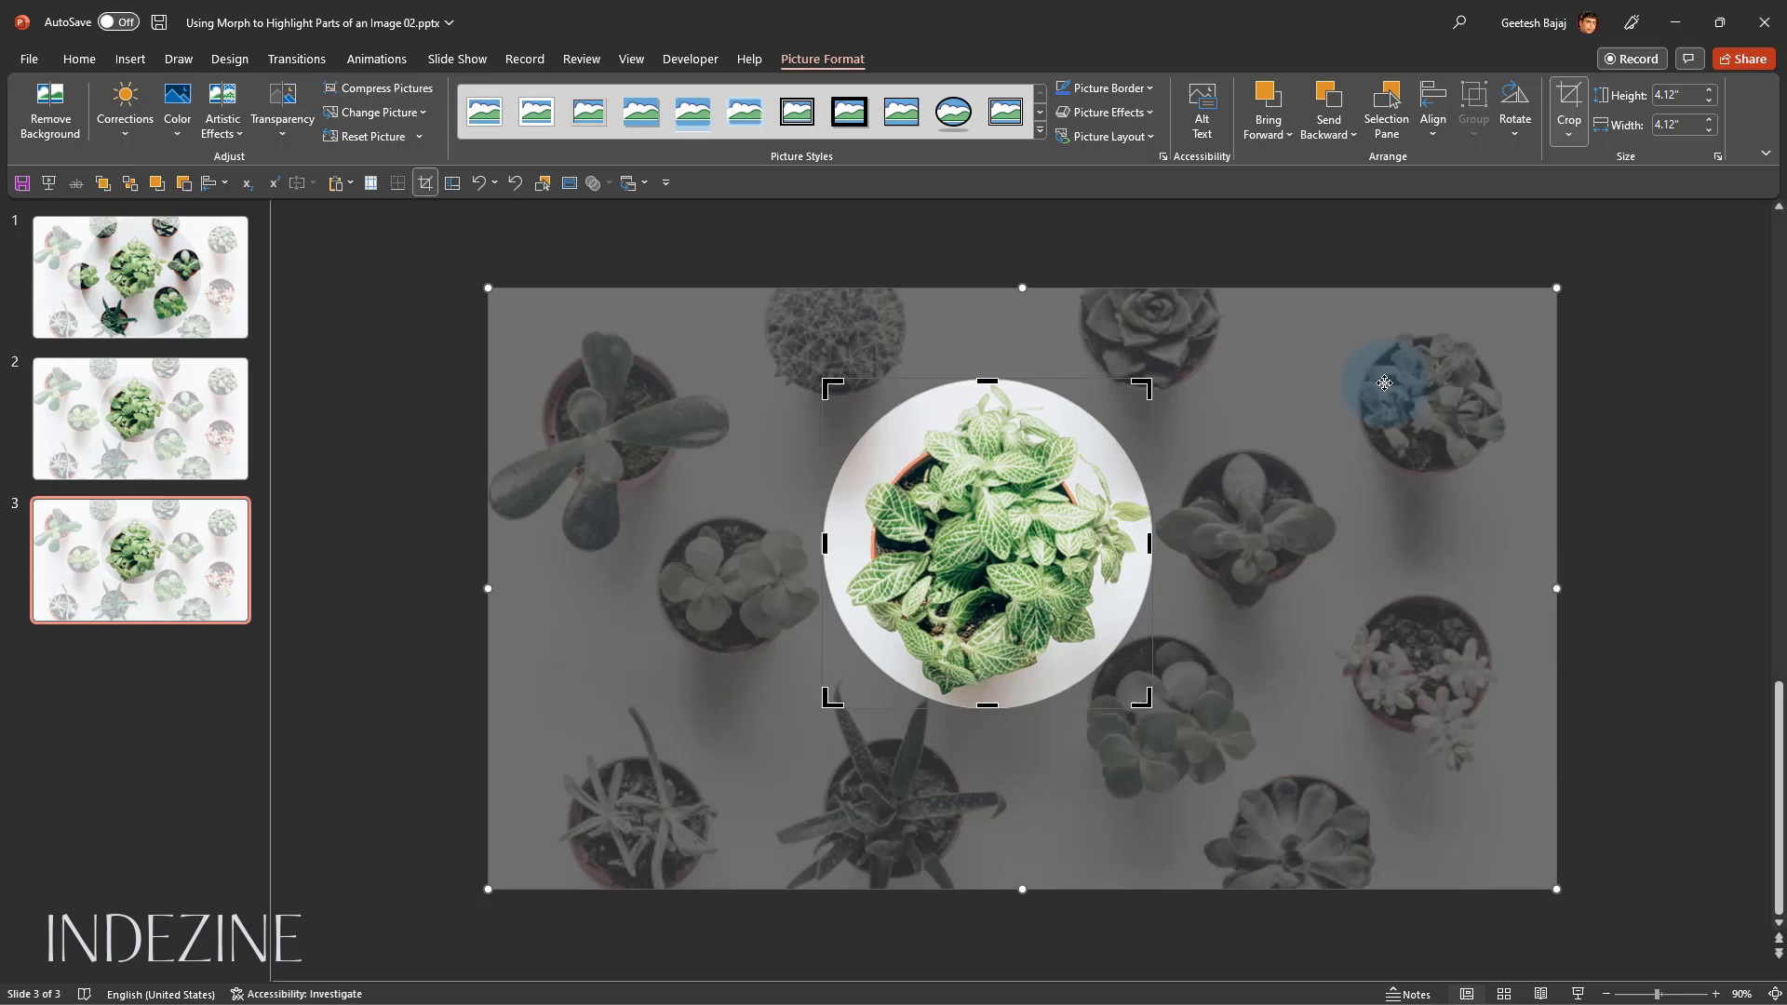
{"action": "mouse_move", "coordinate": [1380, 385]}
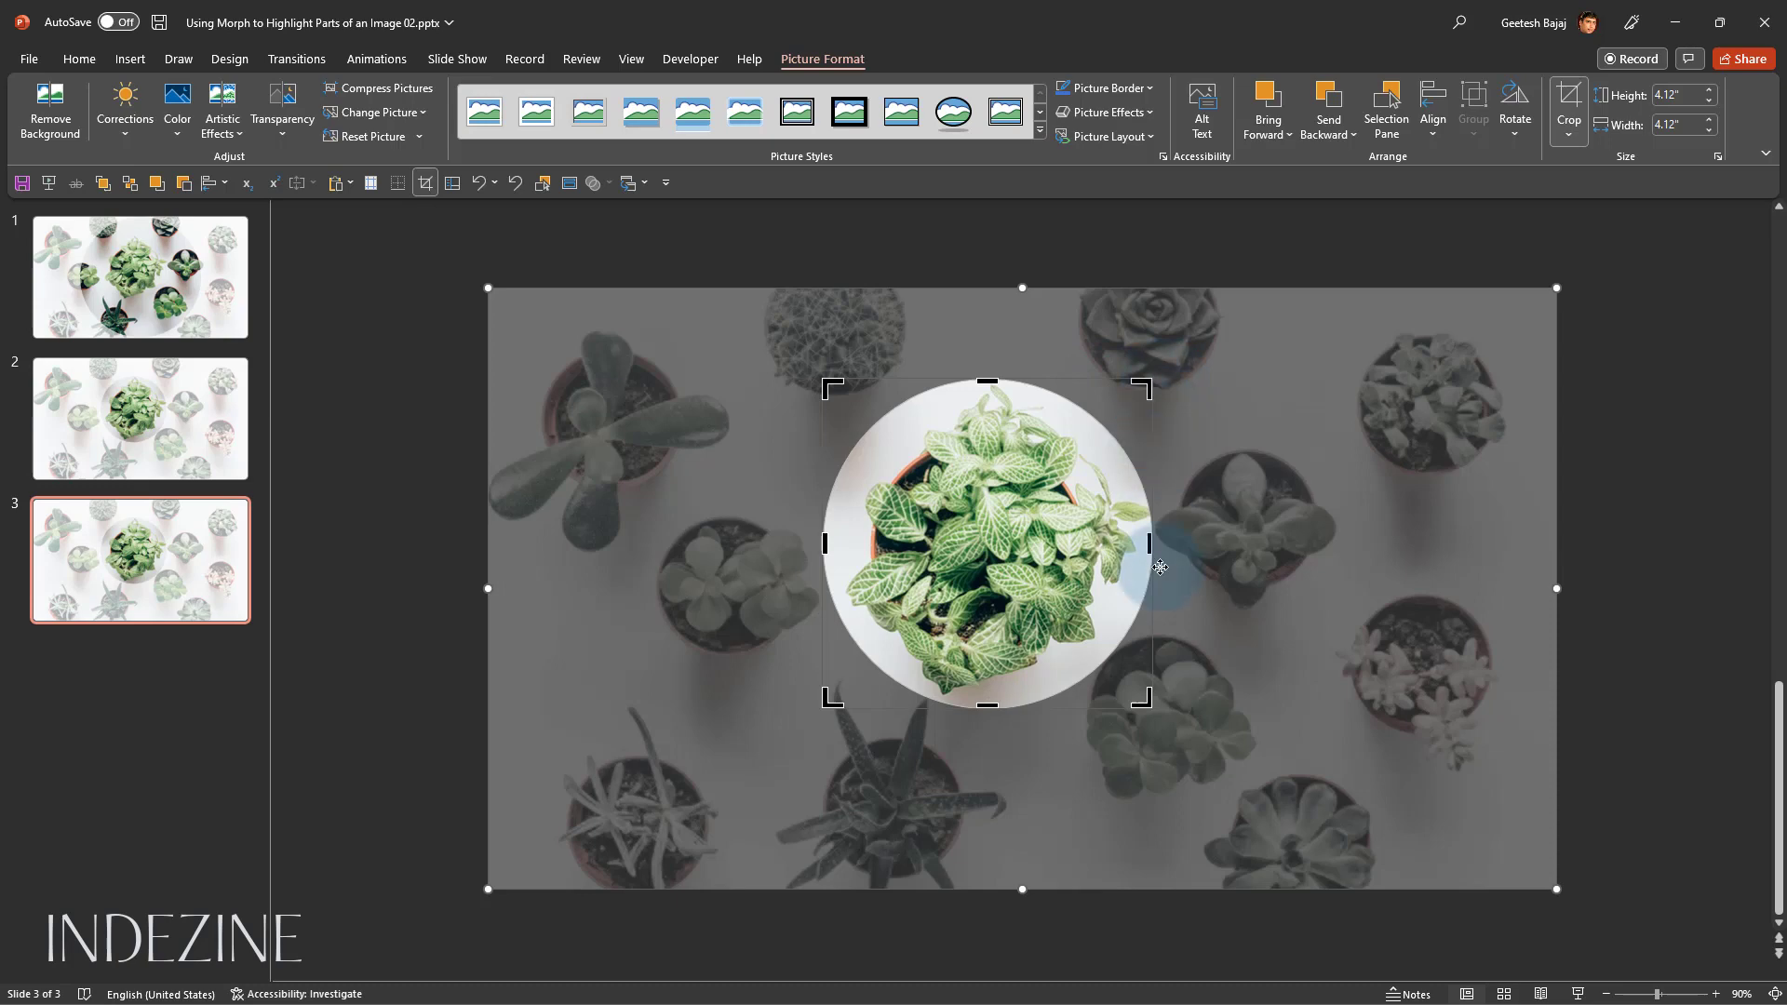
{"action": "mouse_move", "coordinate": [903, 714]}
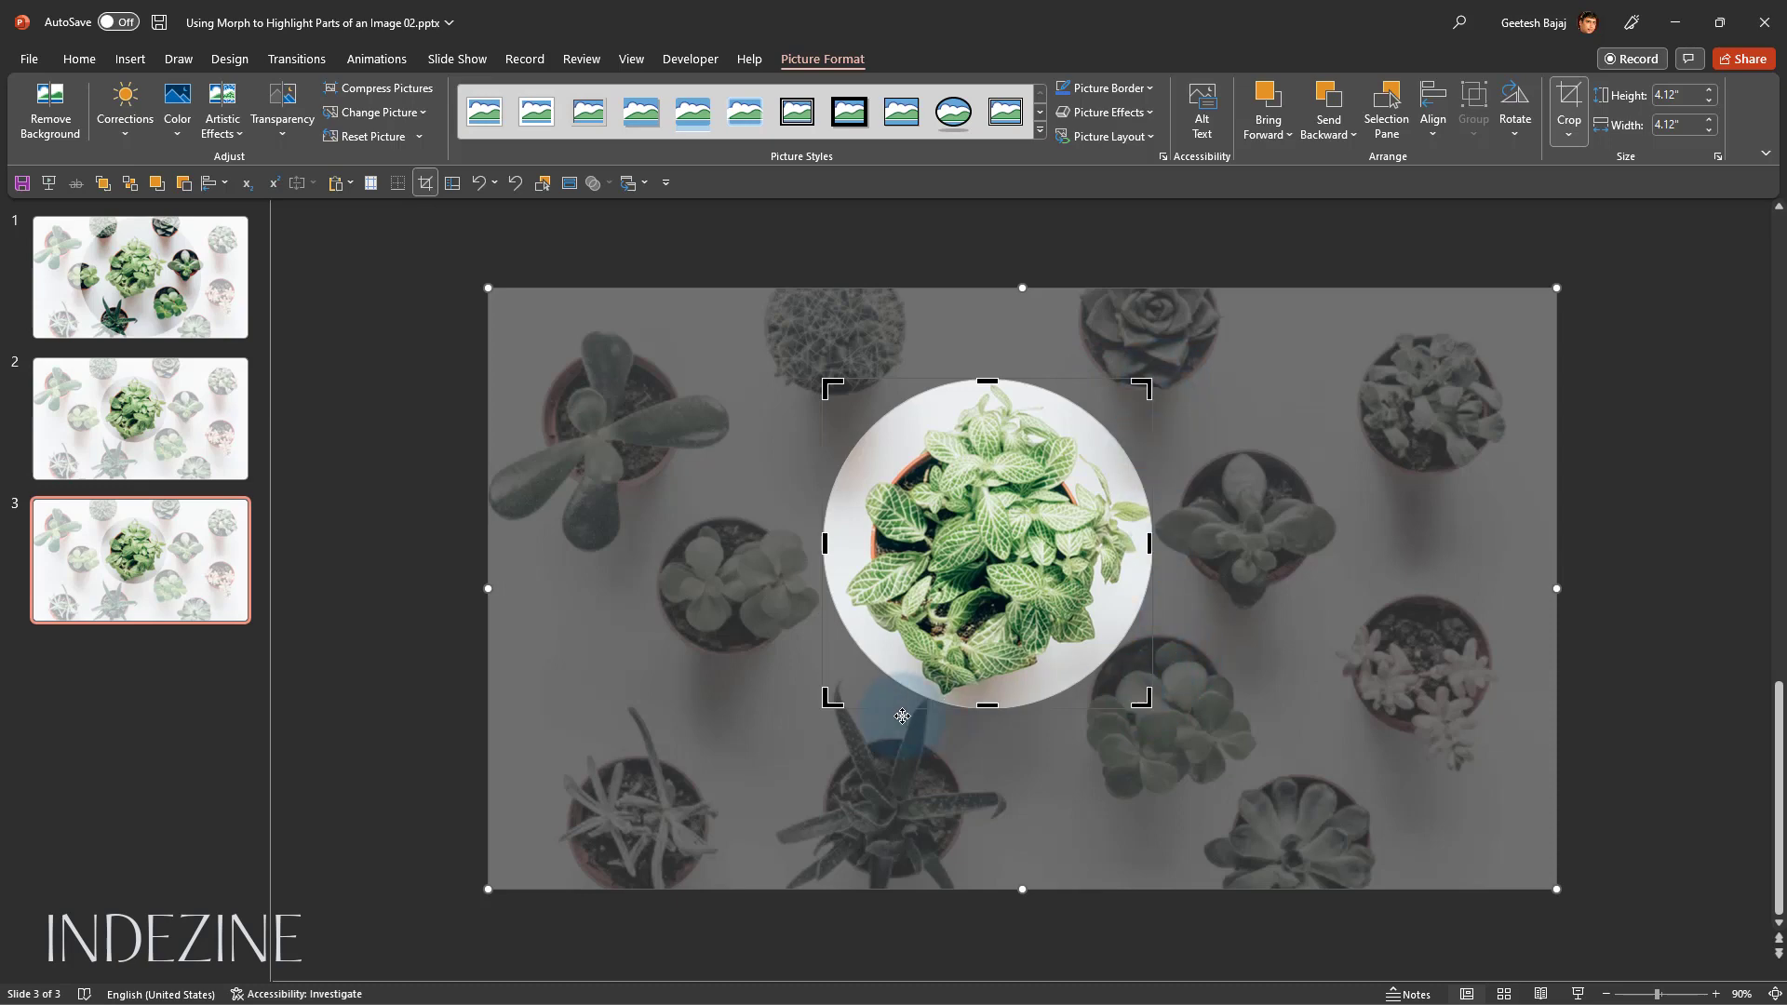
{"action": "mouse_move", "coordinate": [1195, 525]}
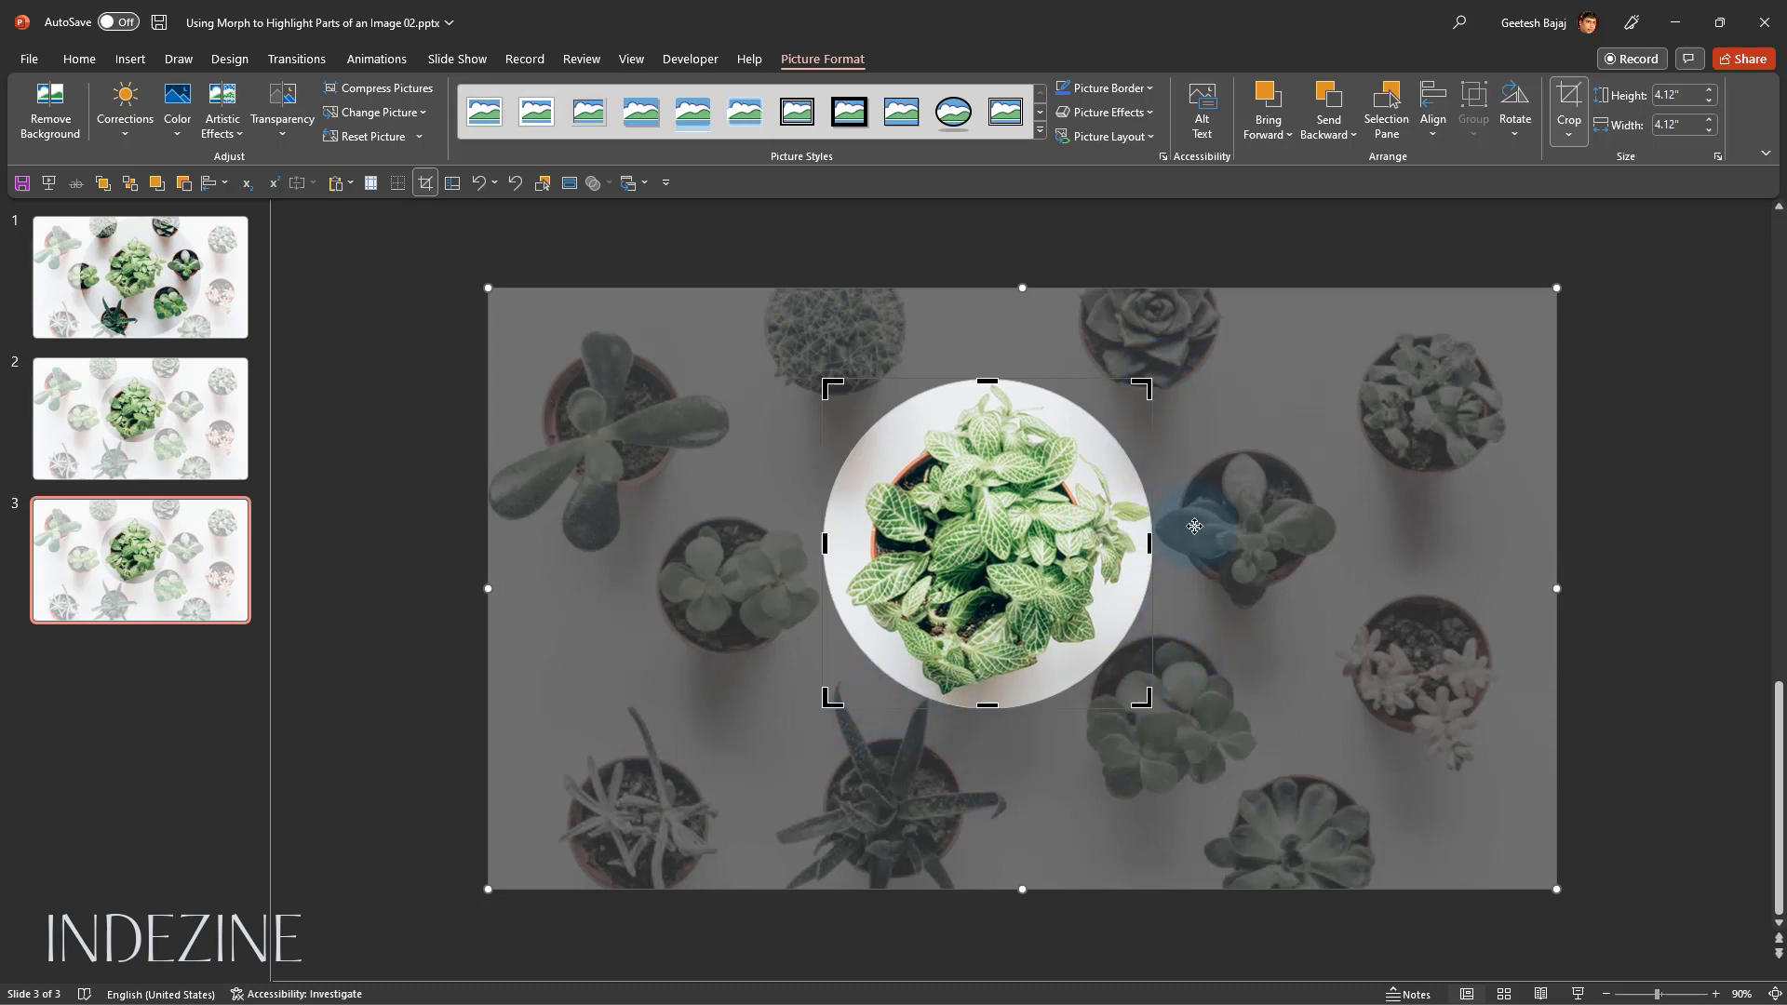
{"action": "mouse_move", "coordinate": [888, 454]}
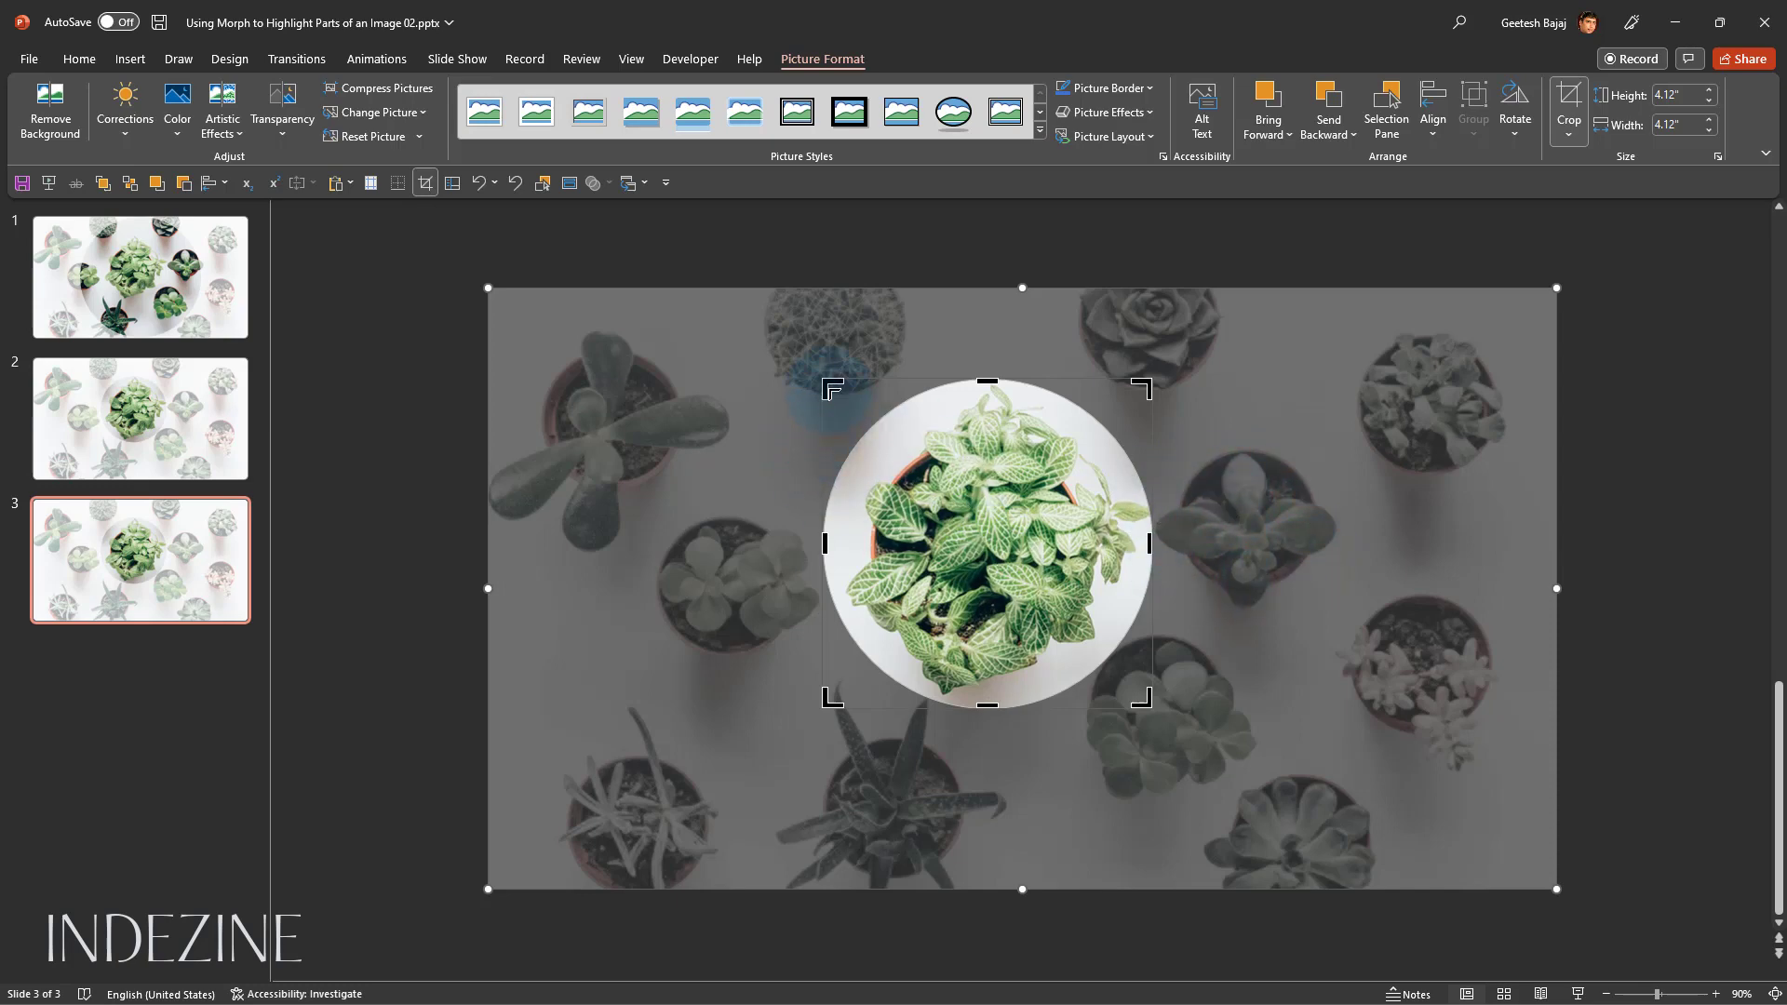
{"action": "key", "text": "shift"}
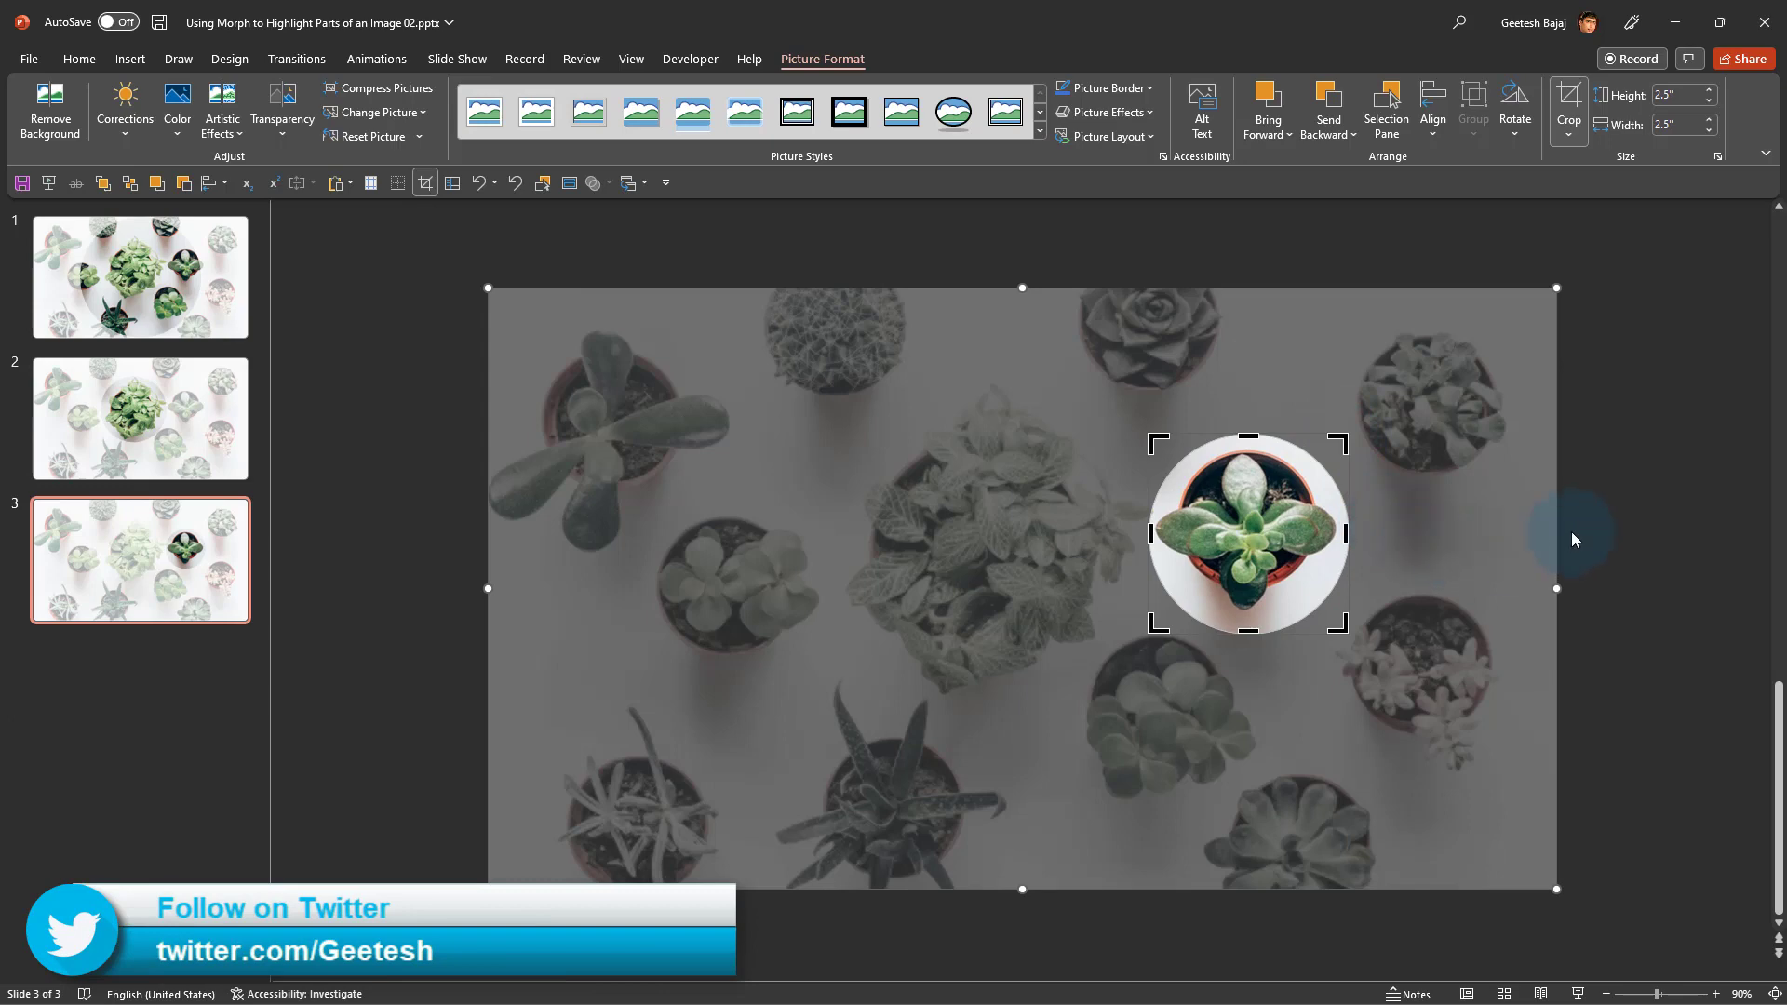
Review slides 1–3 and bring up slide 3's options to duplicate it
{"action": "left_click", "coordinate": [140, 277]}
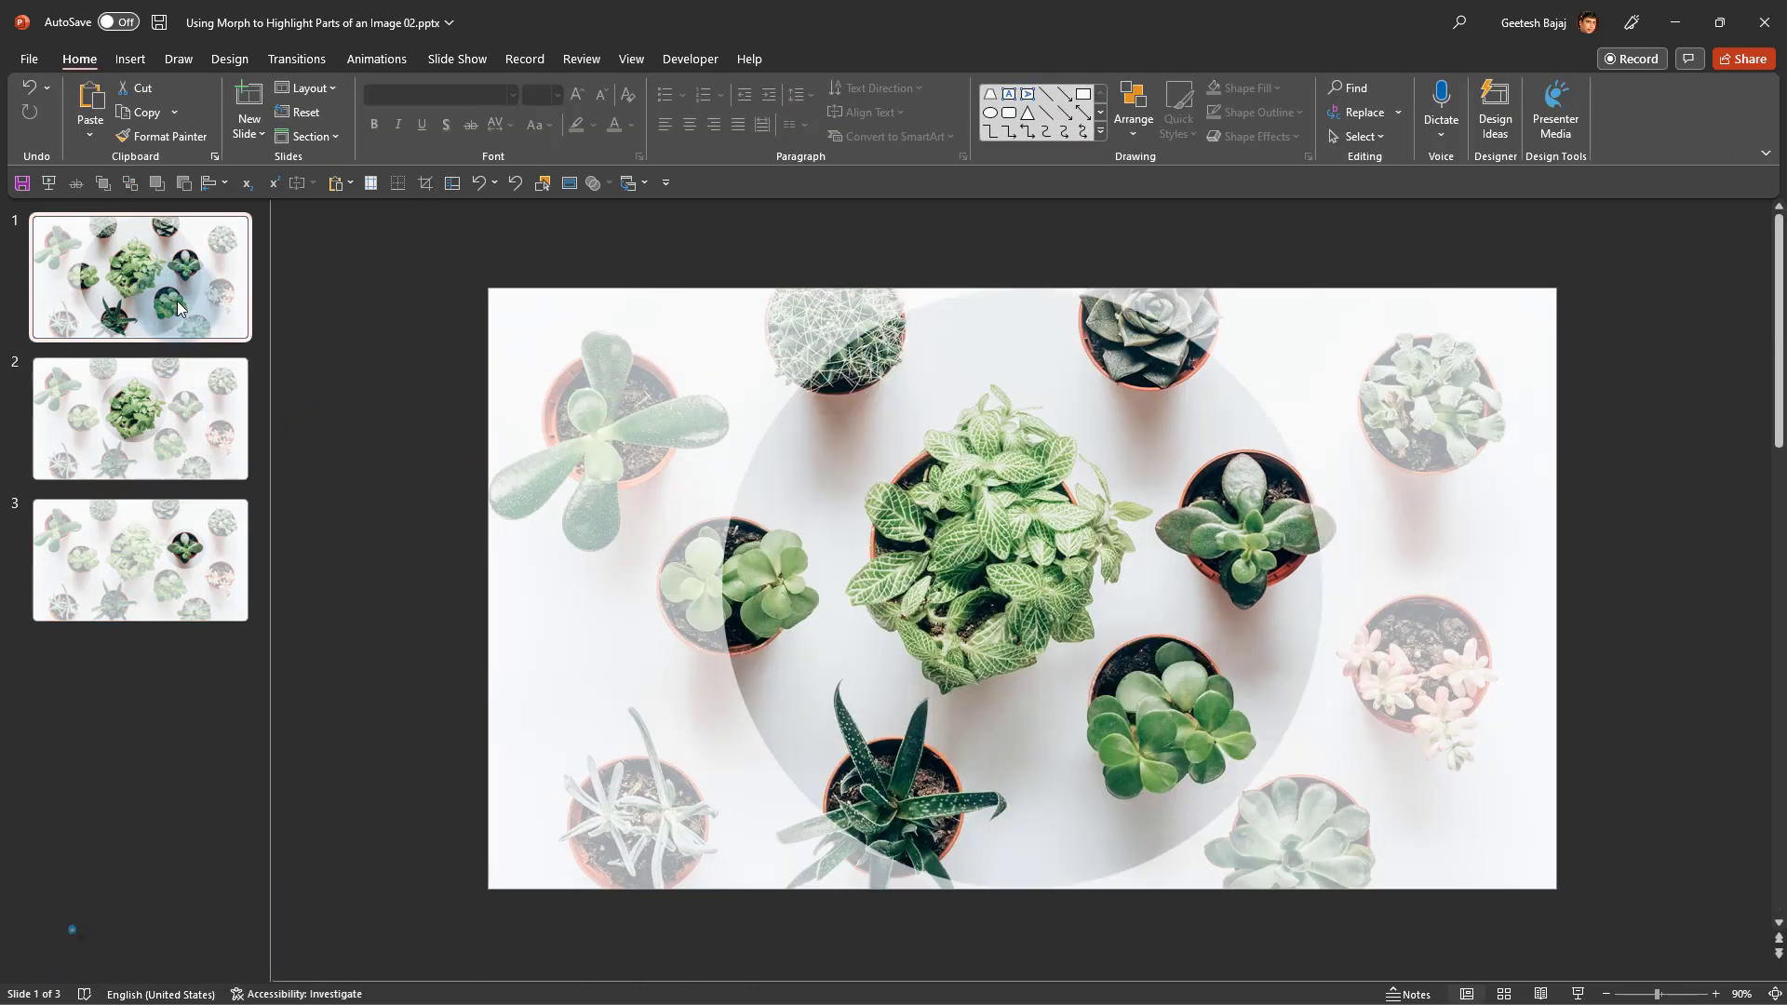
{"action": "left_click", "coordinate": [139, 417]}
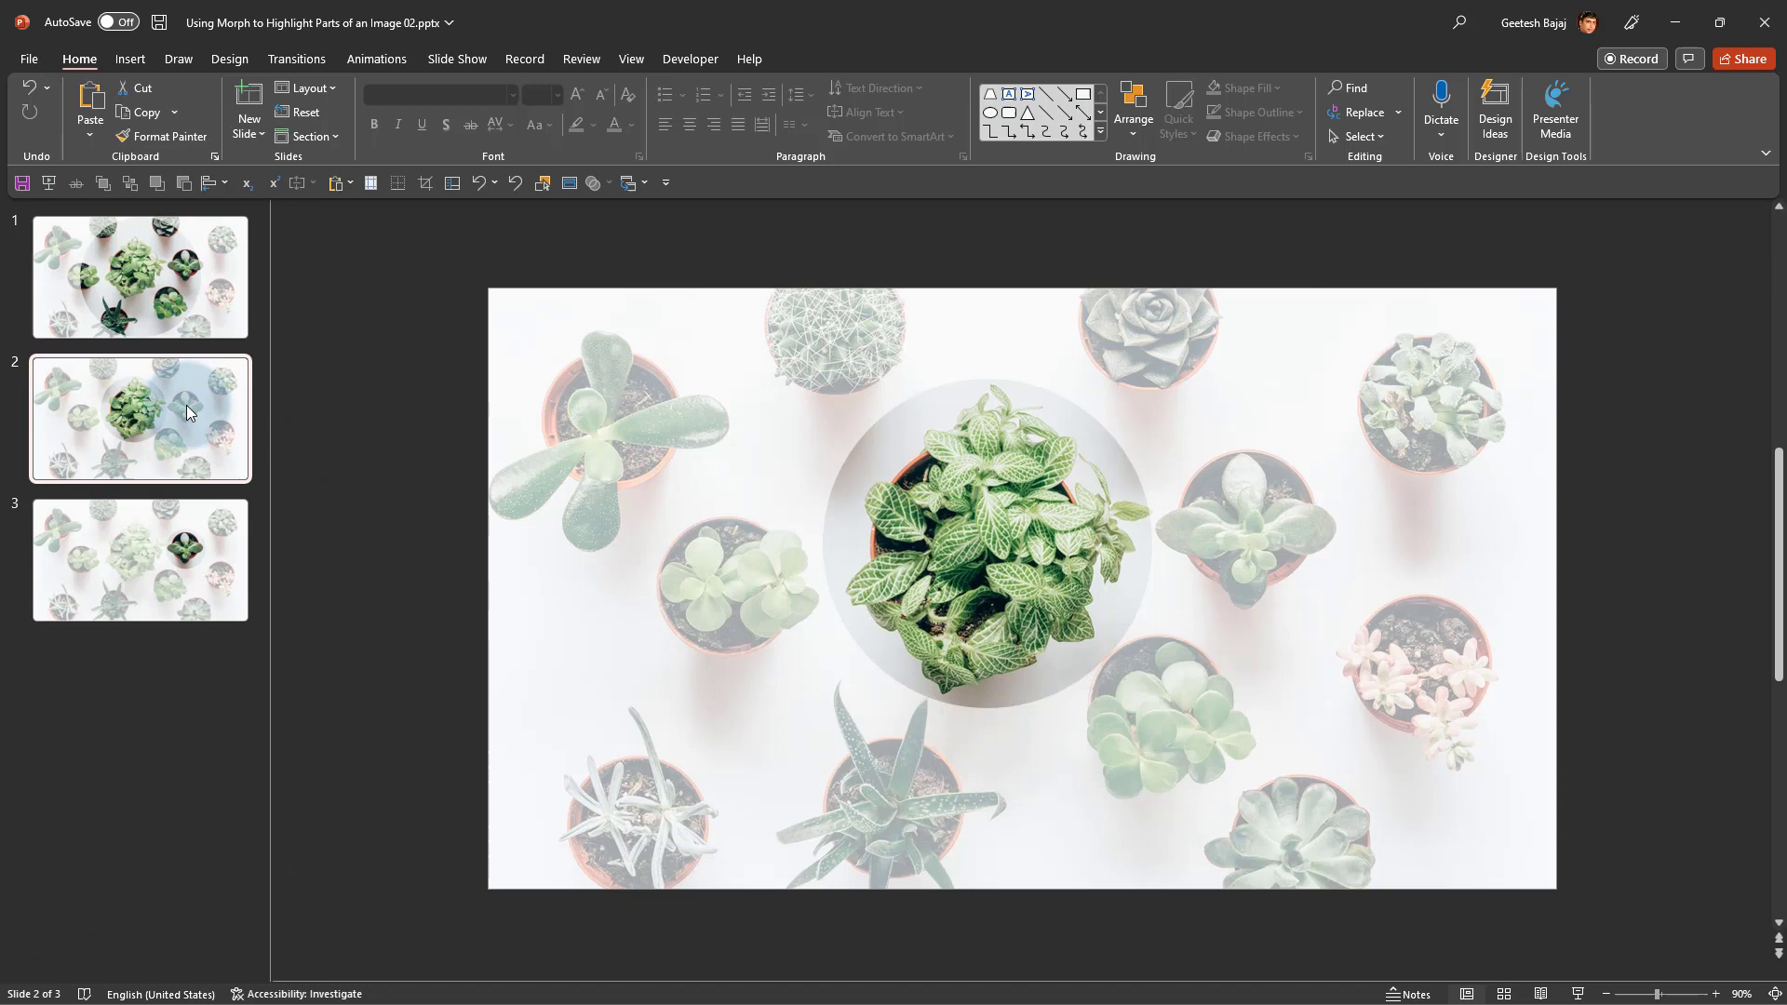
{"action": "left_click", "coordinate": [140, 560]}
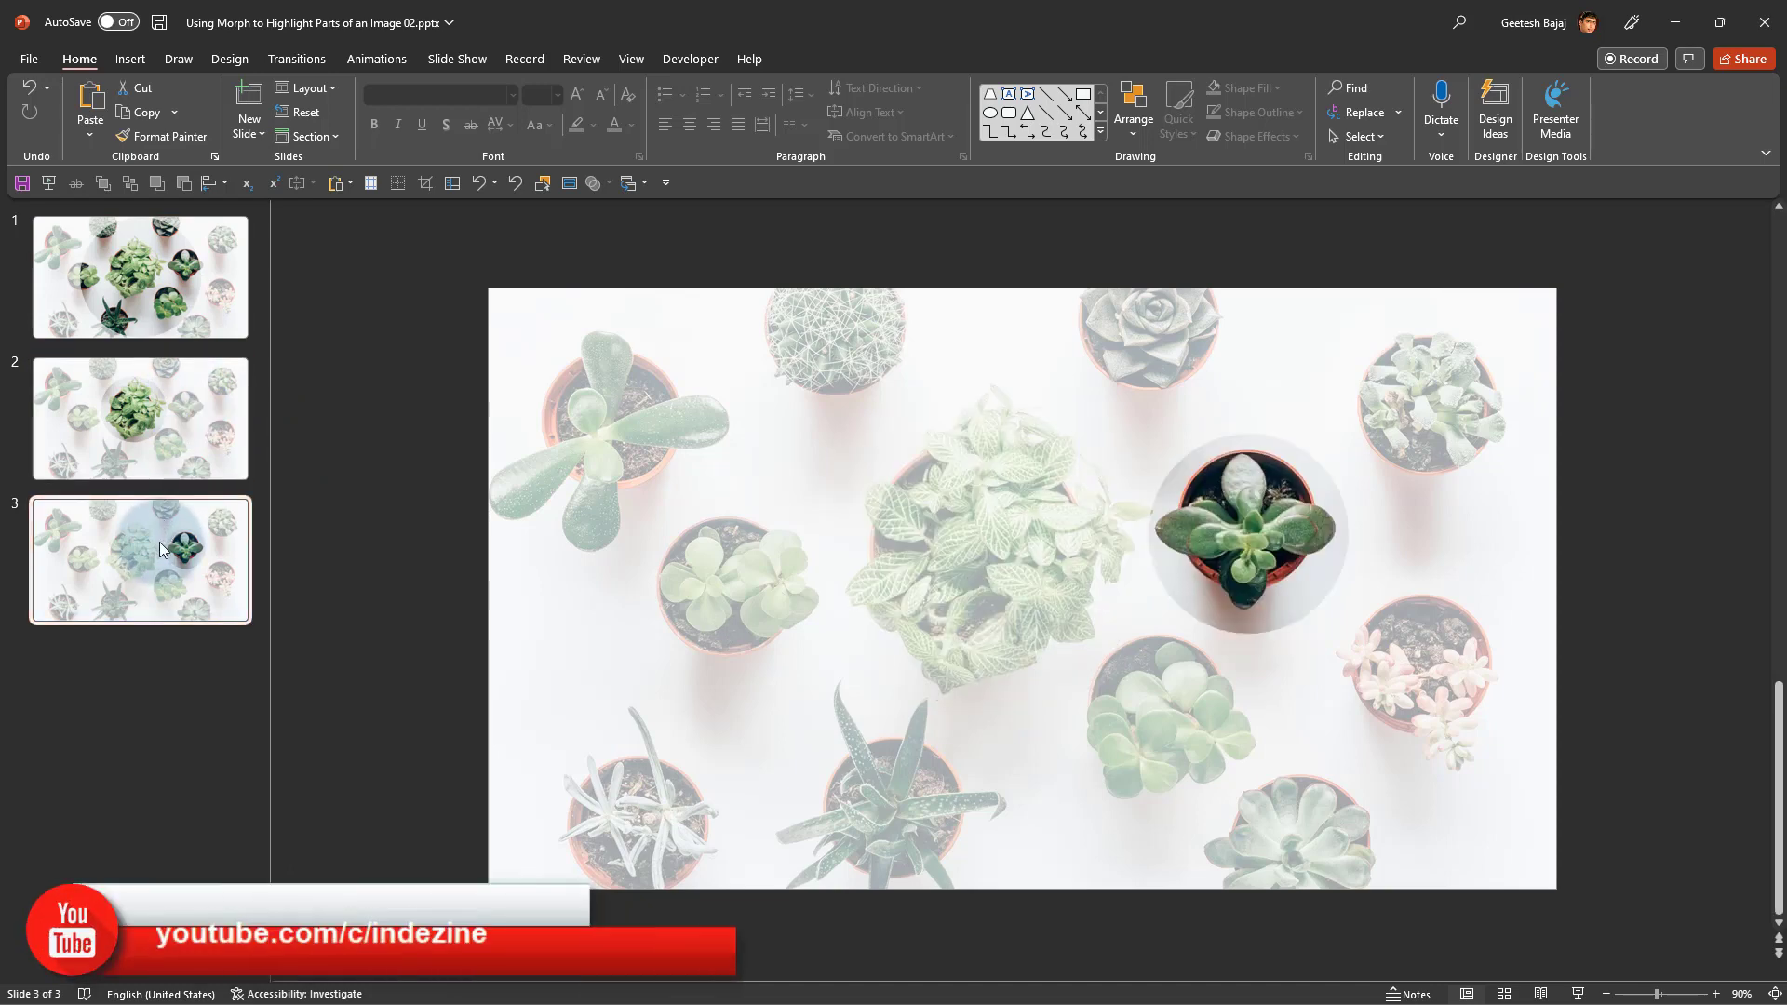
{"action": "right_click", "coordinate": [160, 548]}
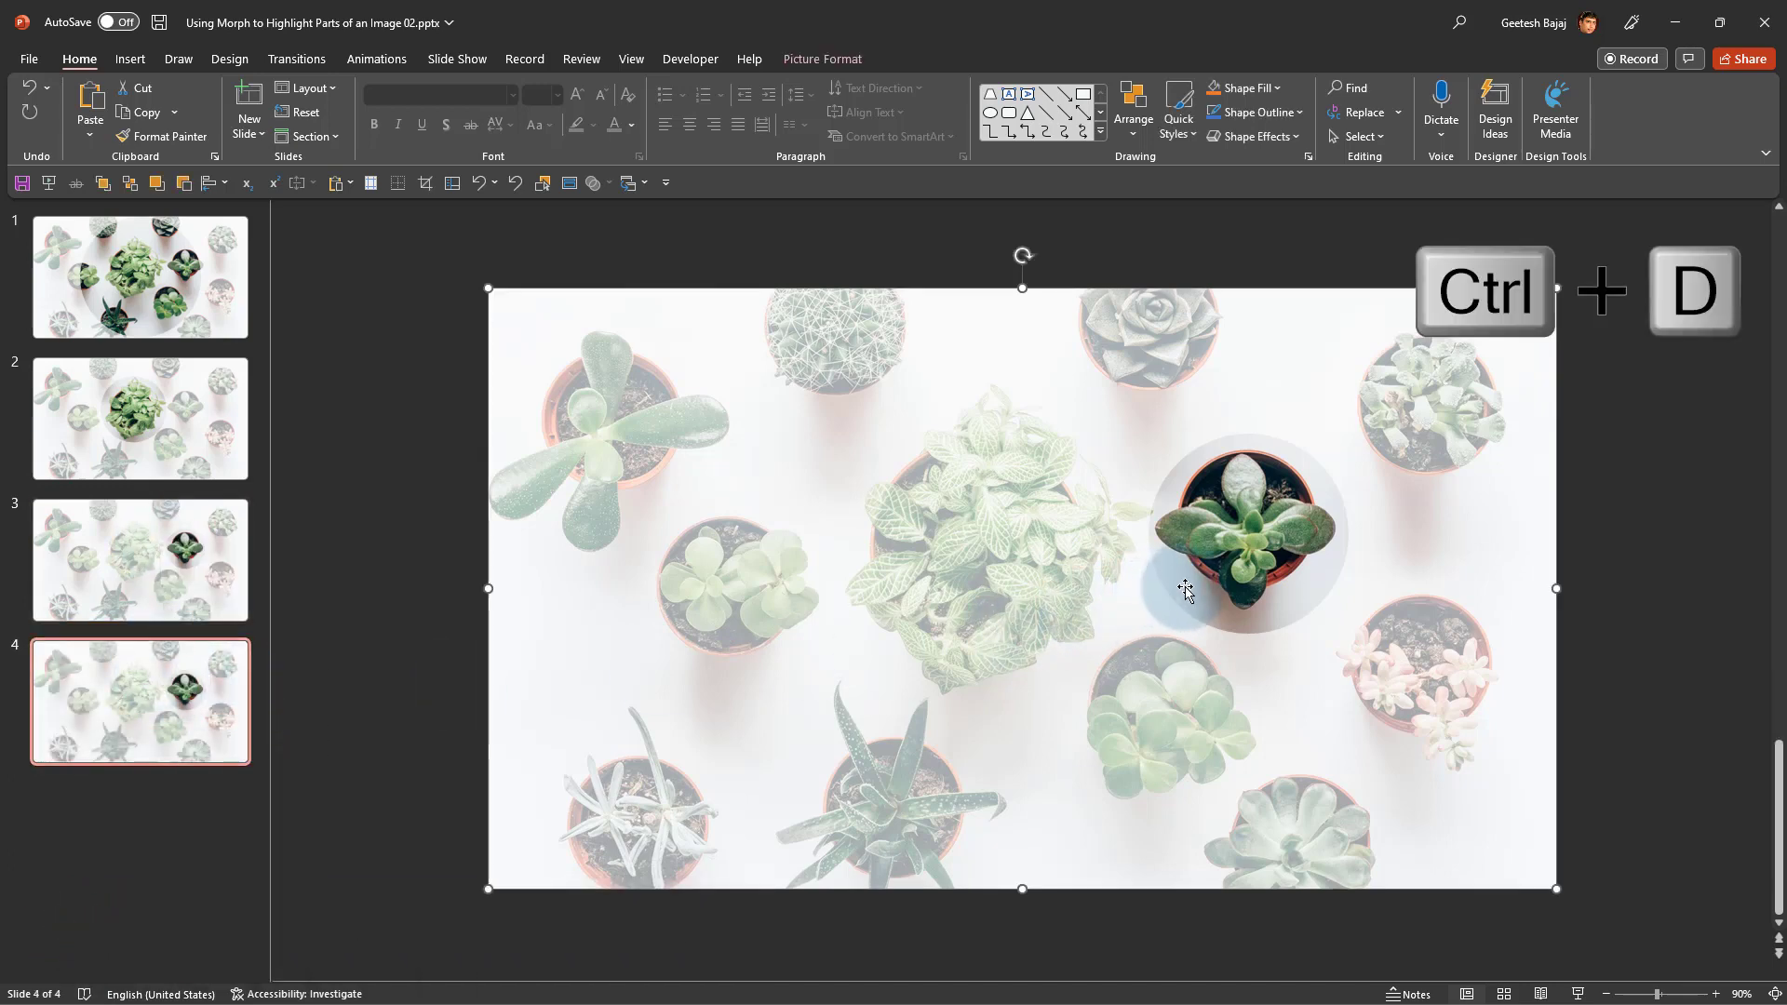
Duplicate slide 3 as slide 4 and re-crop its circle over the lower-right clover-like succulent
{"action": "key", "text": "ctrl+d"}
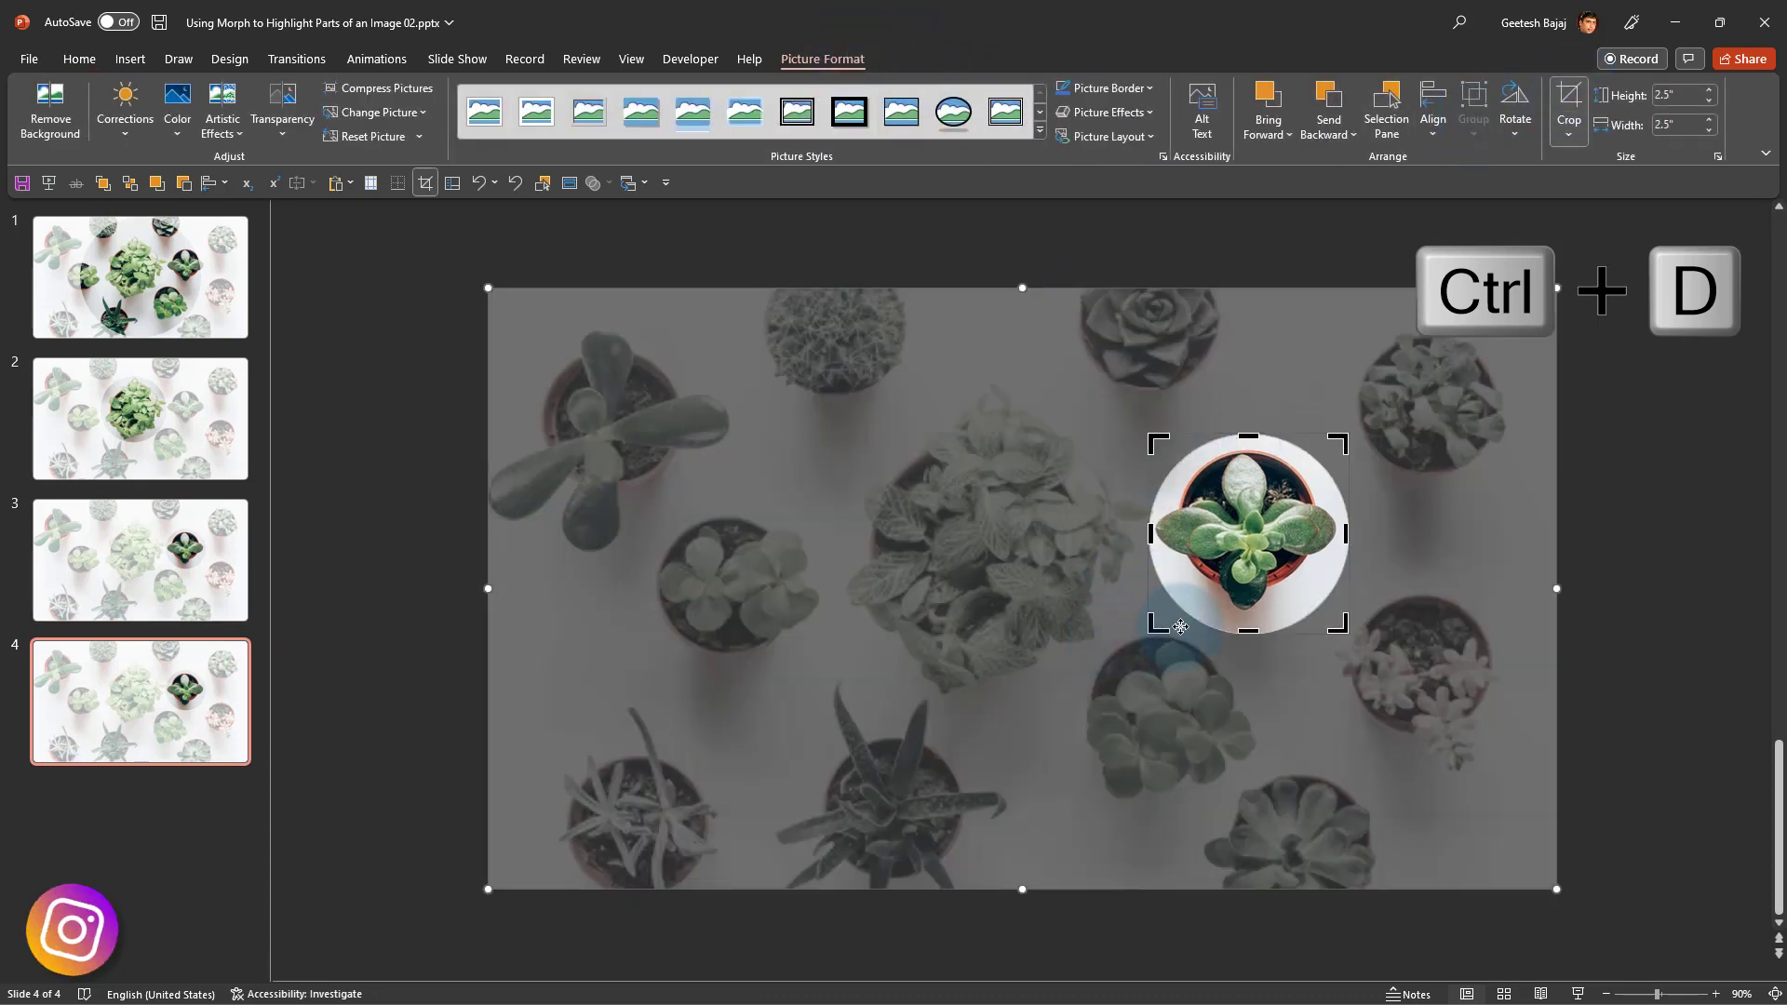
{"action": "key", "text": "ctrl+d"}
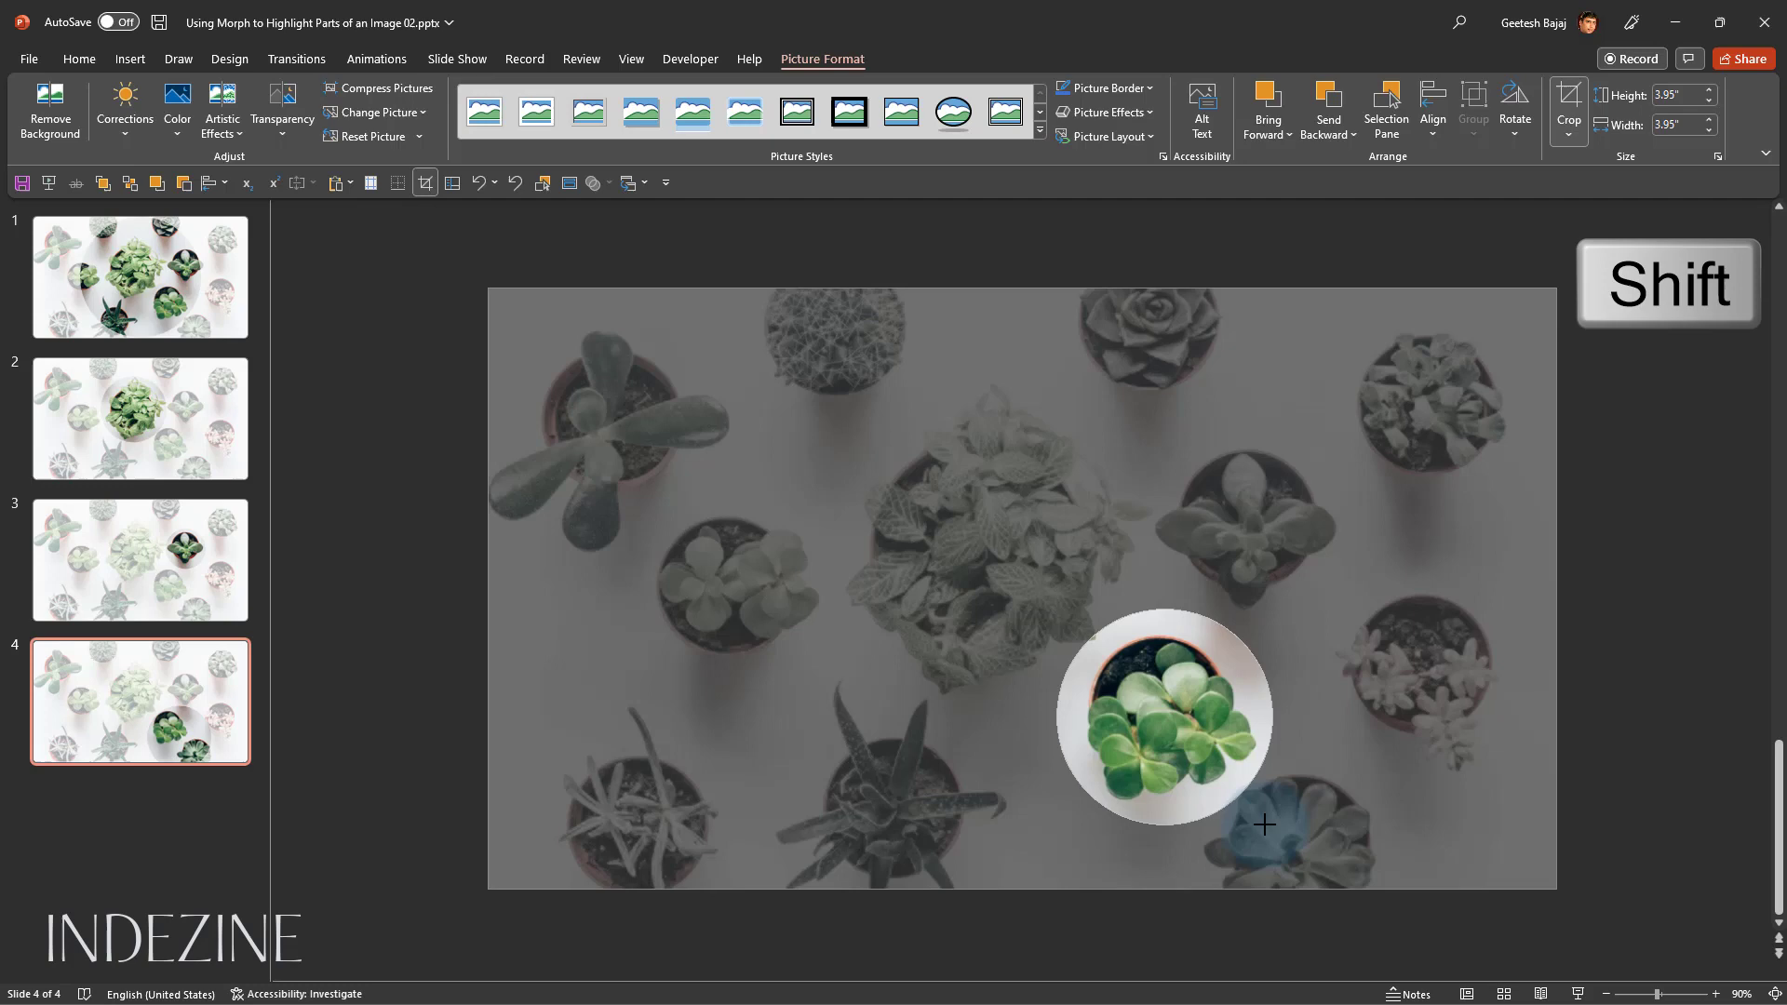
{"action": "left_click", "coordinate": [1165, 718]}
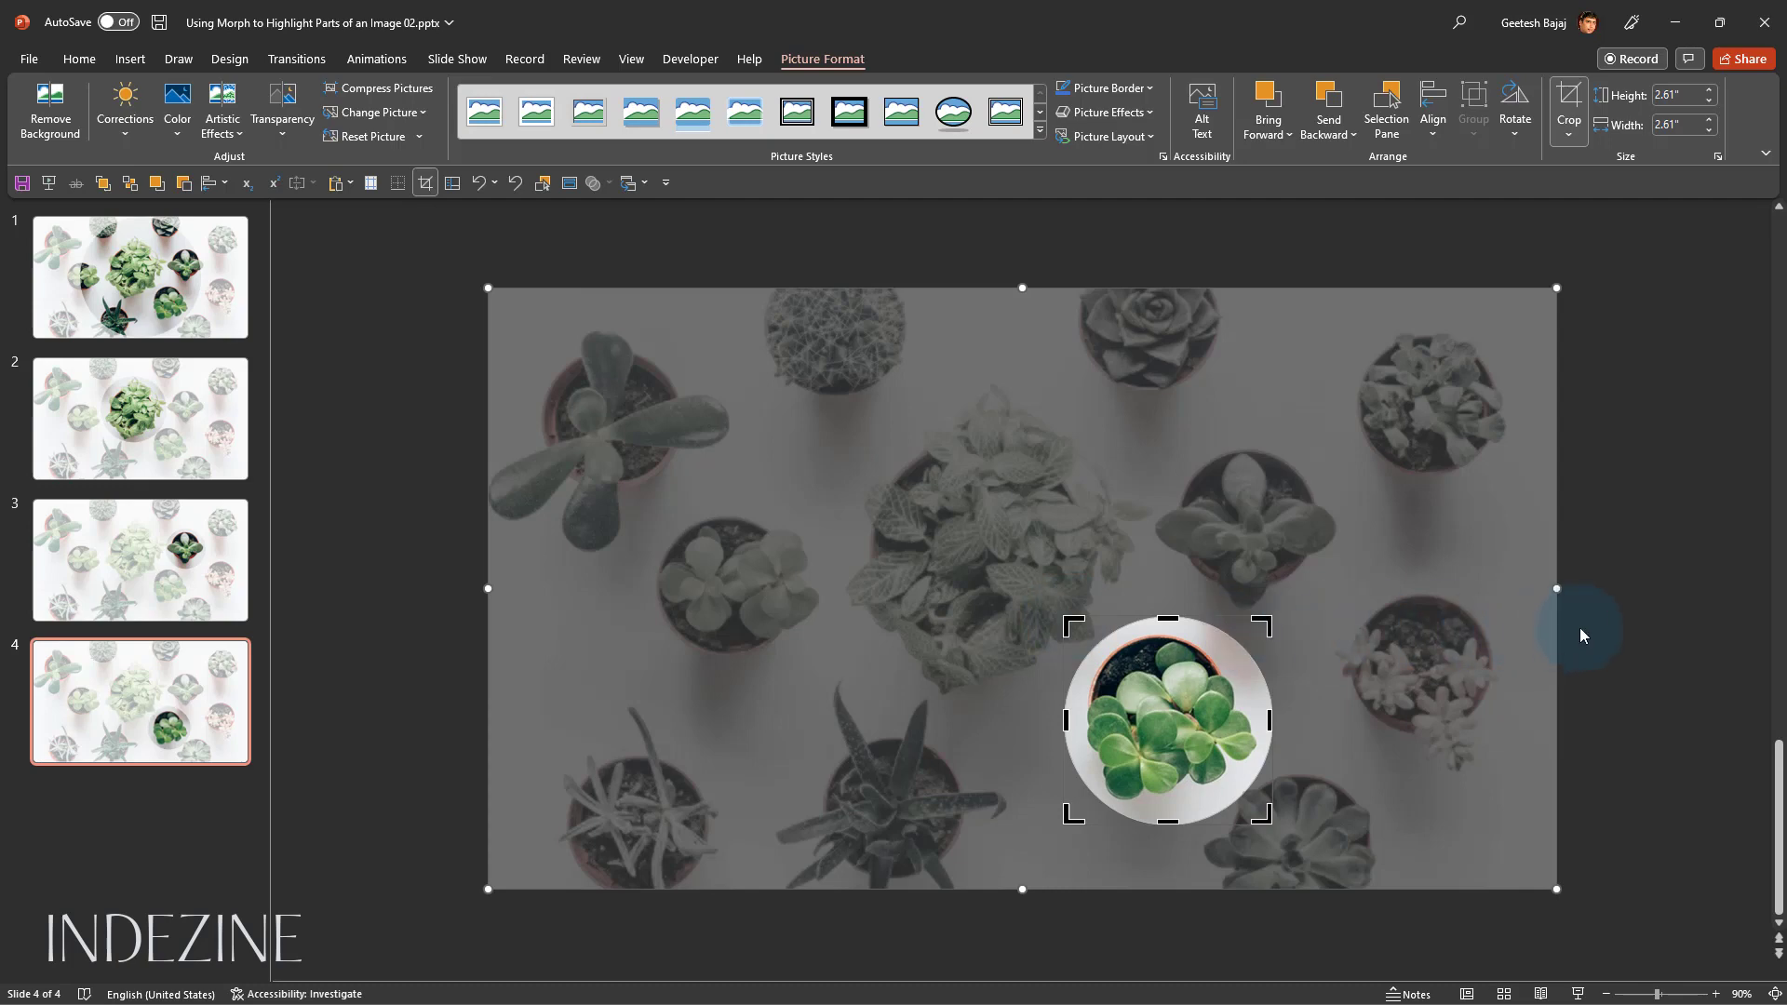
{"action": "mouse_move", "coordinate": [1598, 634]}
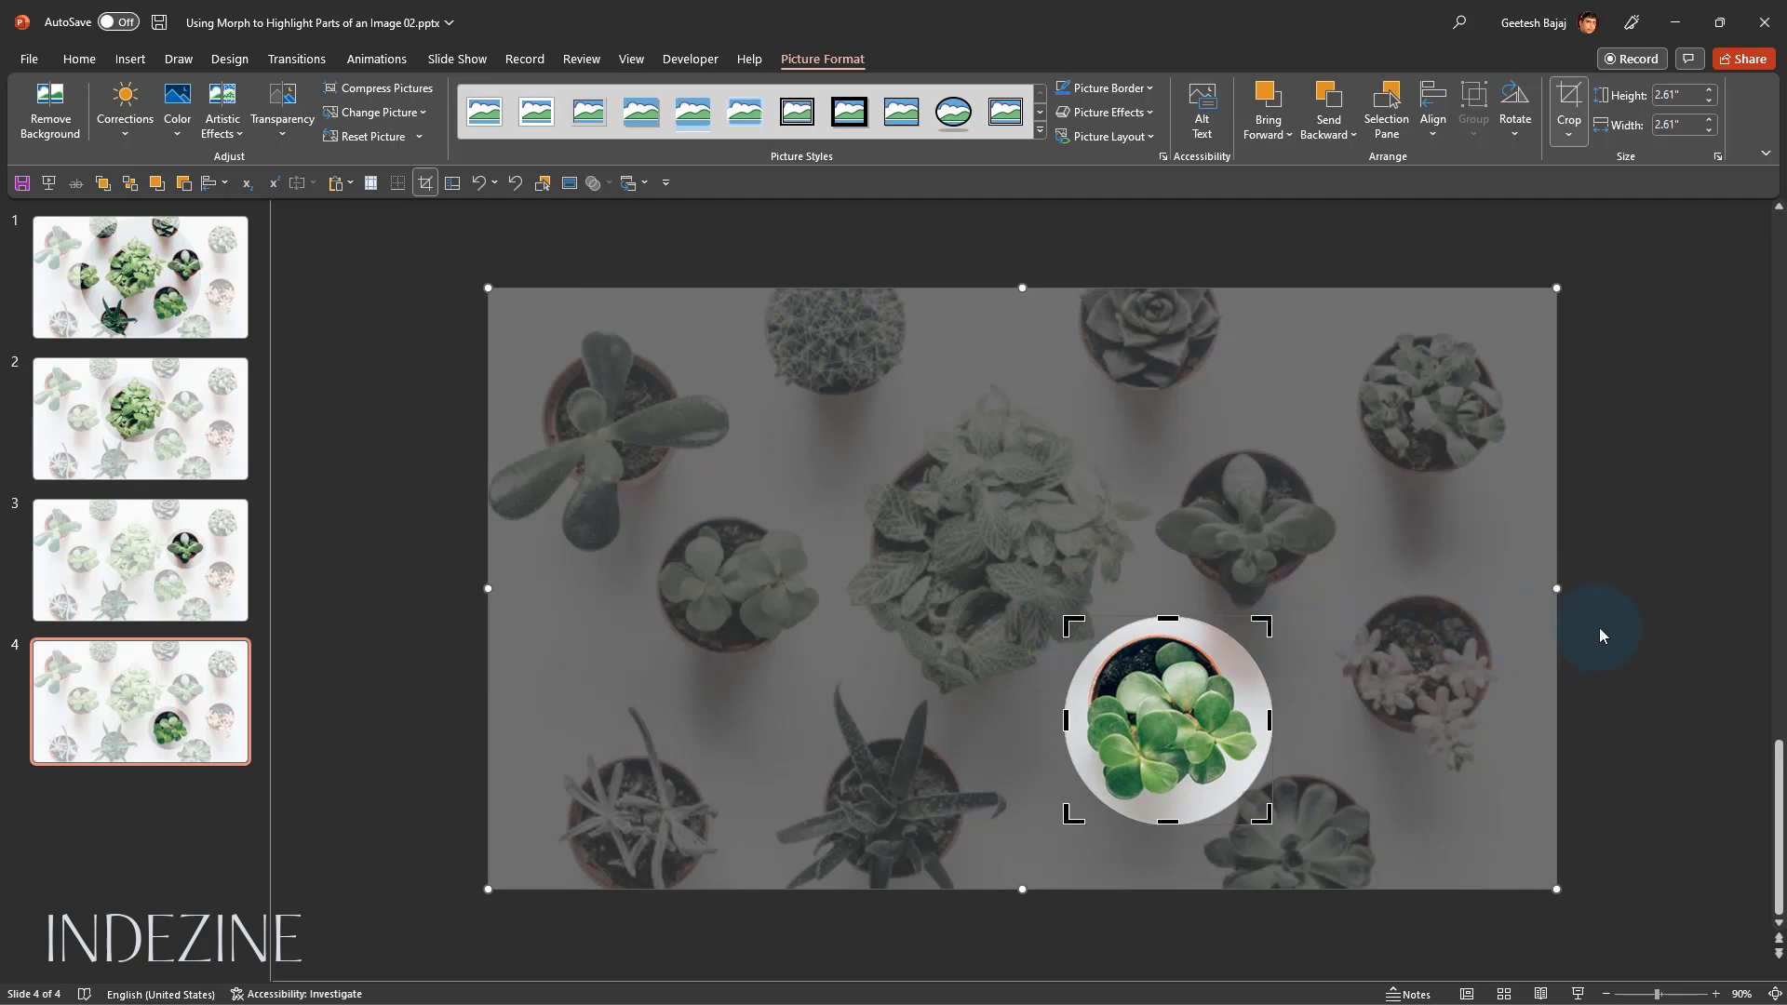
{"action": "left_click", "coordinate": [929, 610]}
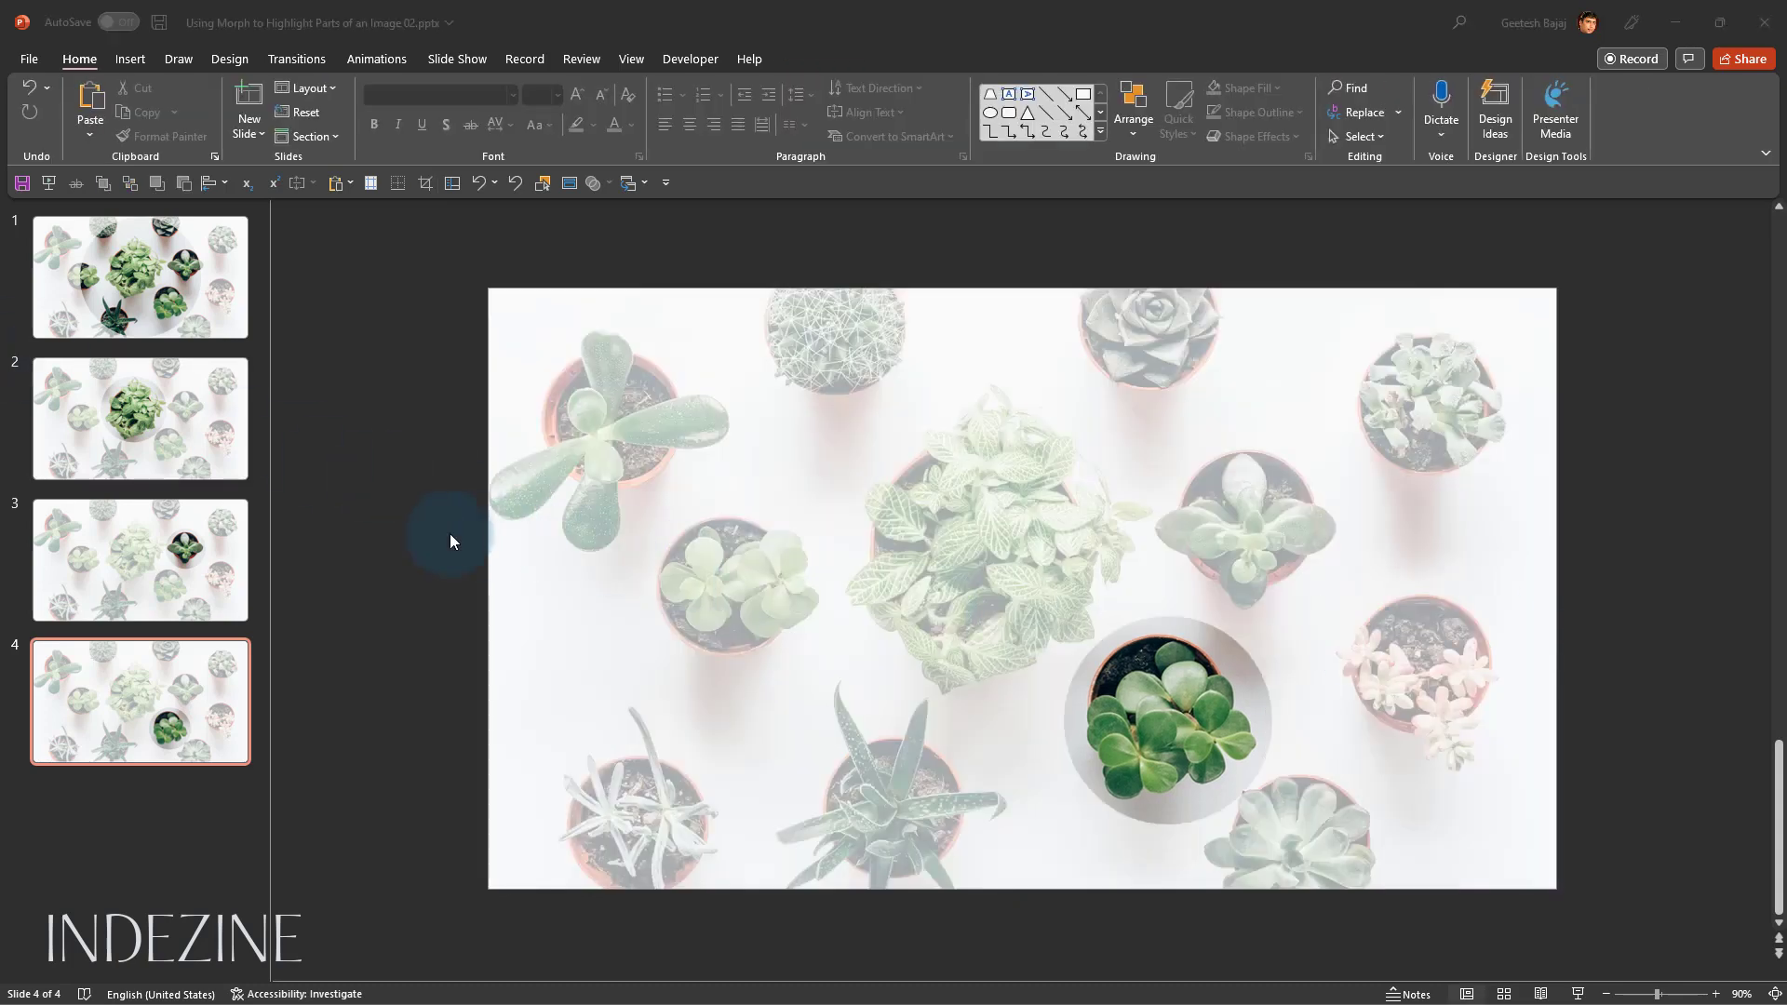
{"action": "mouse_move", "coordinate": [335, 484]}
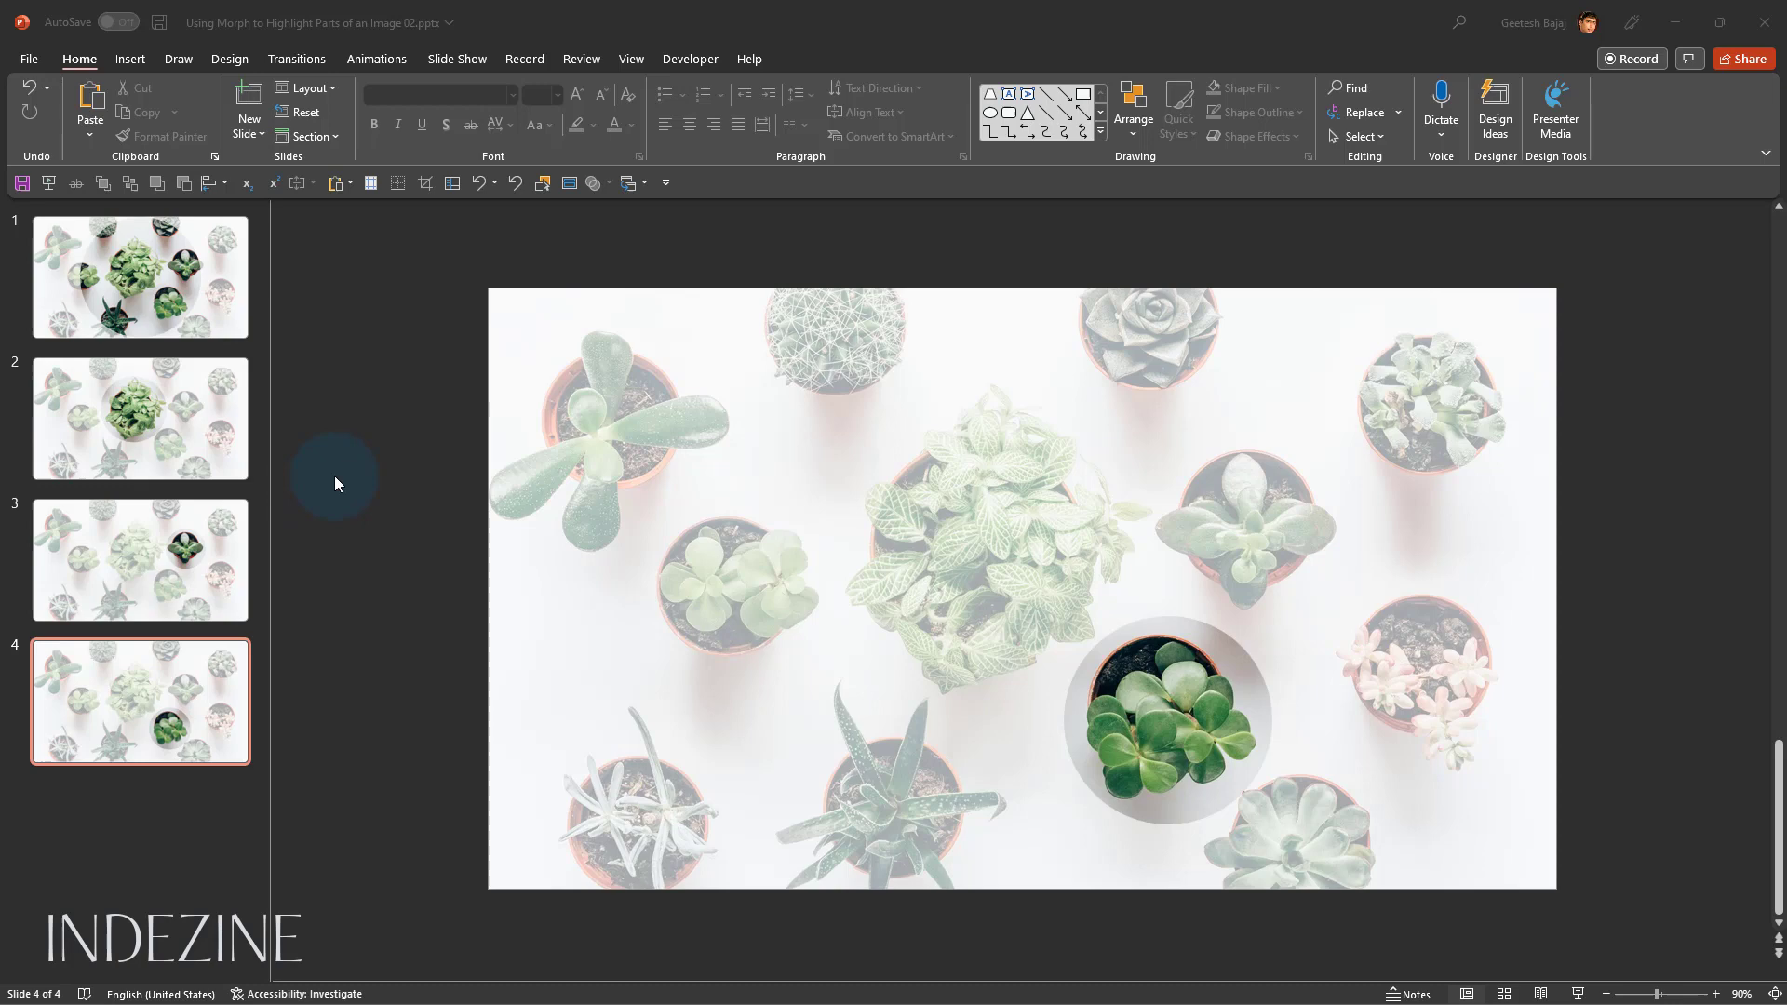
{"action": "mouse_move", "coordinate": [350, 479]}
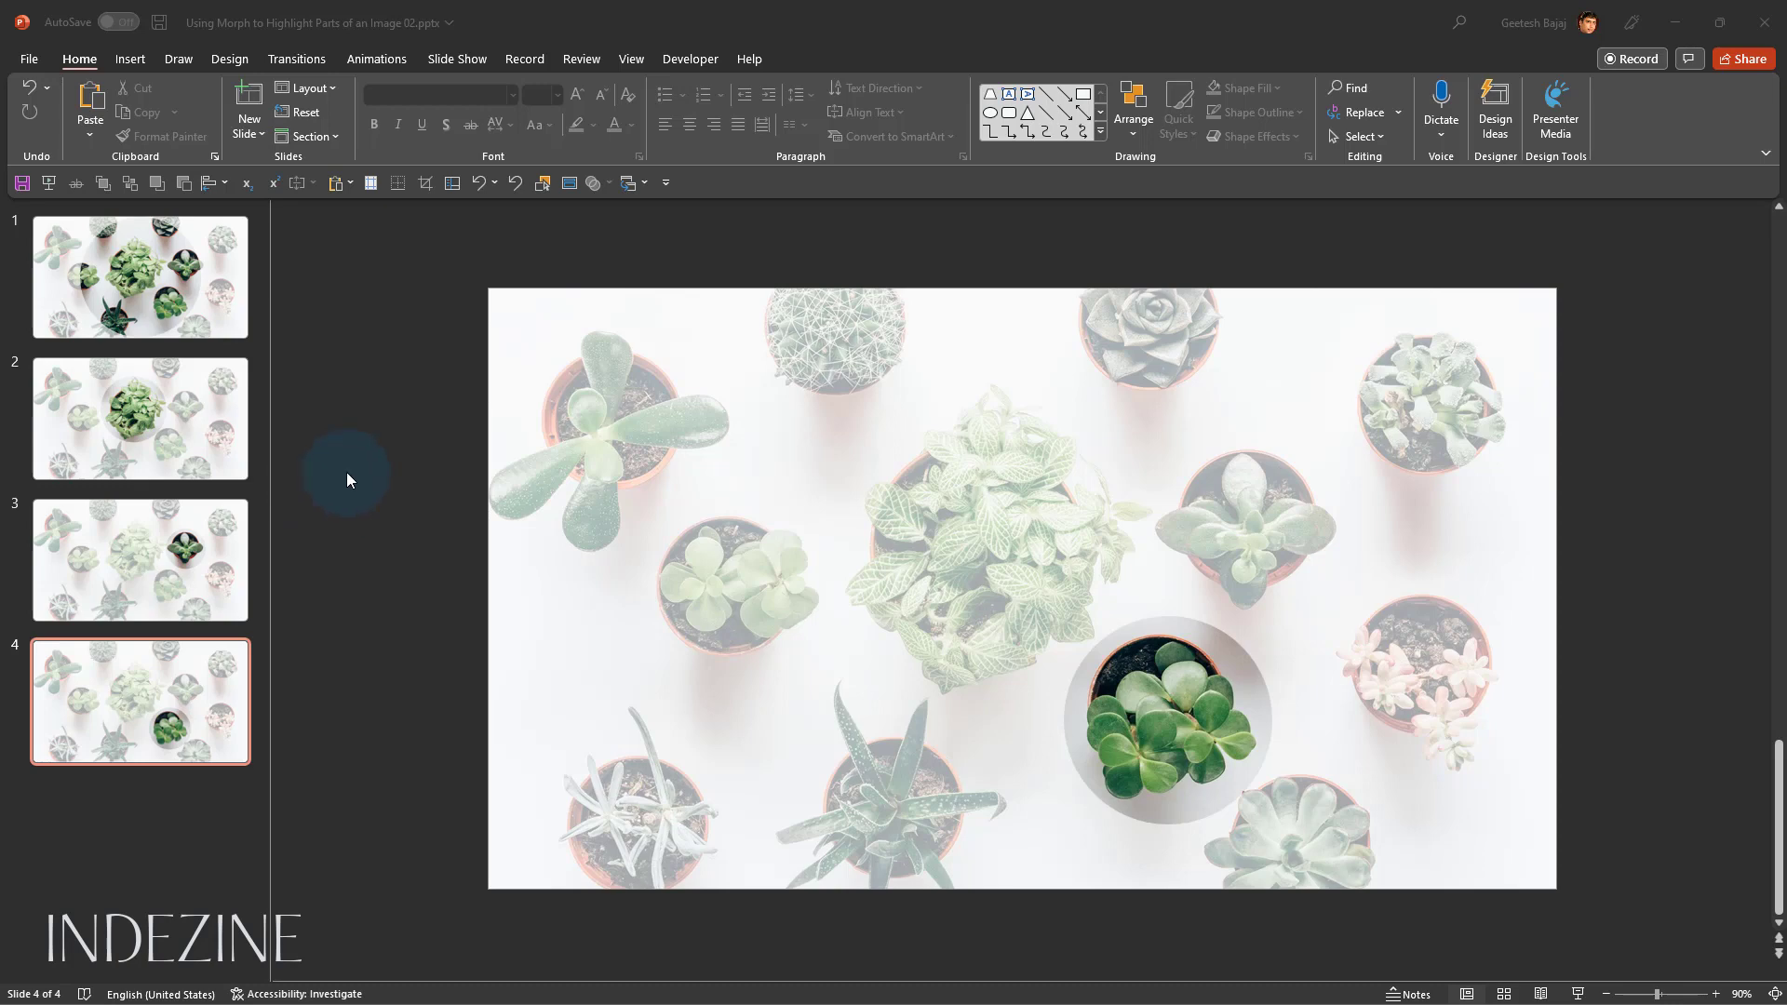
{"action": "mouse_move", "coordinate": [207, 317]}
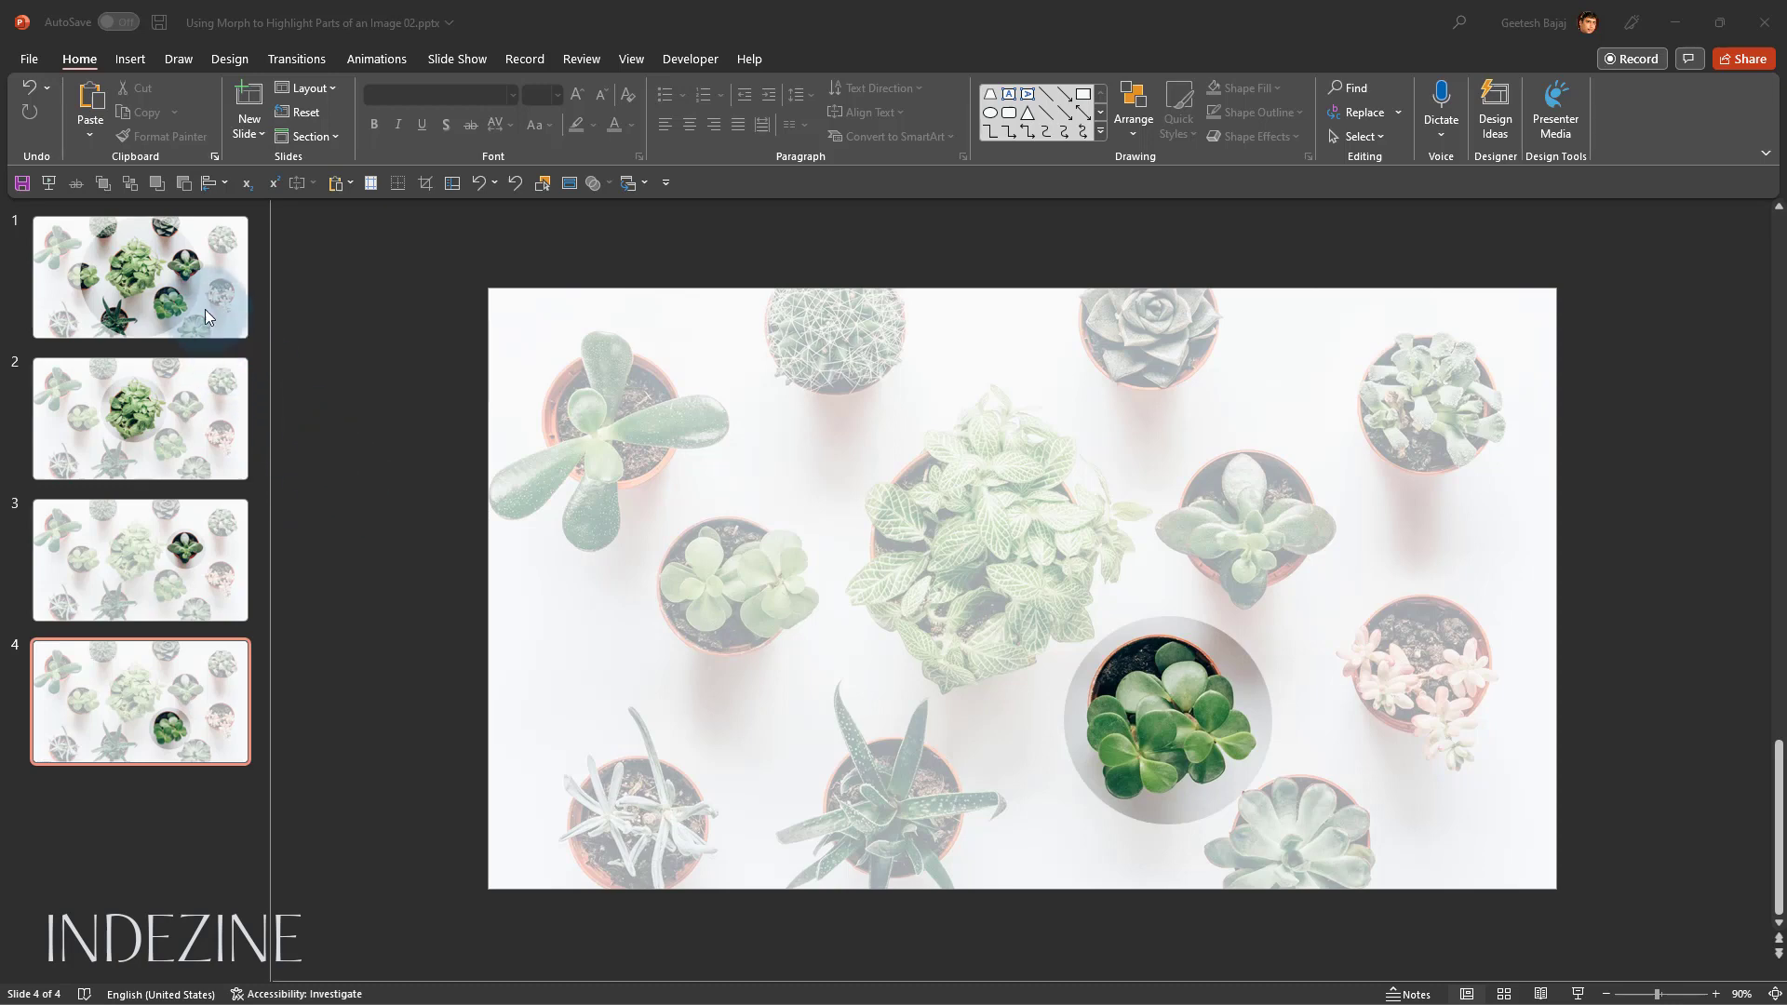
Return to slide 1 and show the View ribbon options
{"action": "left_click", "coordinate": [139, 278]}
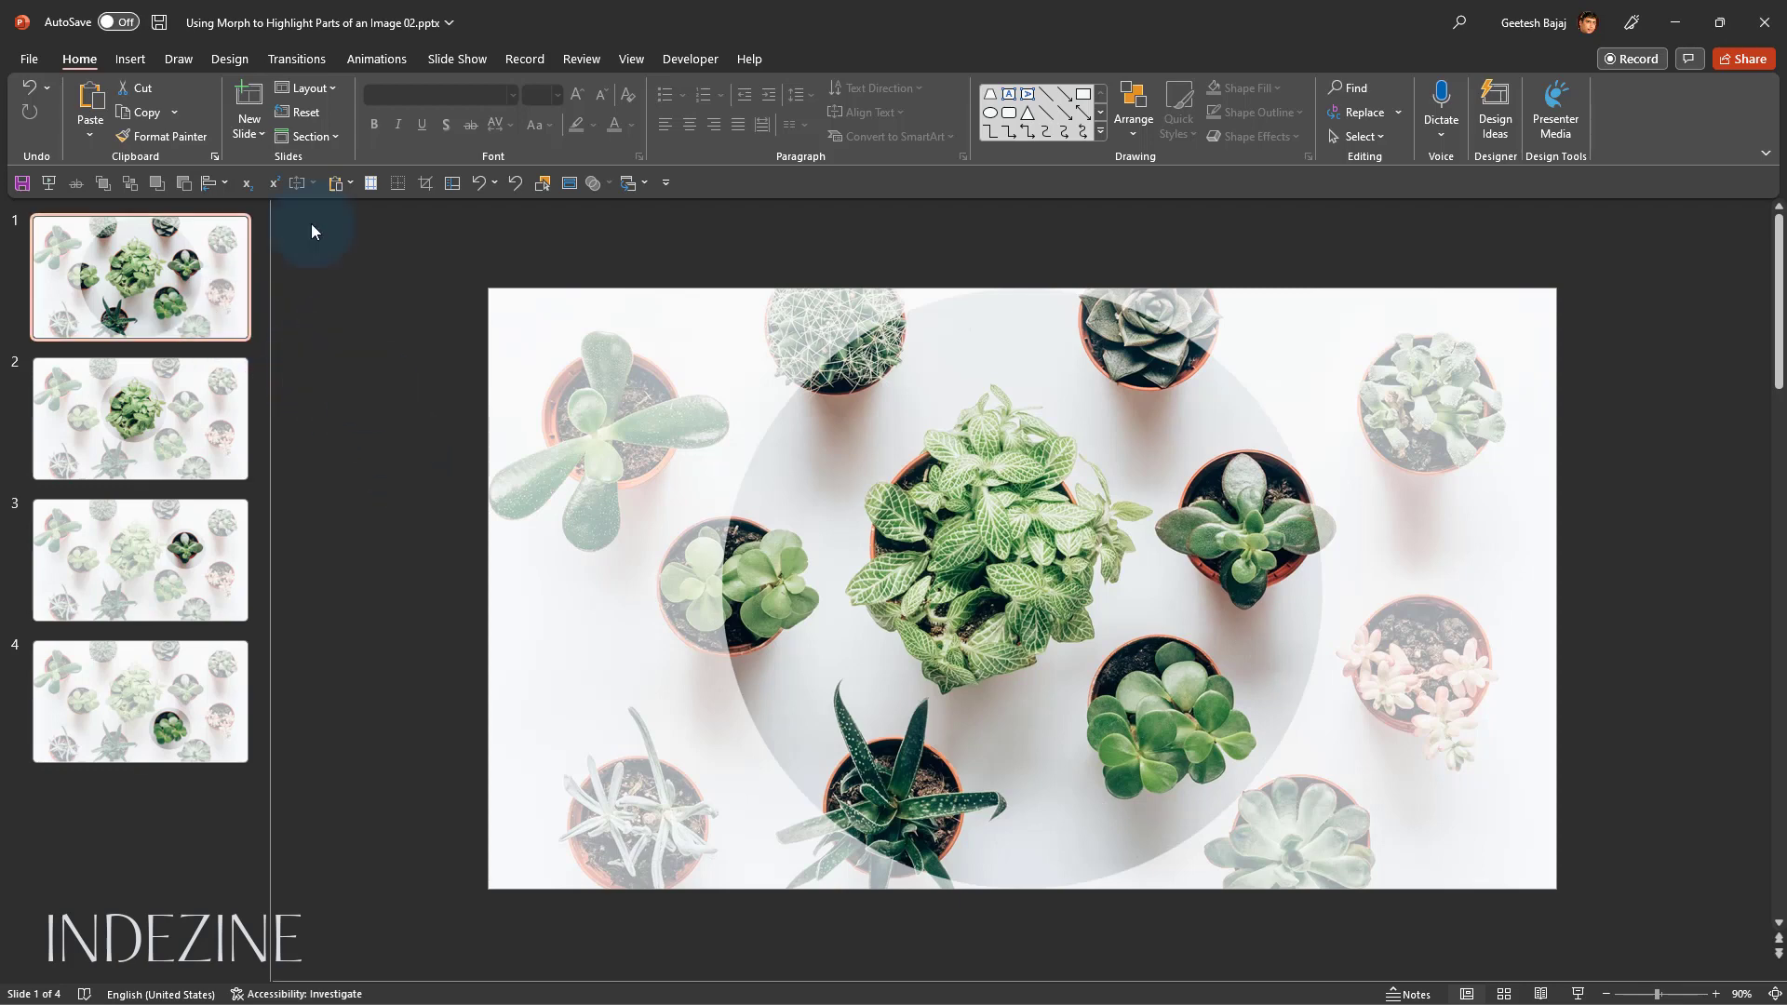
{"action": "left_click", "coordinate": [631, 58]}
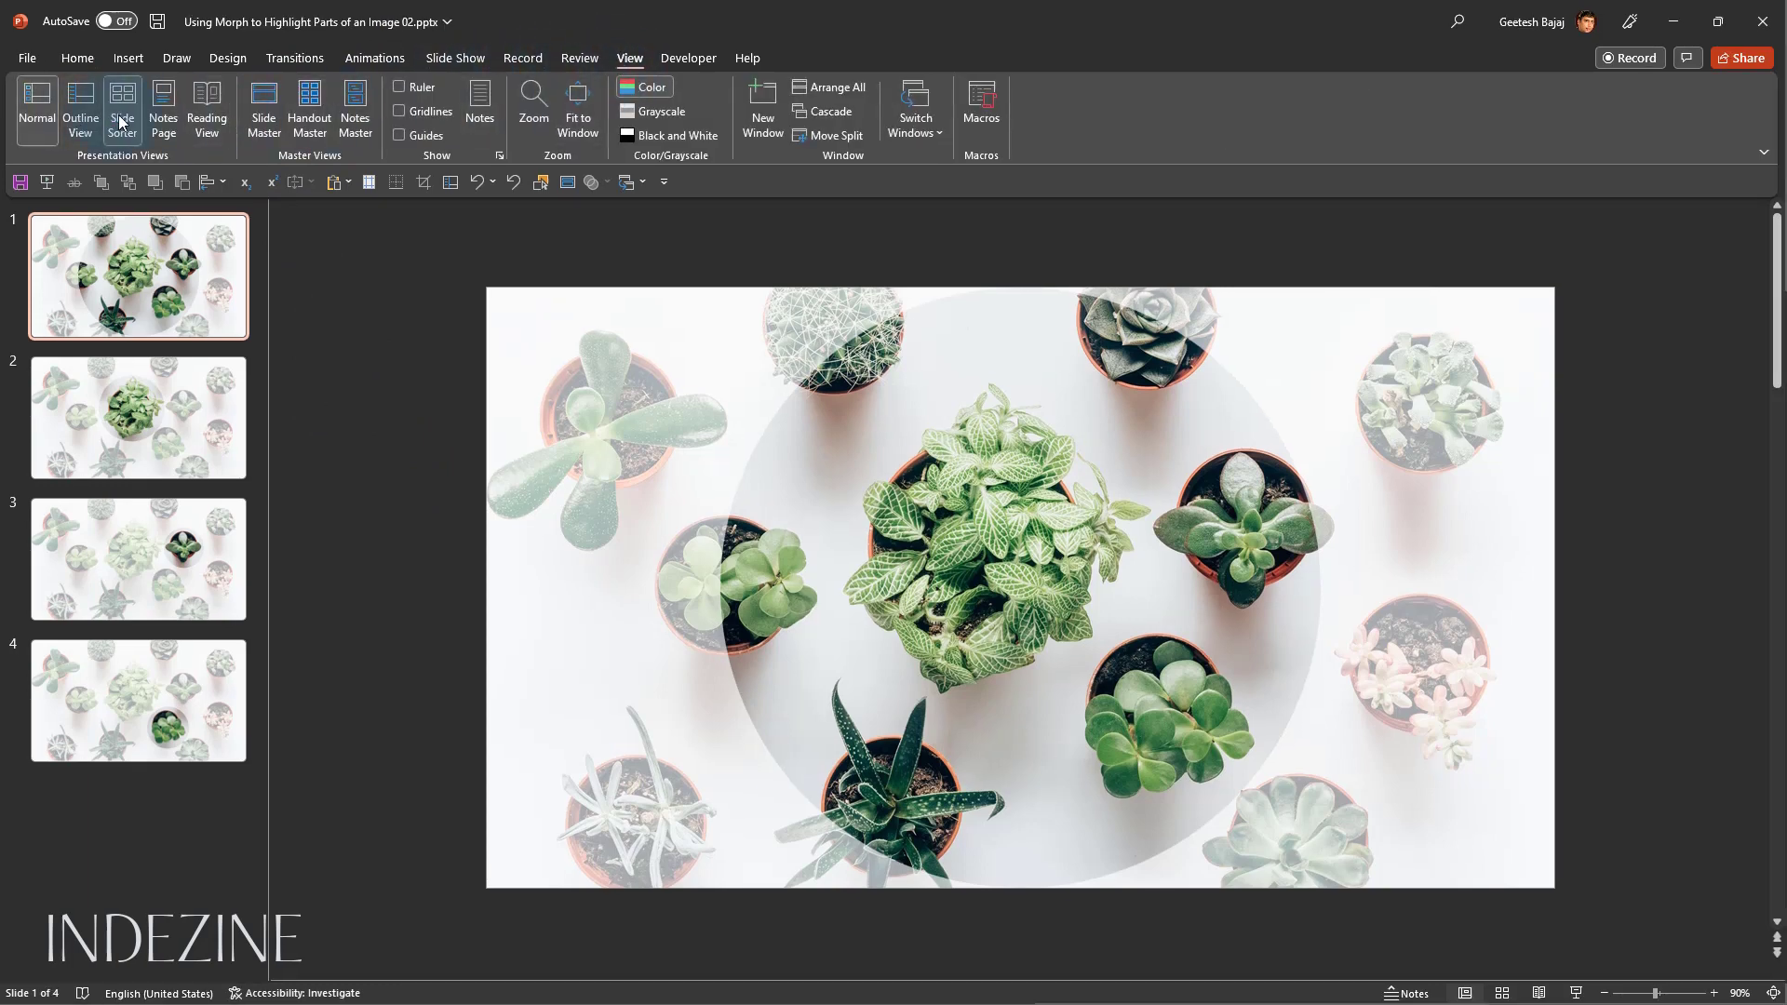
In Slide Sorter select slides 2–4 to apply the Morph transition
{"action": "left_click", "coordinate": [123, 110]}
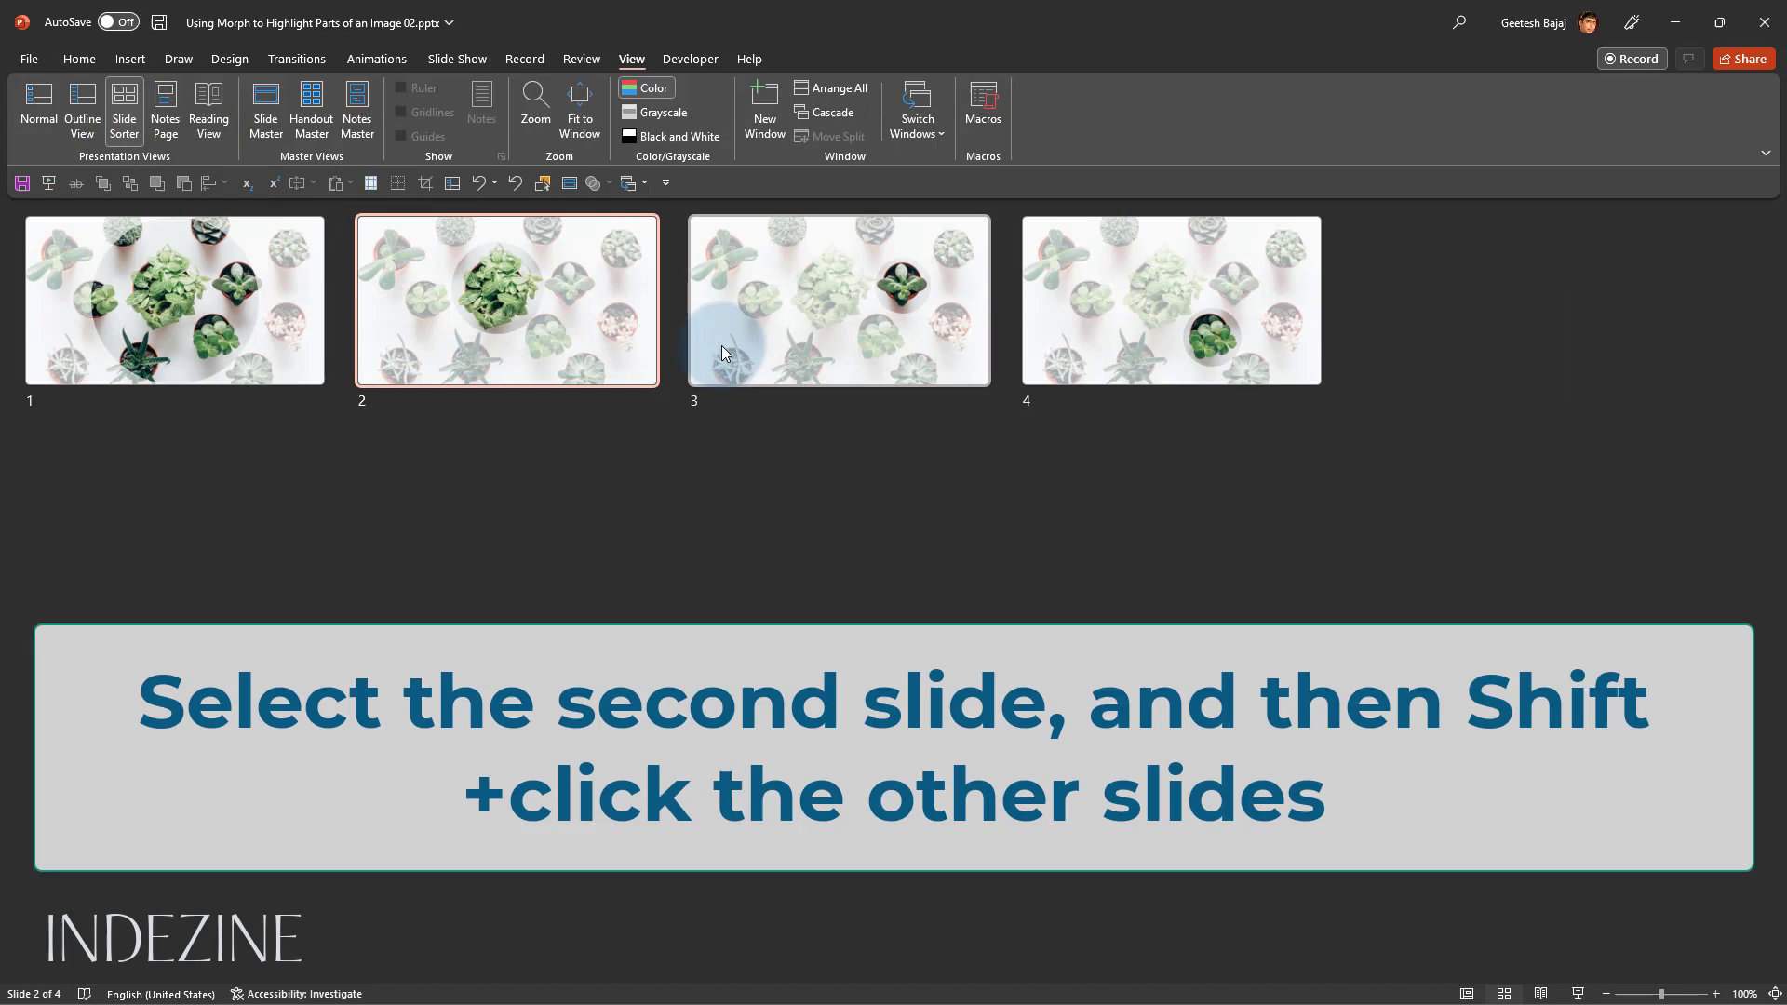
{"action": "left_click", "coordinate": [1169, 299]}
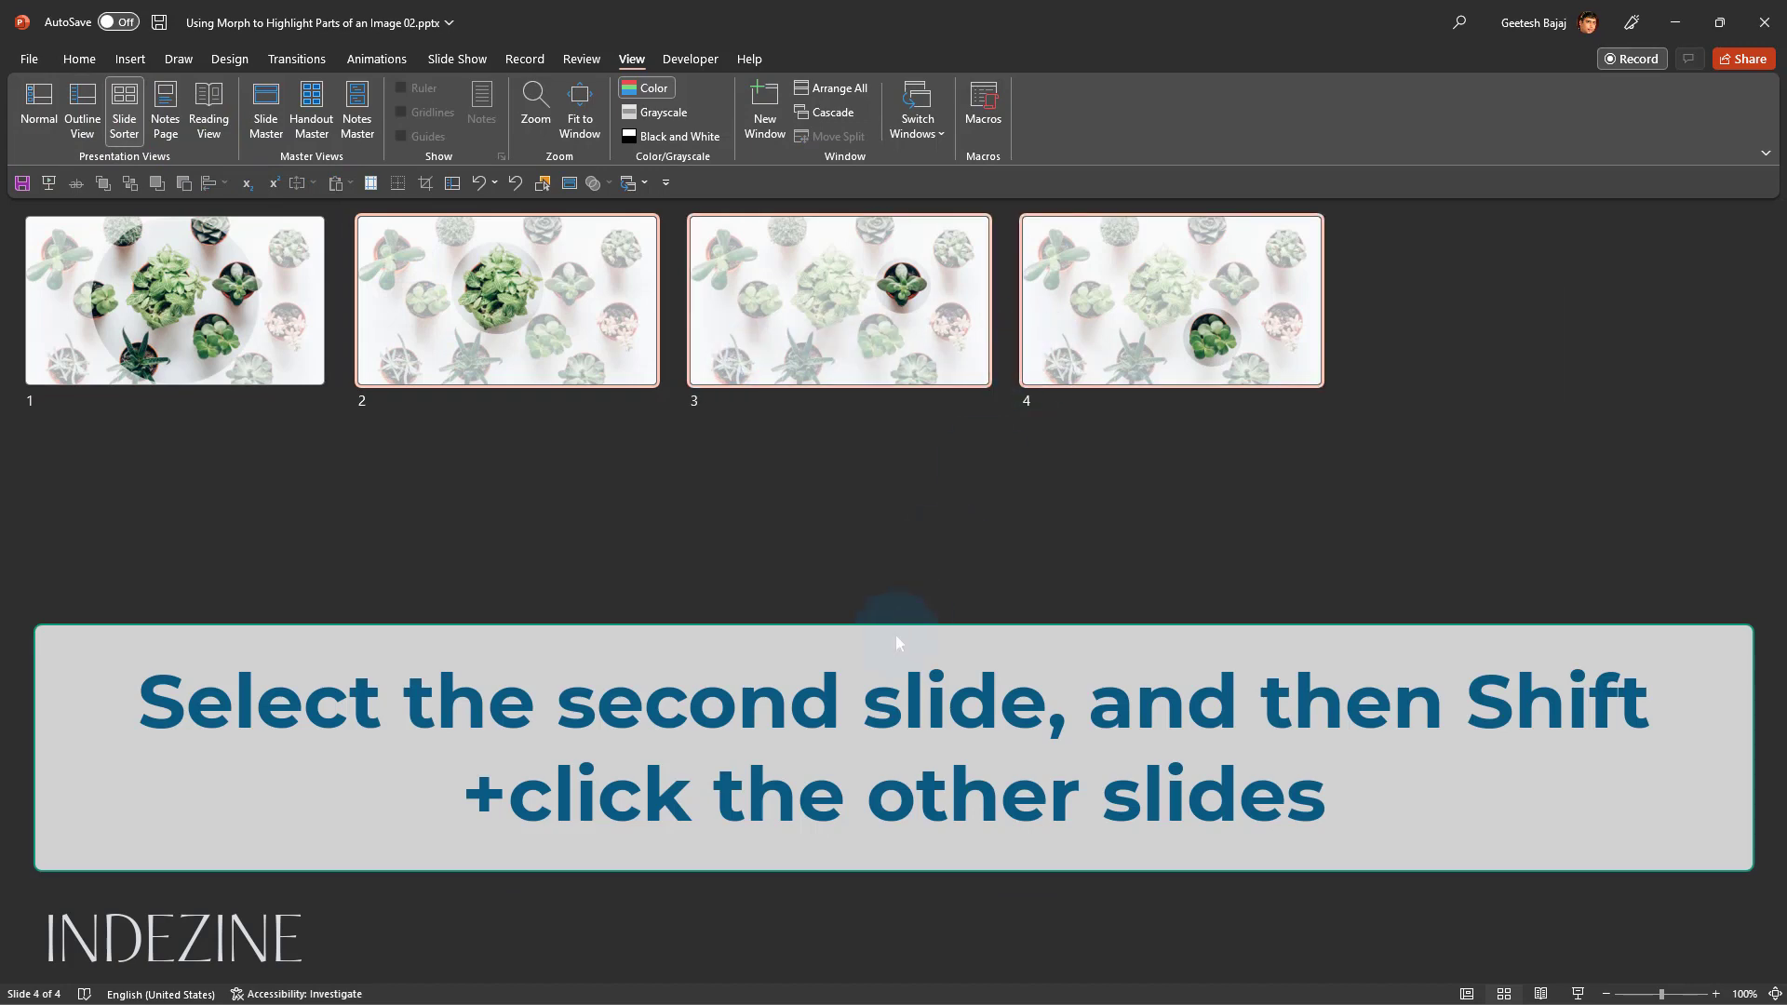
{"action": "left_click", "coordinate": [296, 58]}
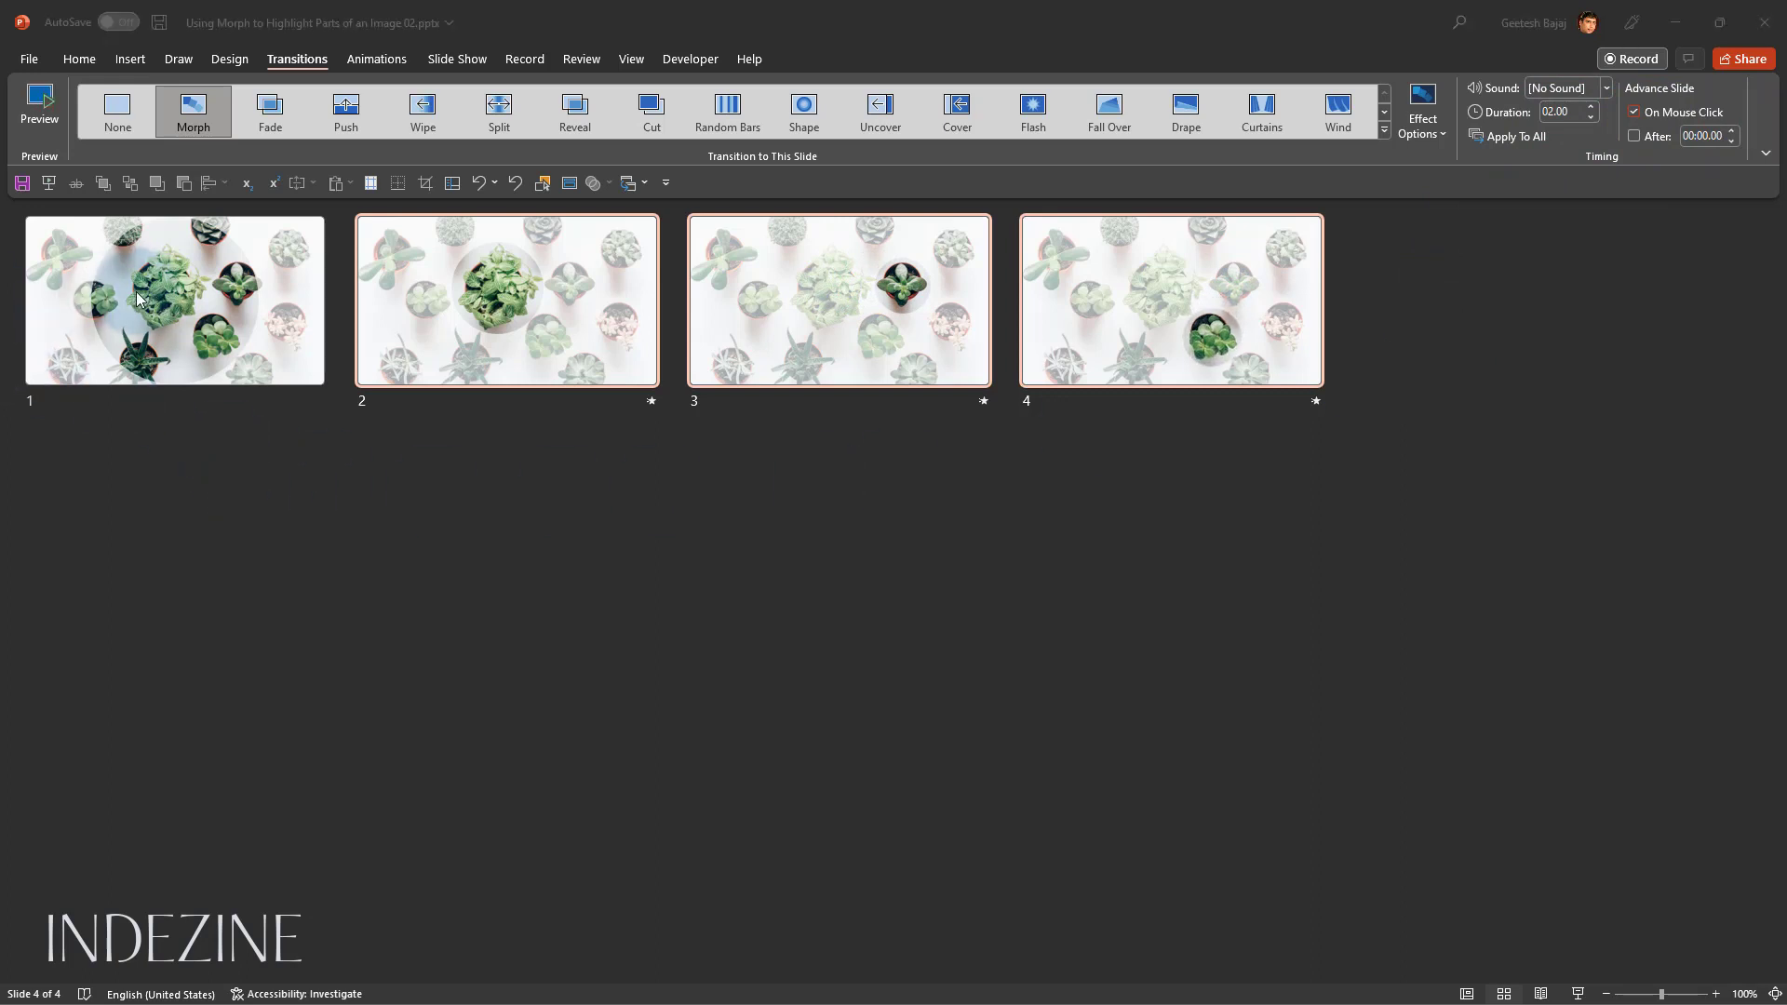
Return to normal editing view on slide 1, keeping the Morph transitions on slides 2–4
{"action": "left_click", "coordinate": [114, 22]}
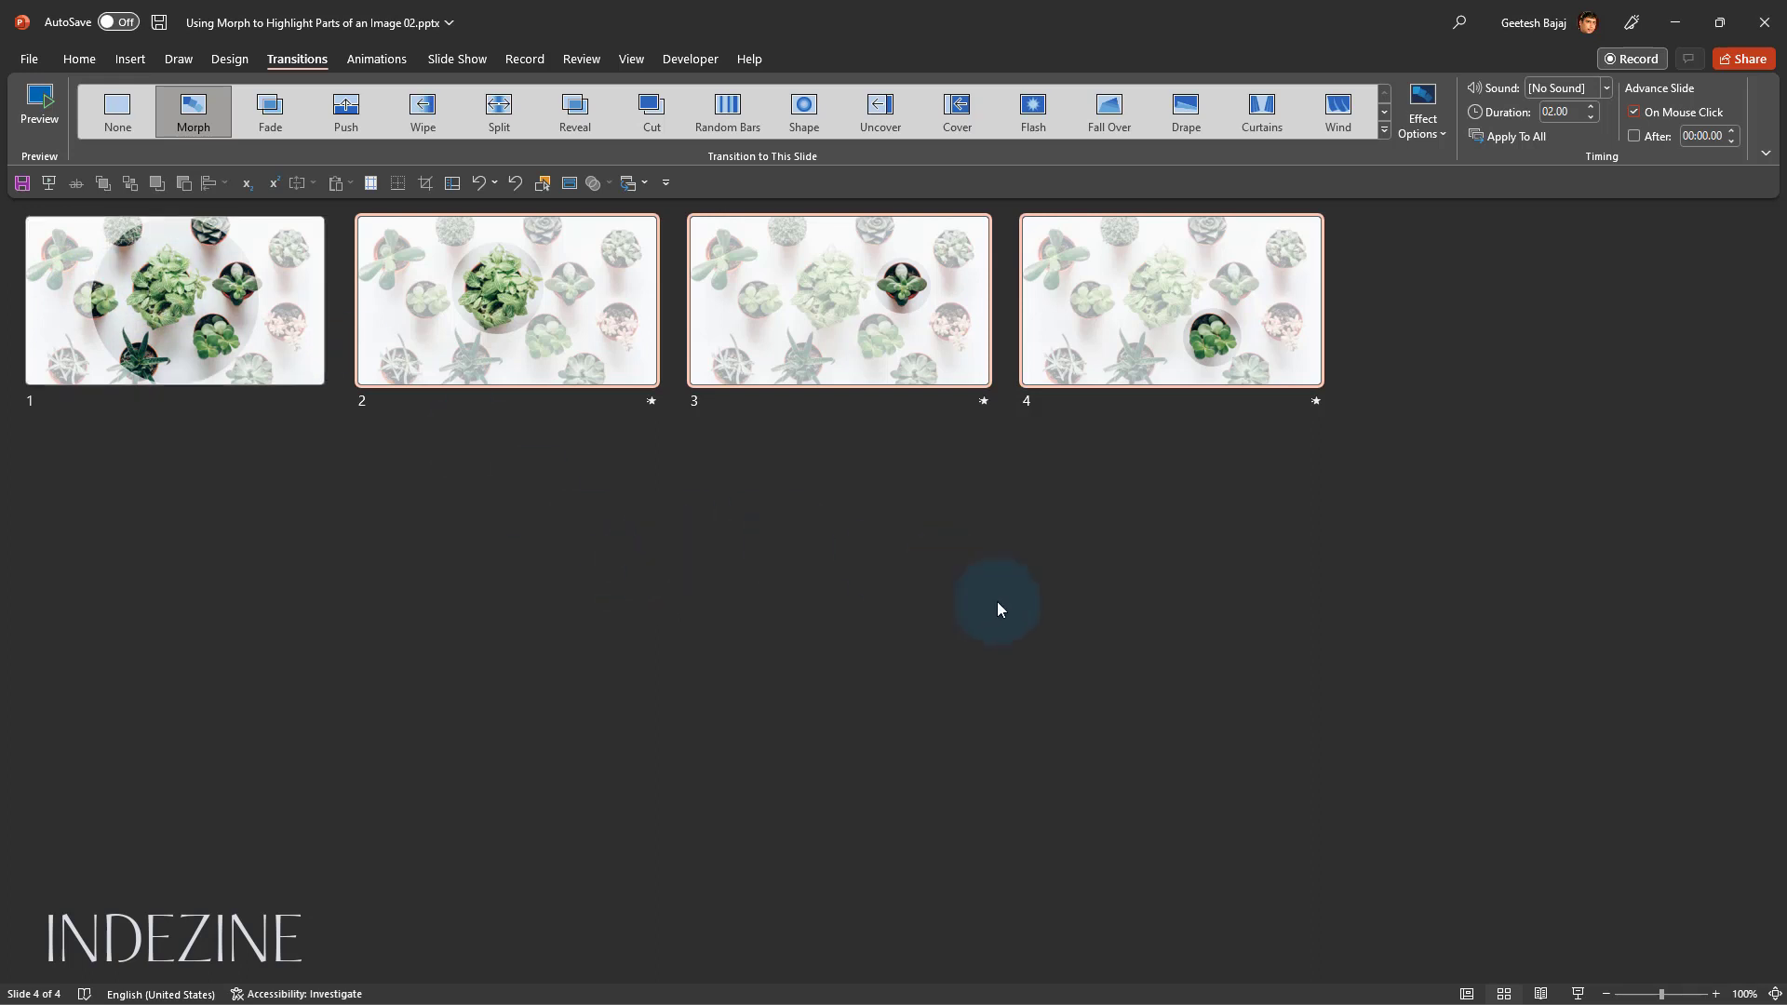
{"action": "mouse_move", "coordinate": [1581, 989]}
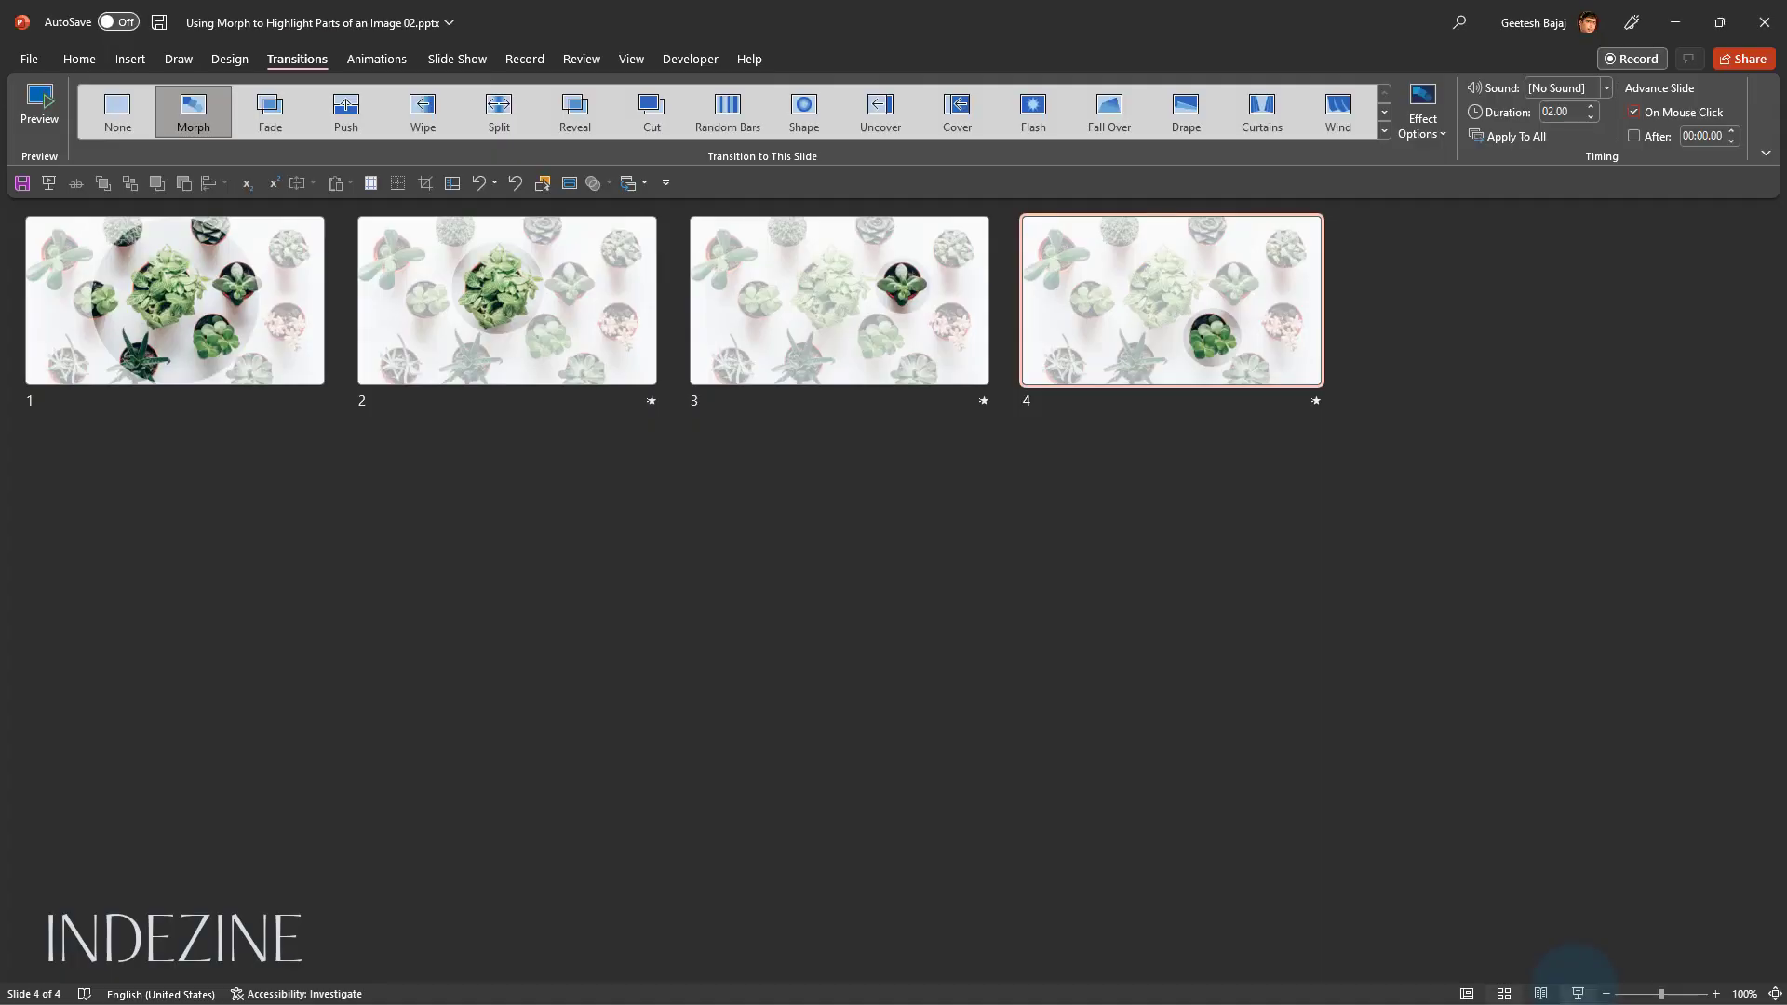
{"action": "left_click", "coordinate": [1474, 992]}
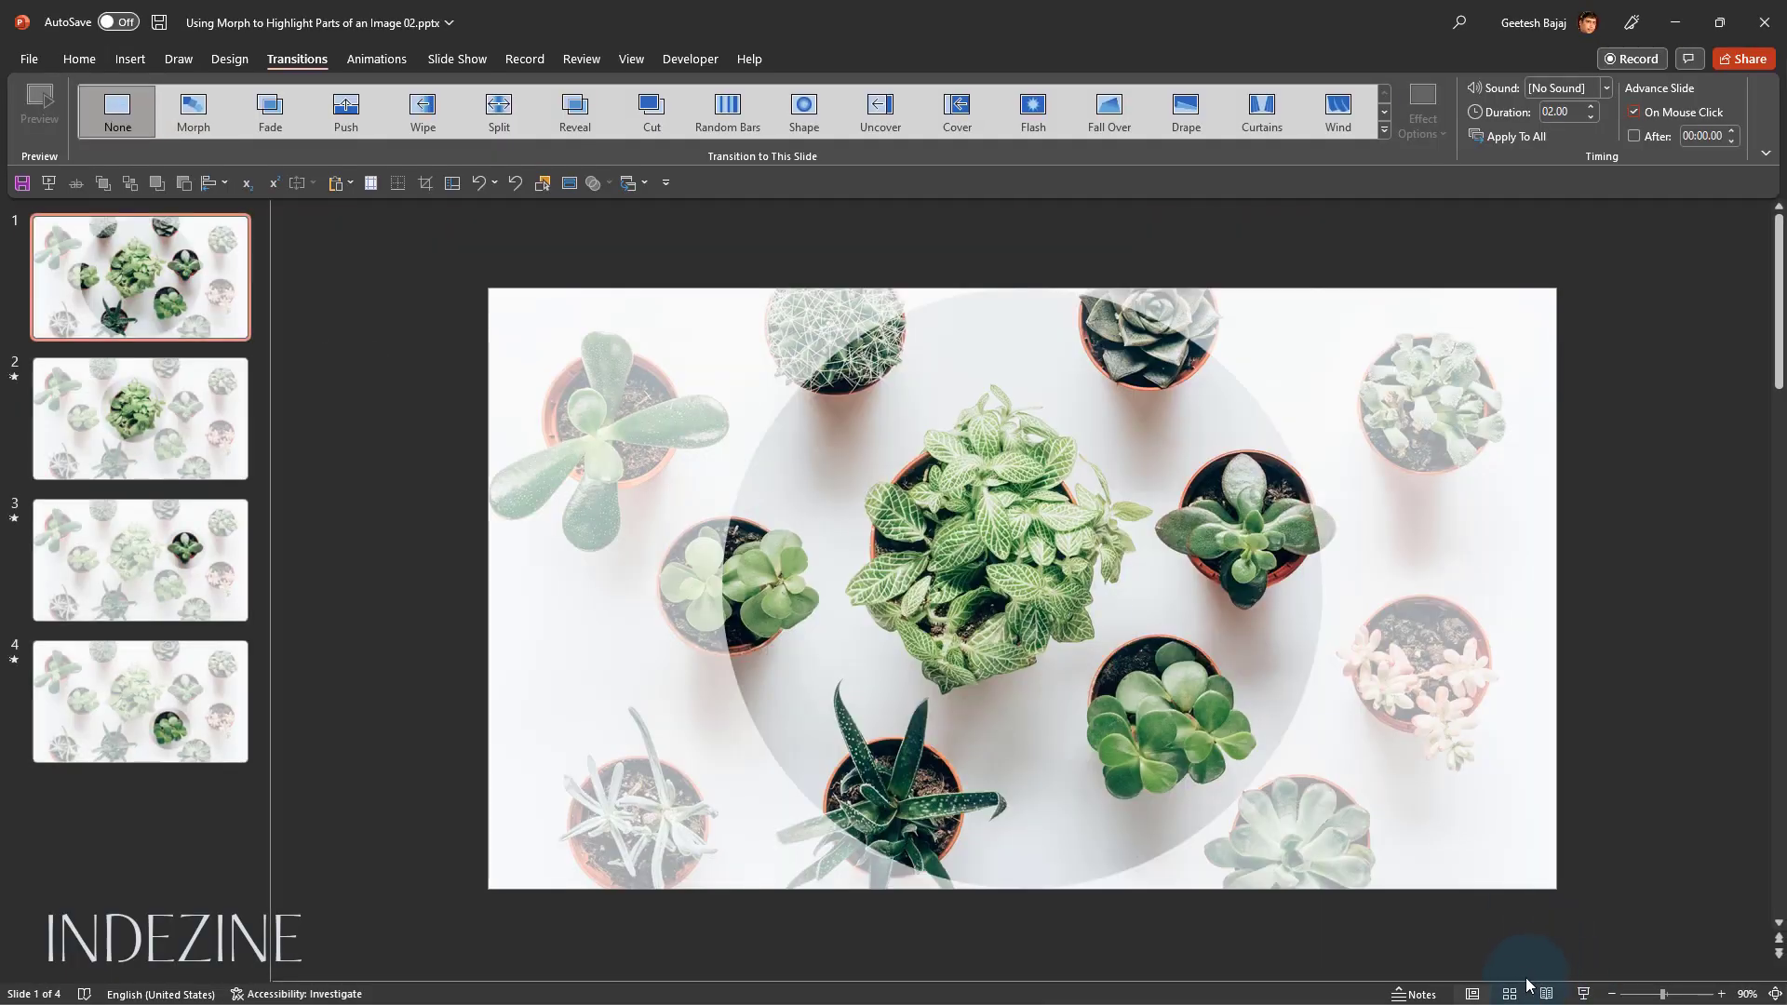